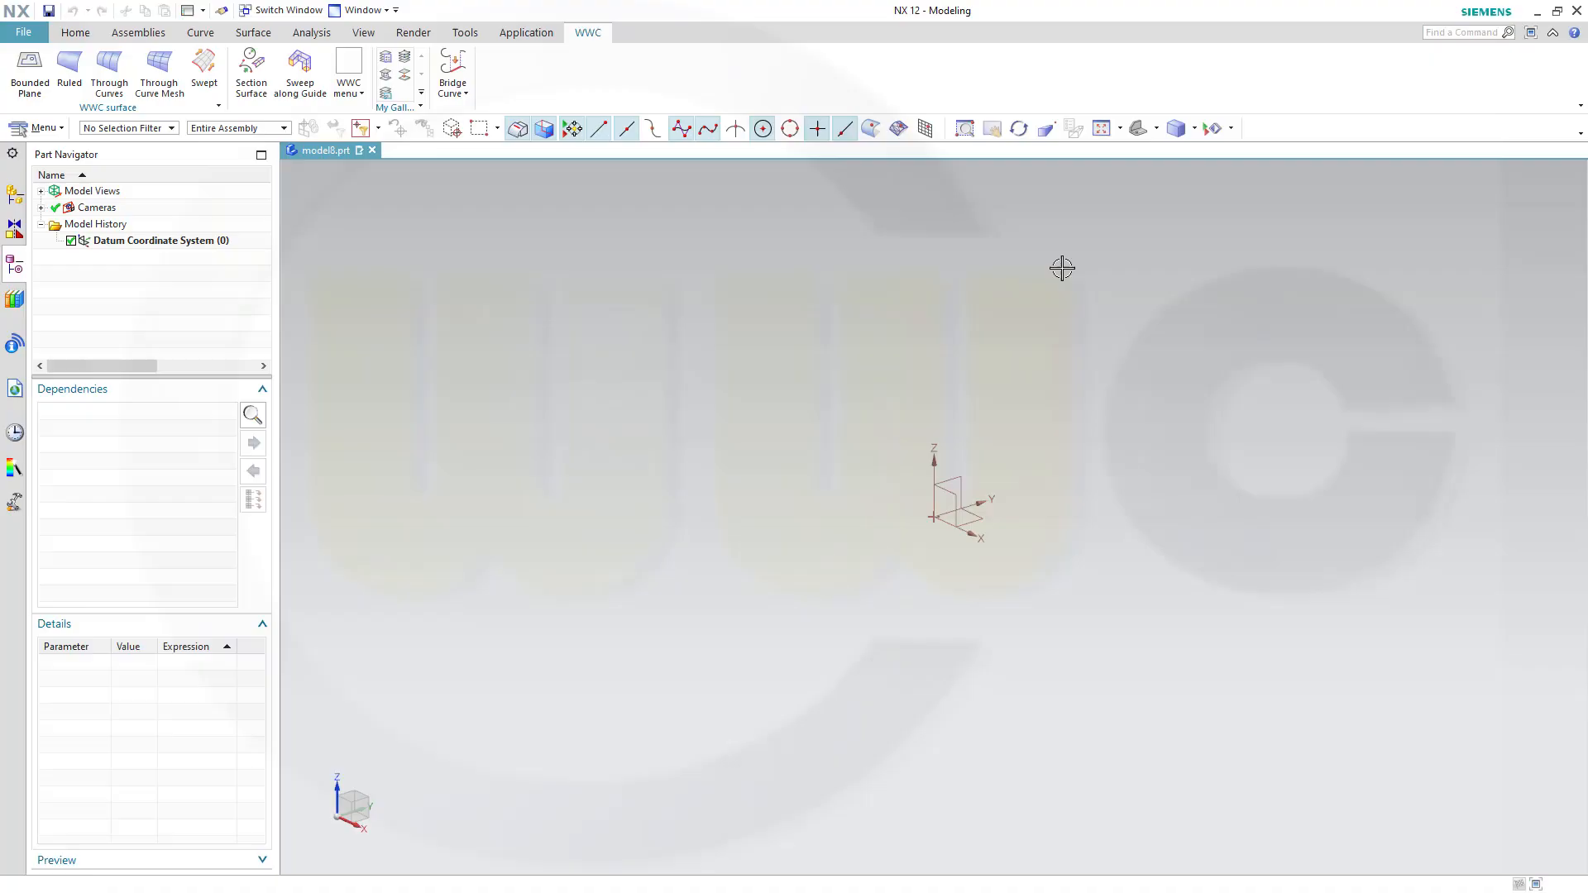
mouse_move(839, 290)
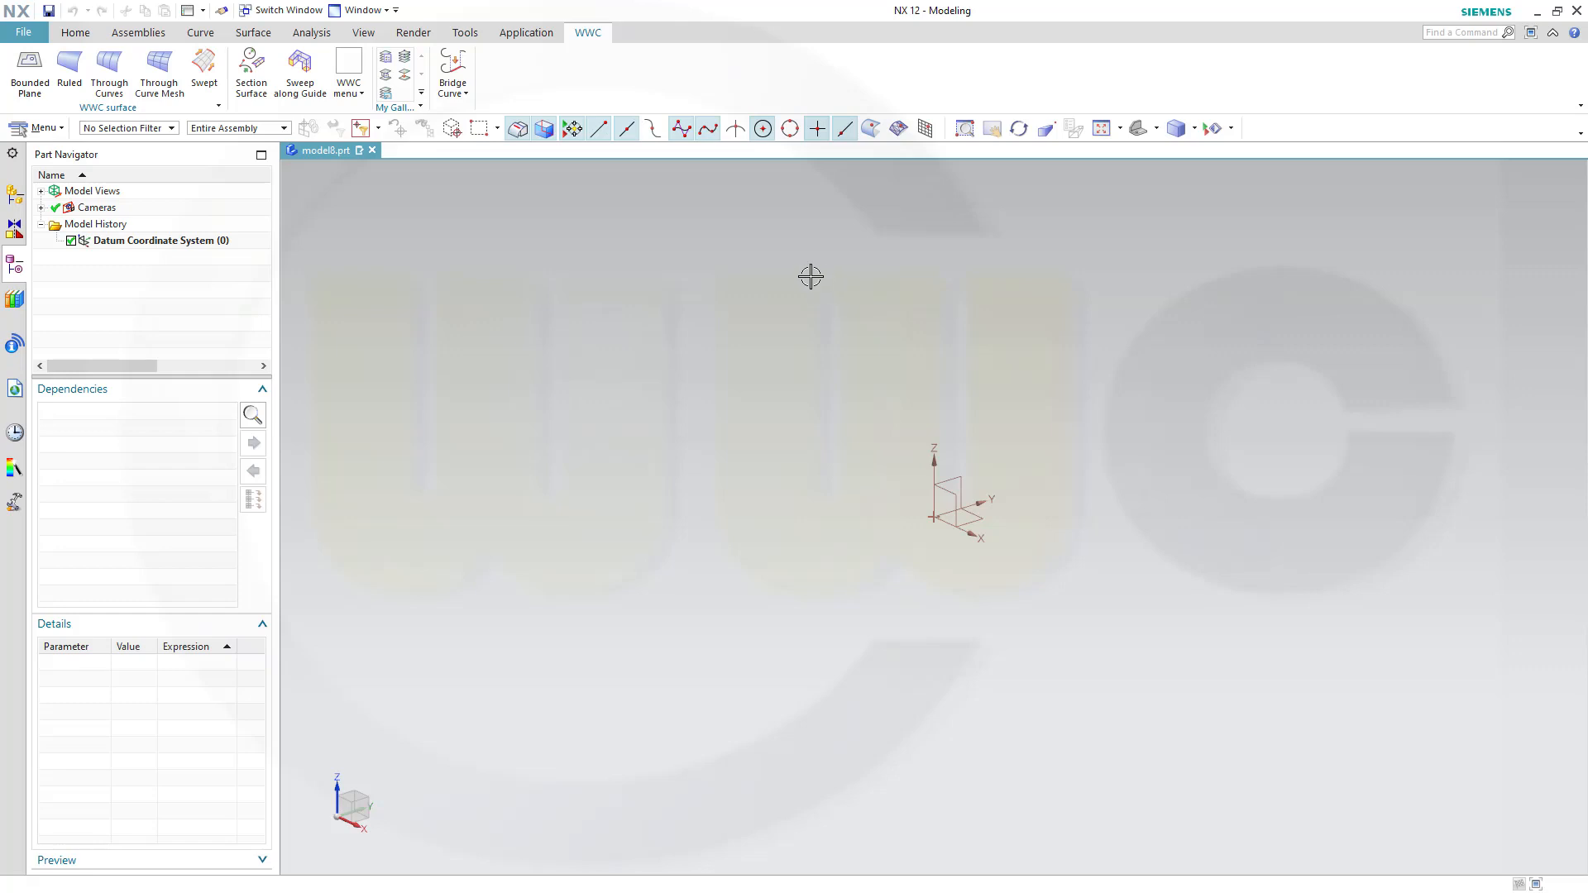
mouse_move(516, 91)
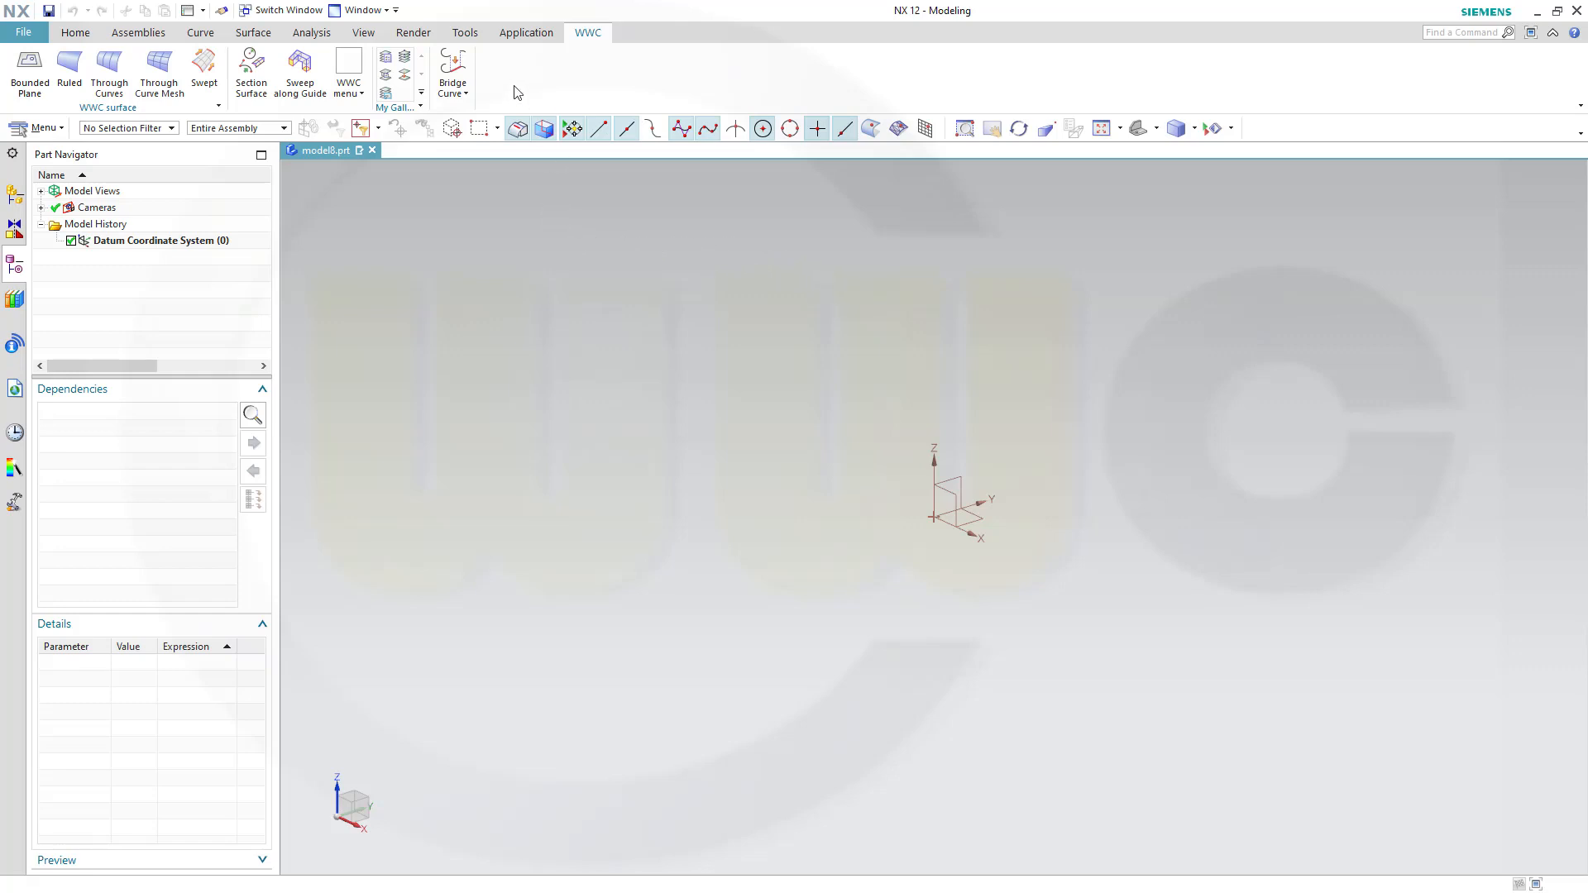
mouse_move(864, 114)
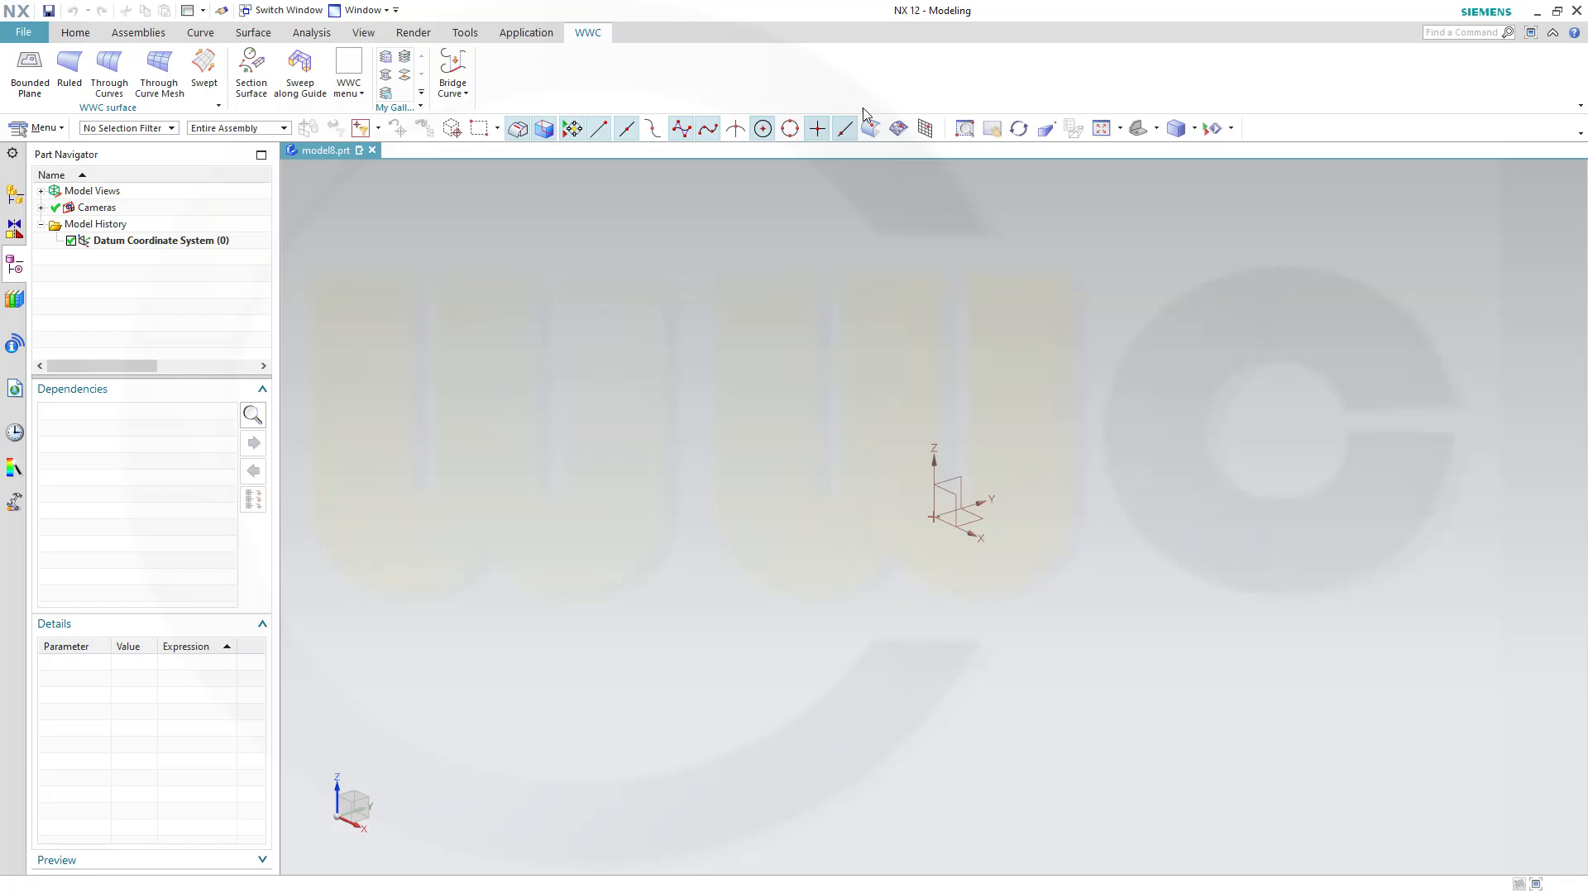
mouse_move(590, 86)
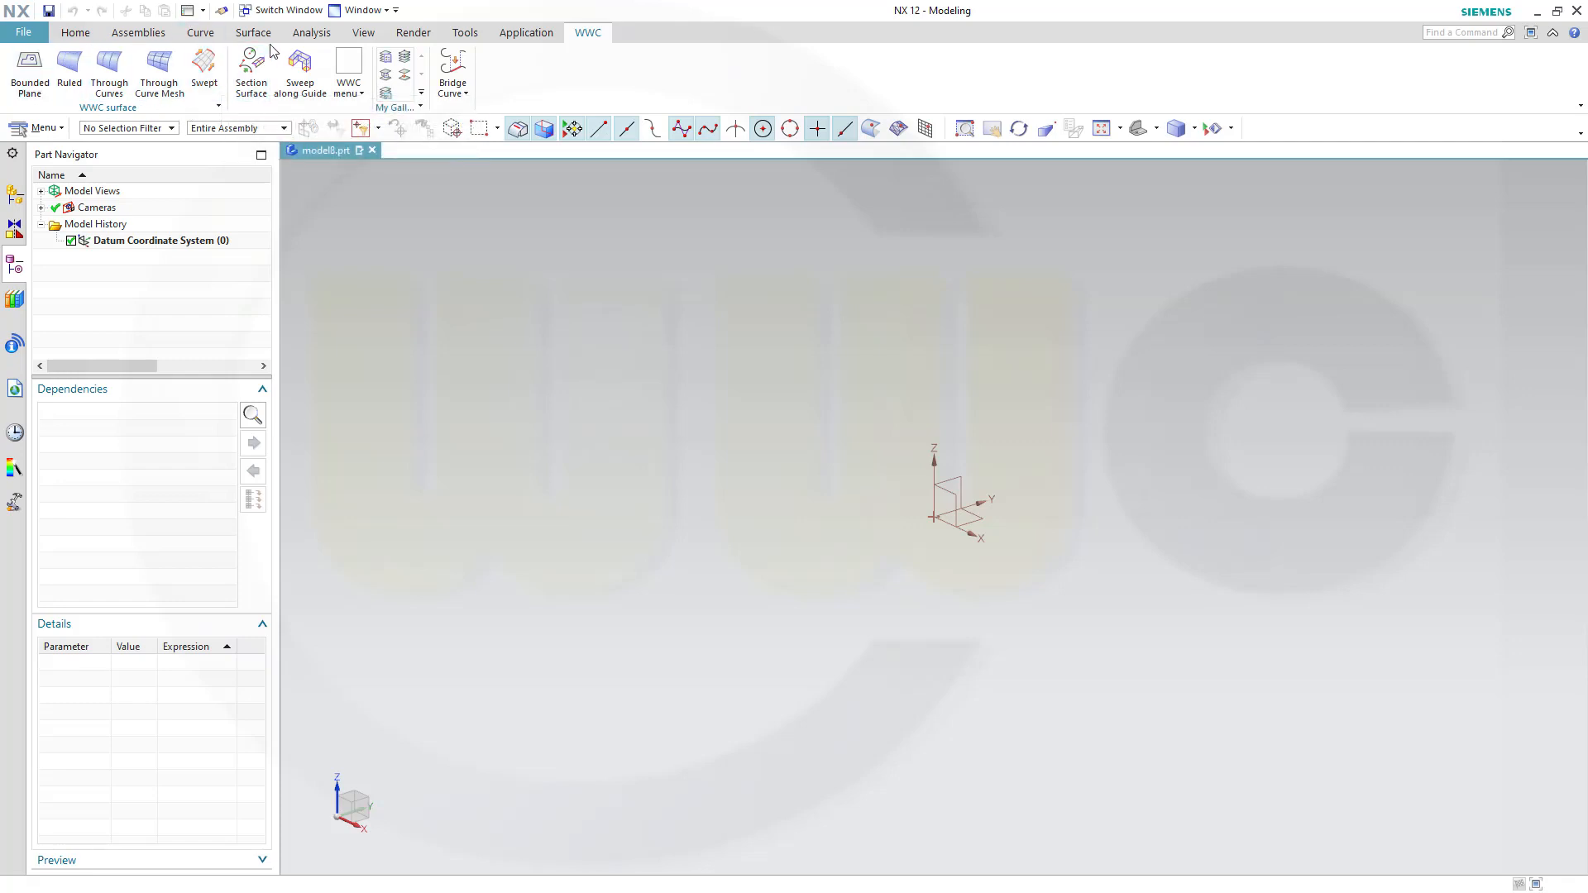
Look over the existing WWC custom tab, then return the ribbon to the Home tab
click(345, 78)
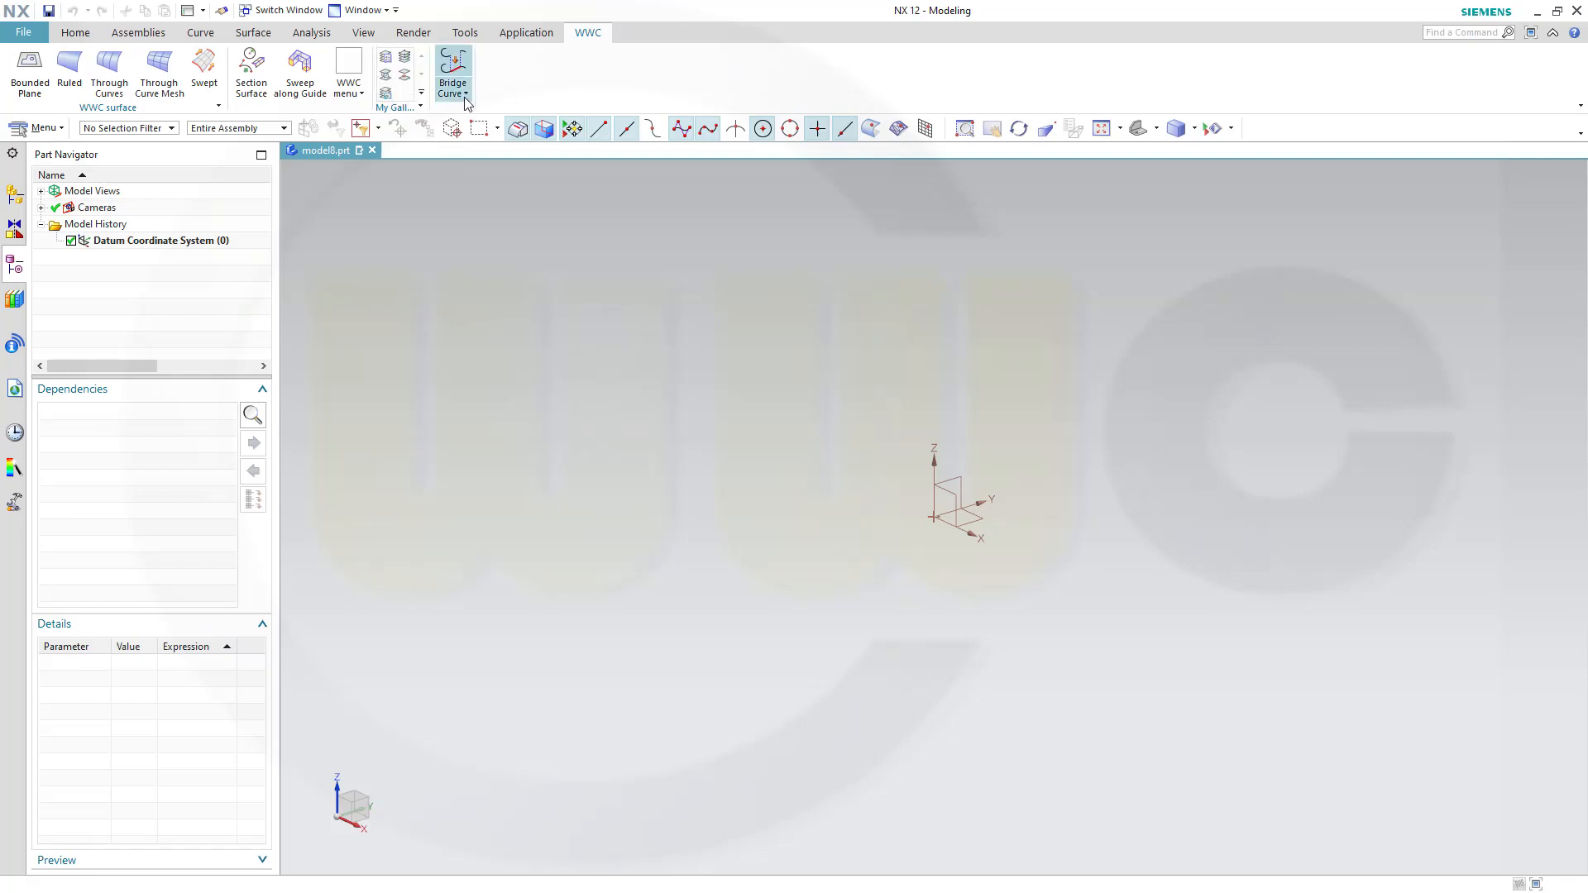
mouse_move(538, 96)
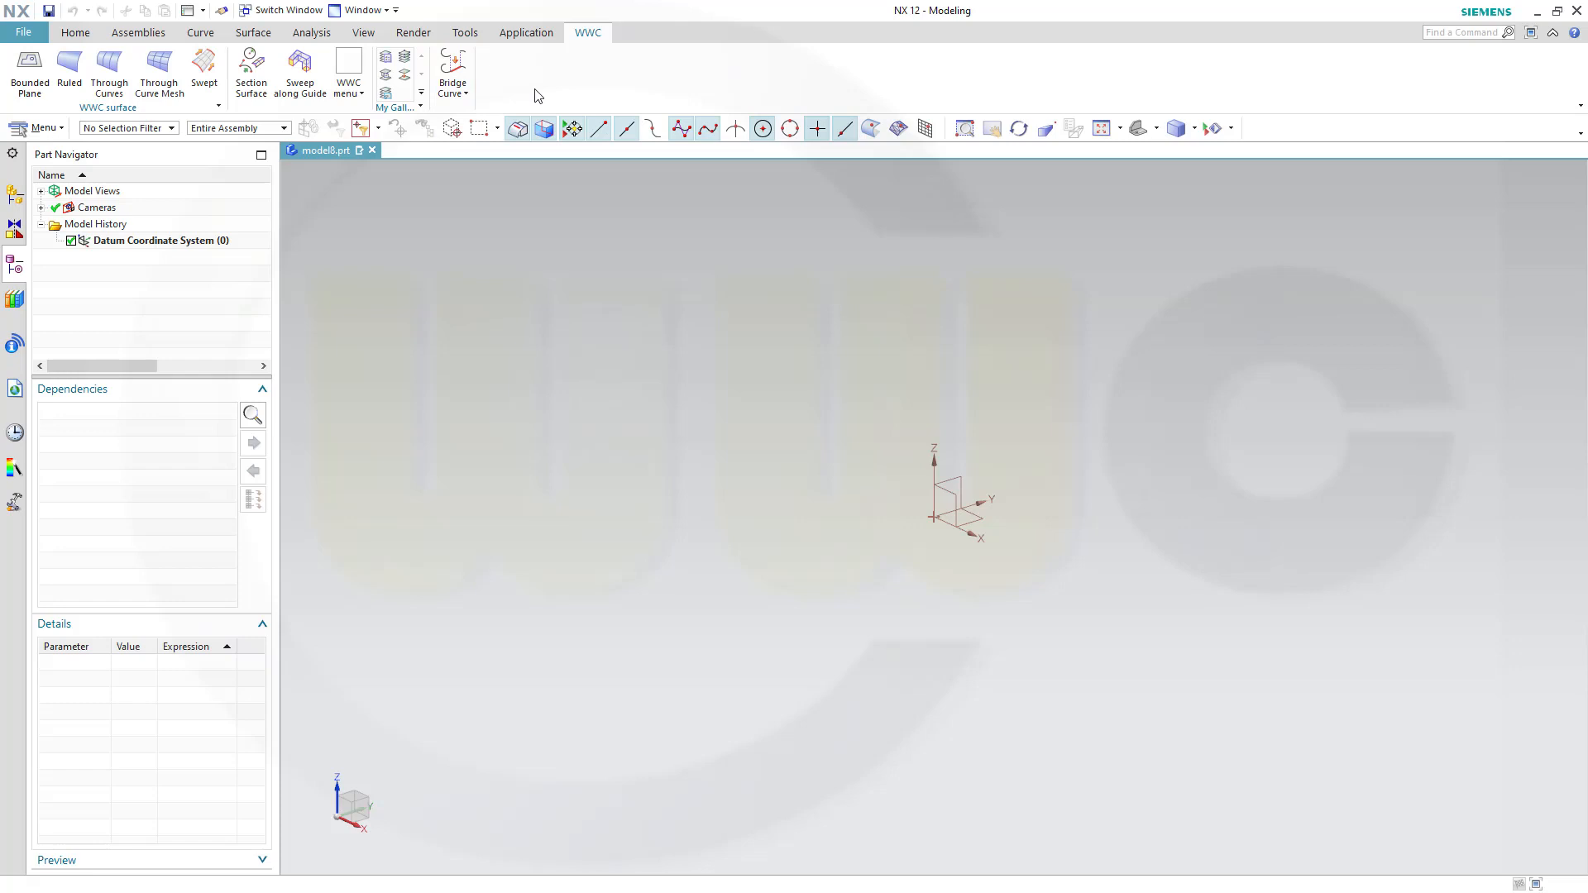
mouse_move(560, 87)
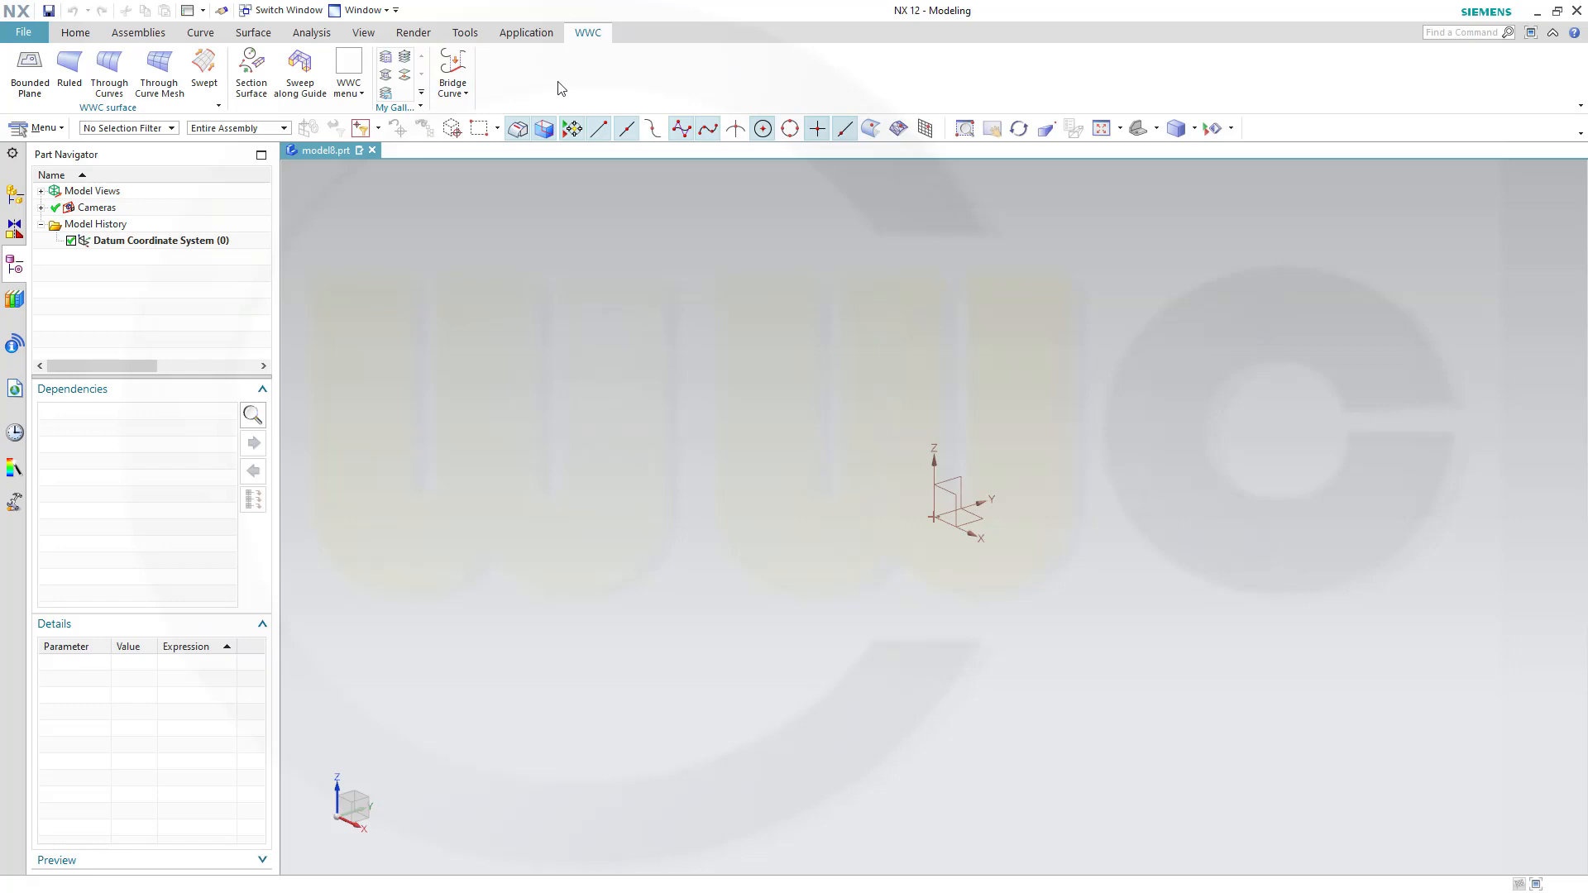
mouse_move(574, 79)
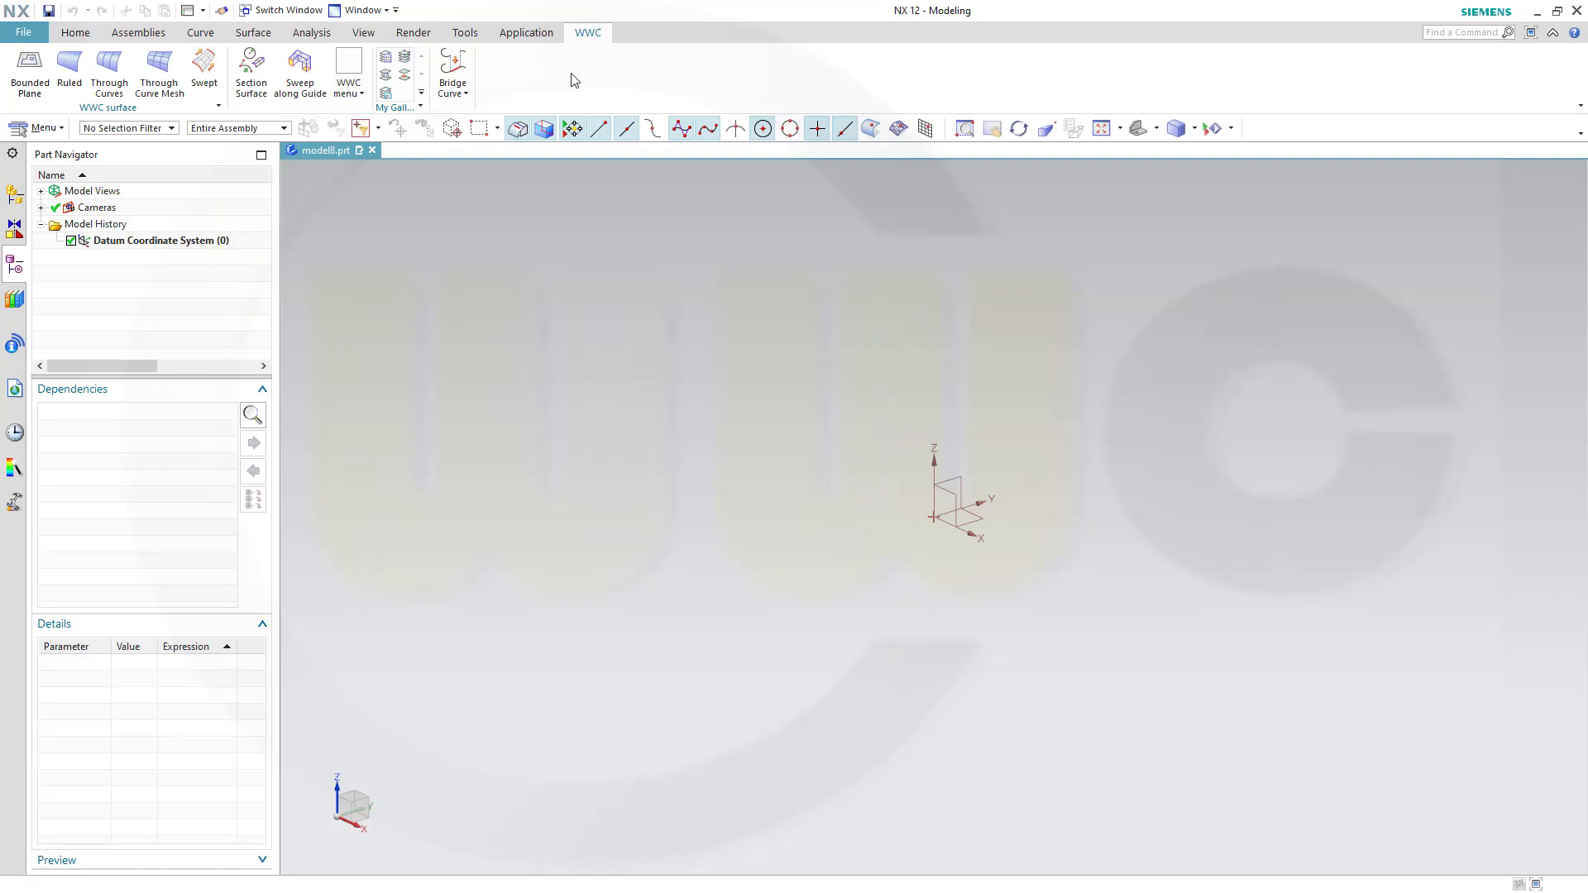
click(83, 32)
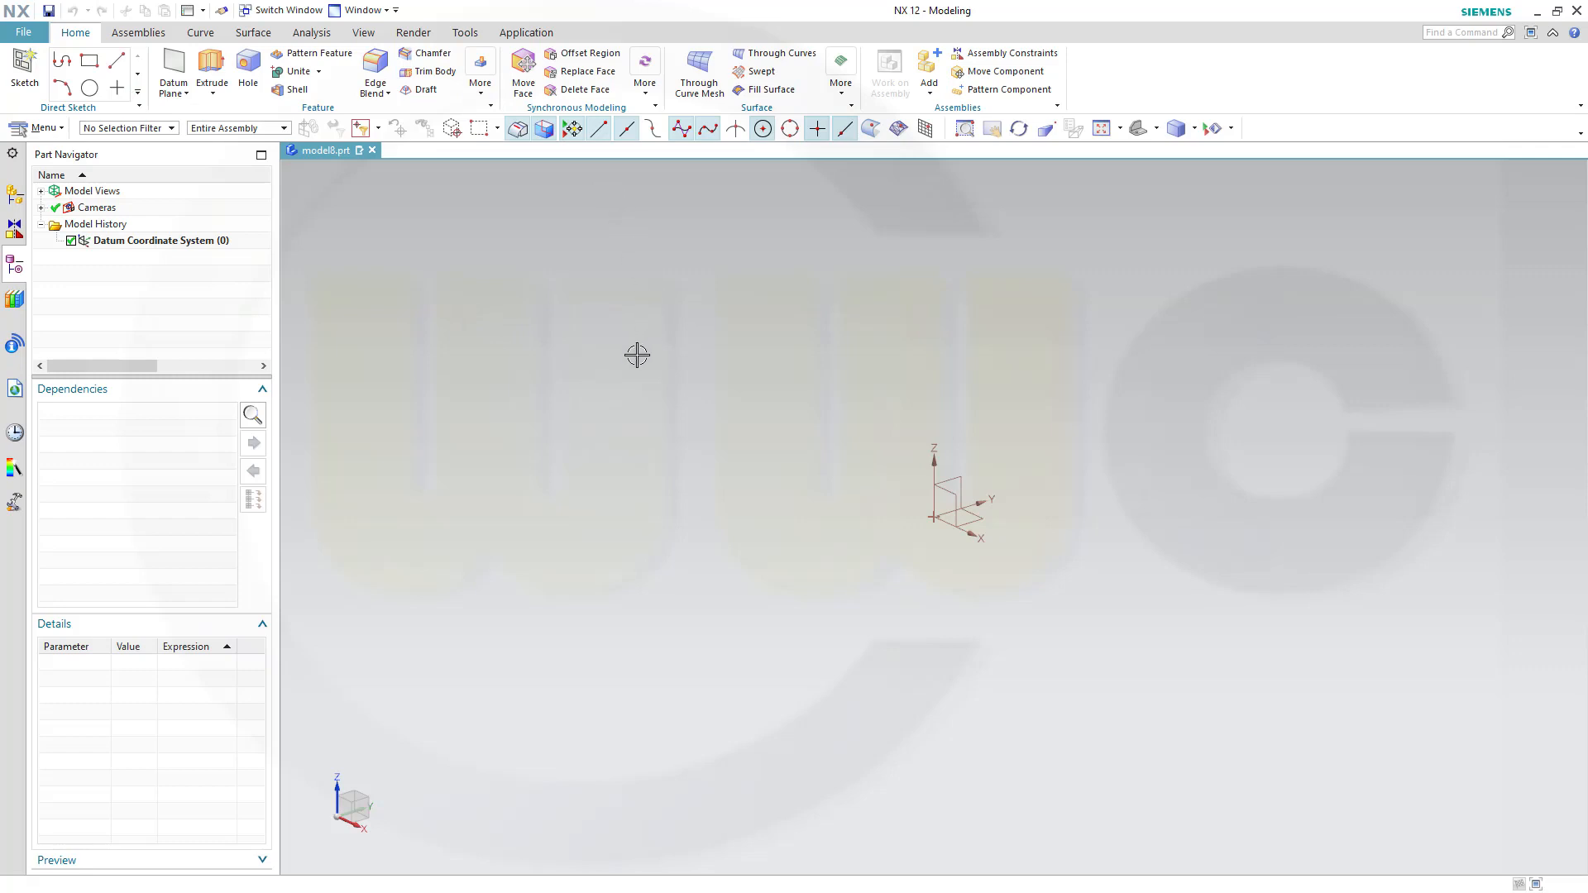
mouse_move(540, 257)
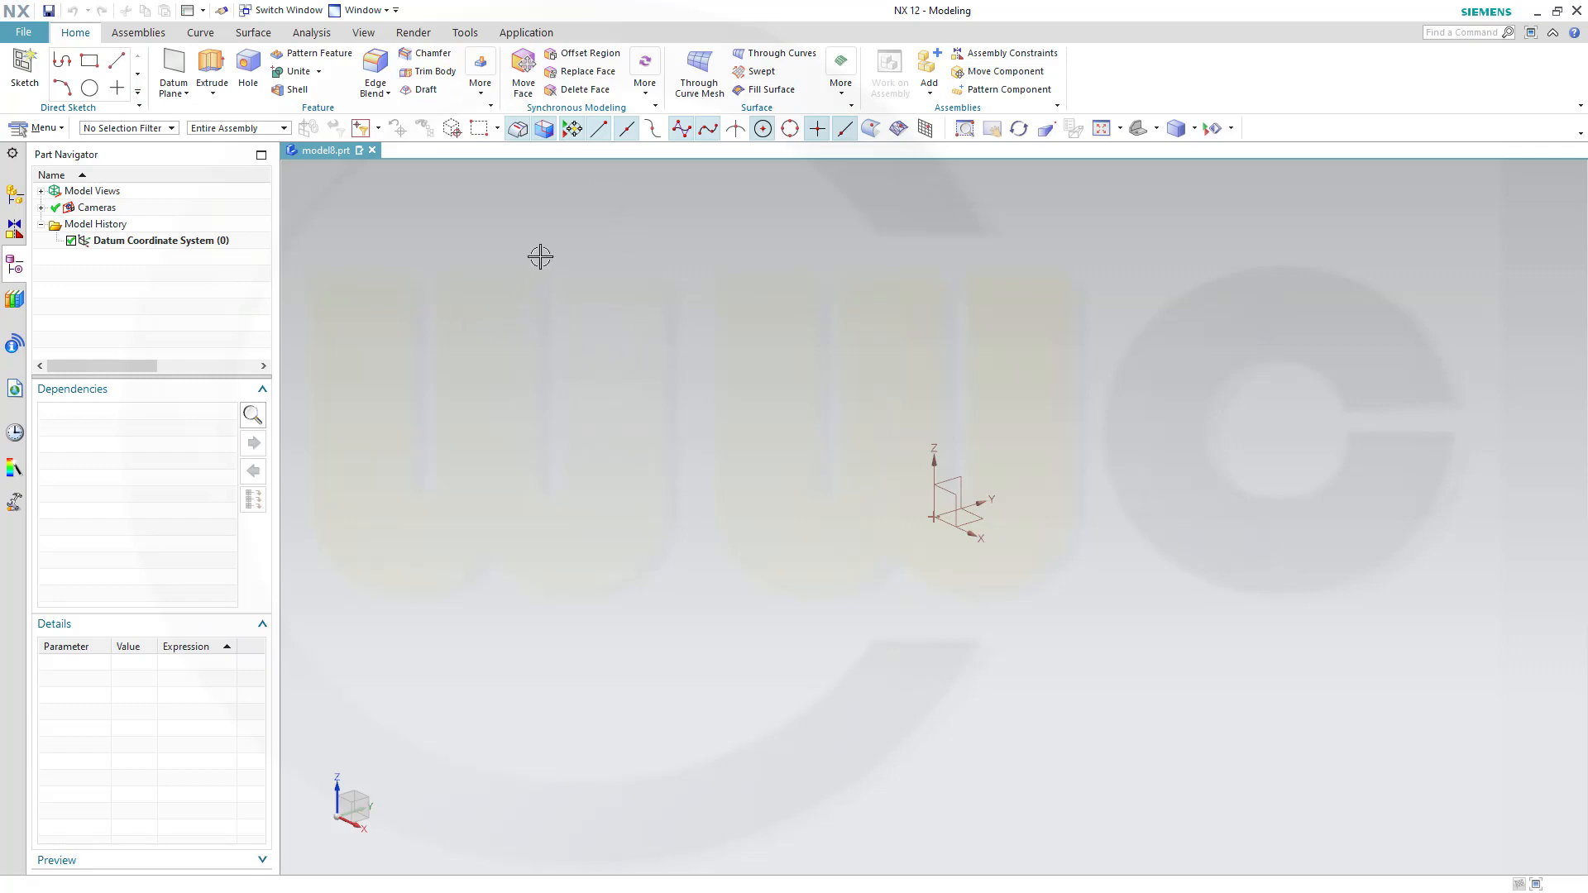
mouse_move(1144, 86)
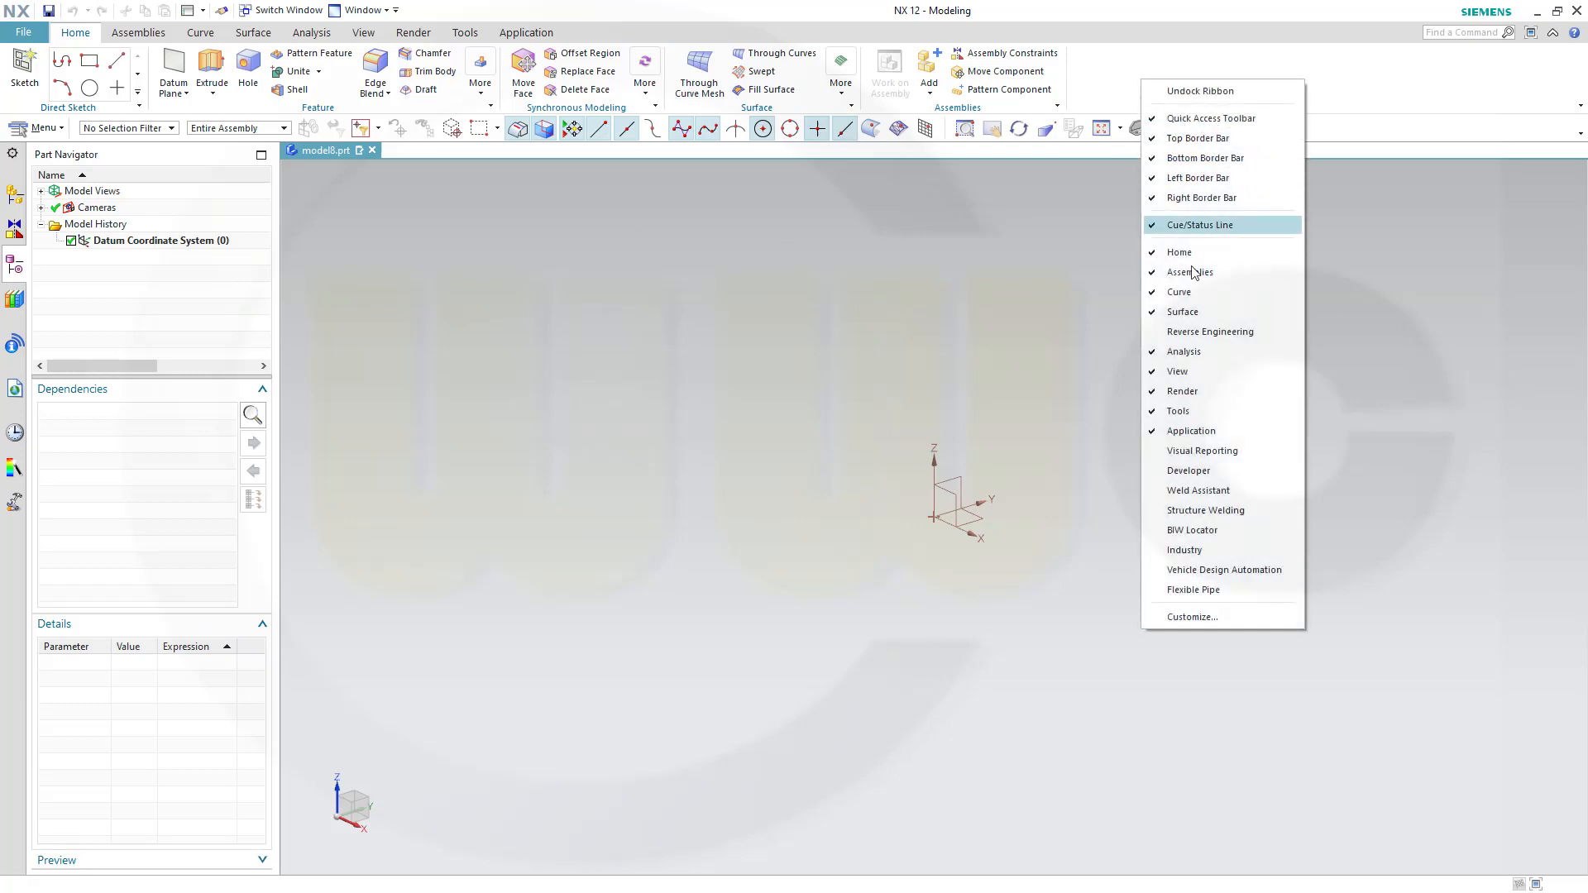
mouse_move(1205, 627)
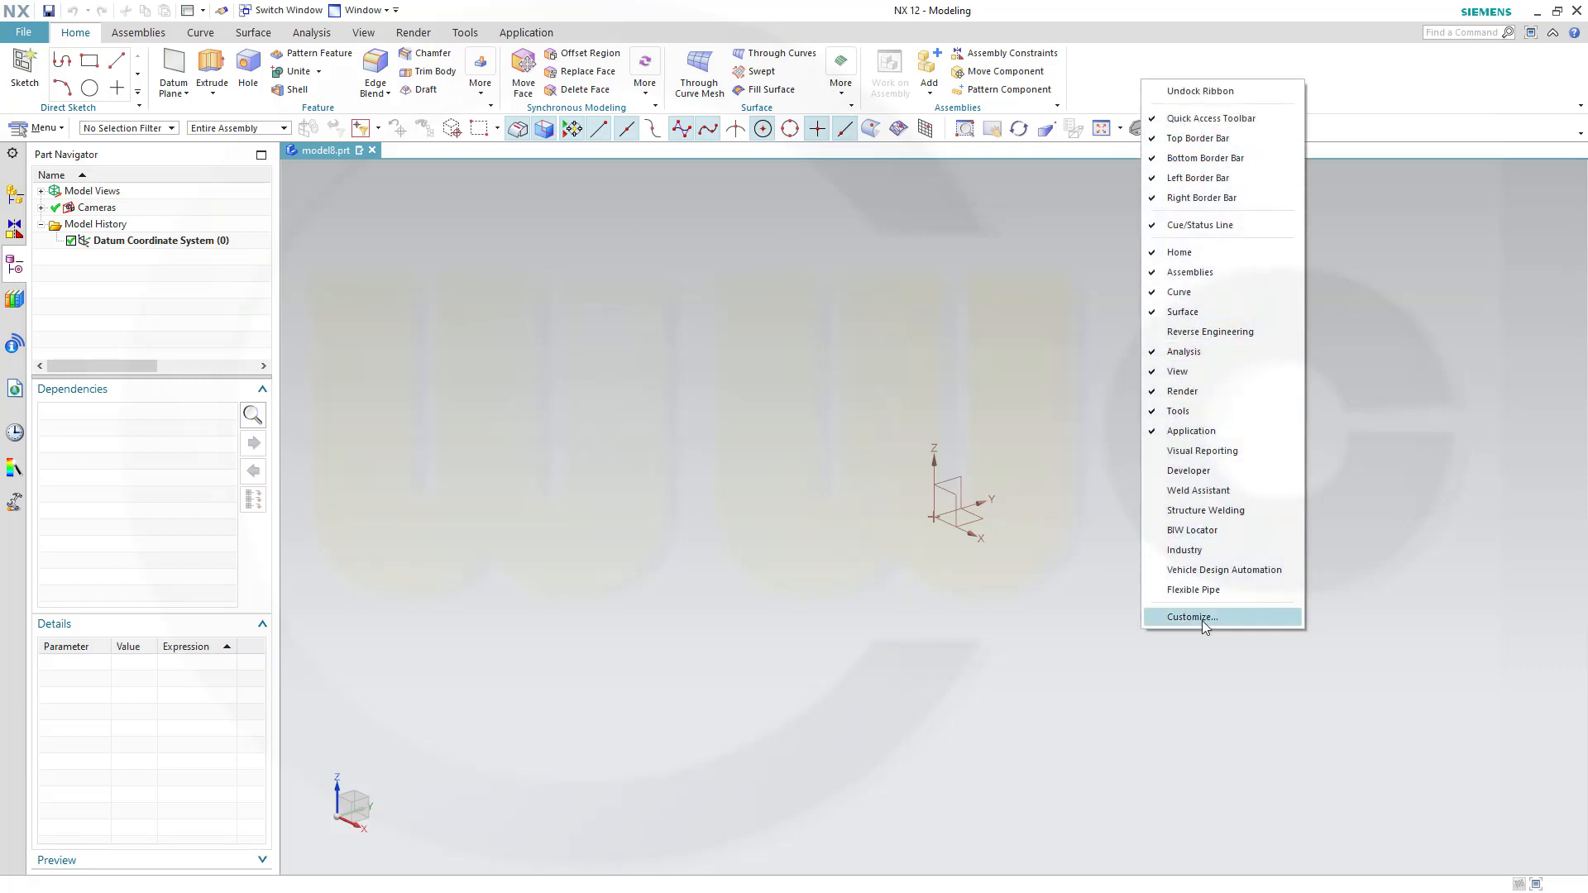
Open the Customize dialog from the ribbon's right-click menu
click(1193, 616)
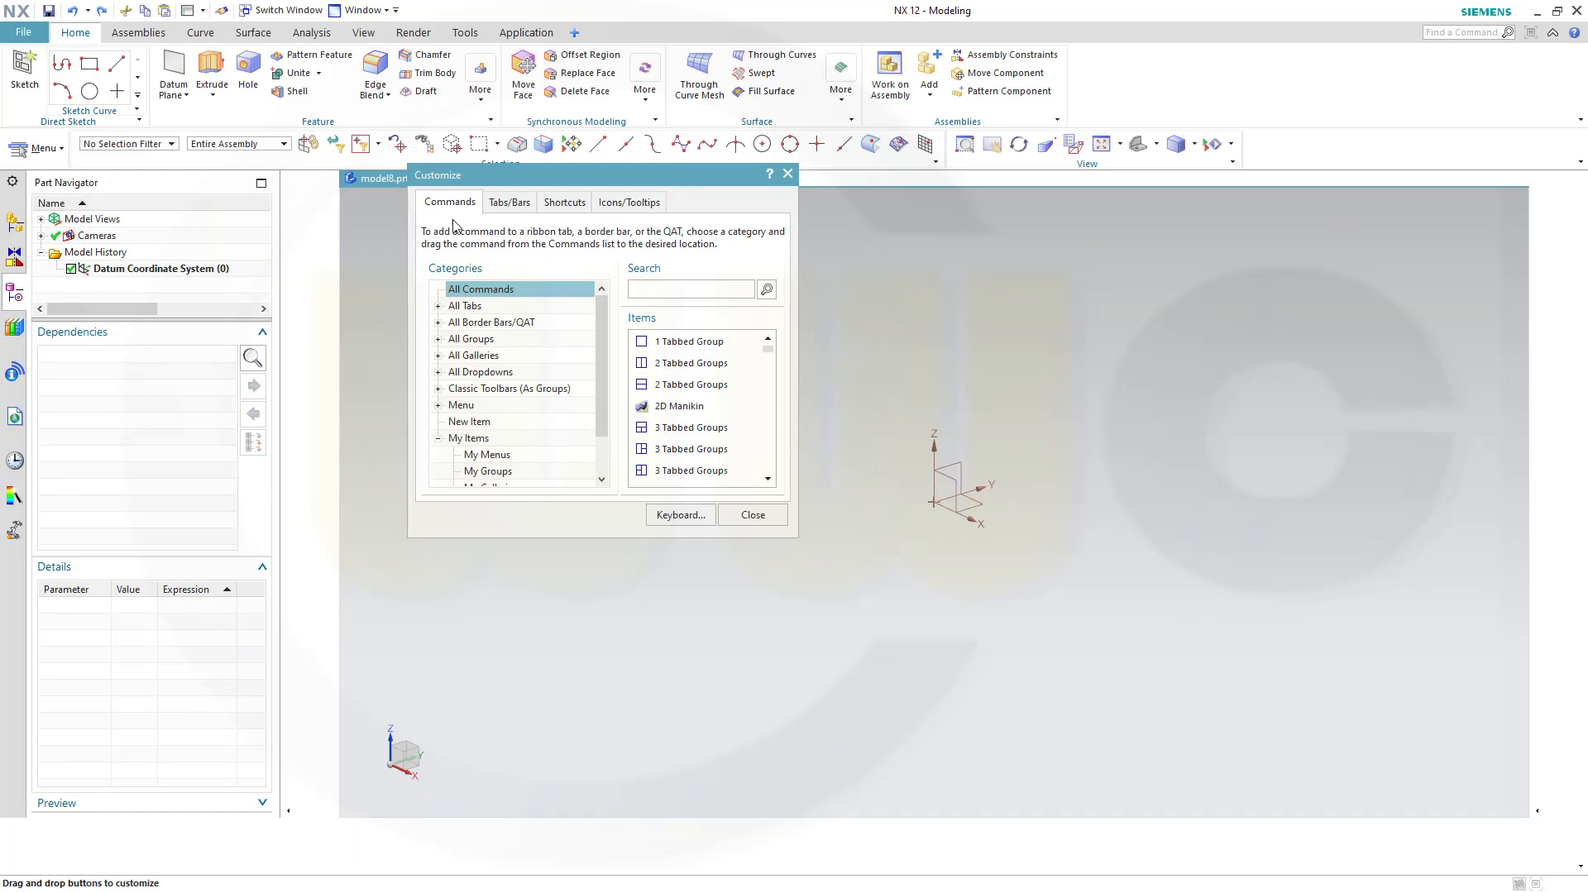
Add a new tab named WWC_YT in Tabs/Bars and keep its checkbox ticked
click(510, 202)
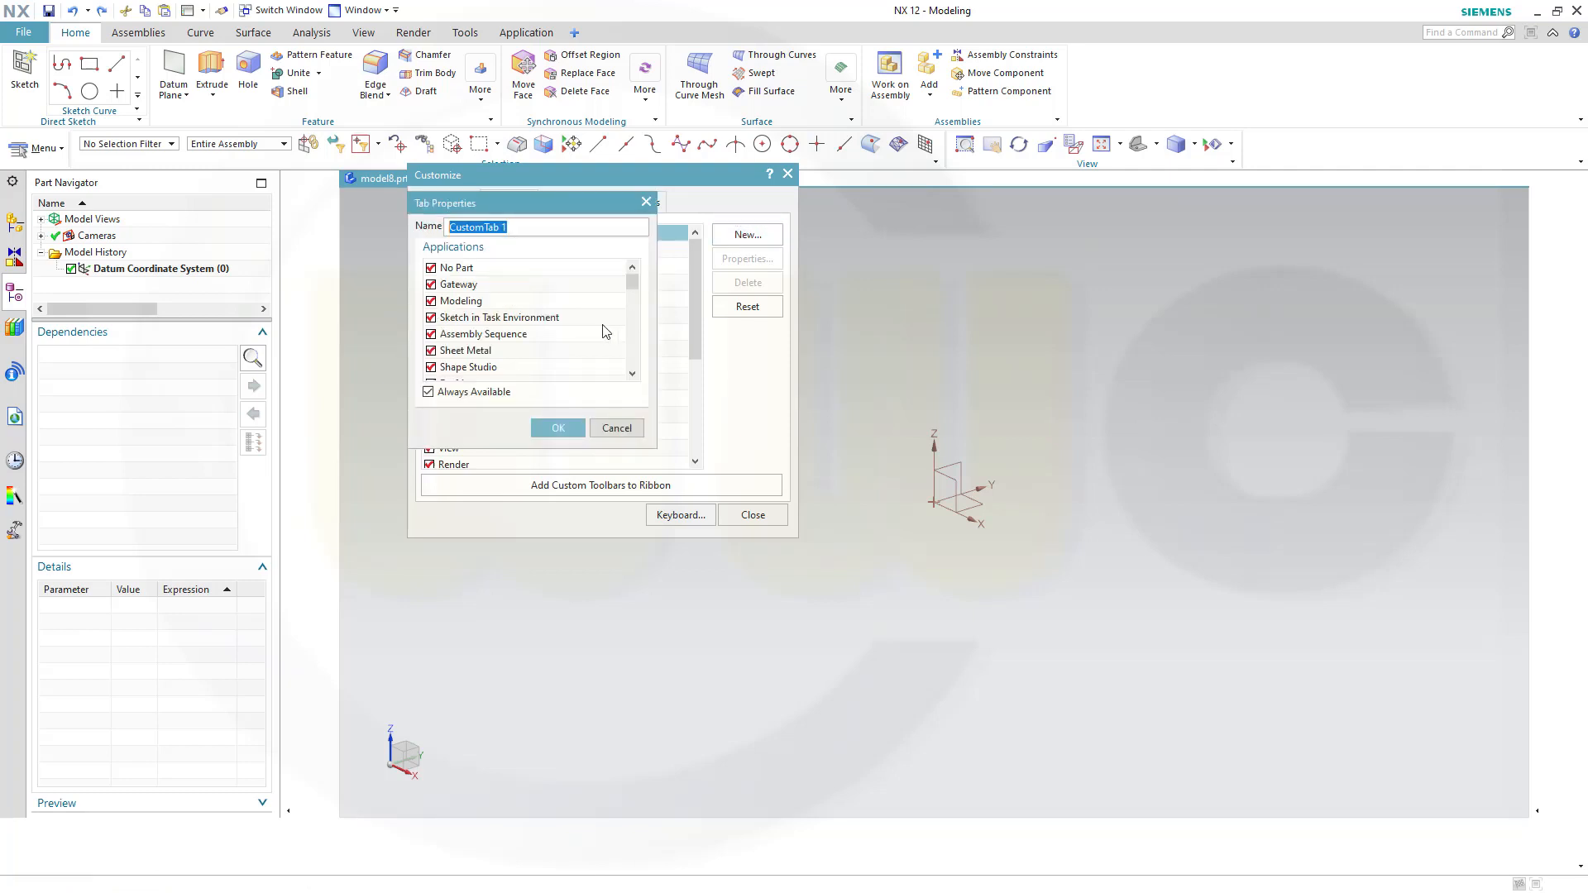
mouse_move(551, 217)
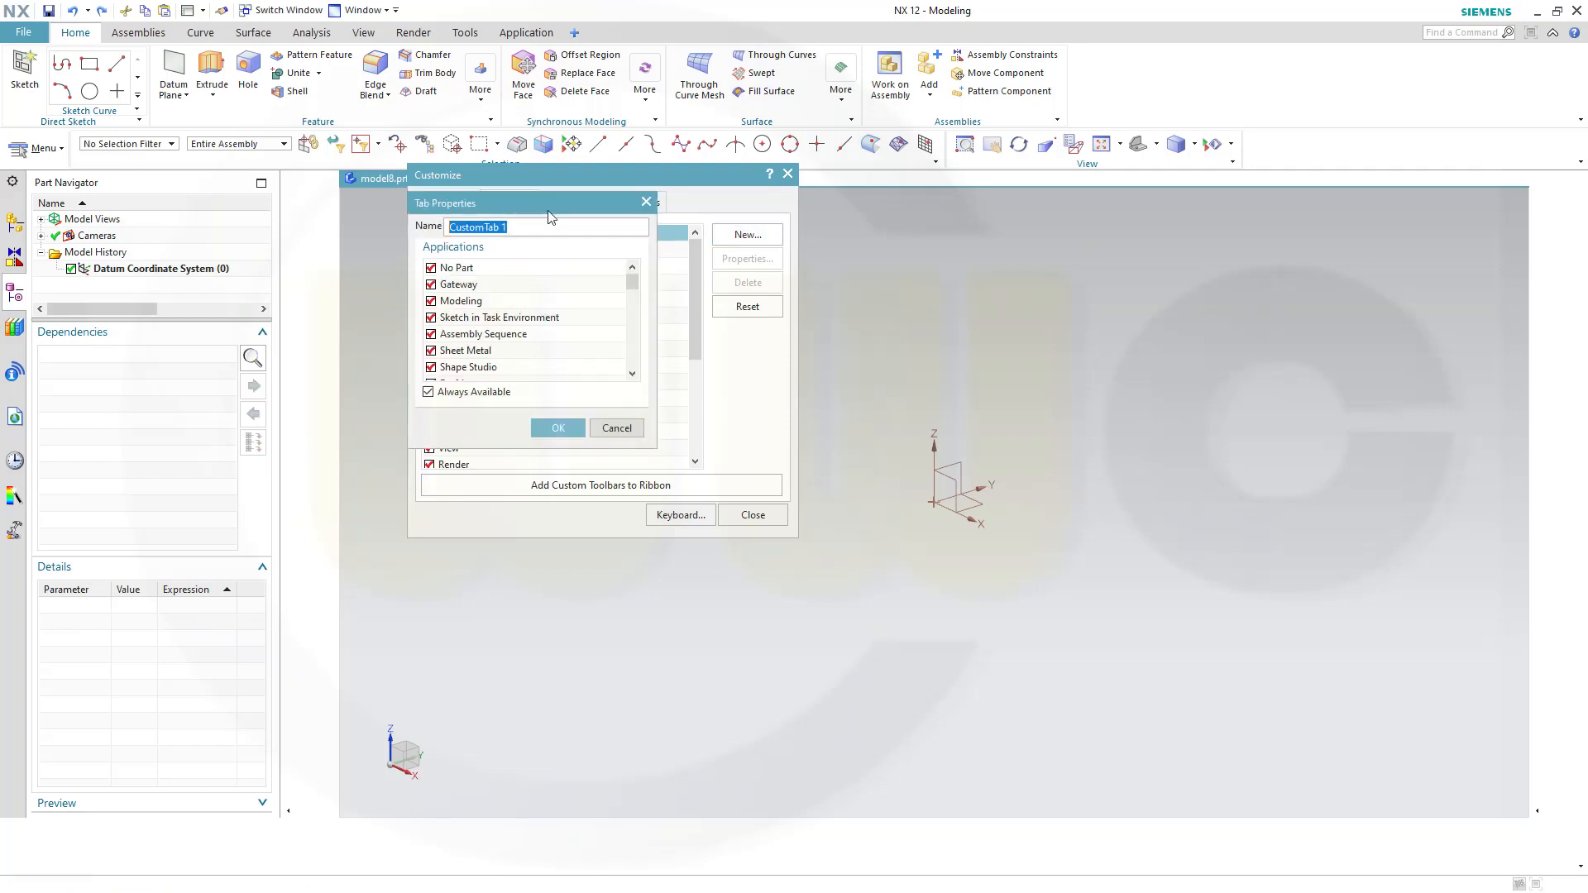
text(WWC_YT)
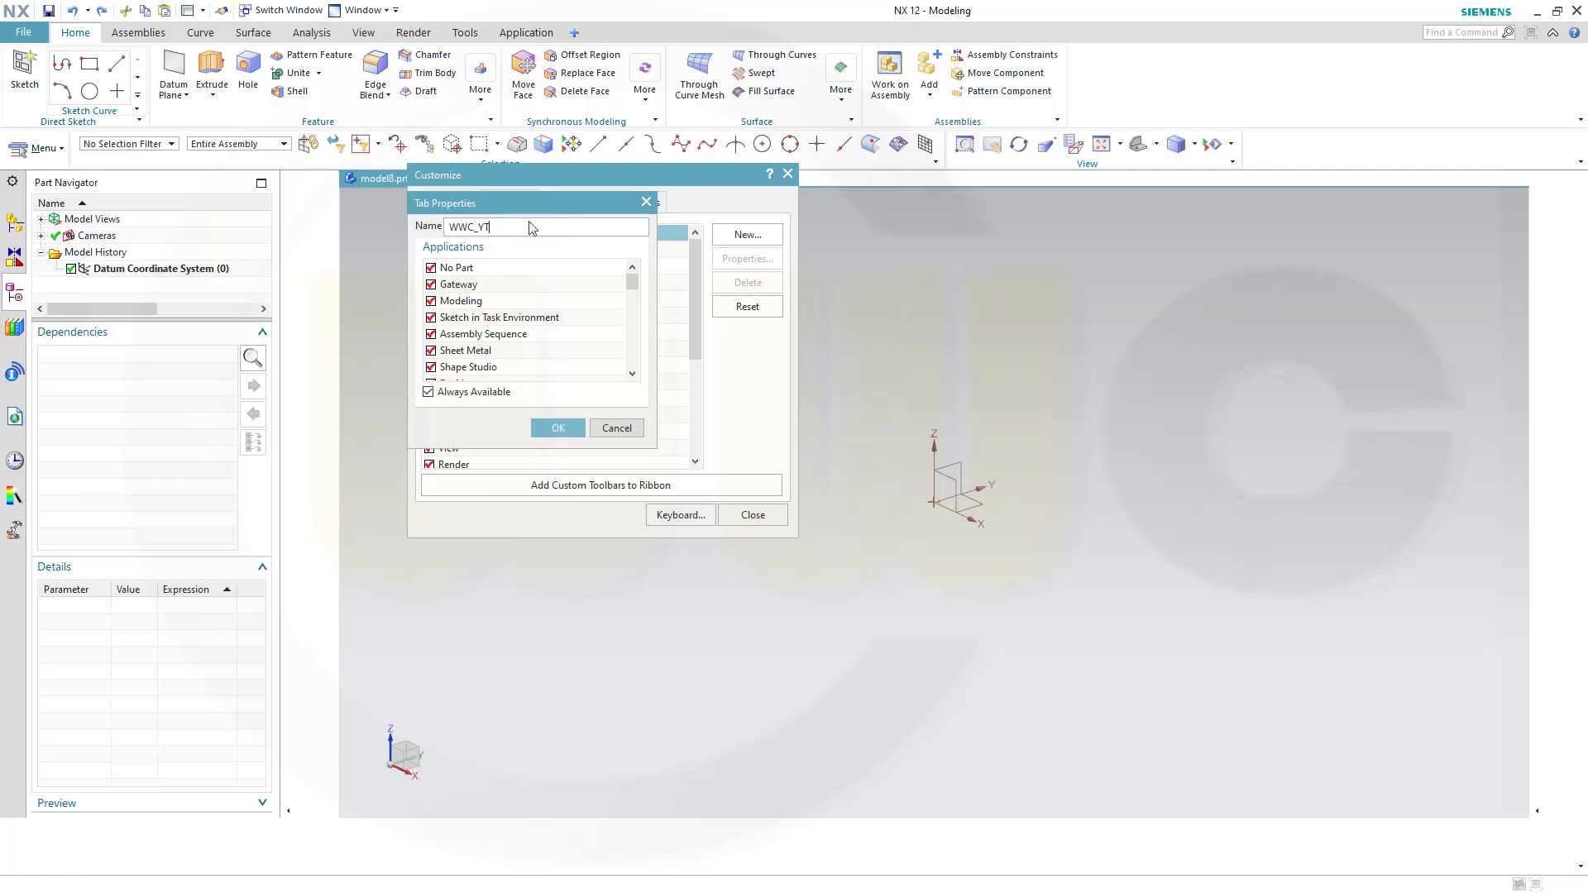
click(558, 427)
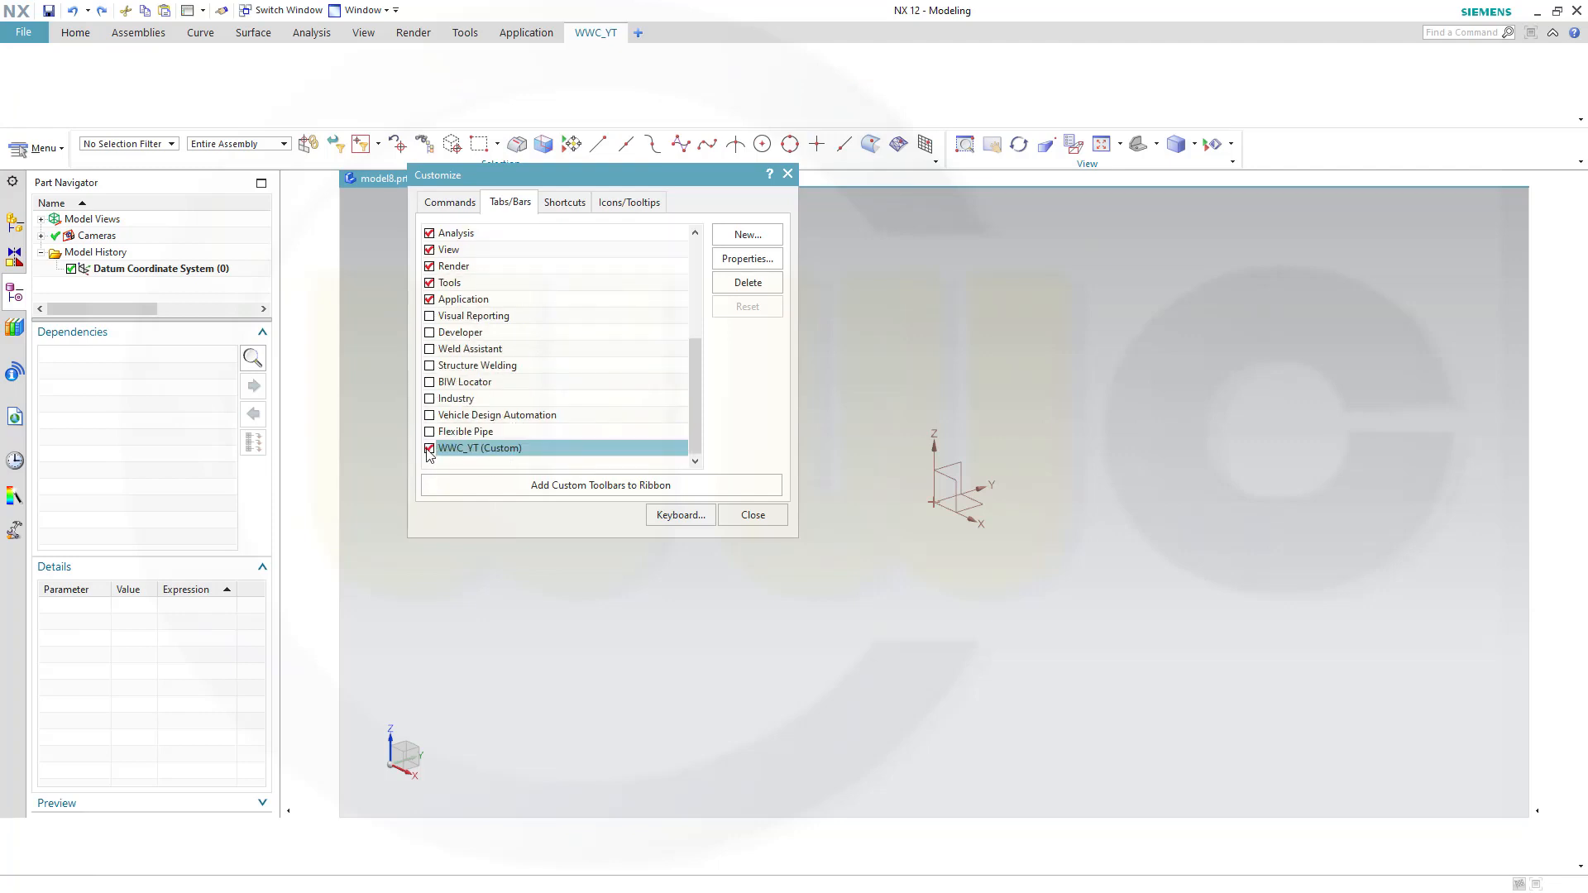
click(429, 448)
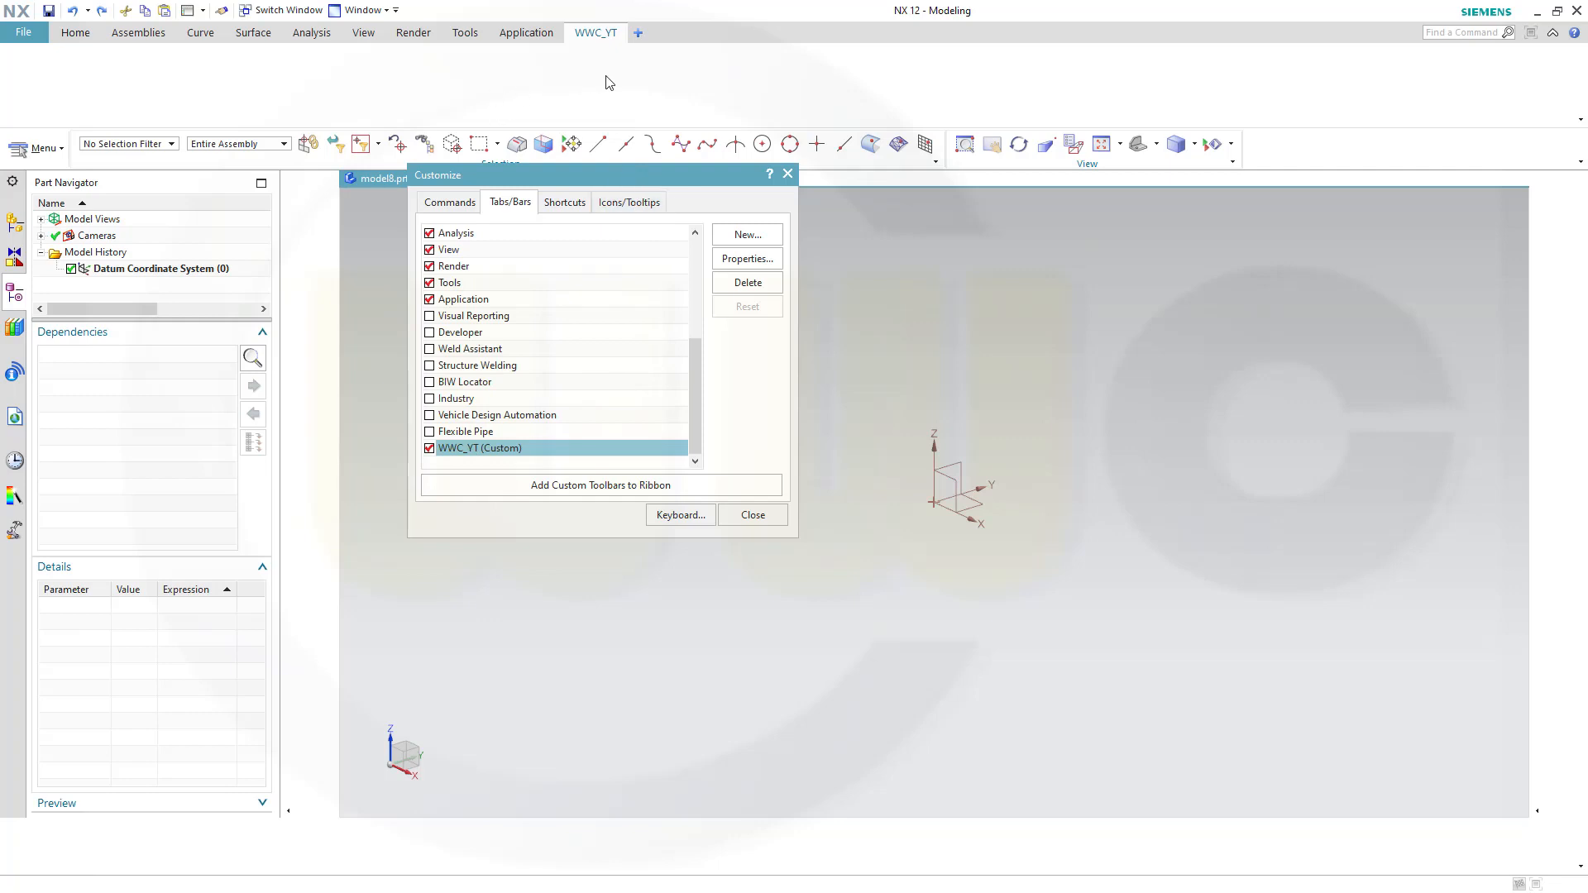
mouse_move(621, 271)
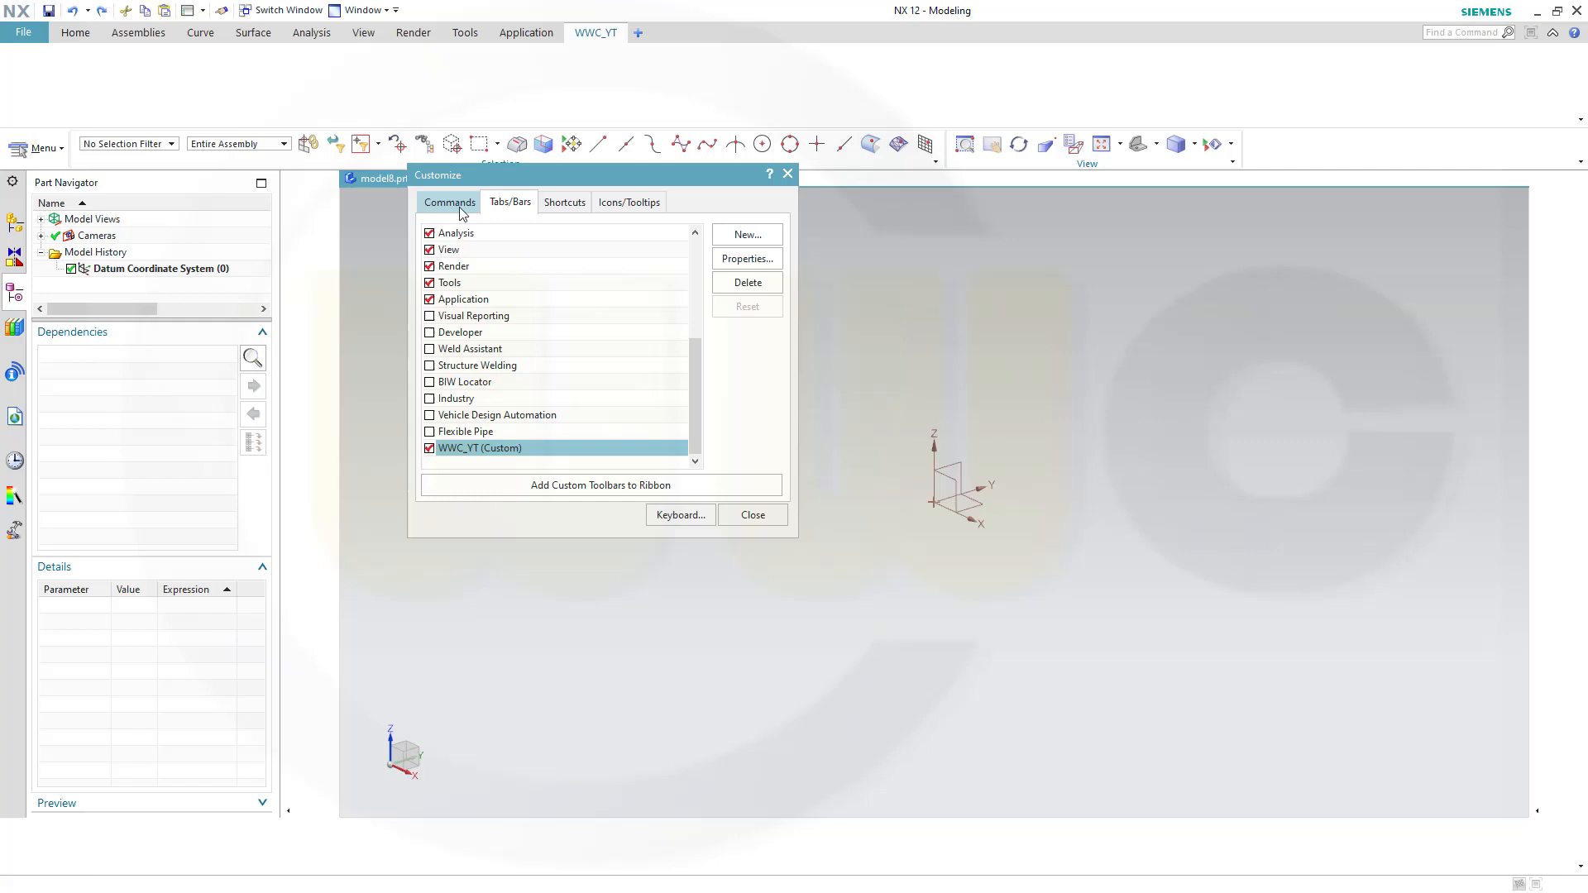
Bring up the New Item category on the Commands list so New Group can go onto WWC_YT
click(449, 202)
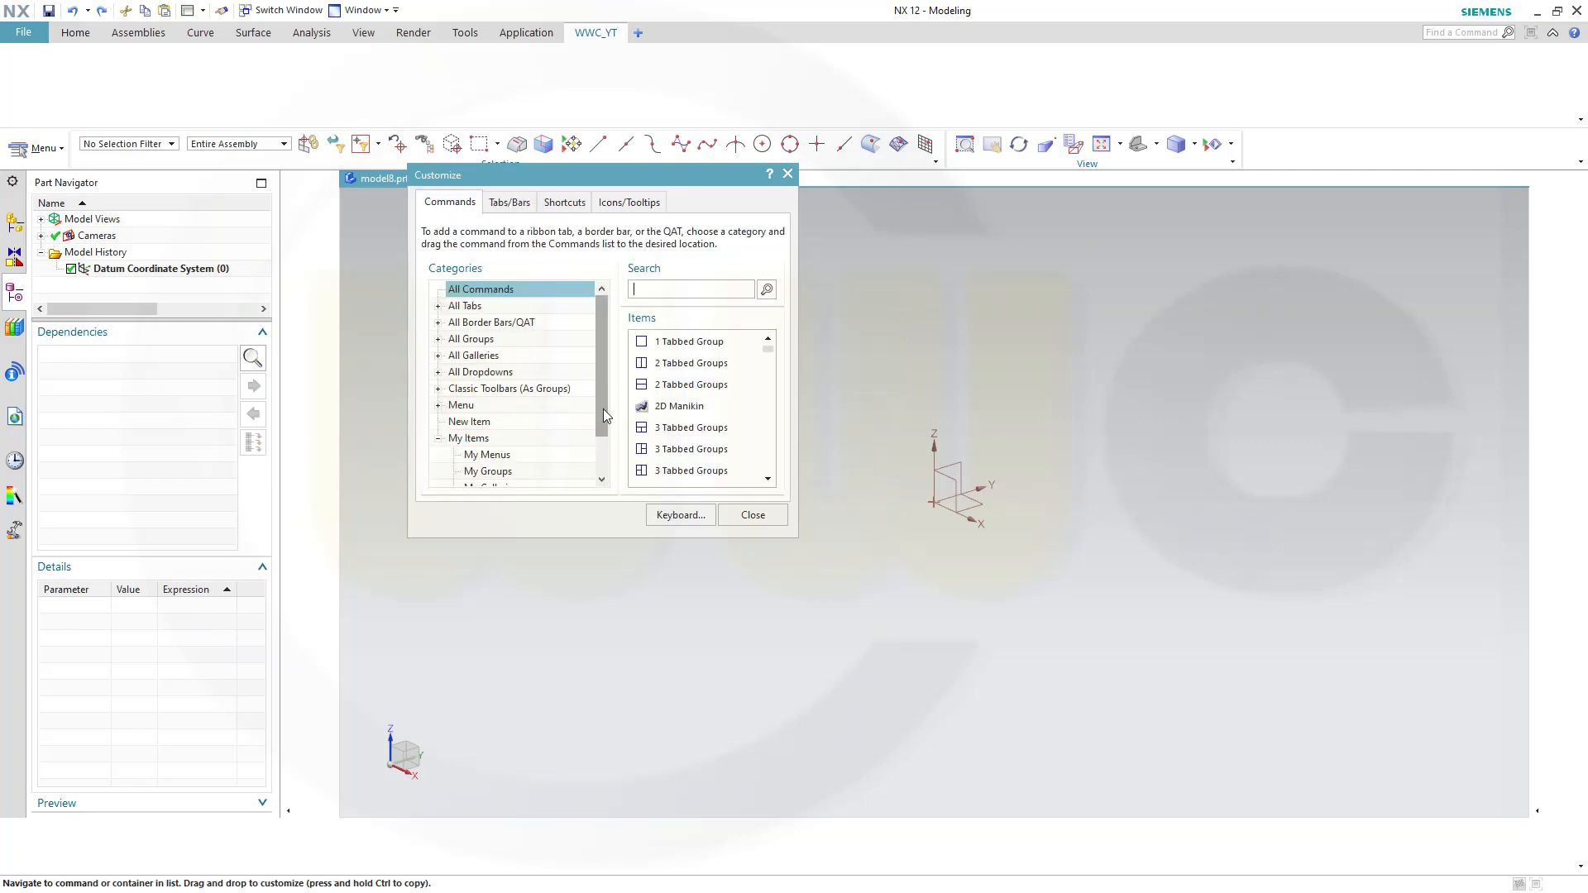
click(469, 372)
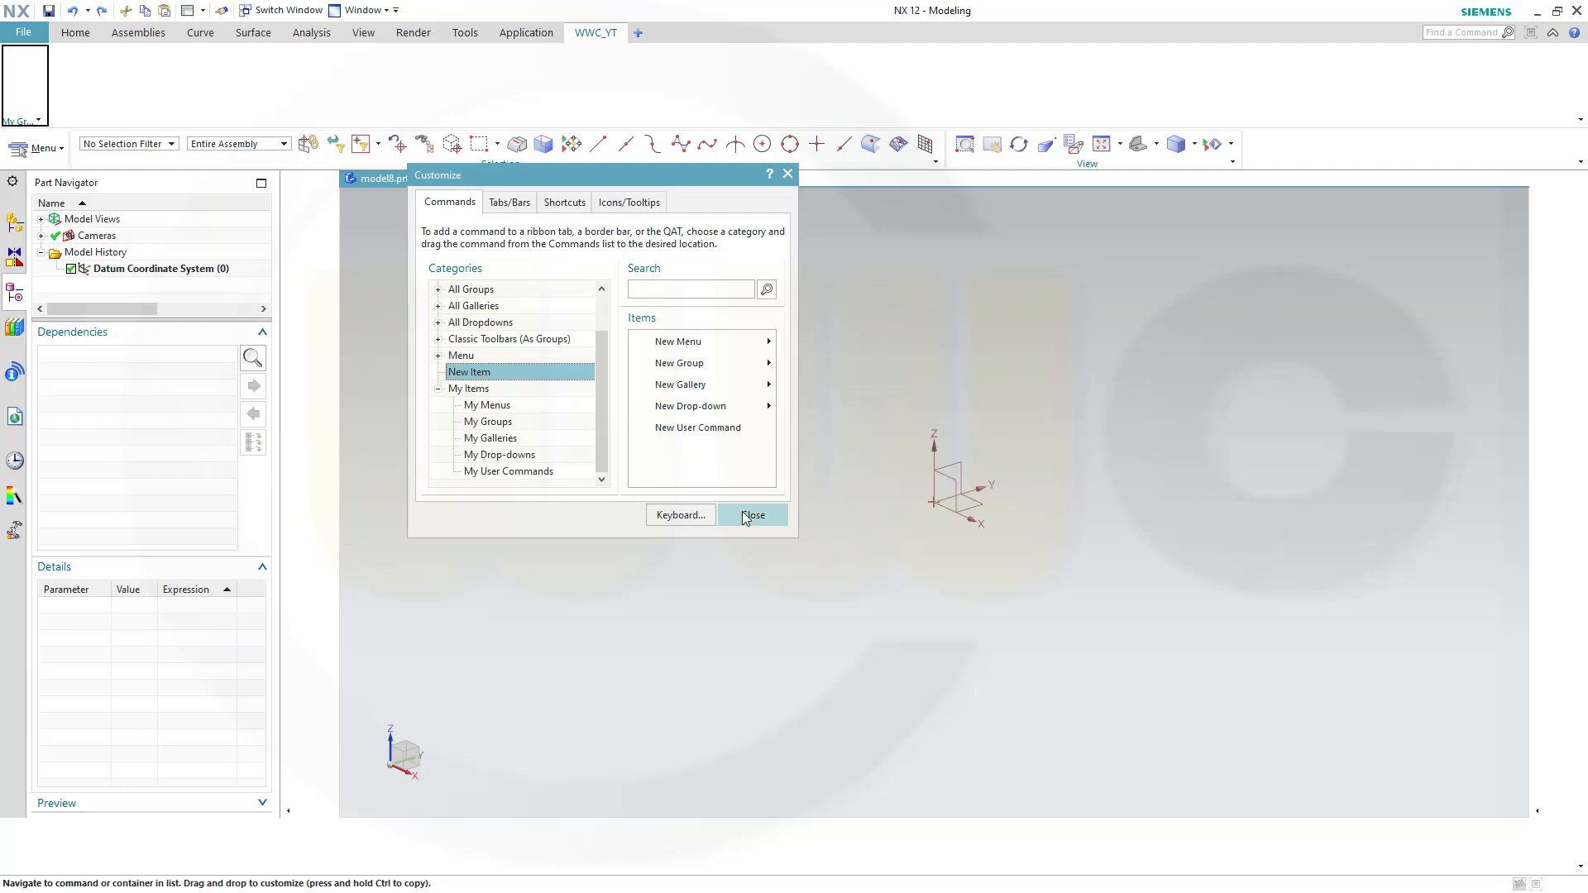
mouse_move(504, 348)
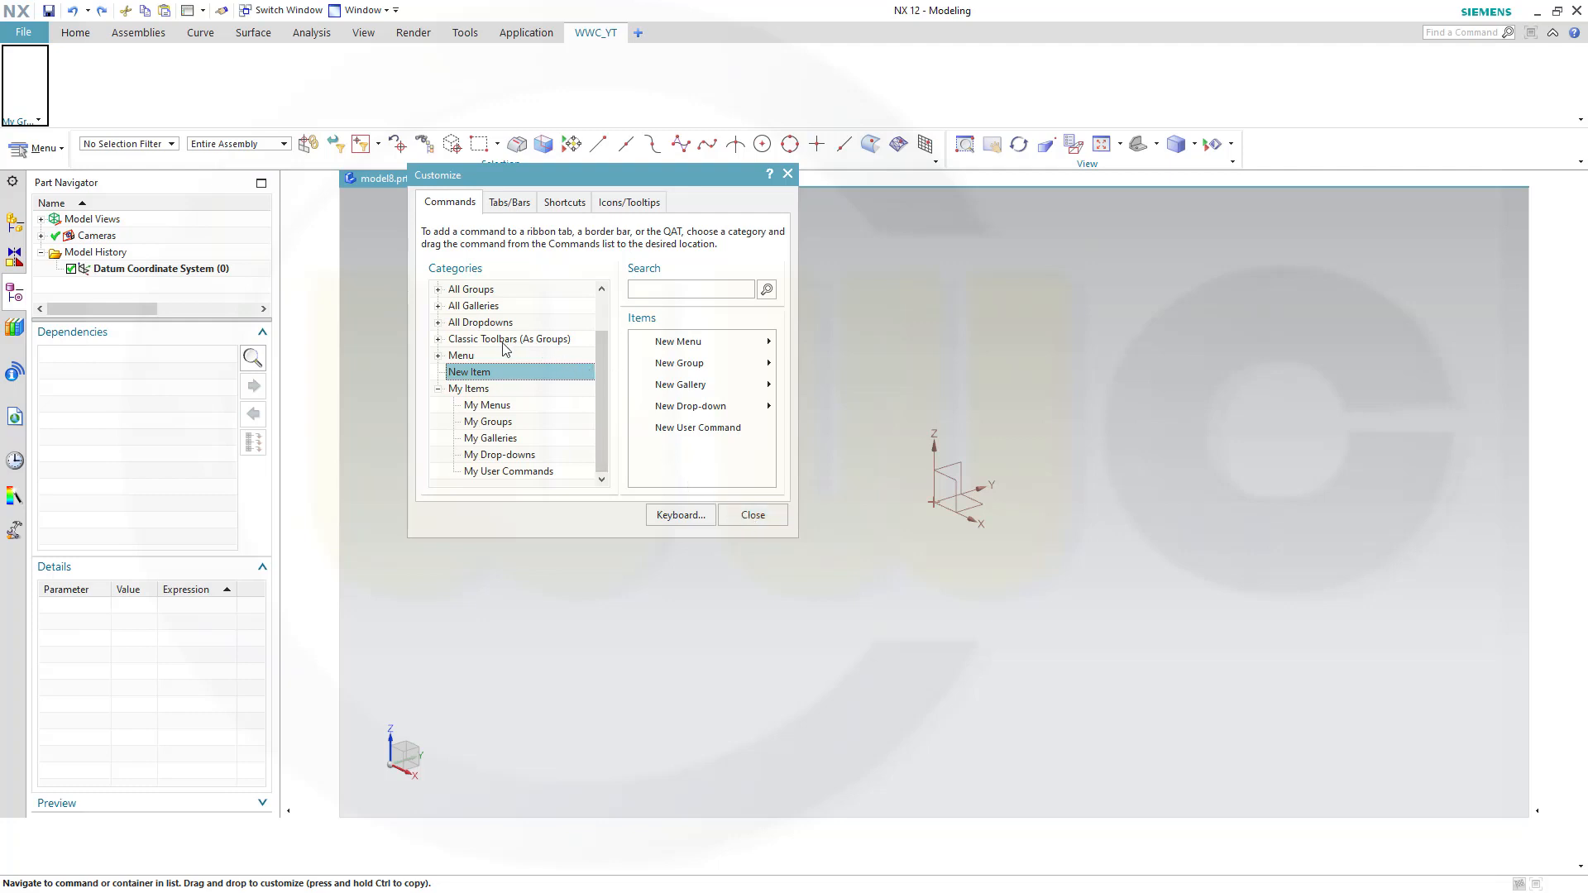
mouse_move(43, 85)
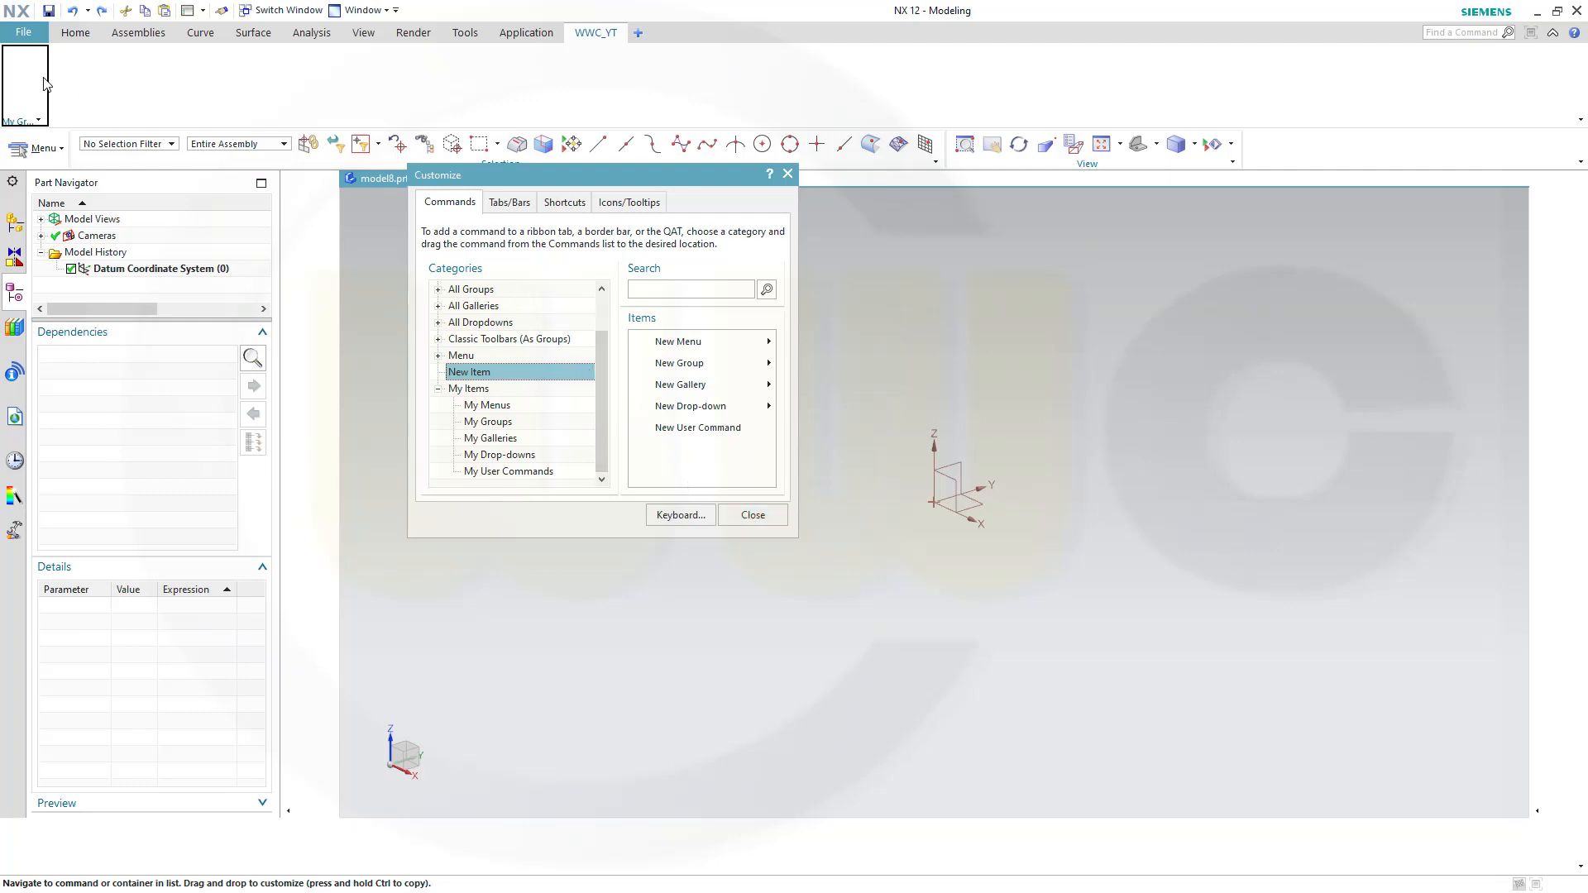
mouse_move(603, 375)
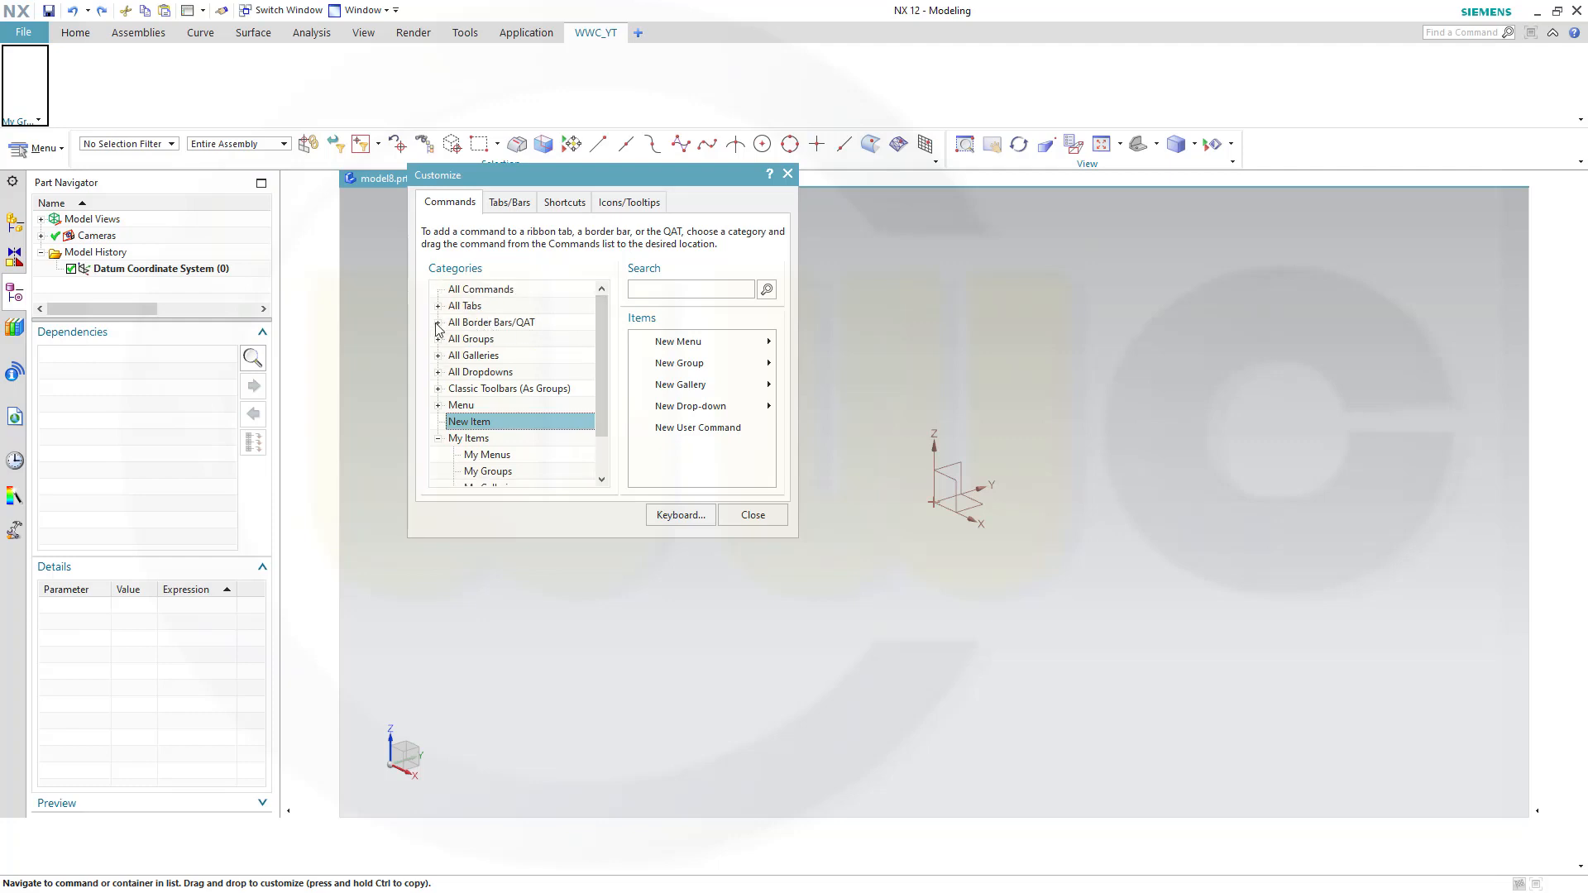
mouse_move(477, 342)
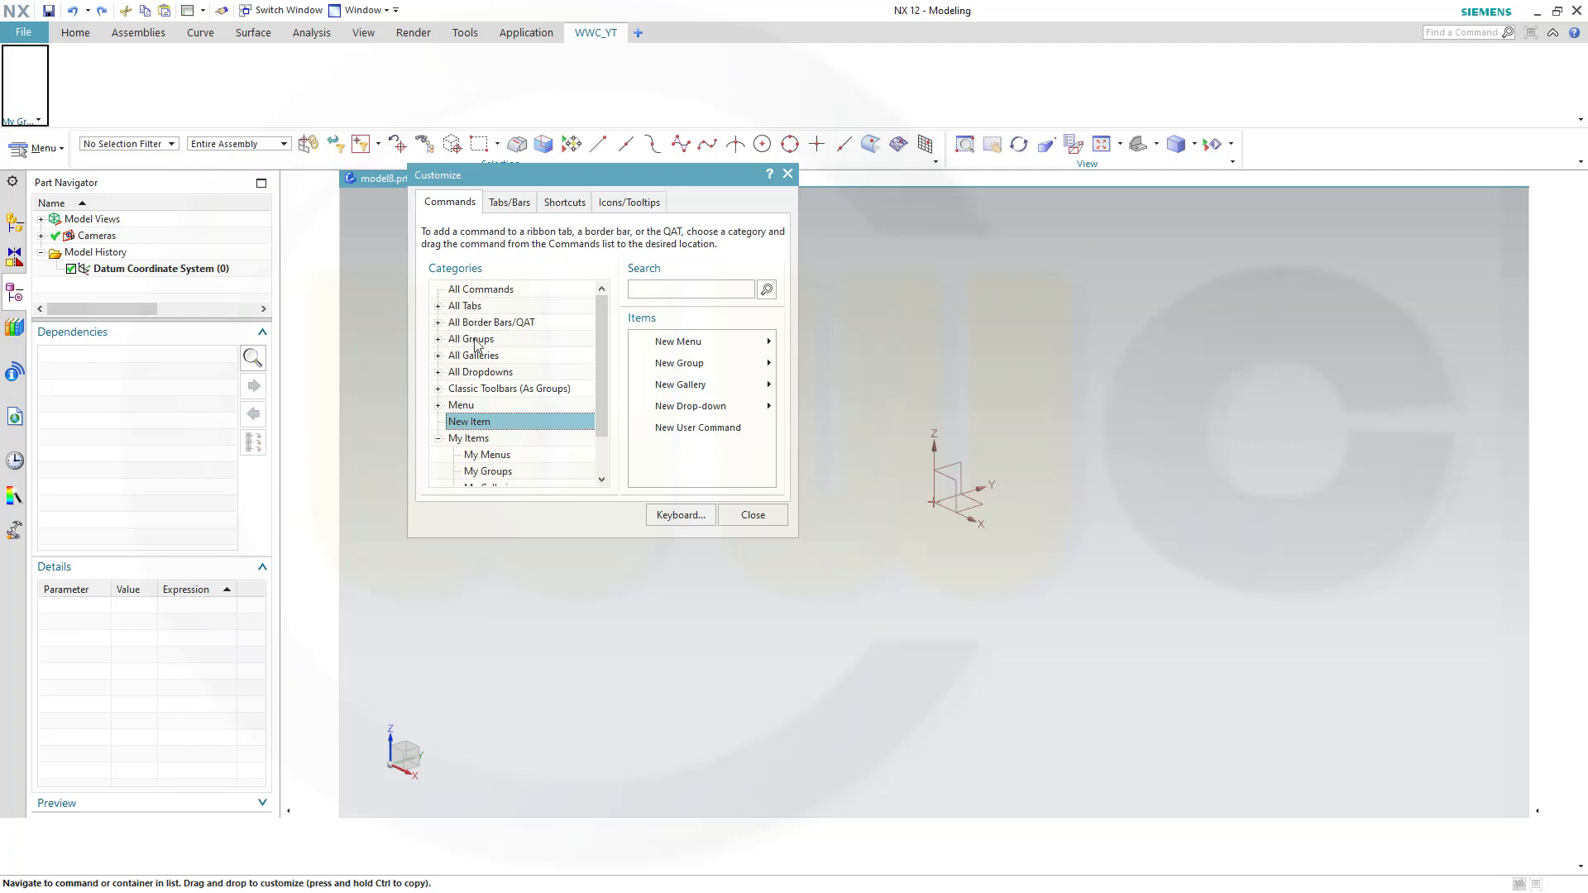
Drag surface commands such as Through Curves, Swept and Law Extension into My Group
click(438, 305)
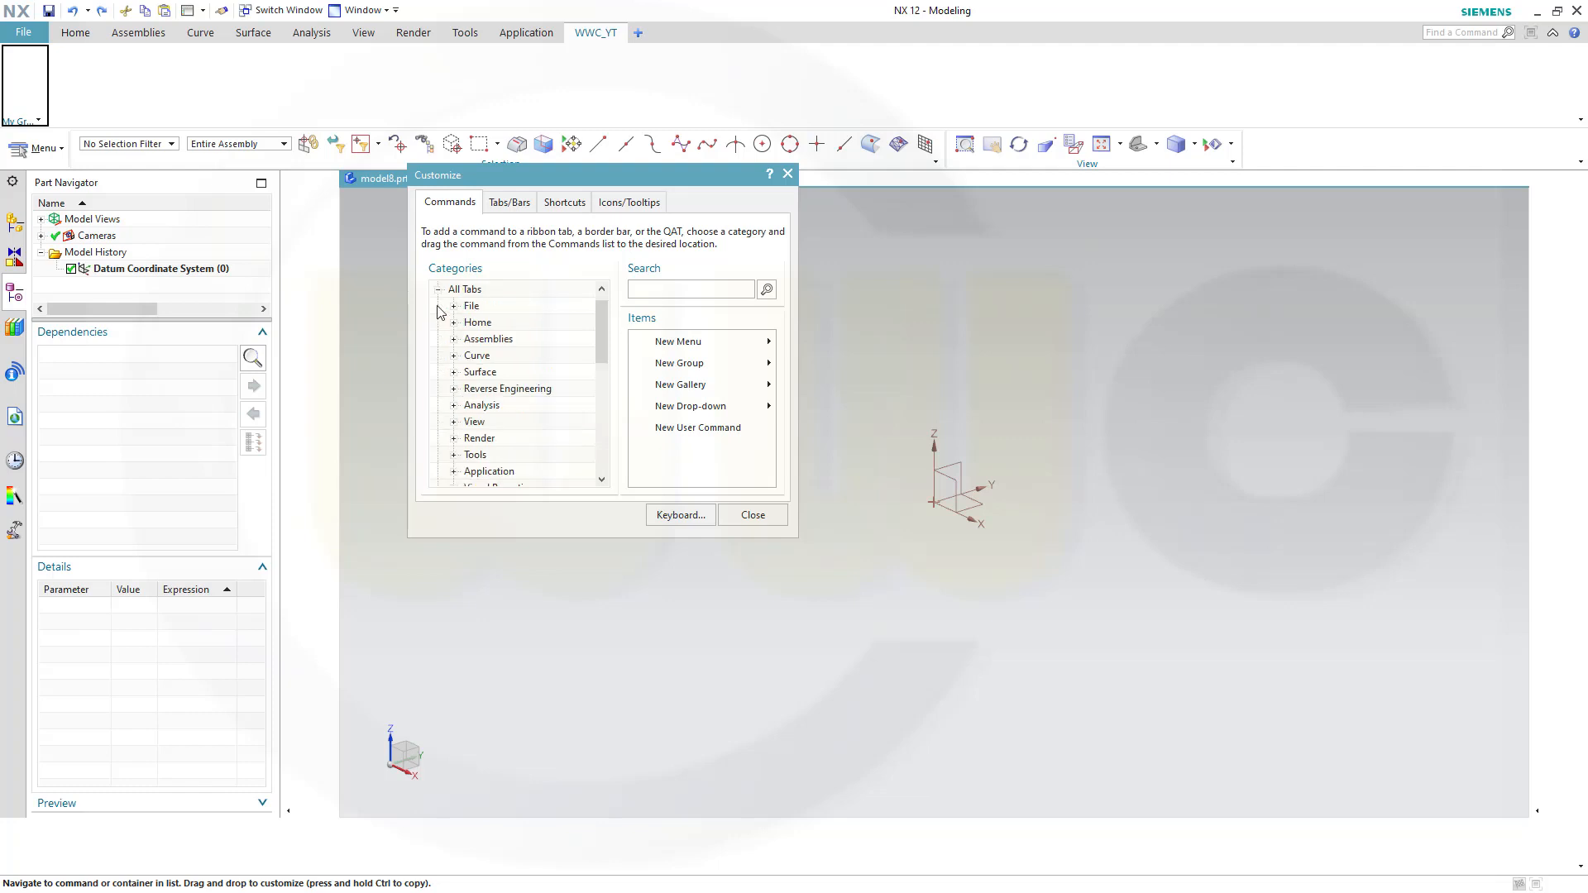
click(453, 371)
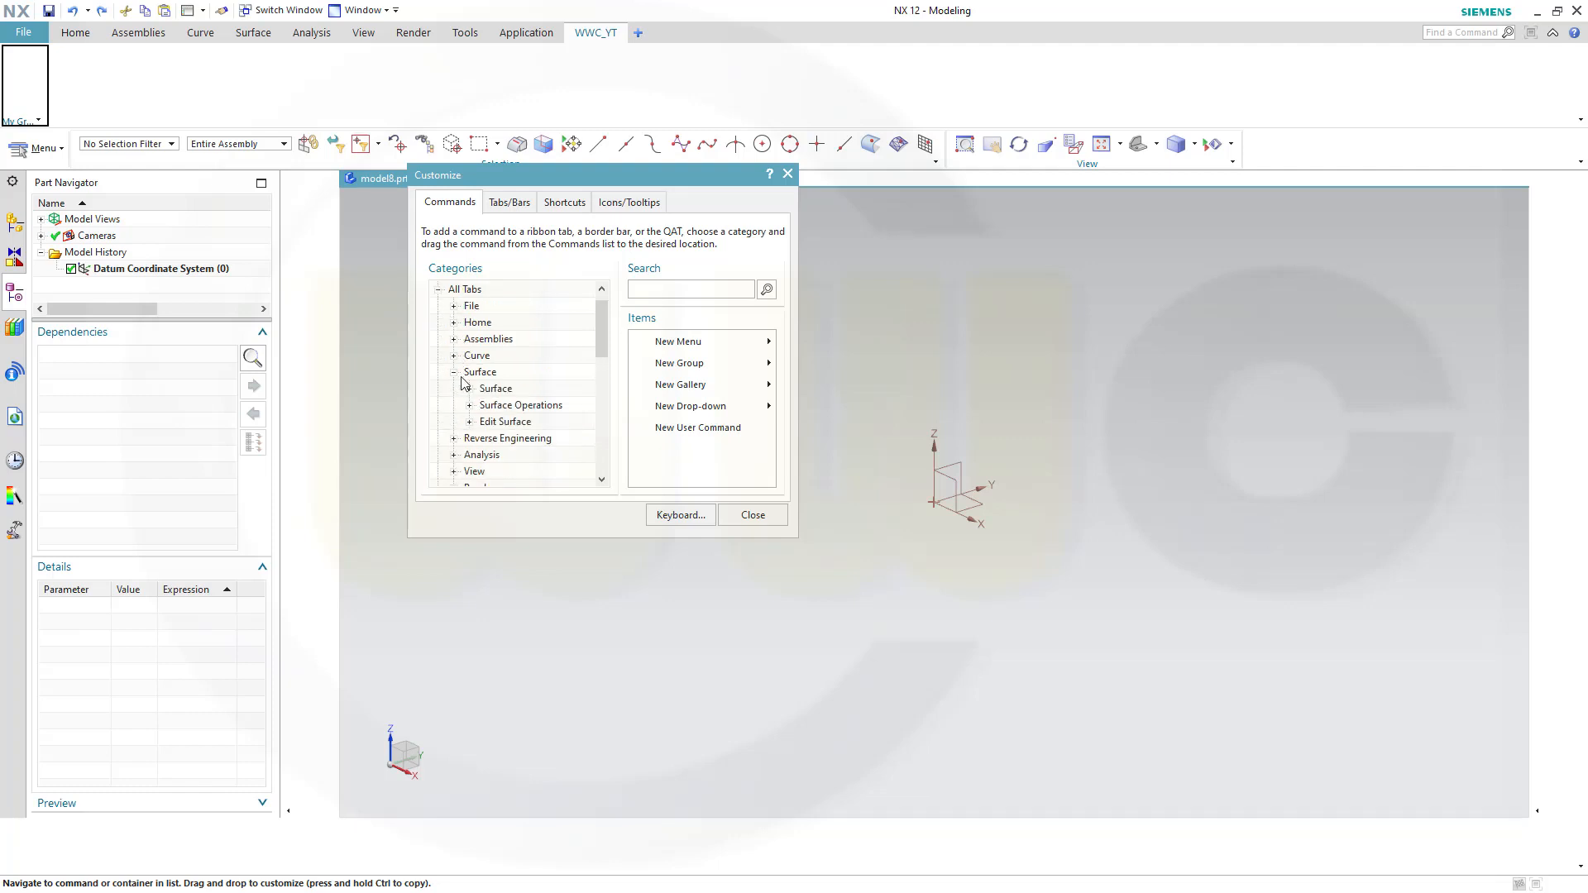
click(495, 388)
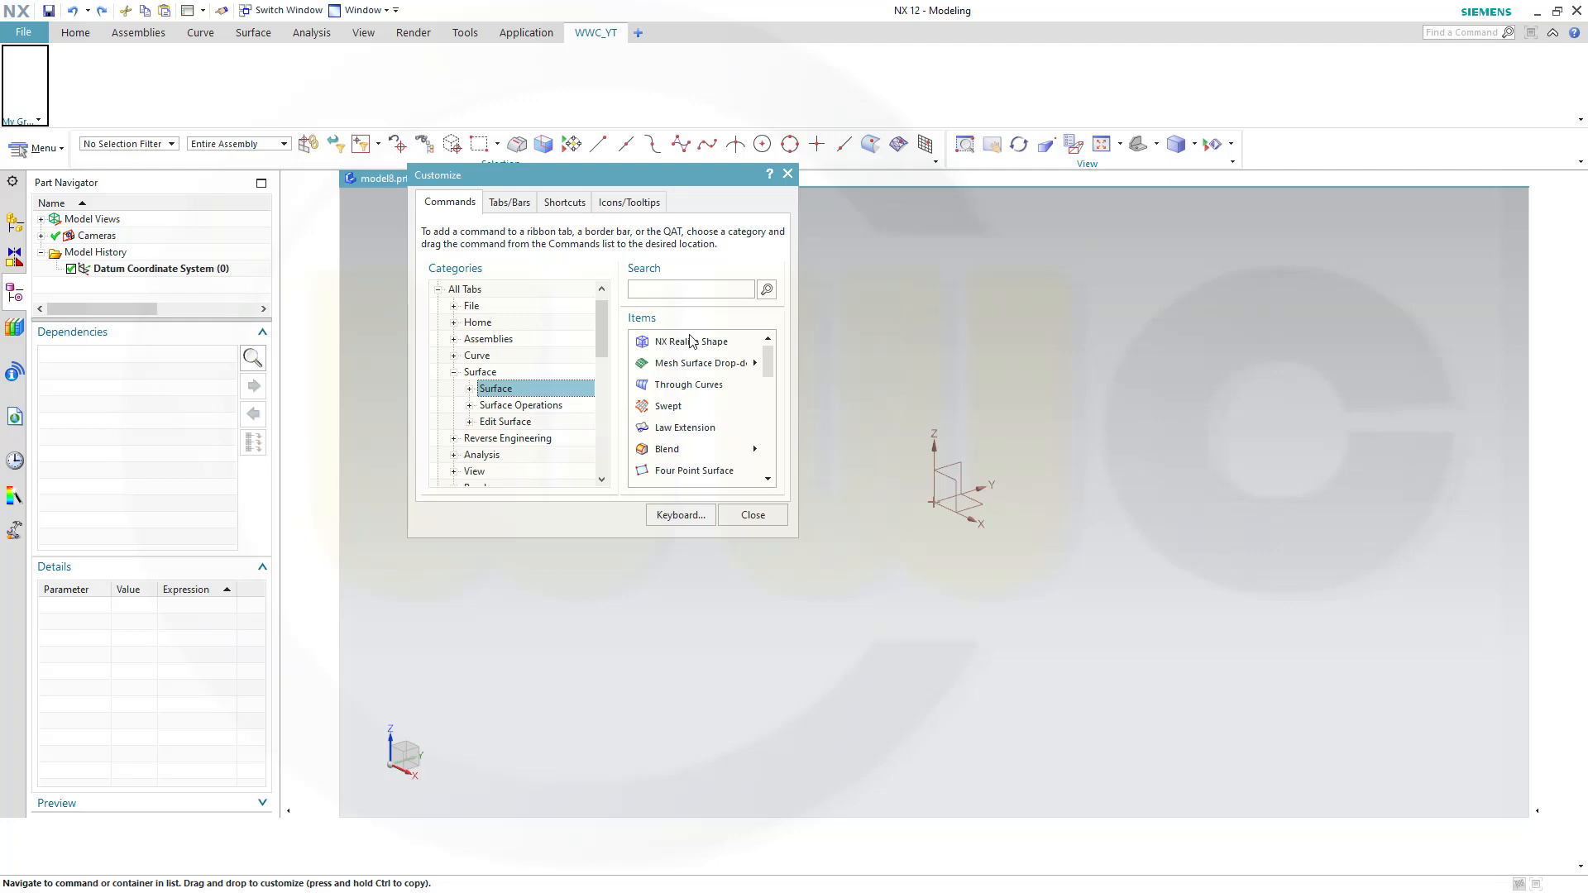
mouse_move(675, 449)
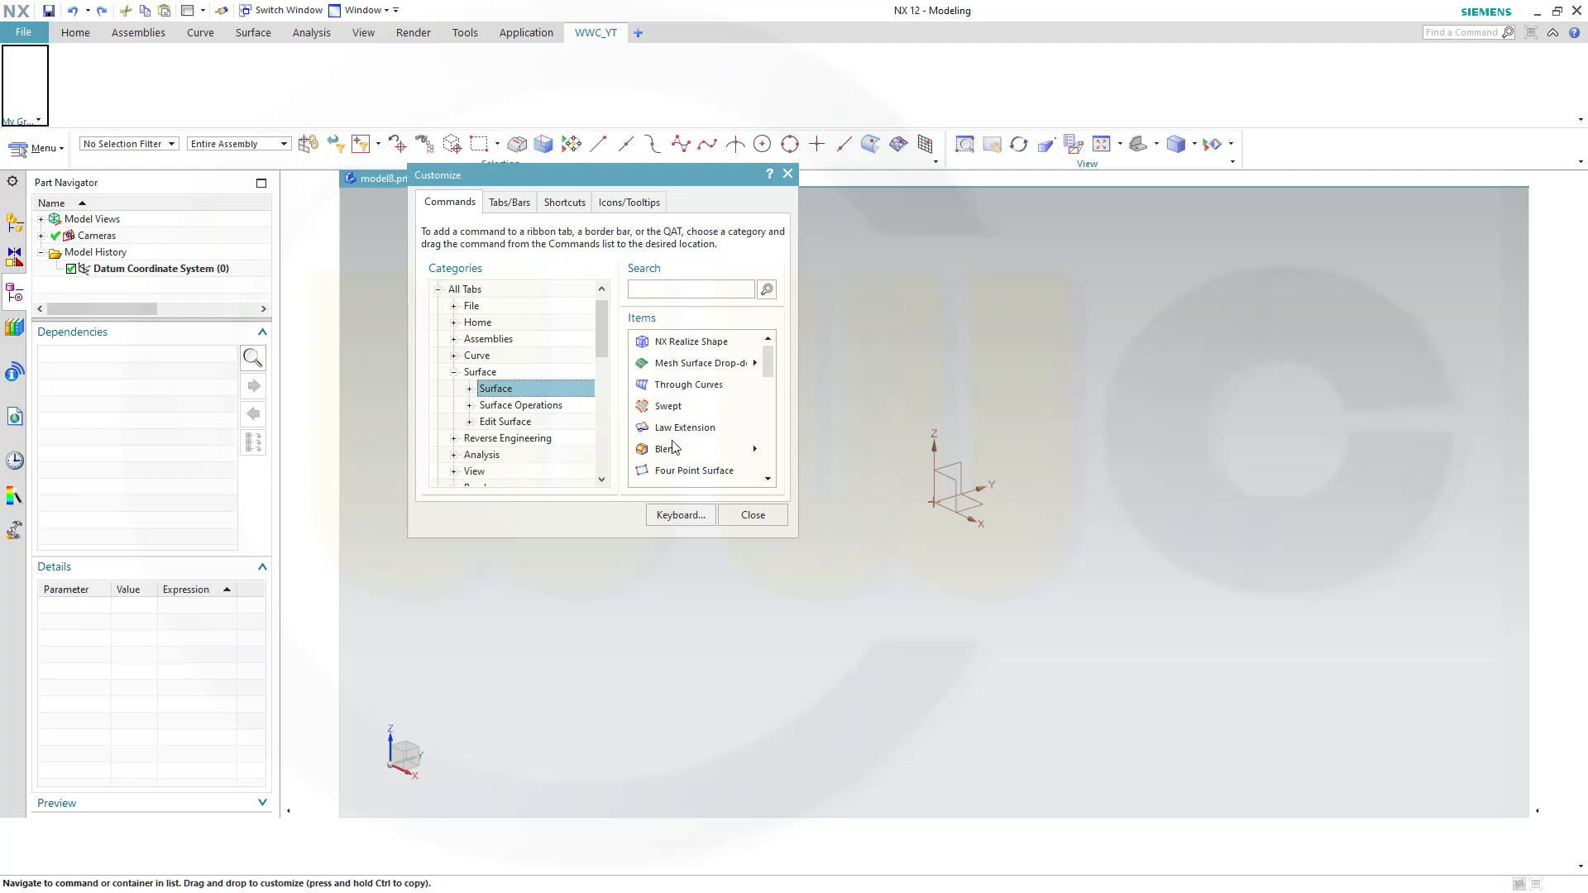
mouse_move(685, 342)
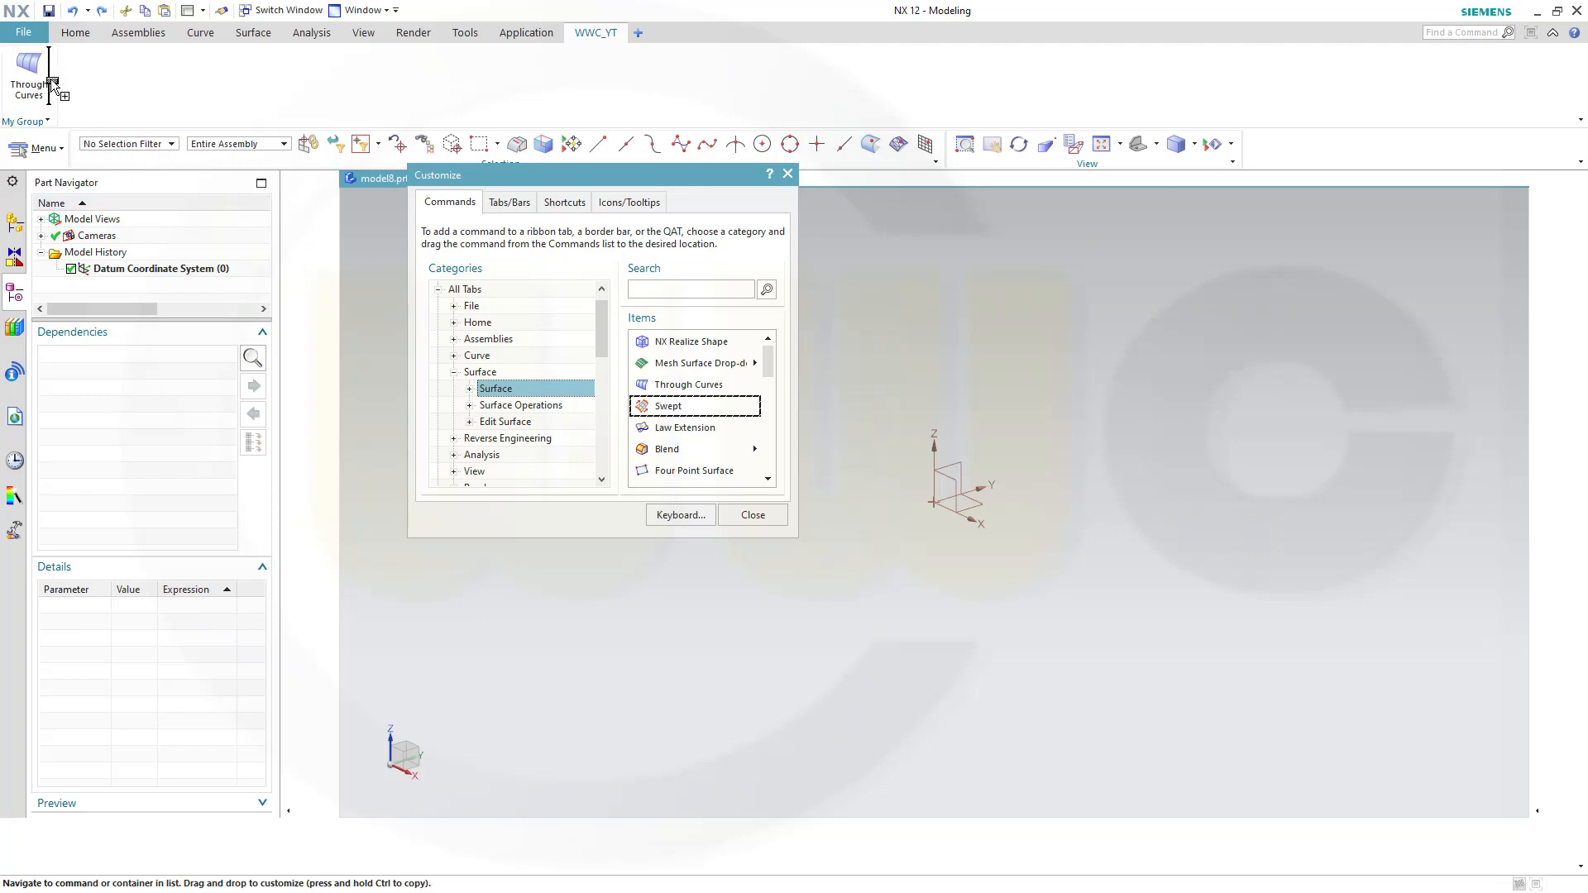
drag(669, 406, 67, 71)
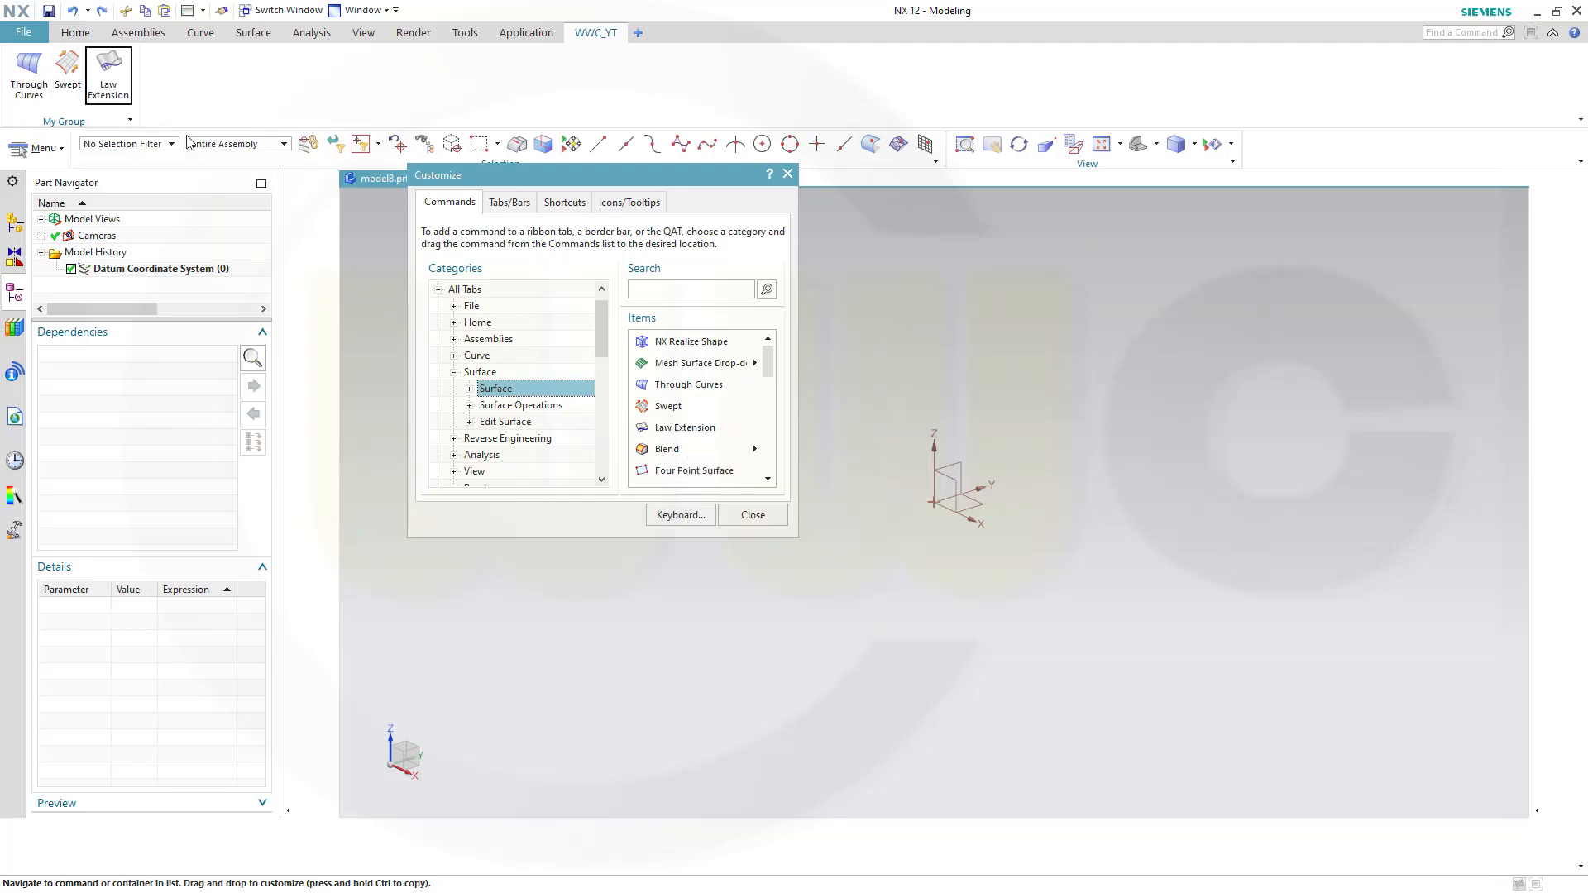
Add Fill Surface, then Trim Sheet from Surface Operations, to My Group
scroll(down, 3)
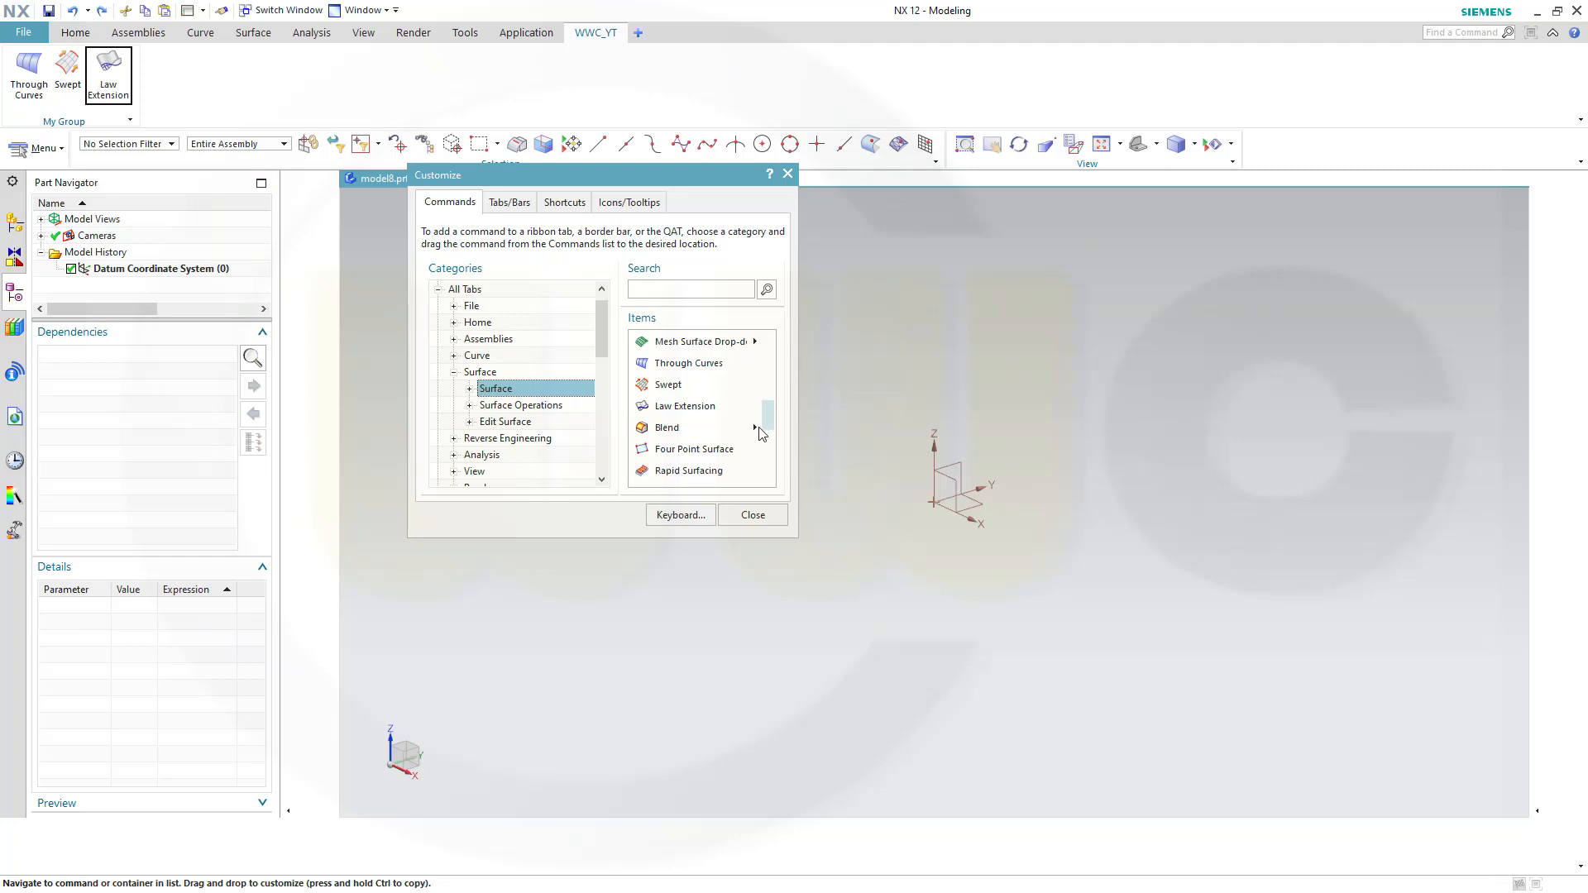
scroll(down, 3)
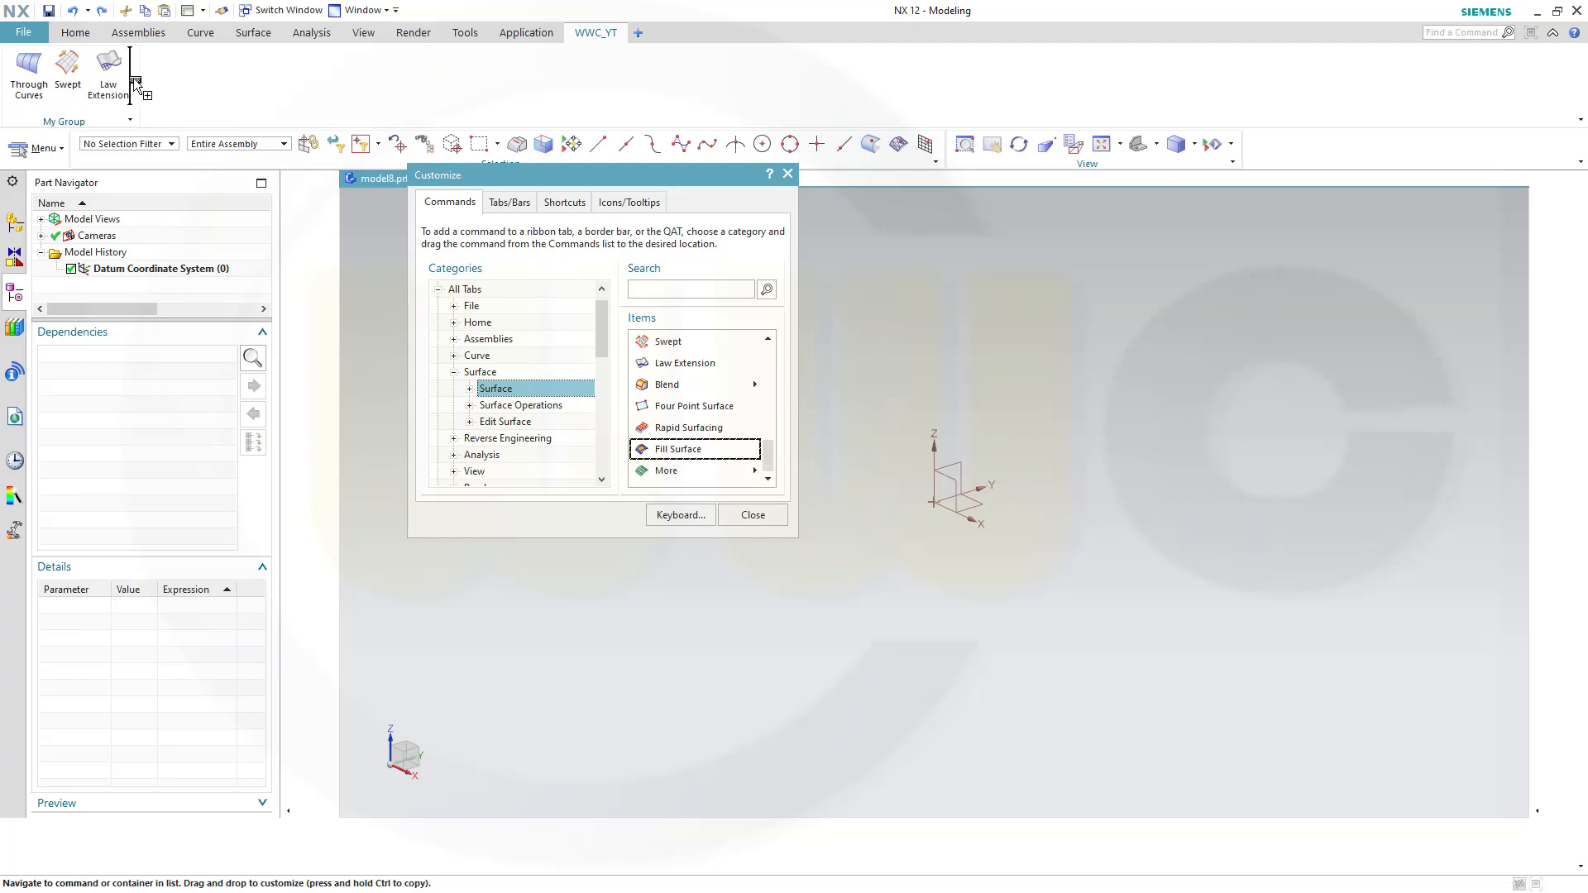
drag(677, 448, 152, 72)
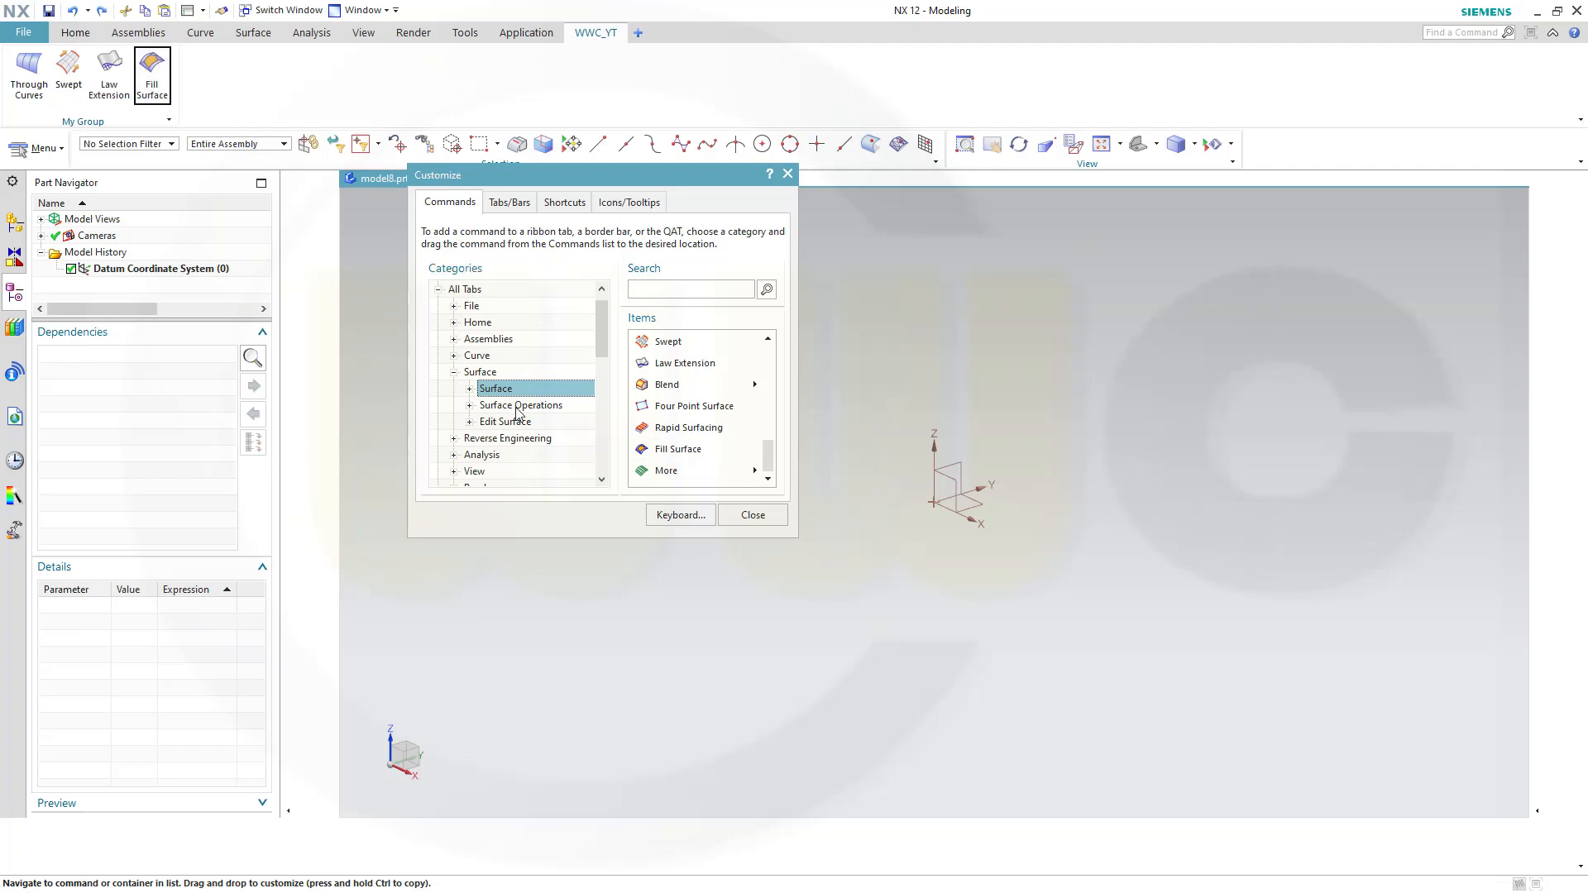
mouse_move(498, 404)
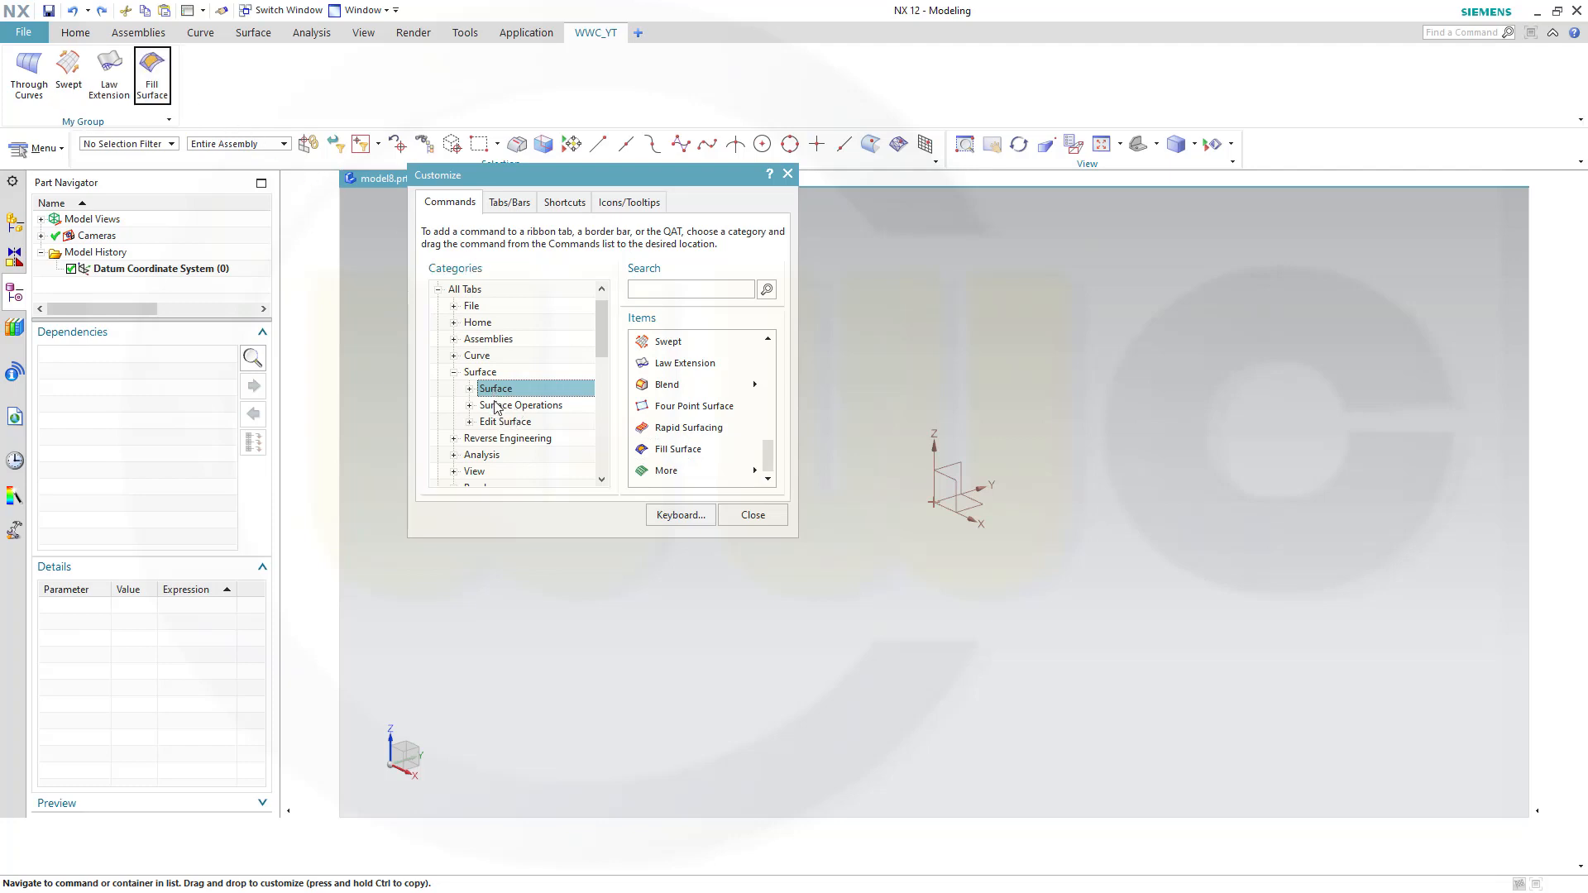
click(521, 405)
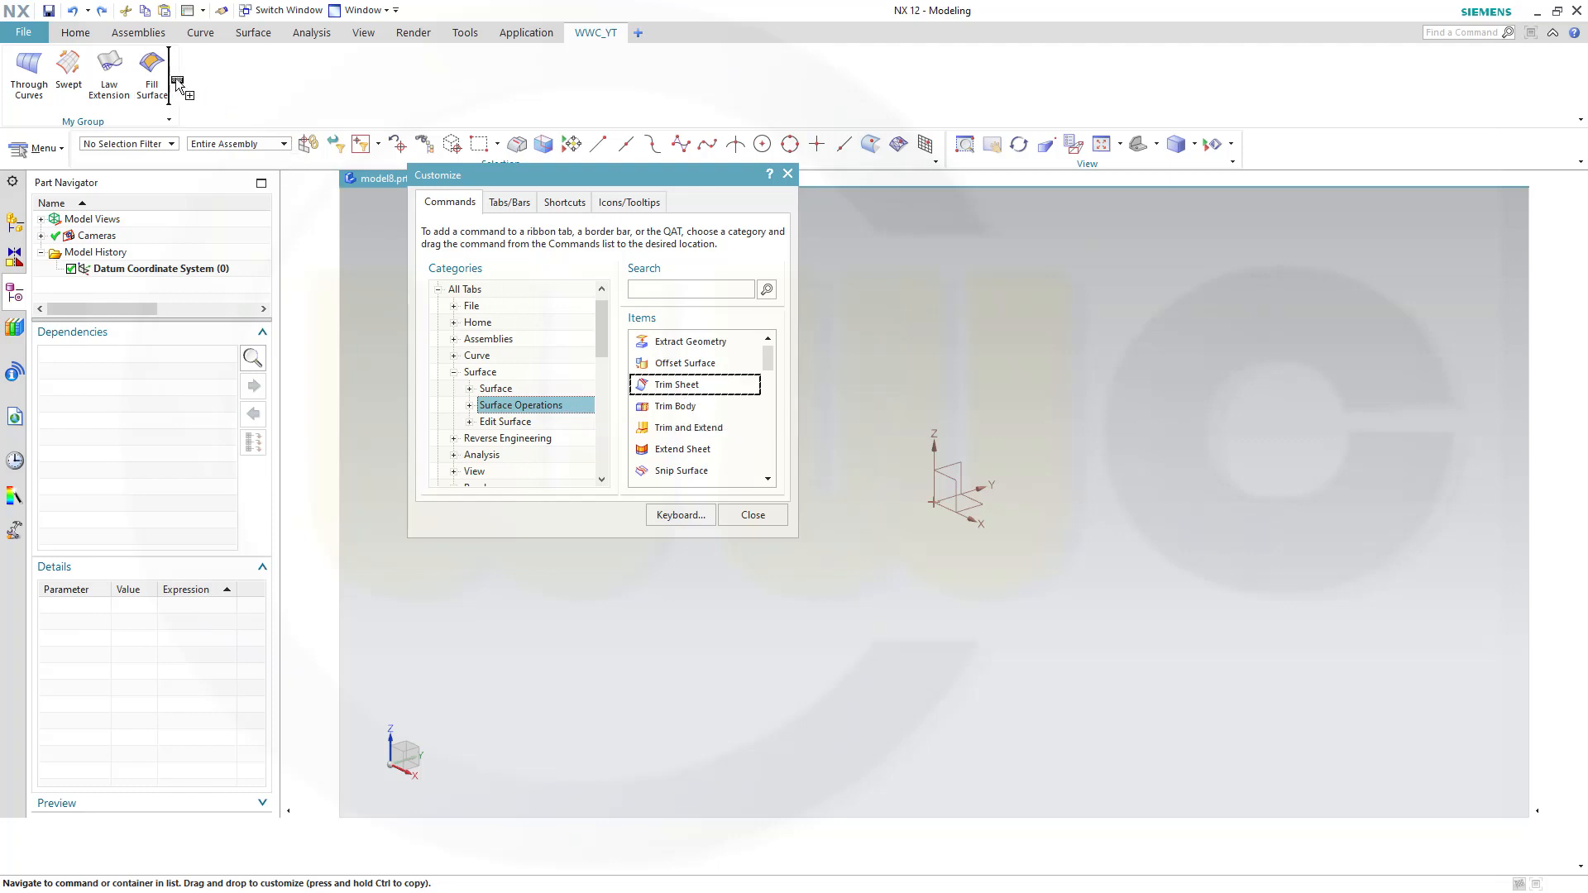
drag(675, 384, 188, 73)
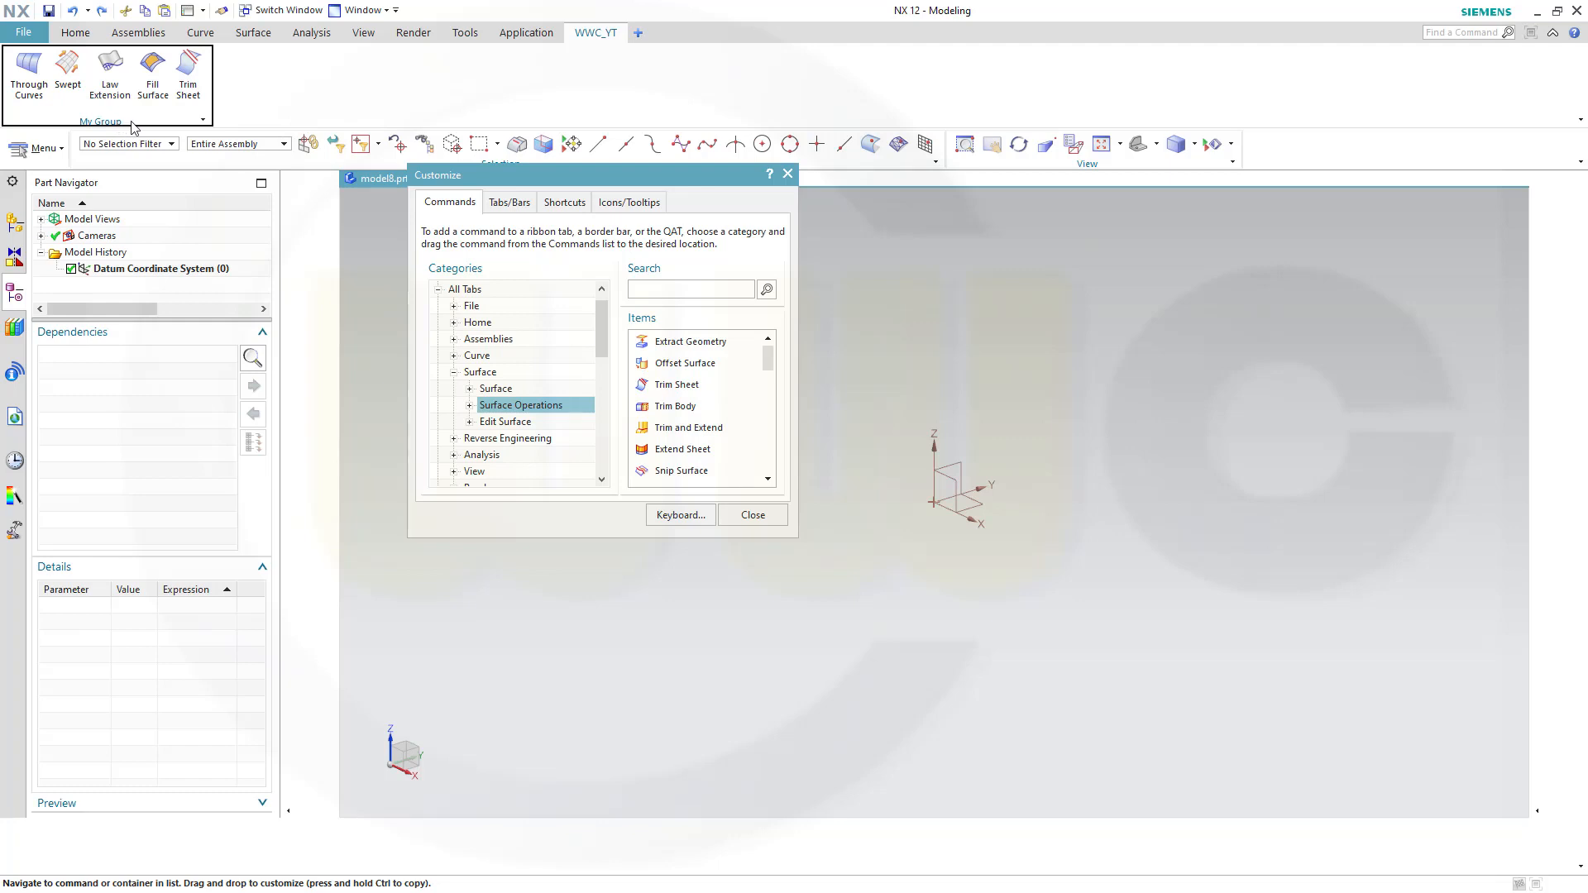
mouse_move(210, 126)
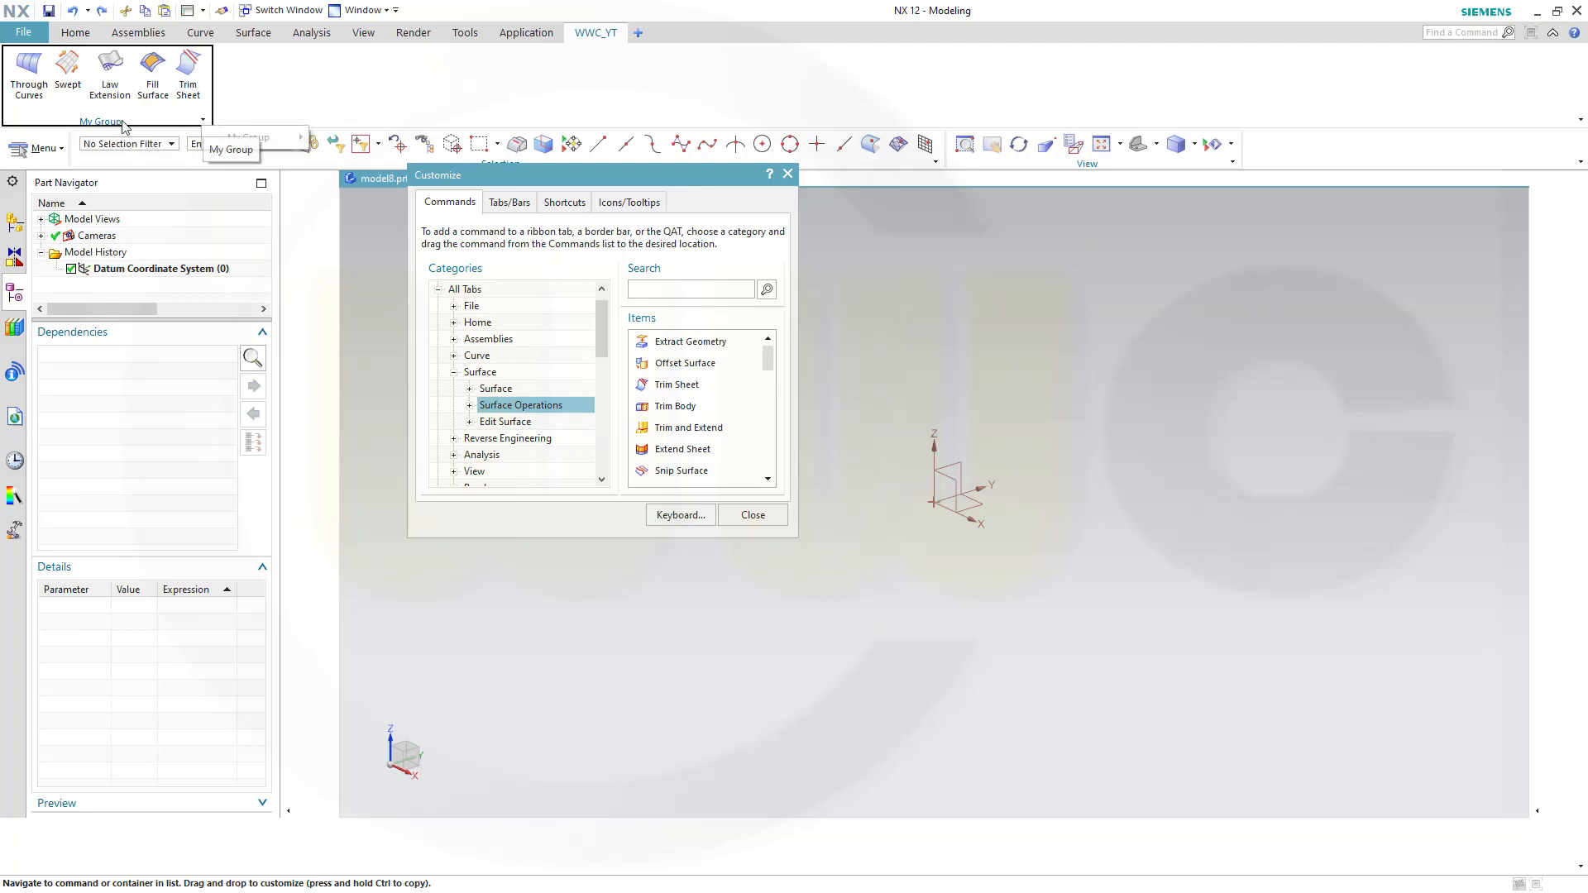
Rename My Group to 'WWC surfaces' through its right-click Name field
right_click(100, 121)
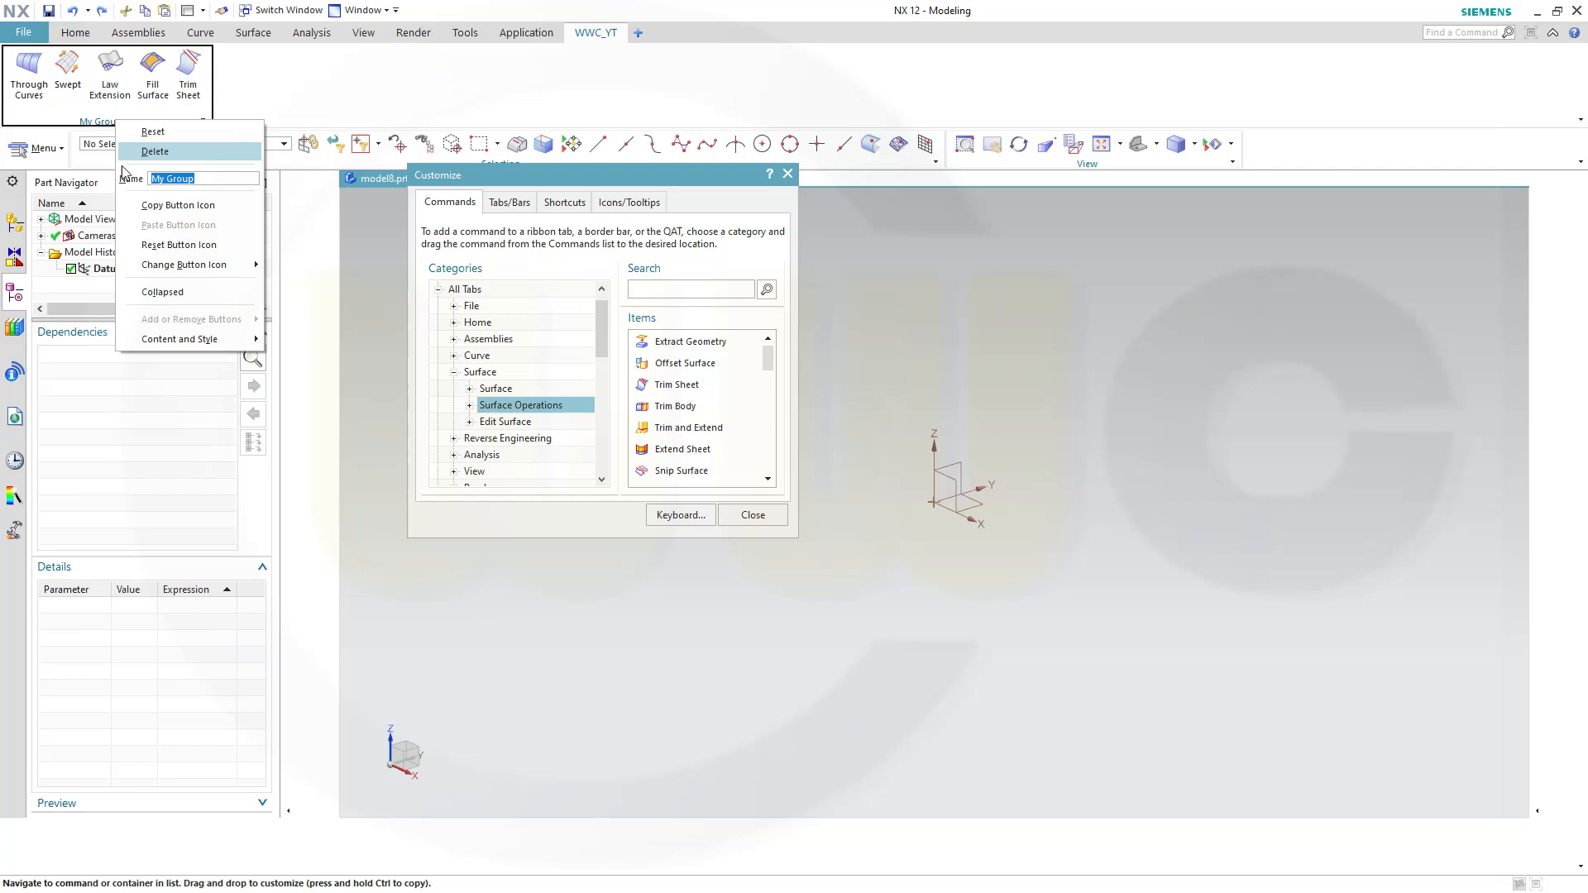
text(W)
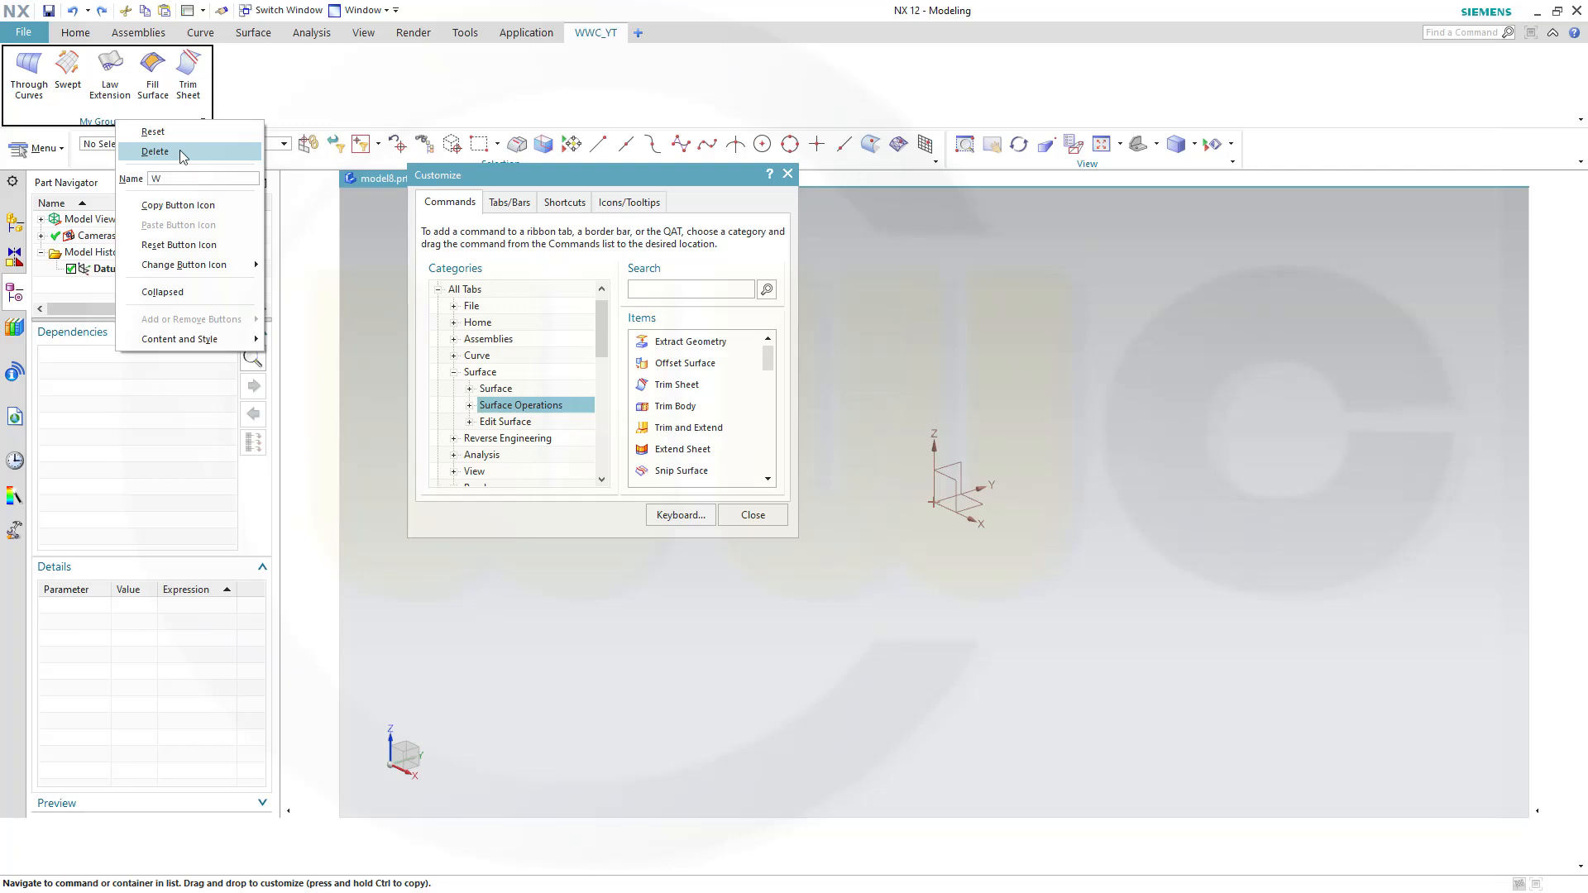
text(WC surf)
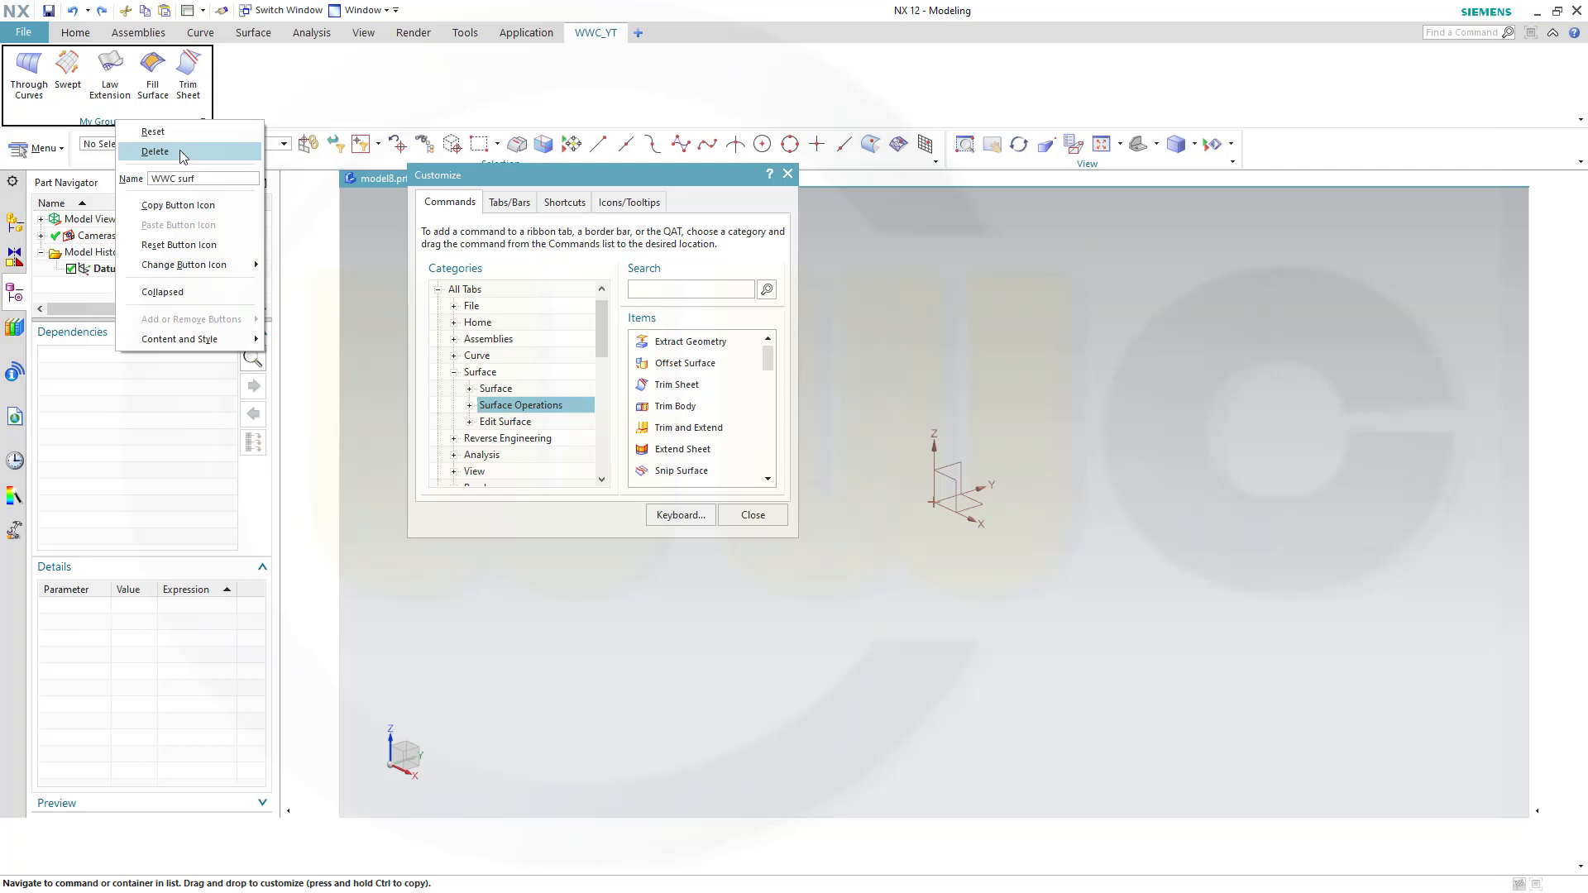
click(156, 151)
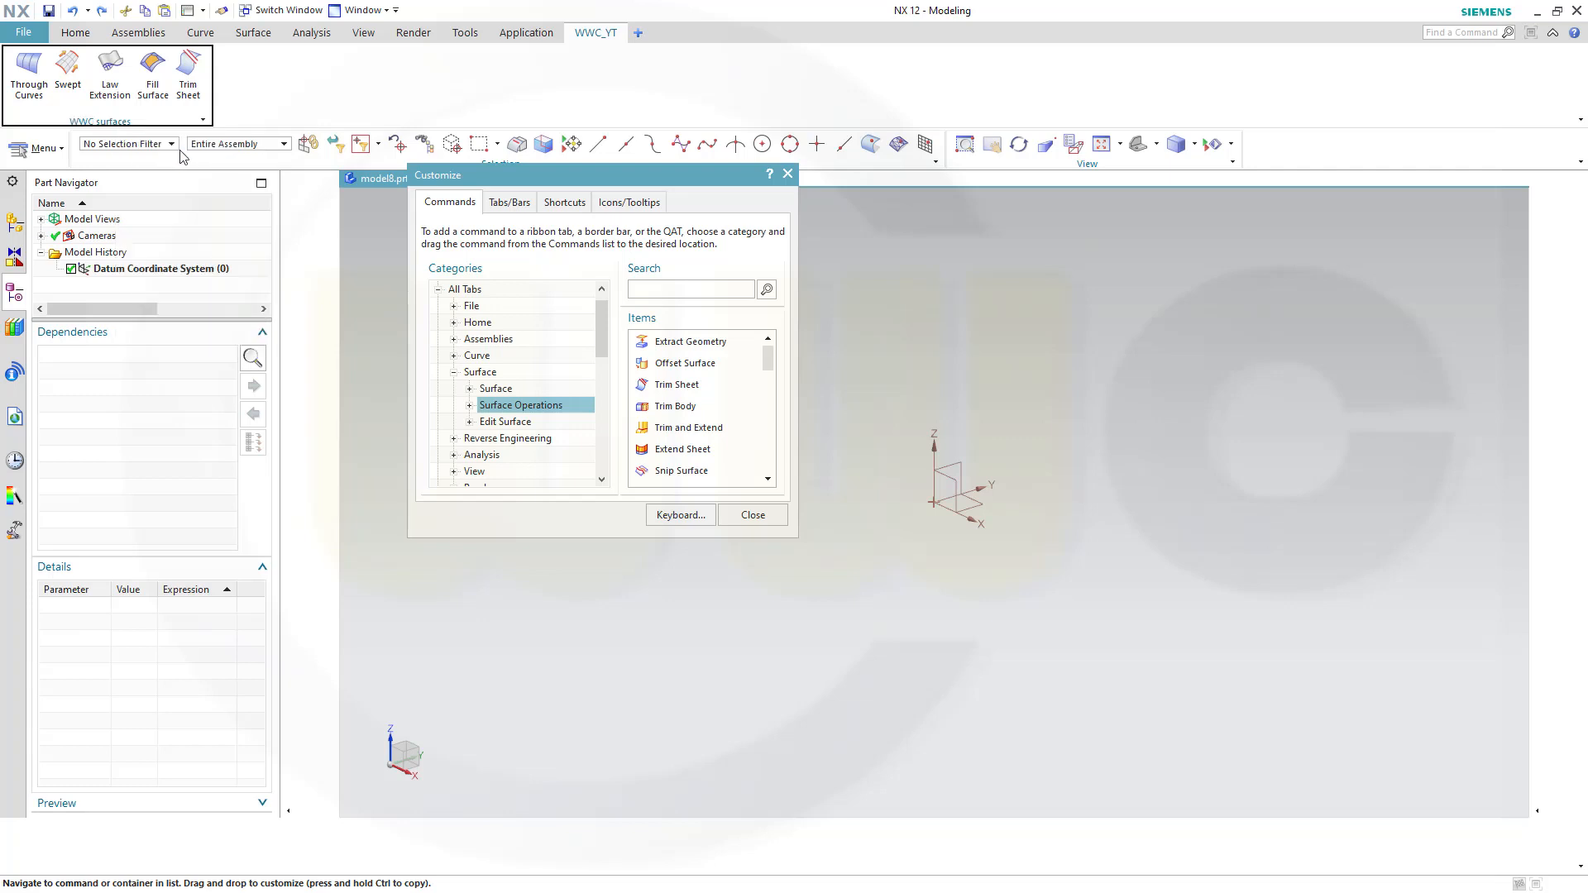
mouse_move(255, 102)
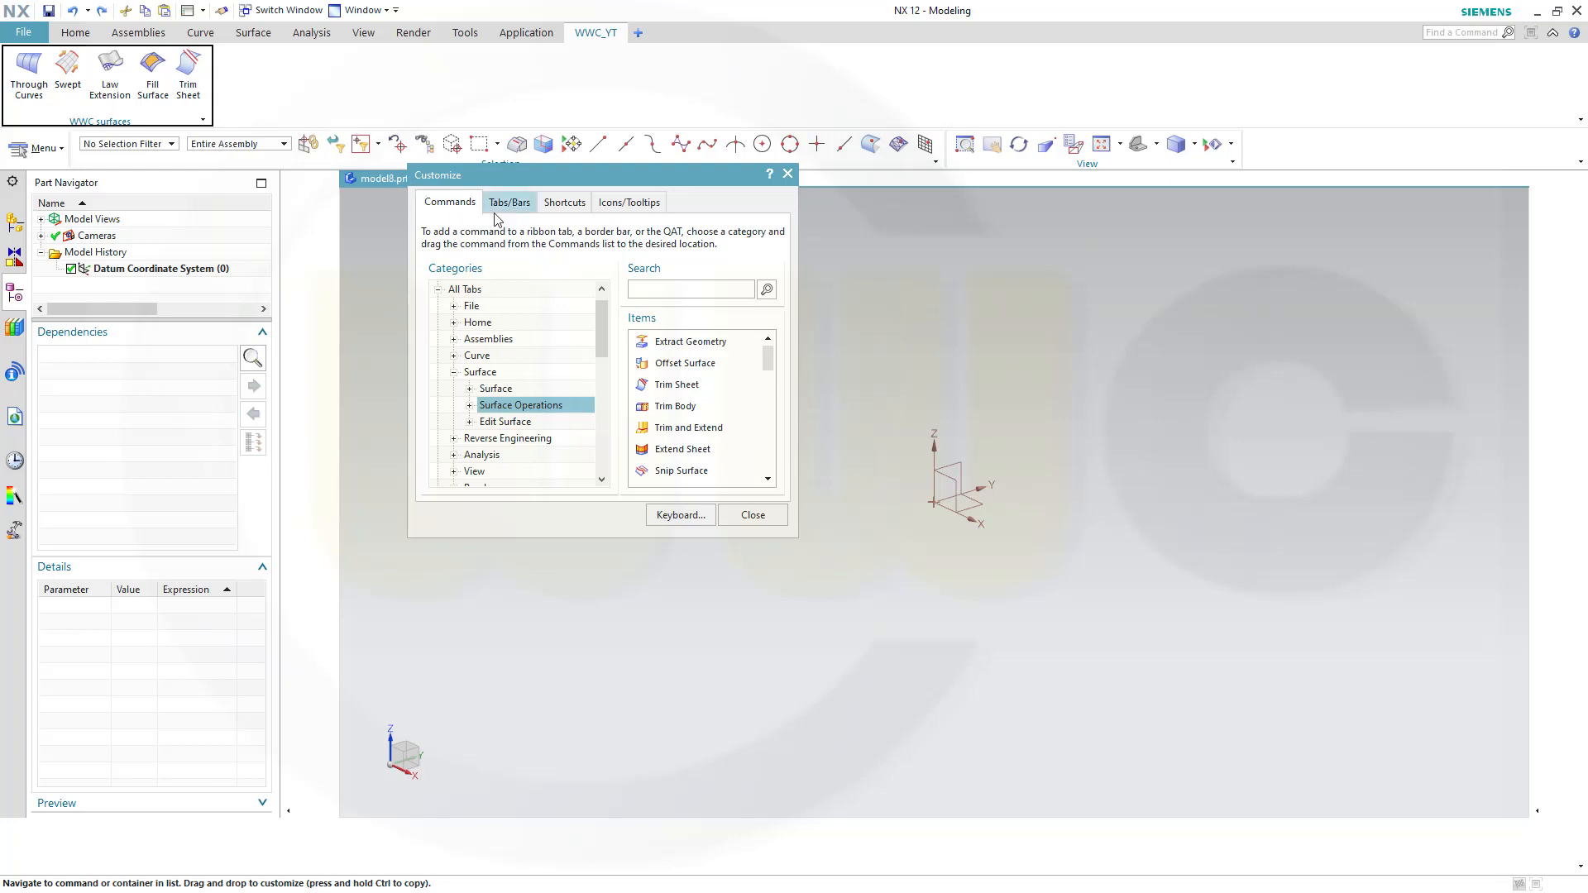
mouse_move(536, 220)
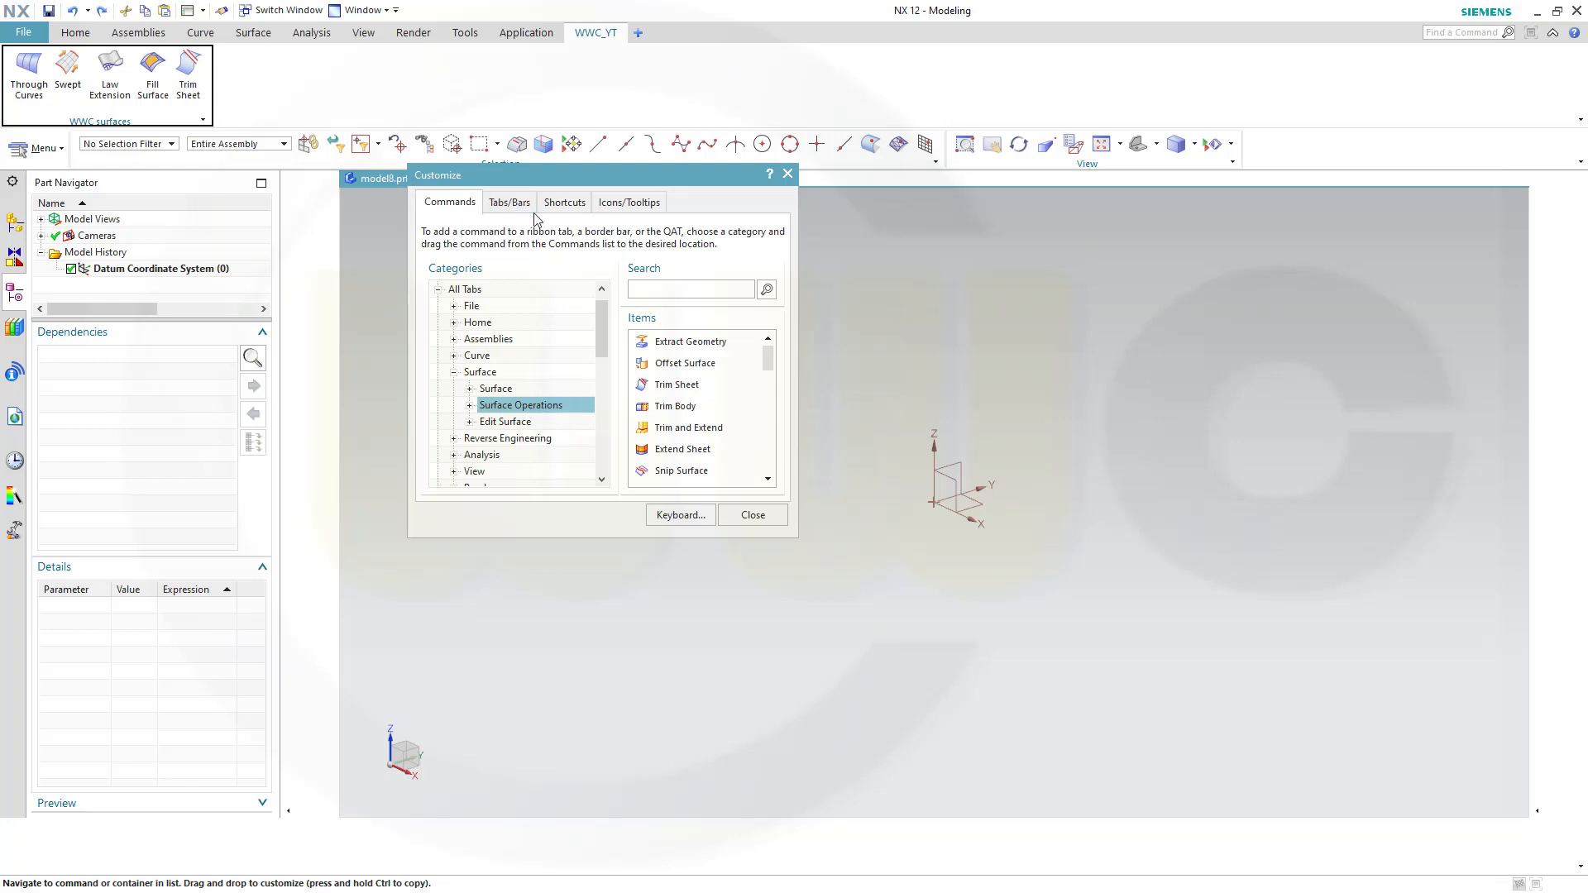
Scroll Categories down to New Item to place a second New Group on WWC_YT
scroll(down, 3)
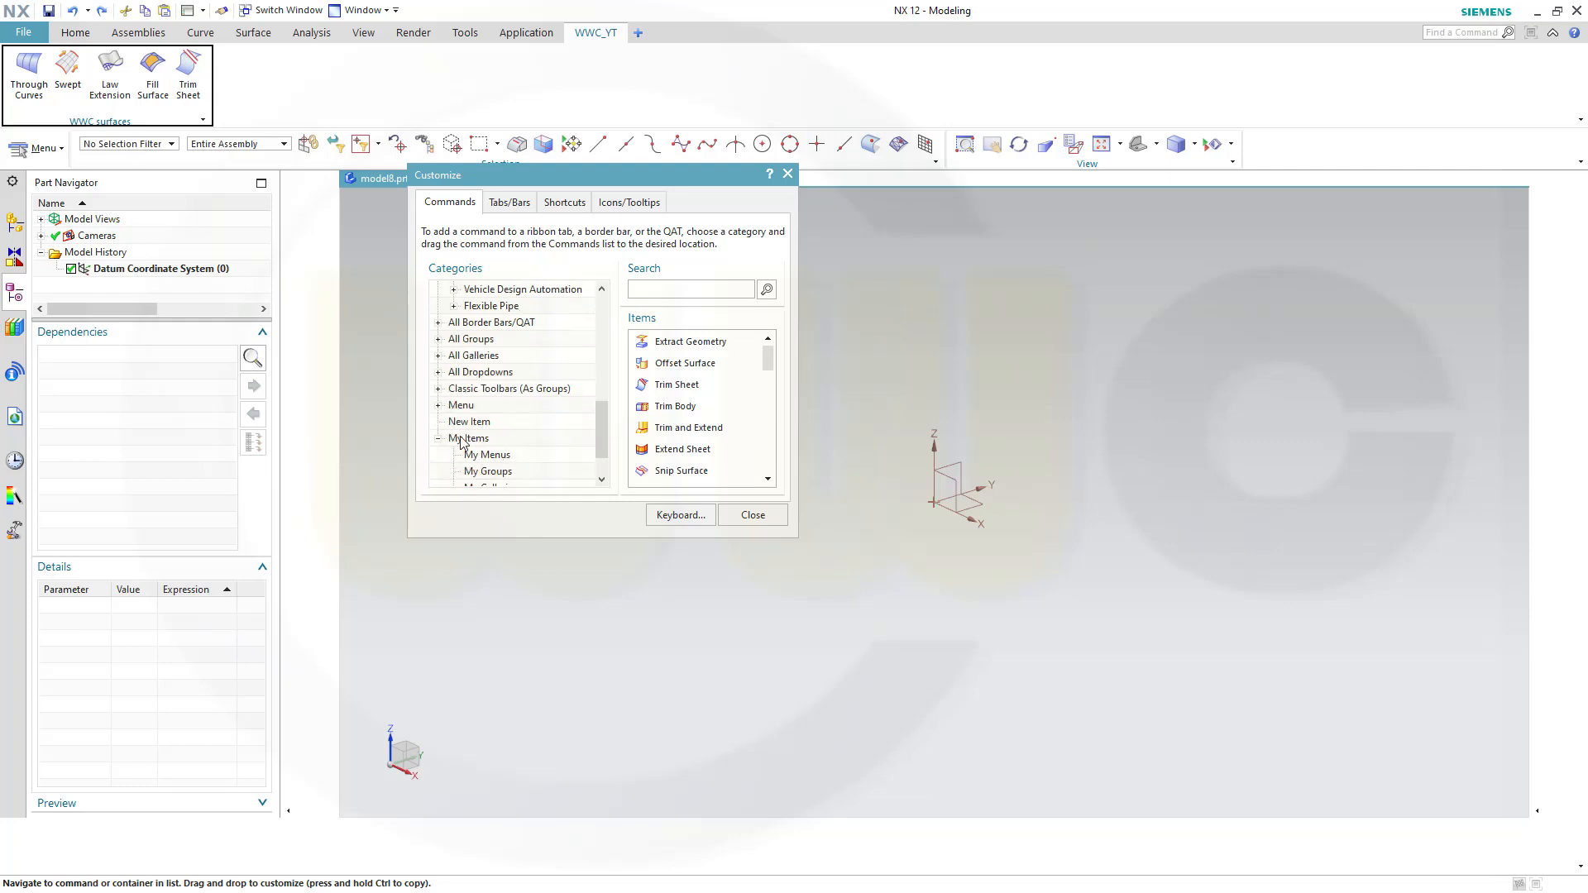
click(469, 421)
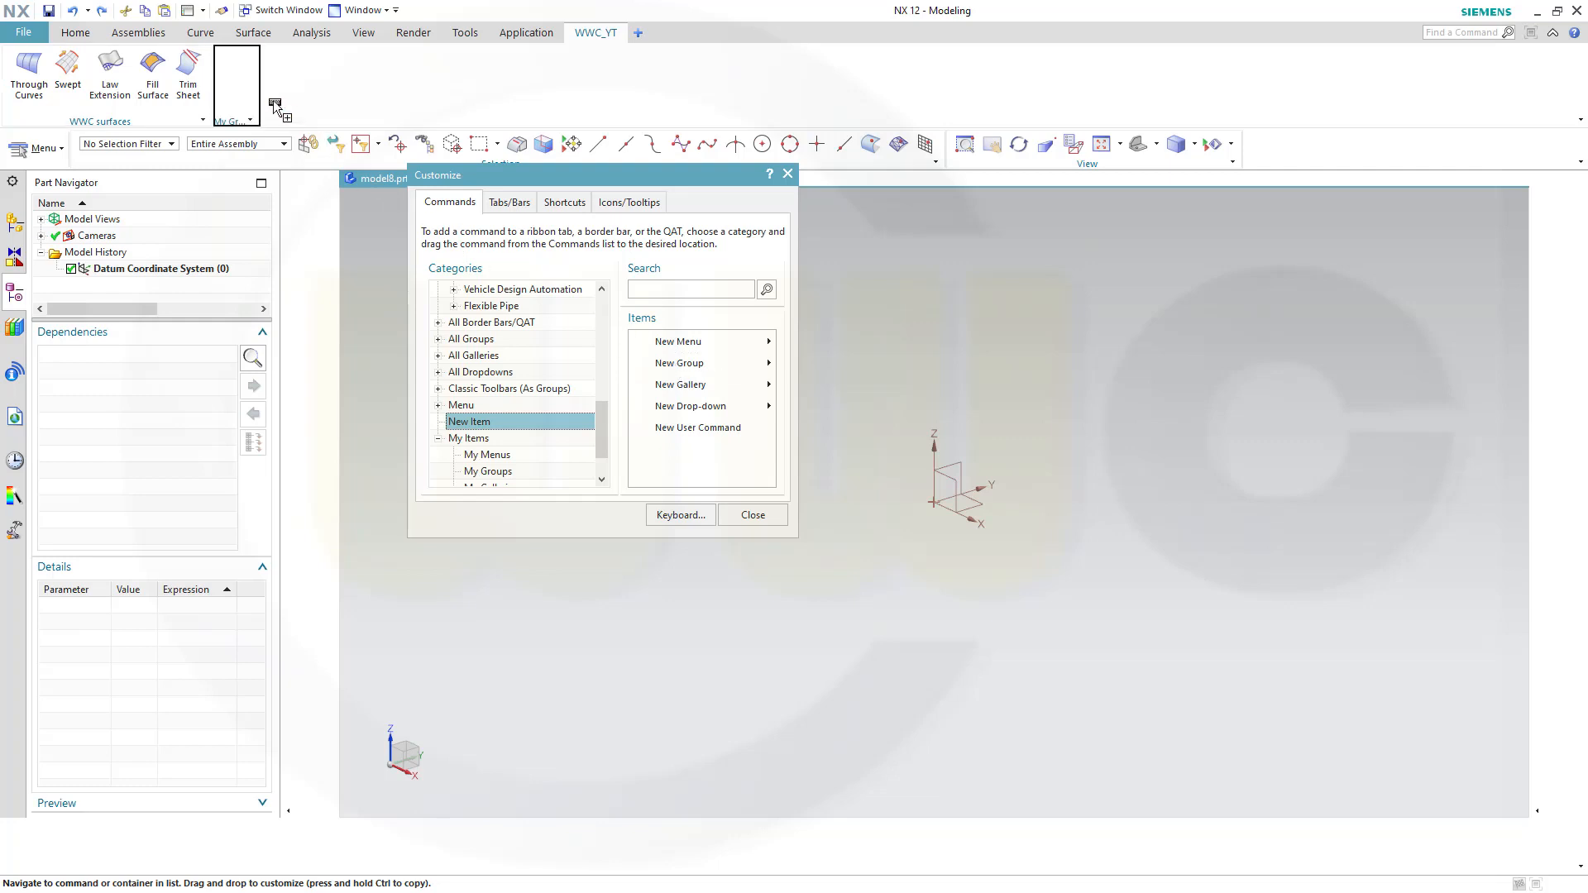
mouse_move(326, 106)
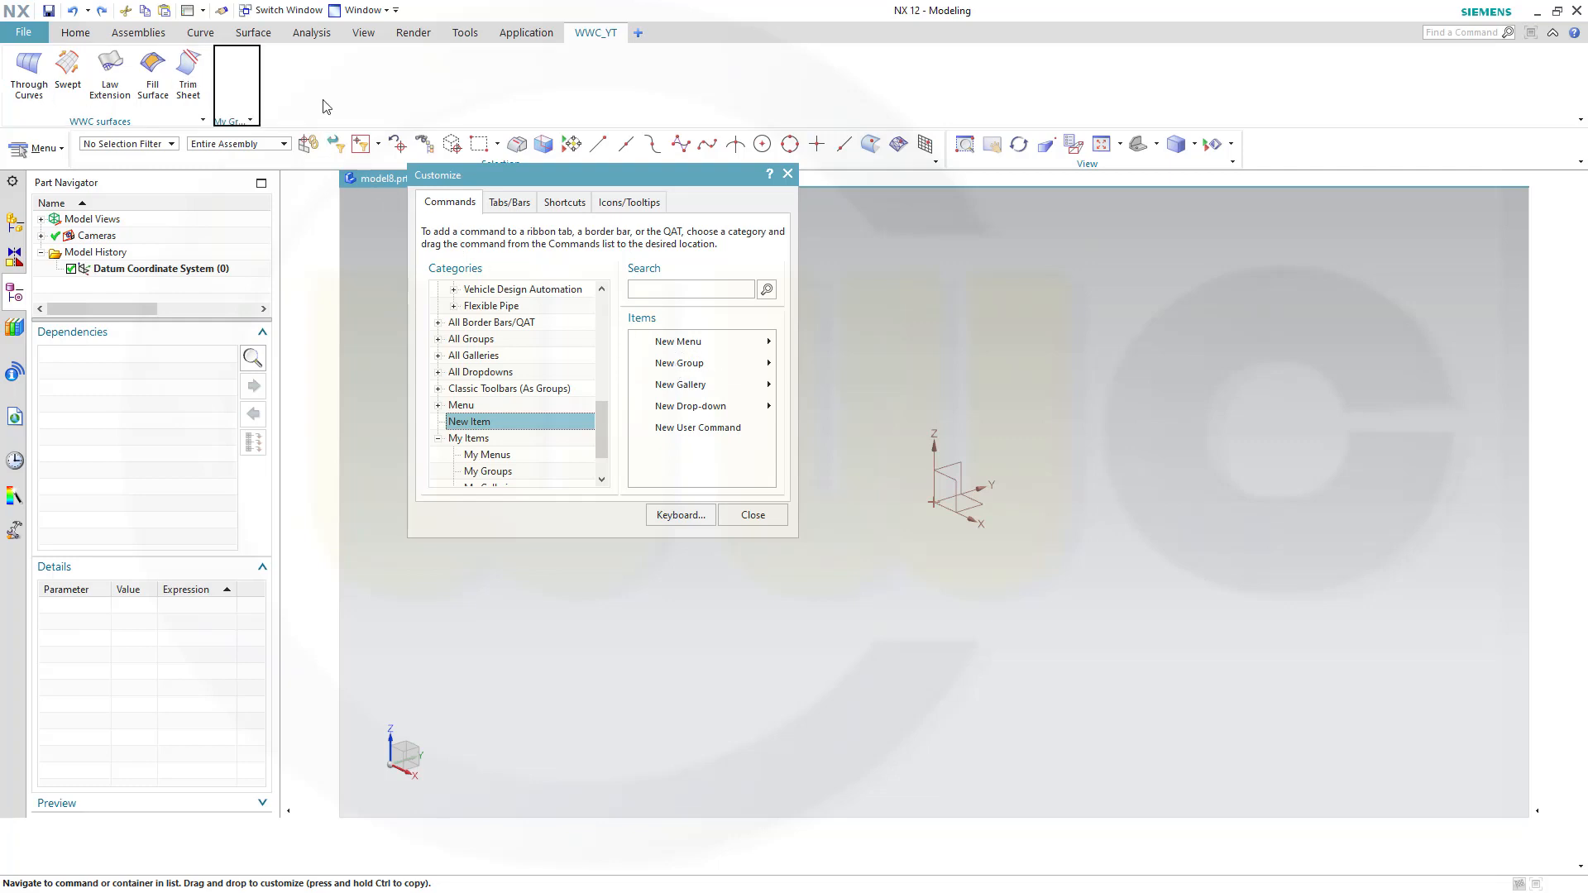
mouse_move(779, 313)
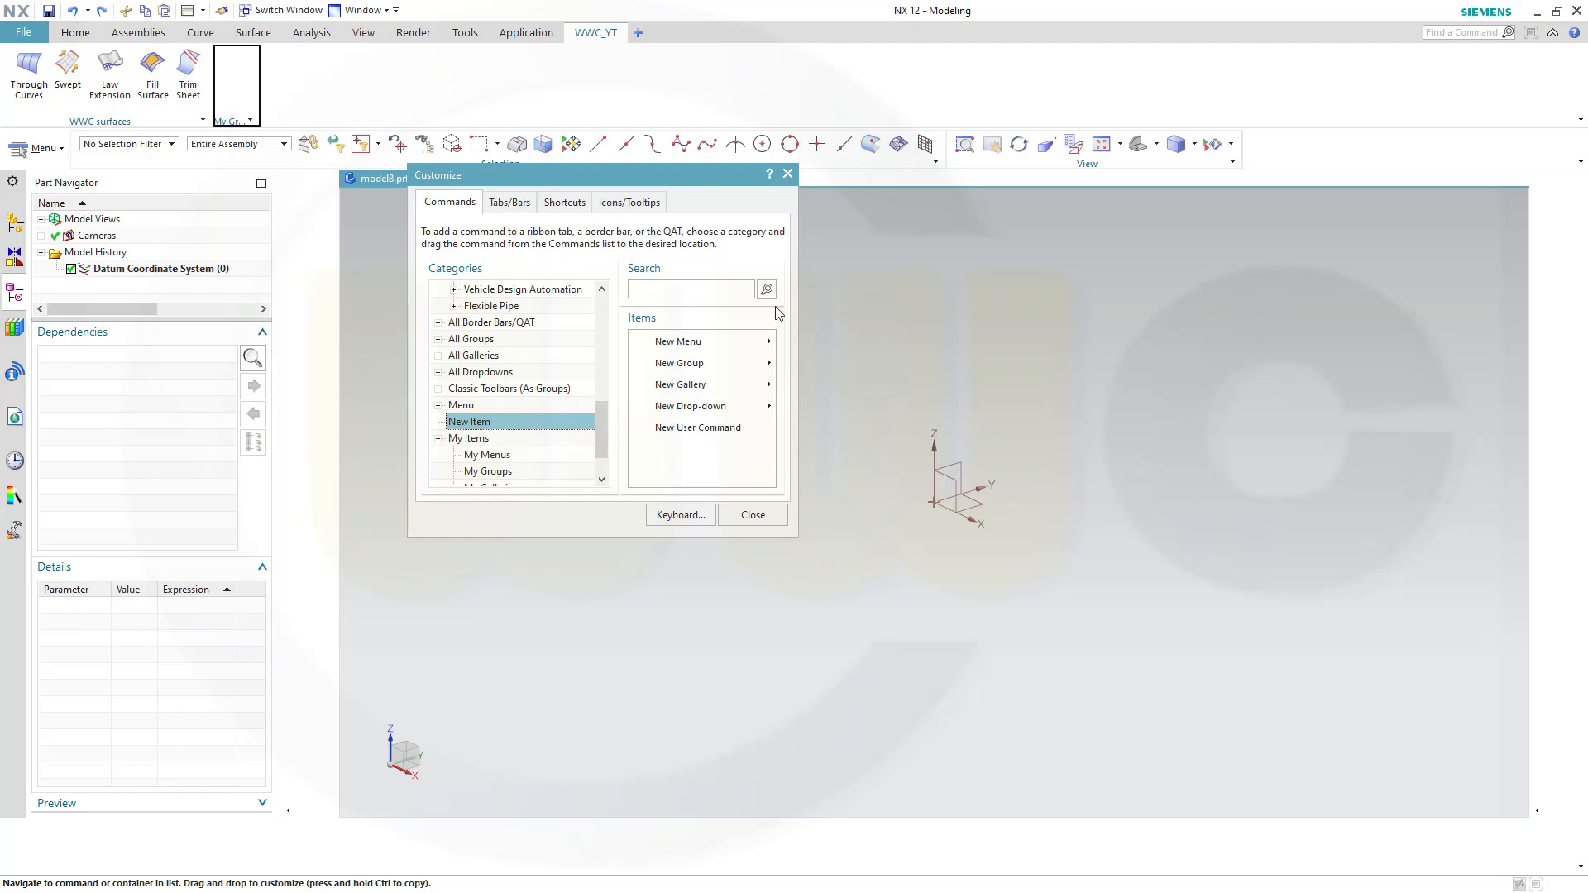
mouse_move(725, 454)
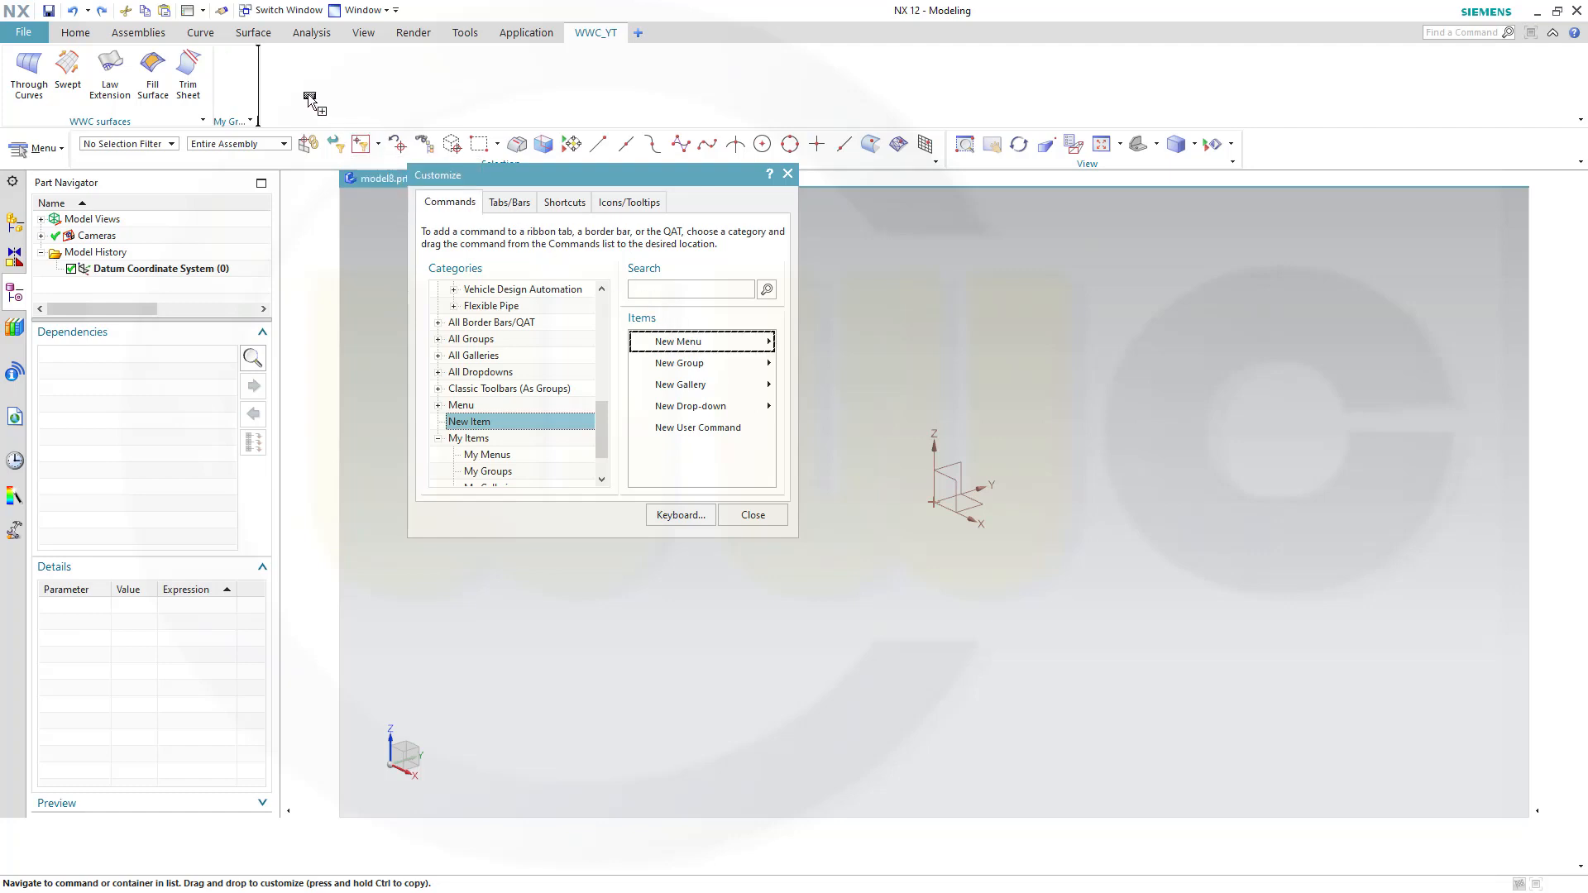
Put My Menu in the second group and add View Style commands like Shaded with Edges
drag(677, 342, 283, 72)
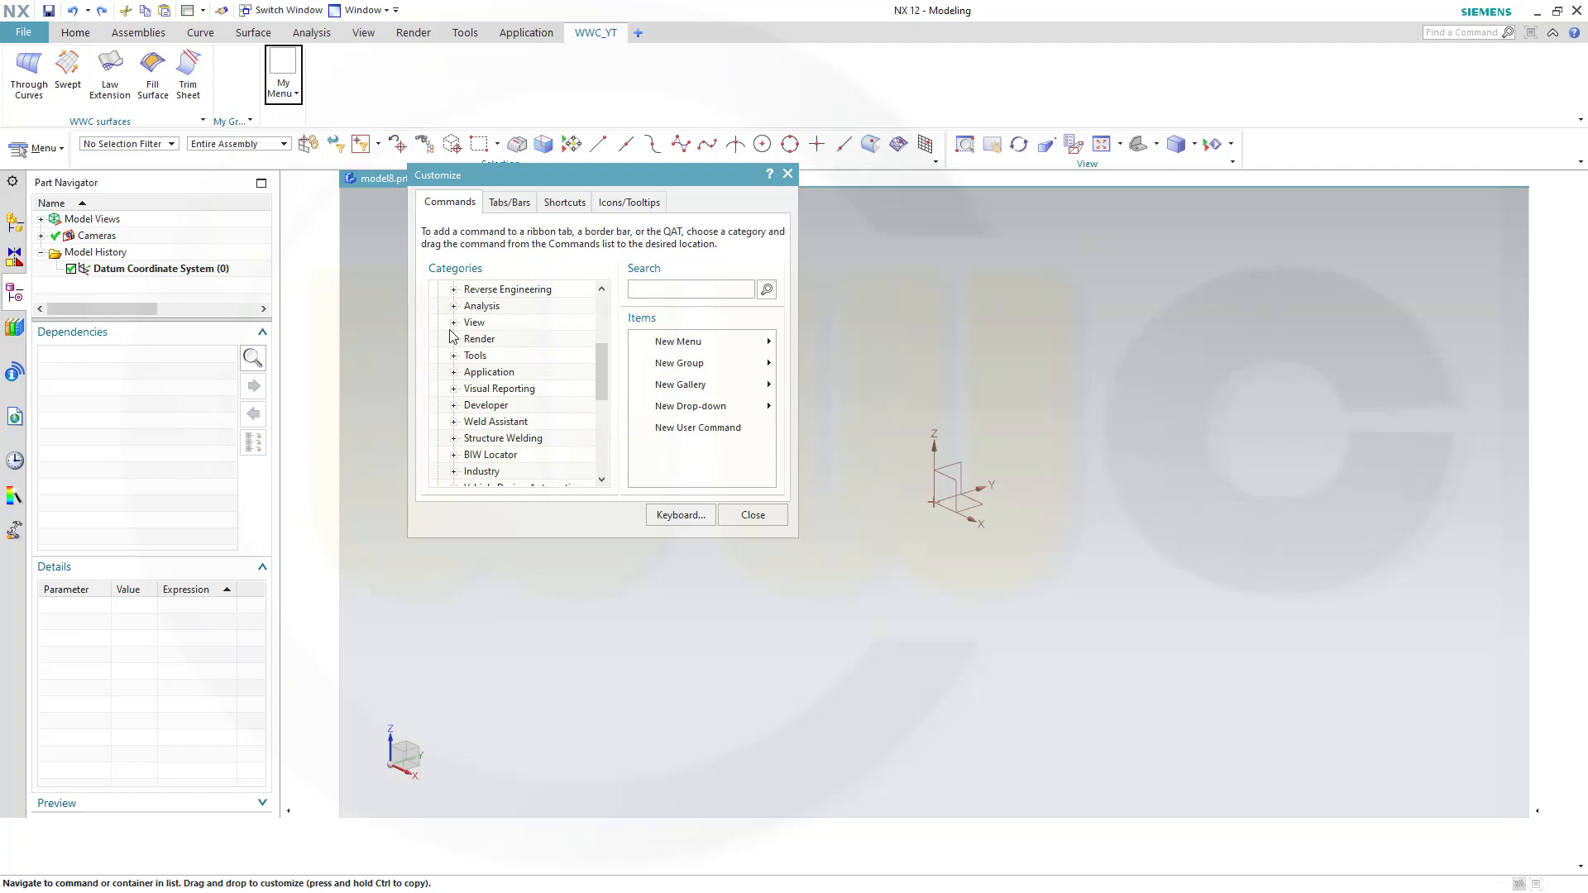
click(454, 322)
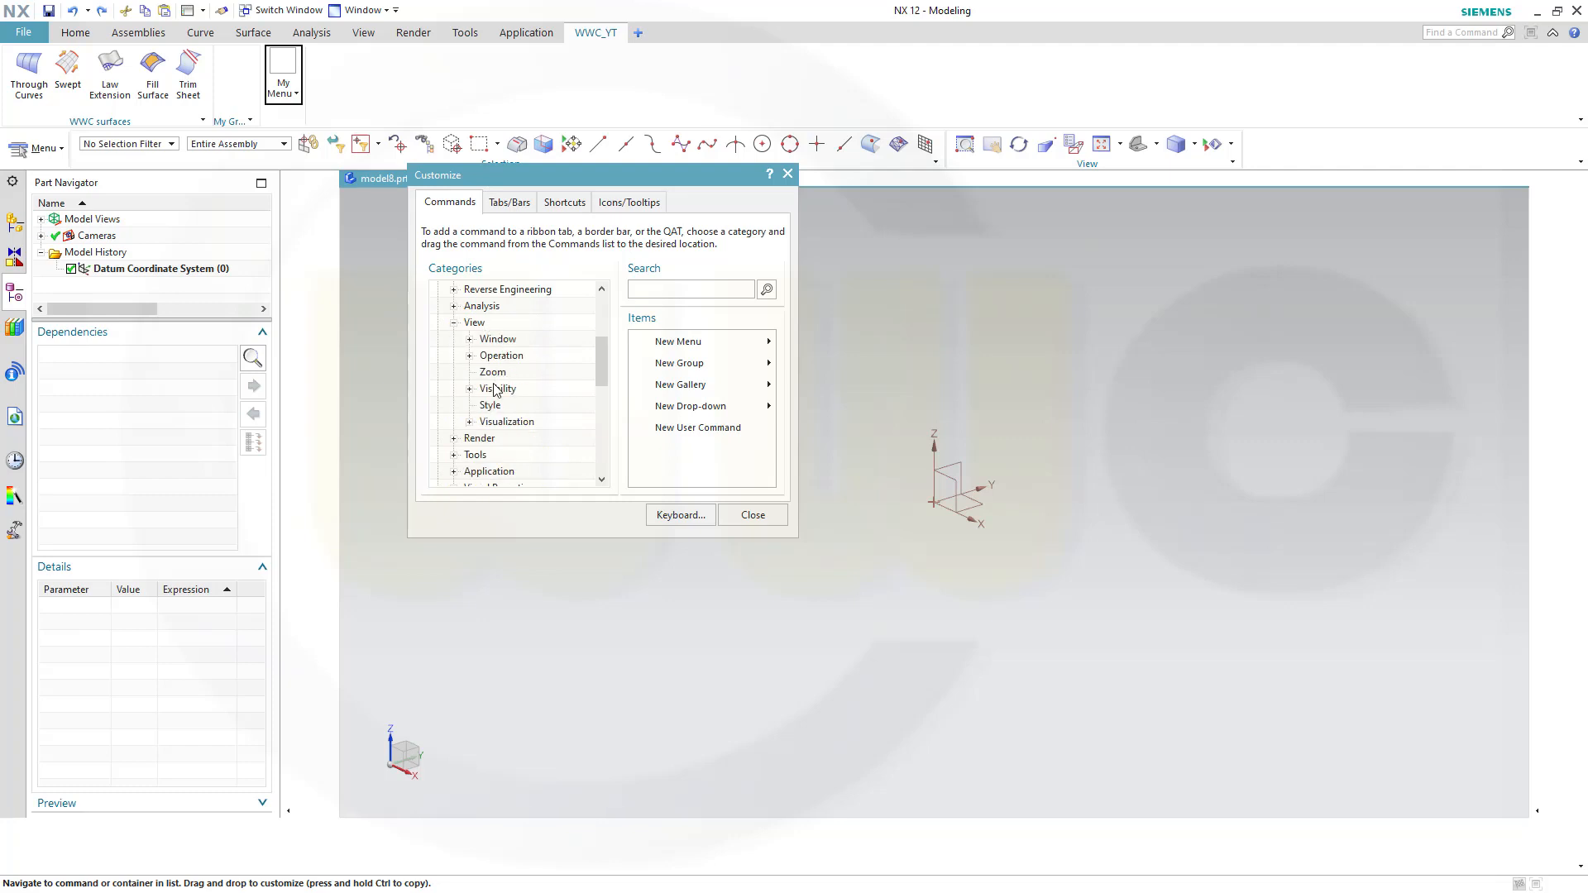
click(491, 404)
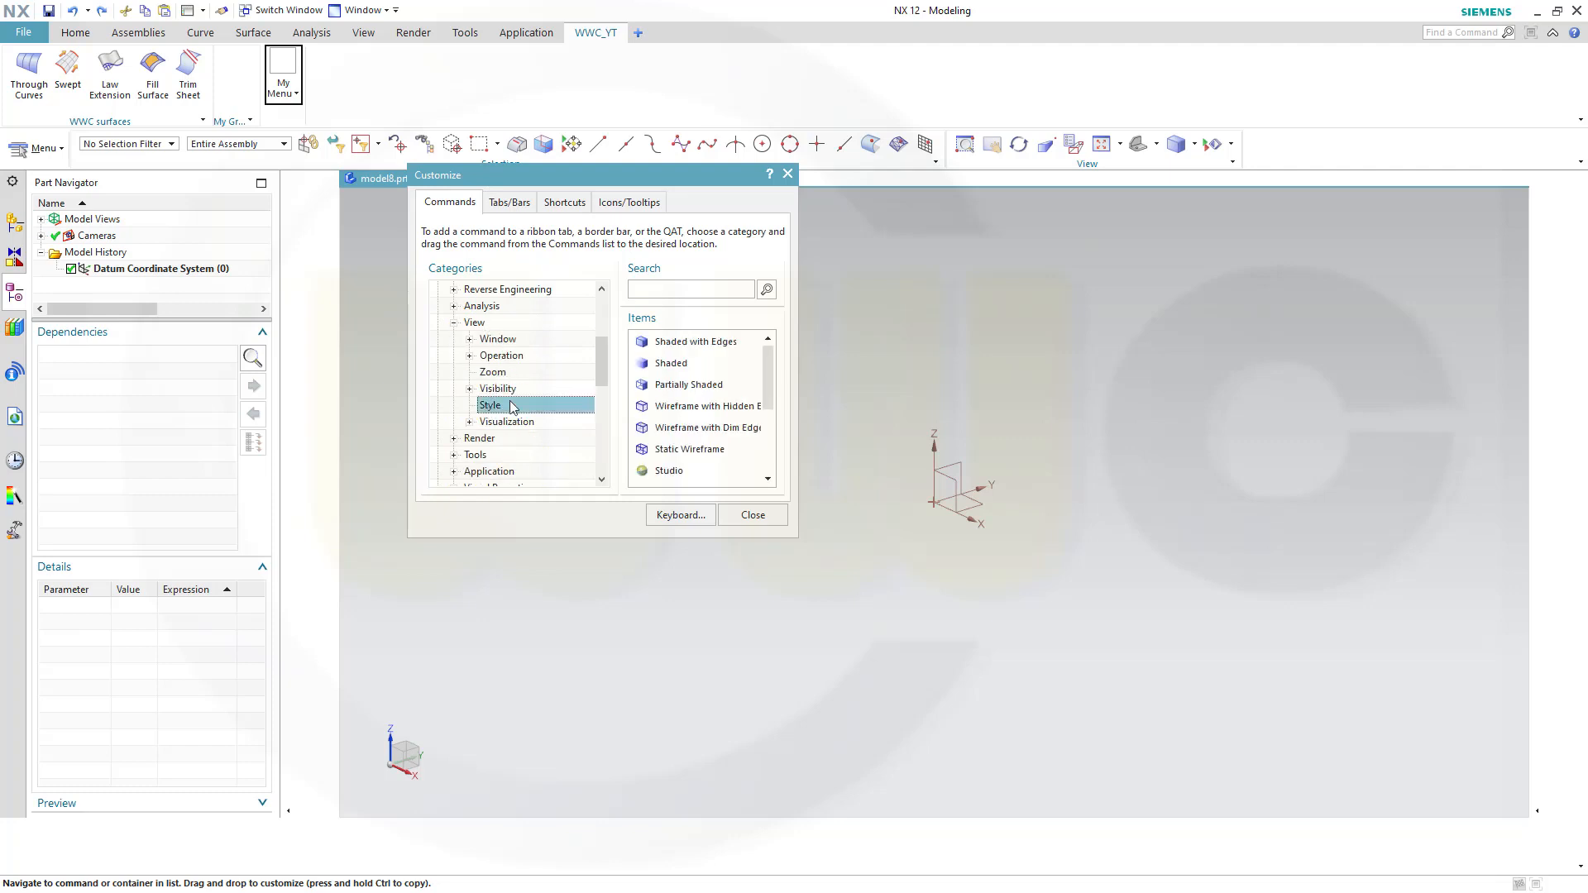
mouse_move(666, 341)
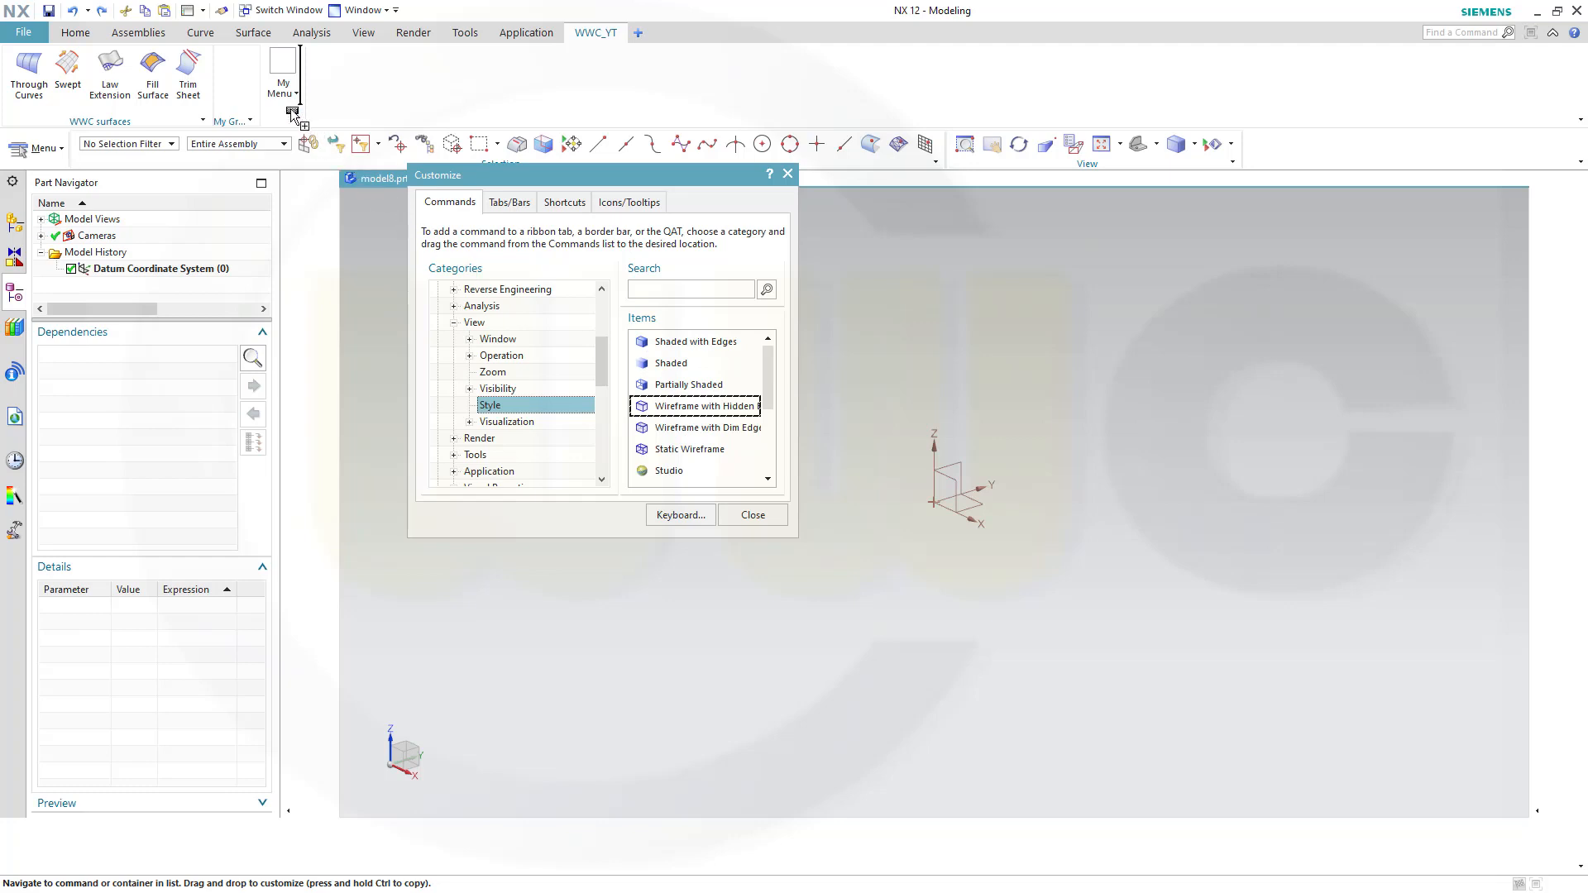
click(283, 94)
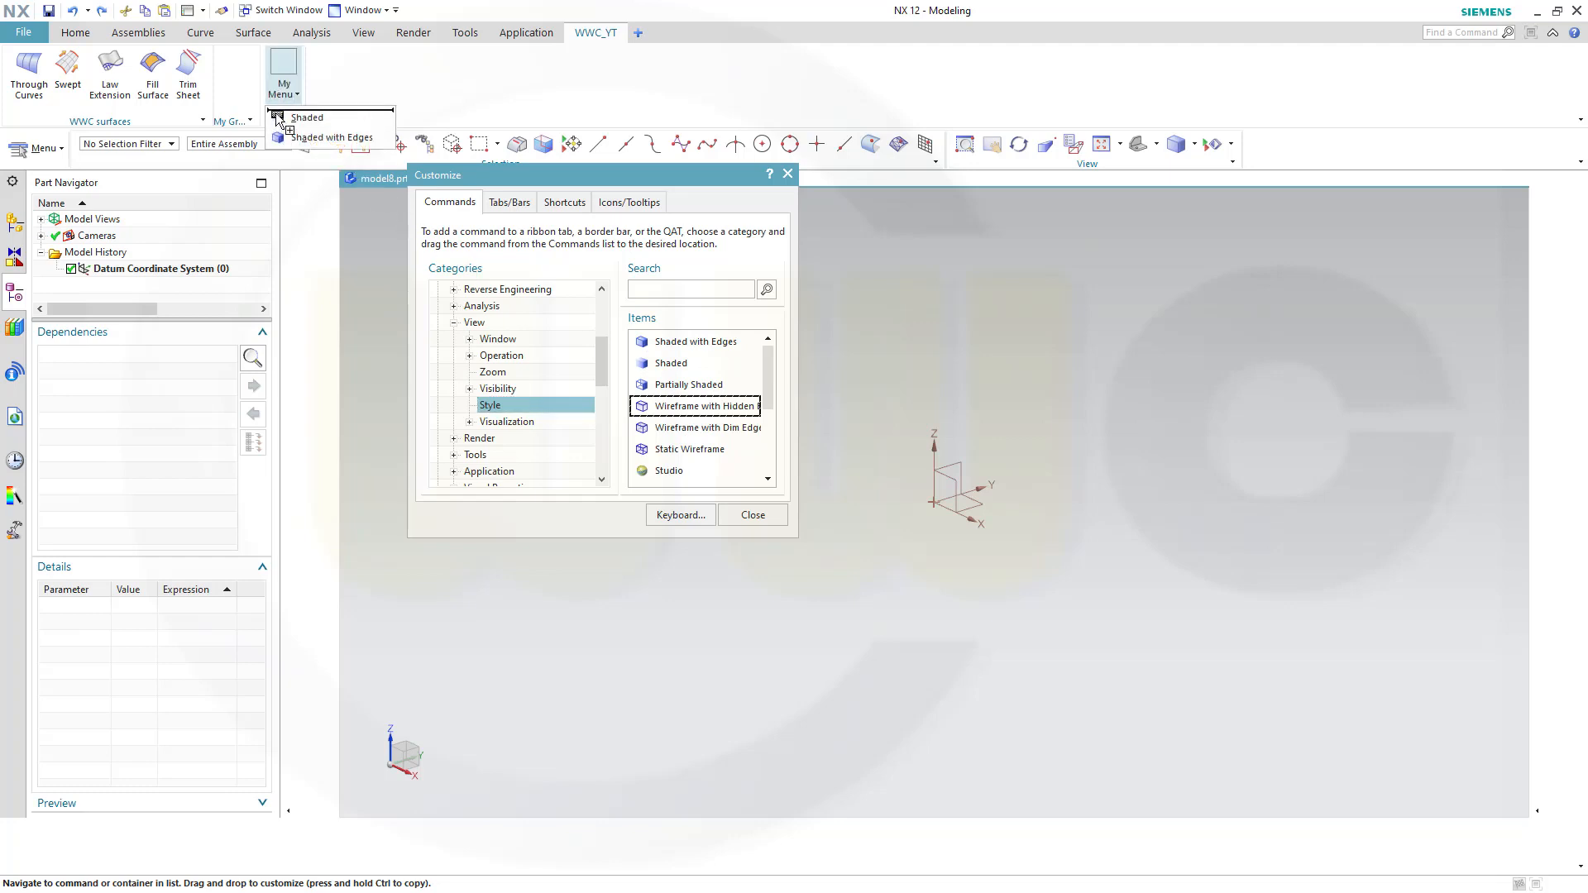
click(283, 75)
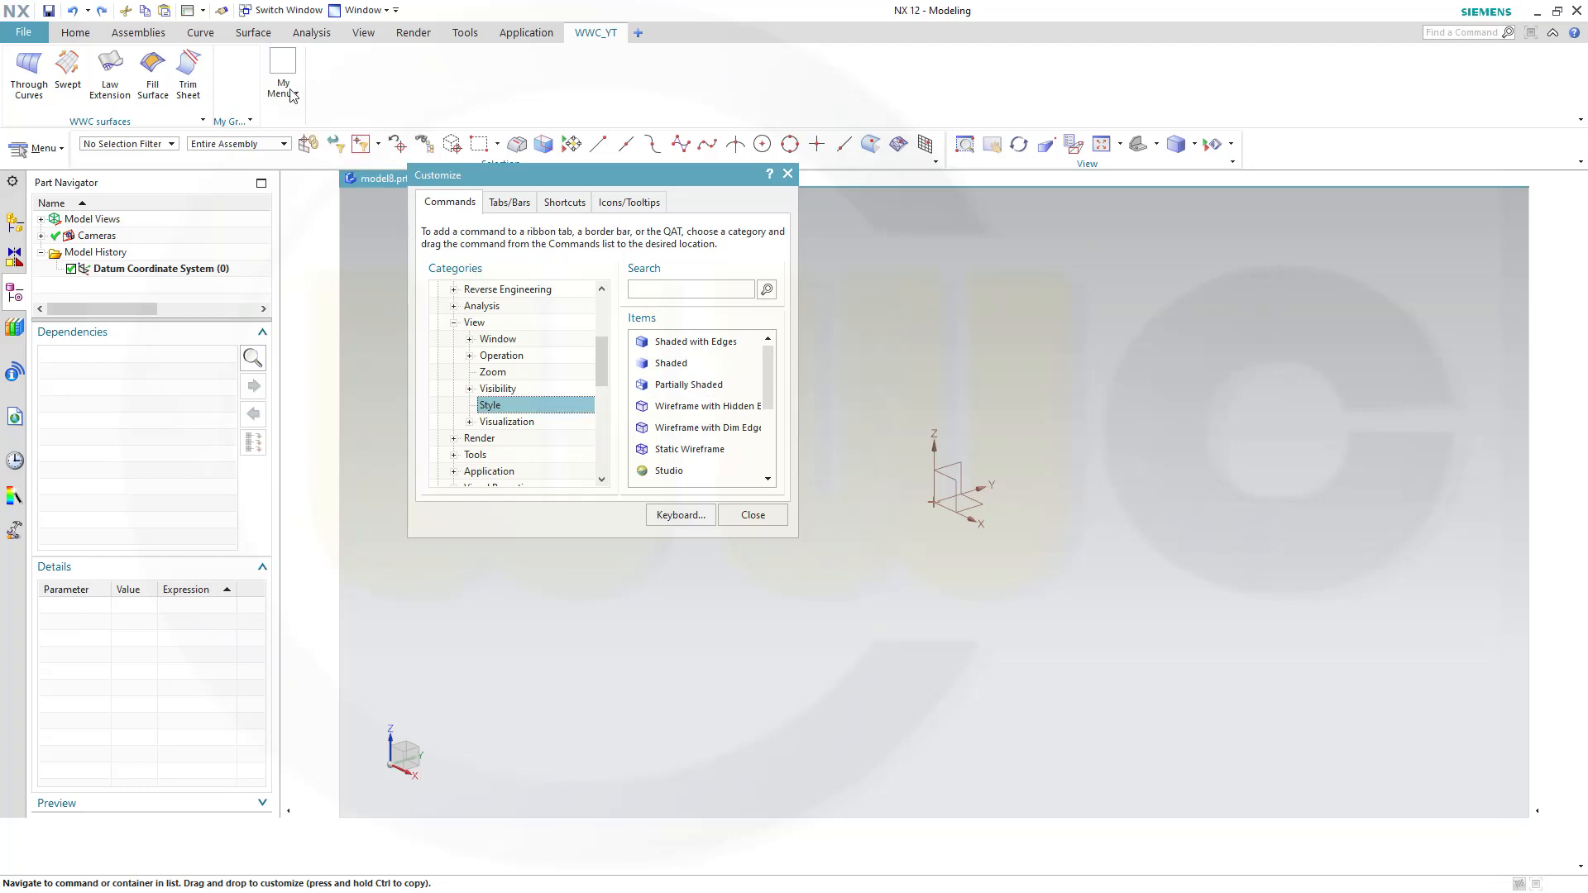
Rename My Menu to 'WWC style' from its right-click options
right_click(281, 75)
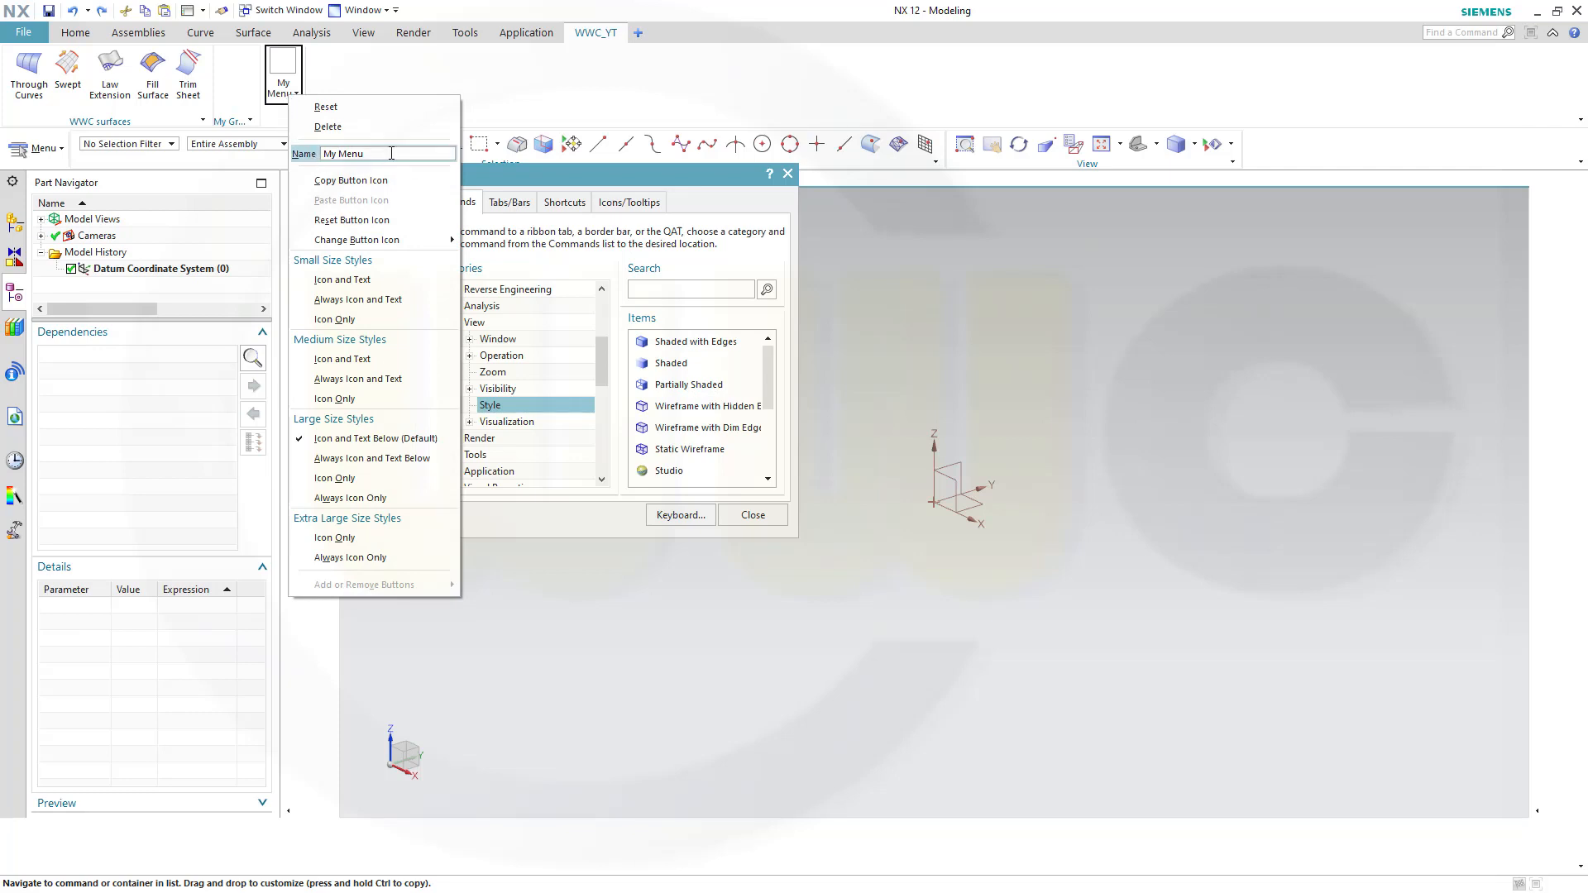
text(W)
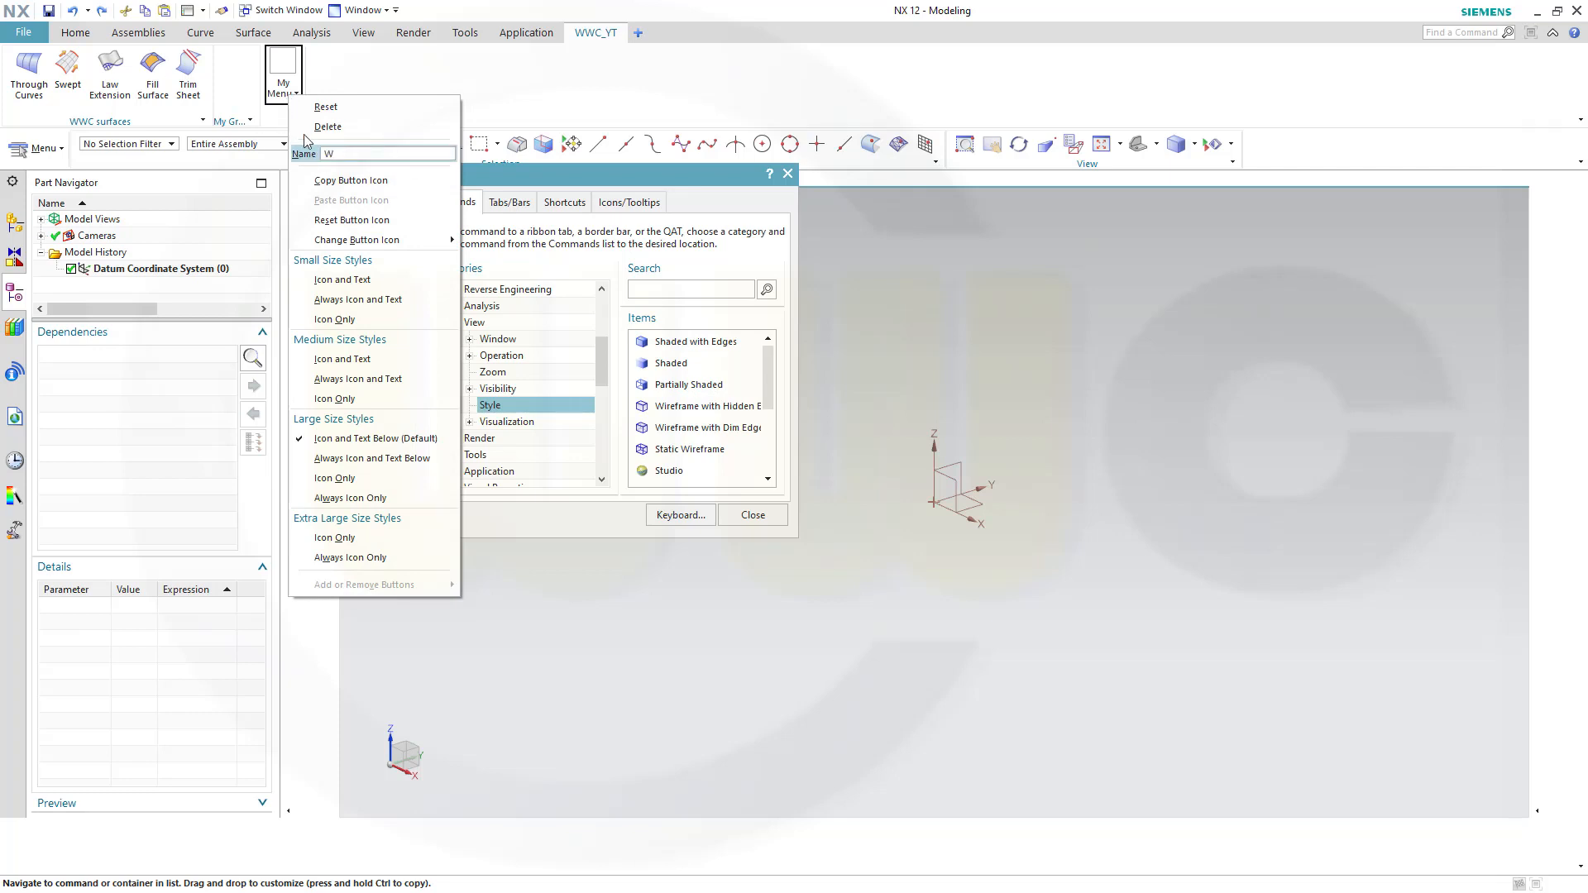
text(WC)
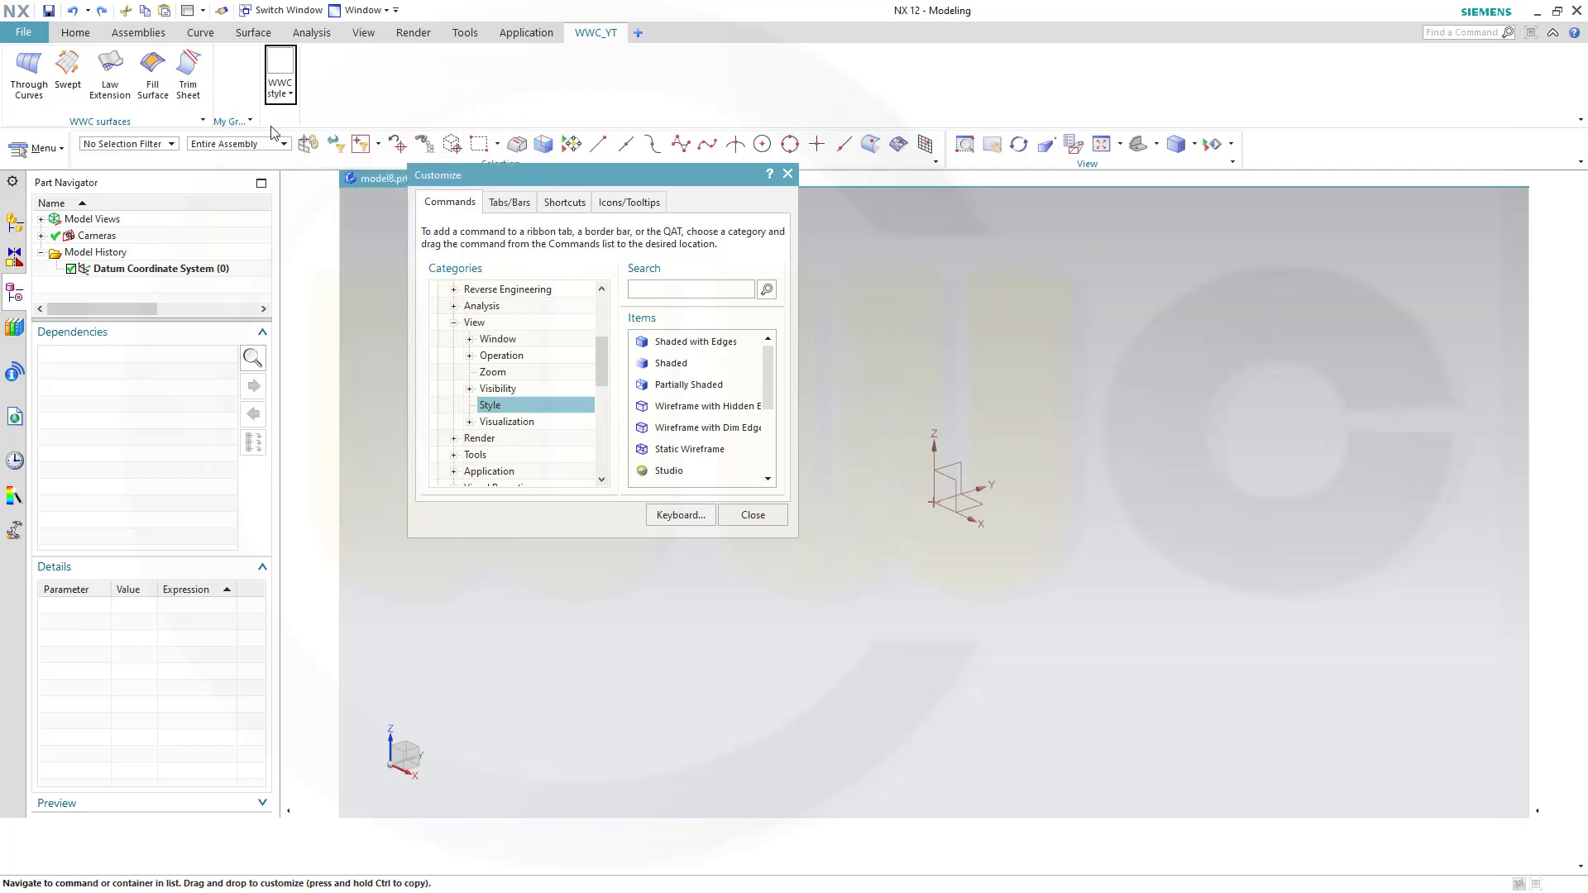
click(287, 101)
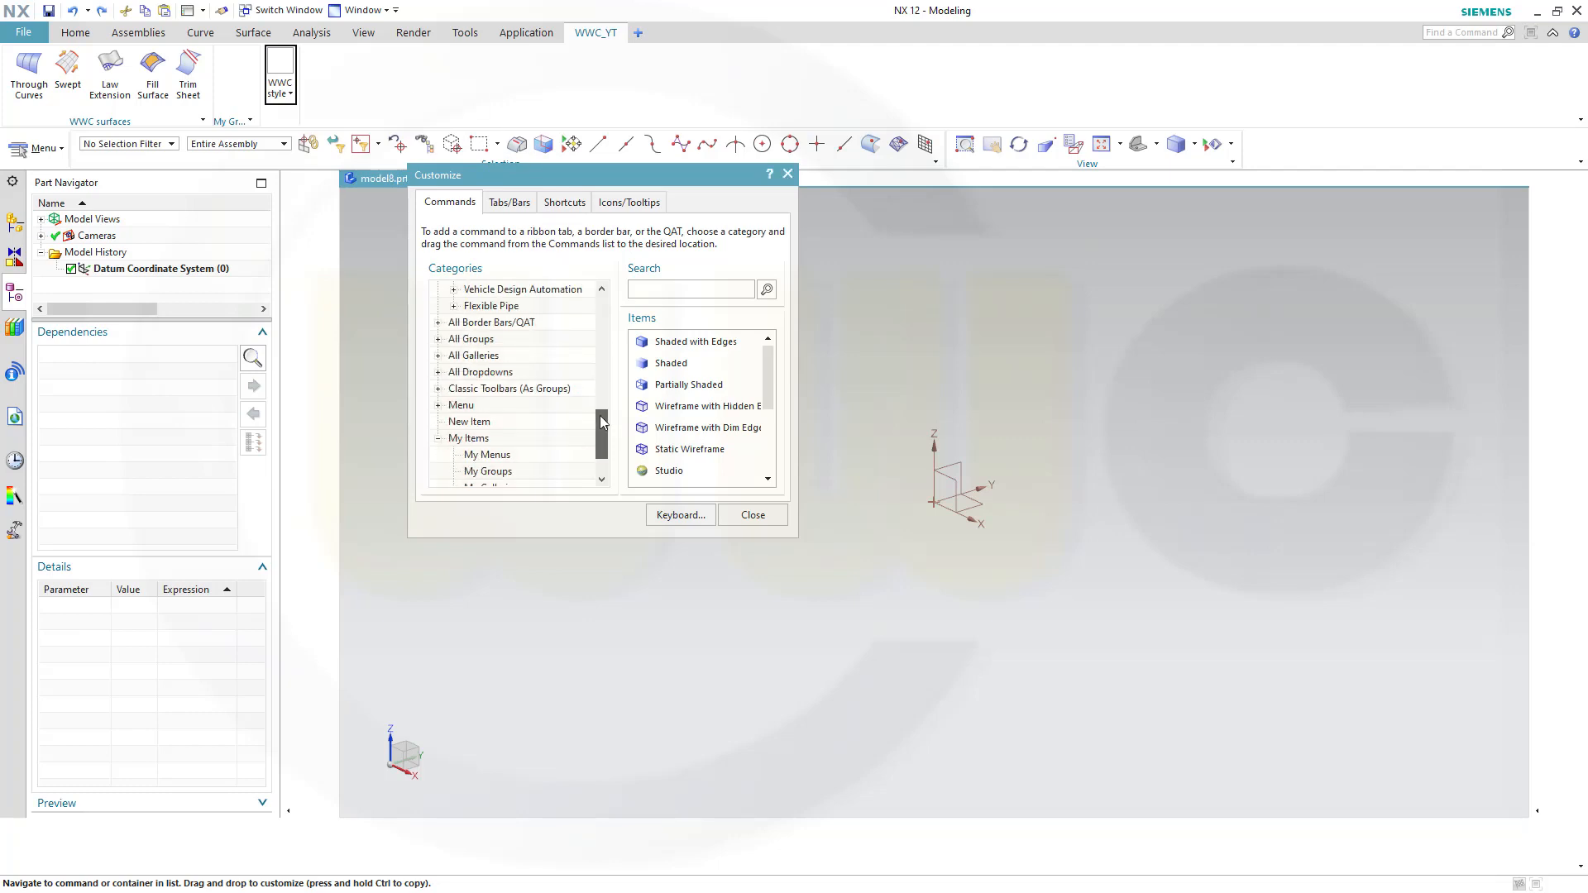
Add My Gallery to the second group and fill it with Offset Curve and other Derived Curve commands
click(469, 371)
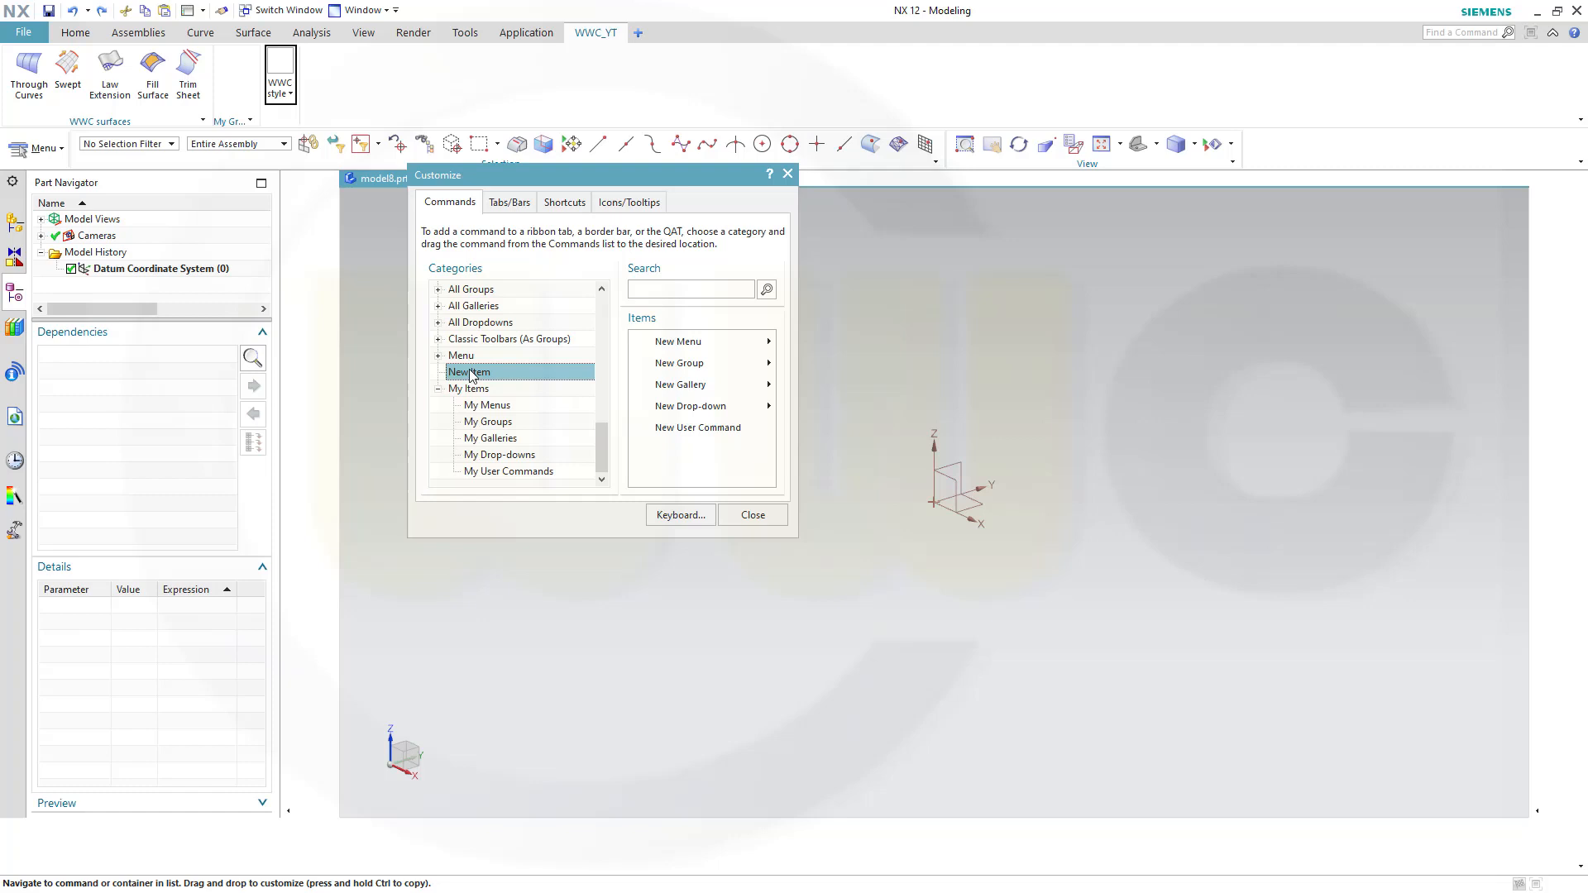
mouse_move(680, 372)
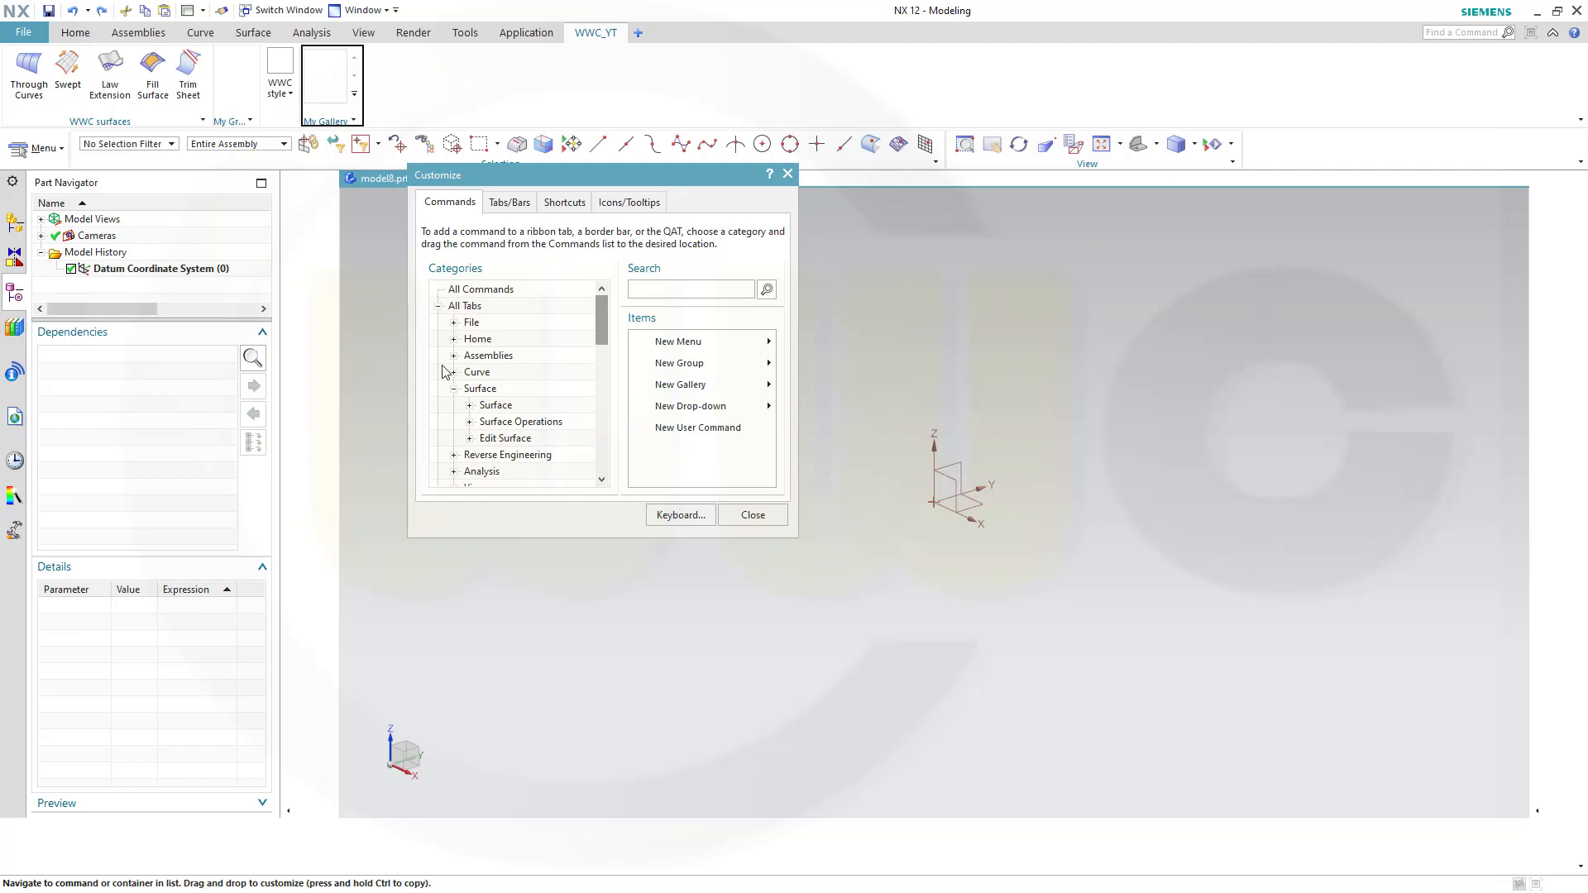
click(455, 371)
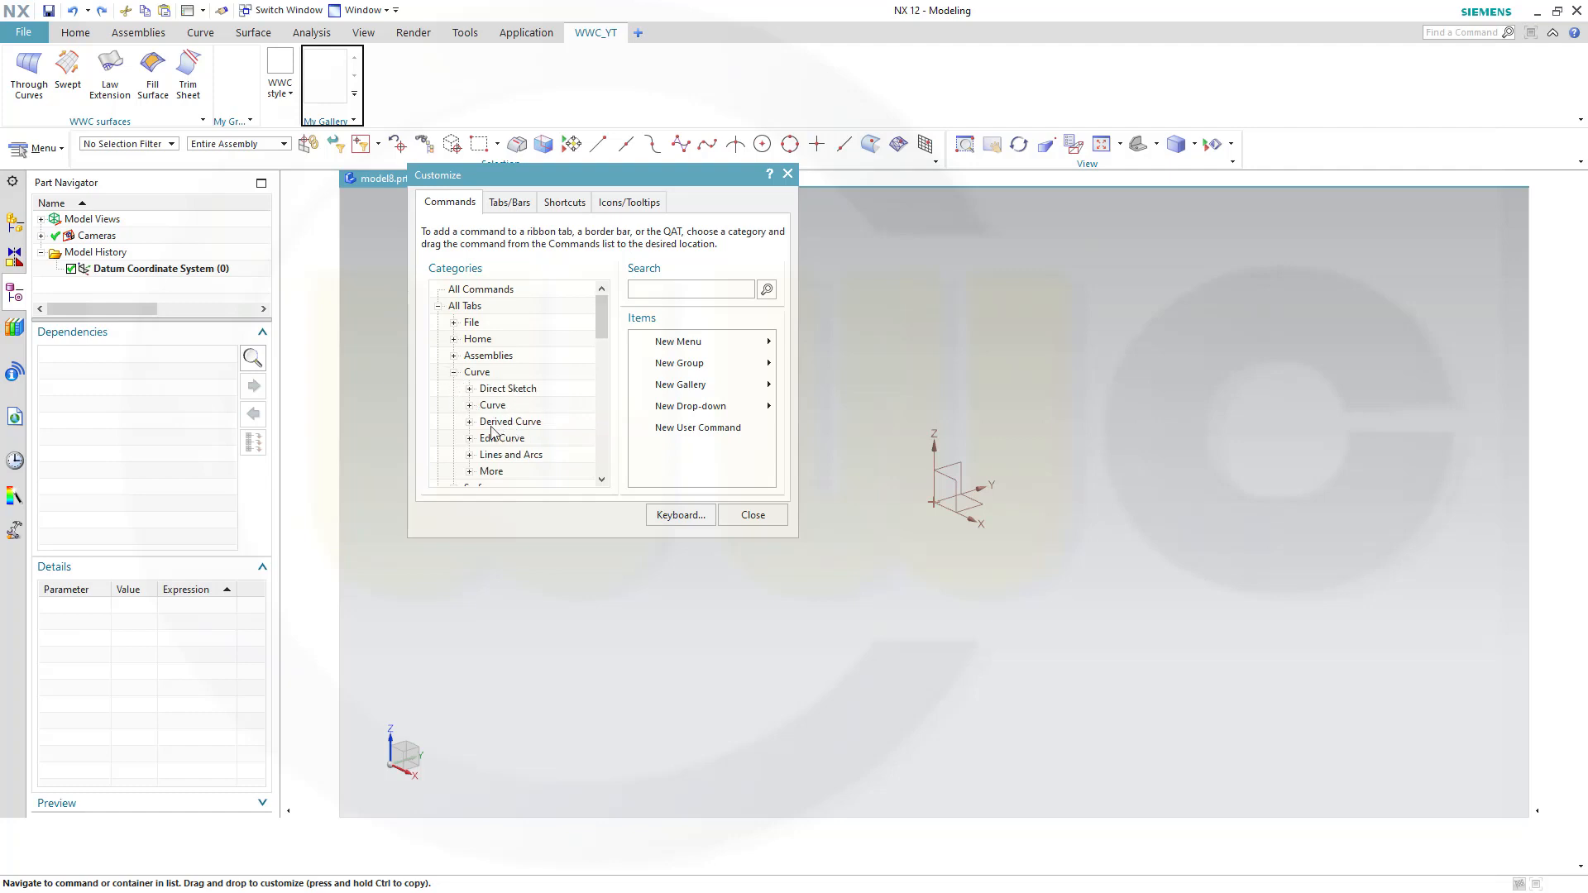
click(509, 421)
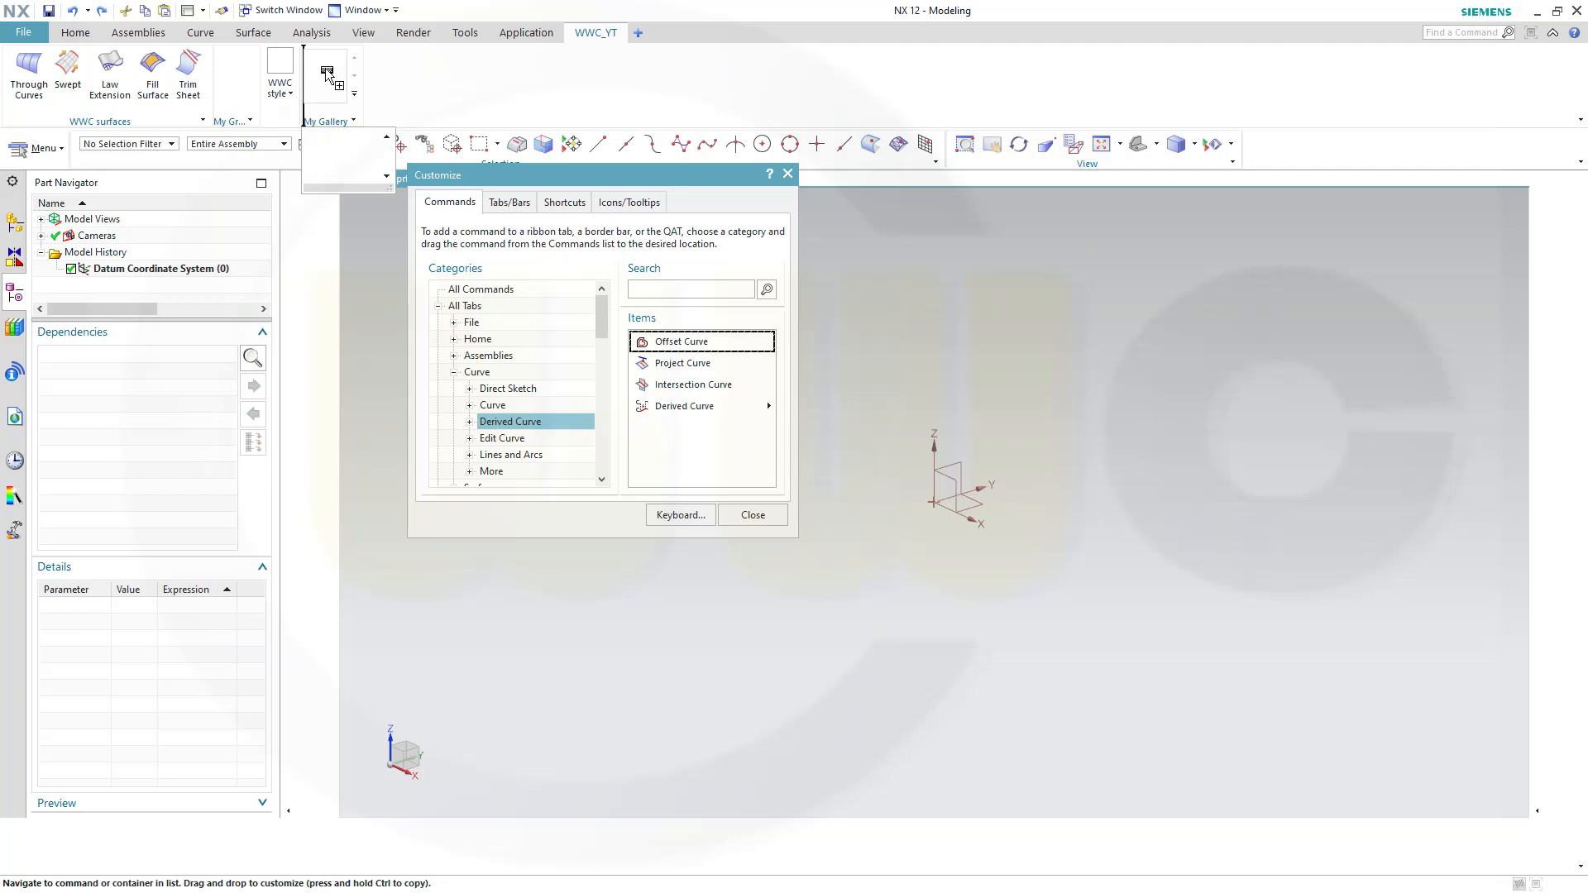
drag(681, 340, 314, 76)
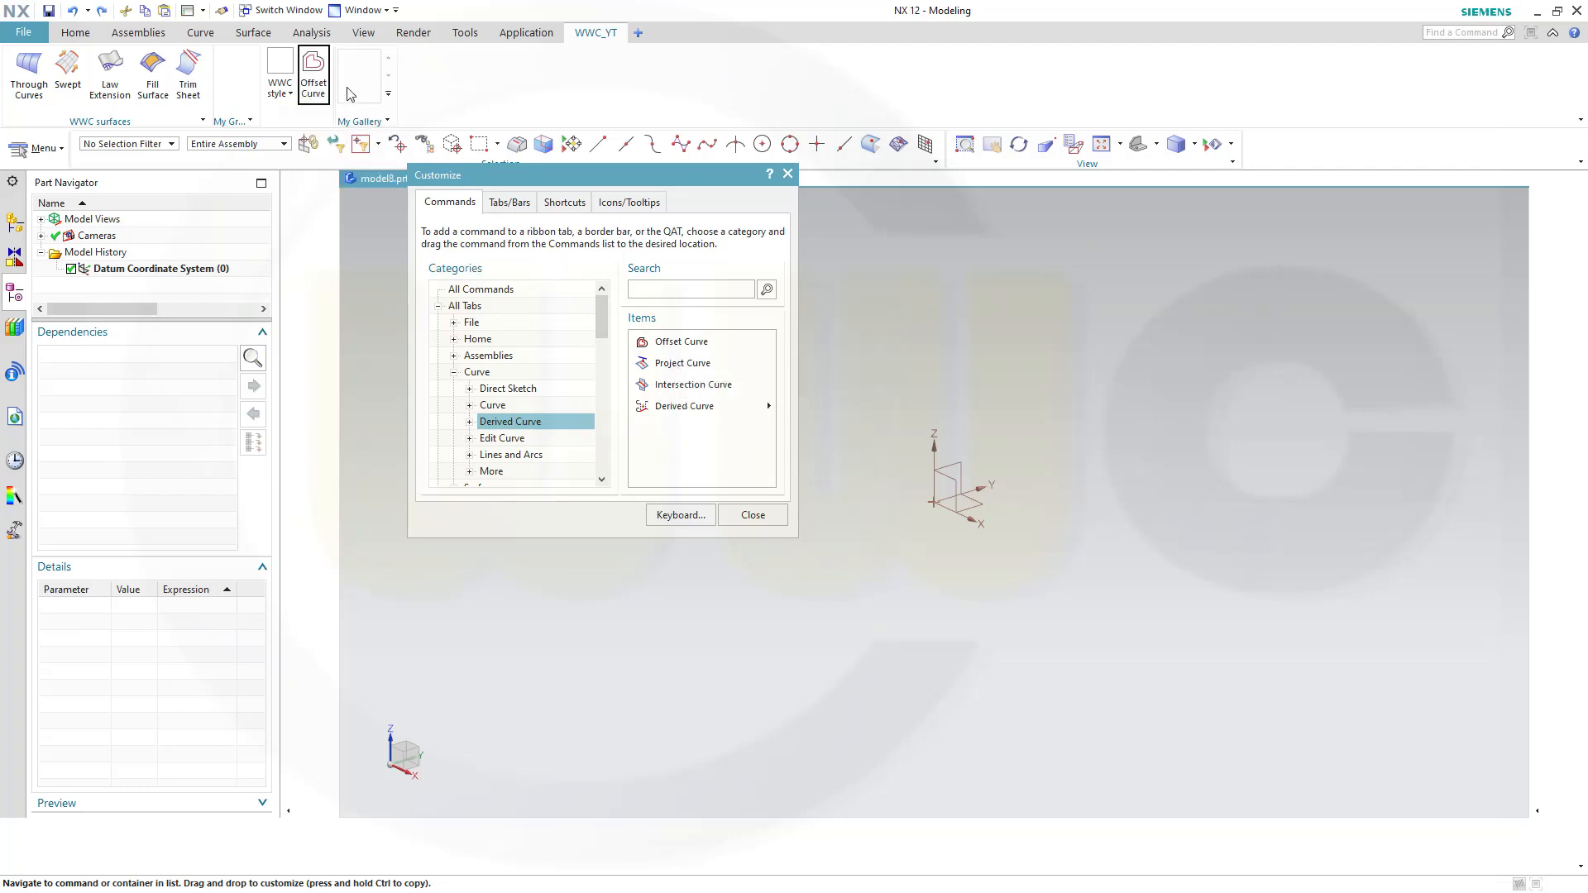
click(382, 116)
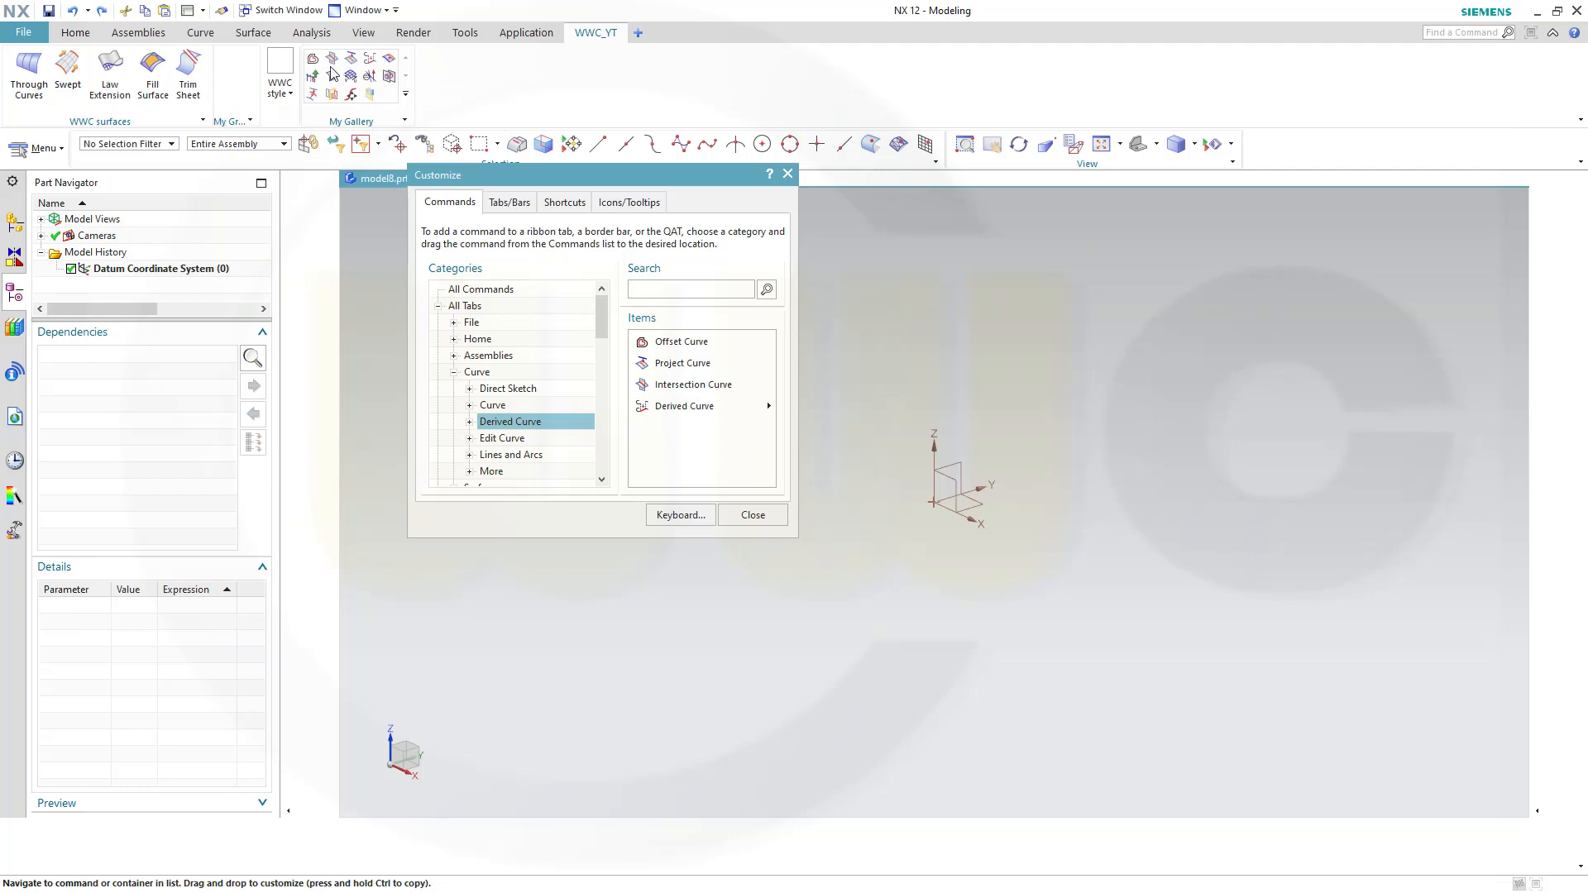
mouse_move(546, 132)
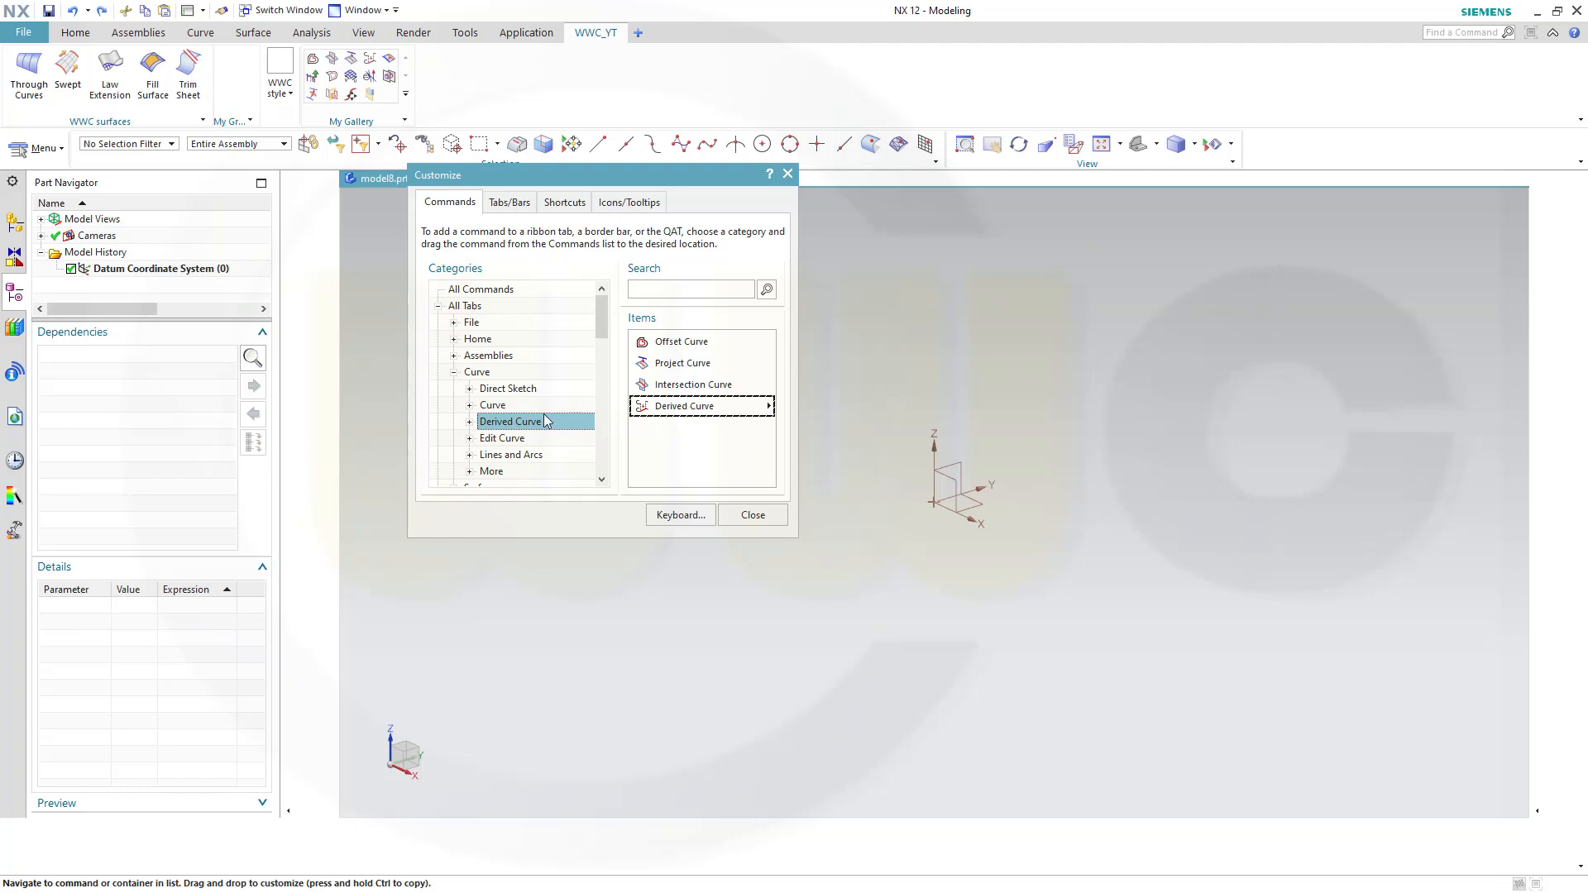
click(469, 420)
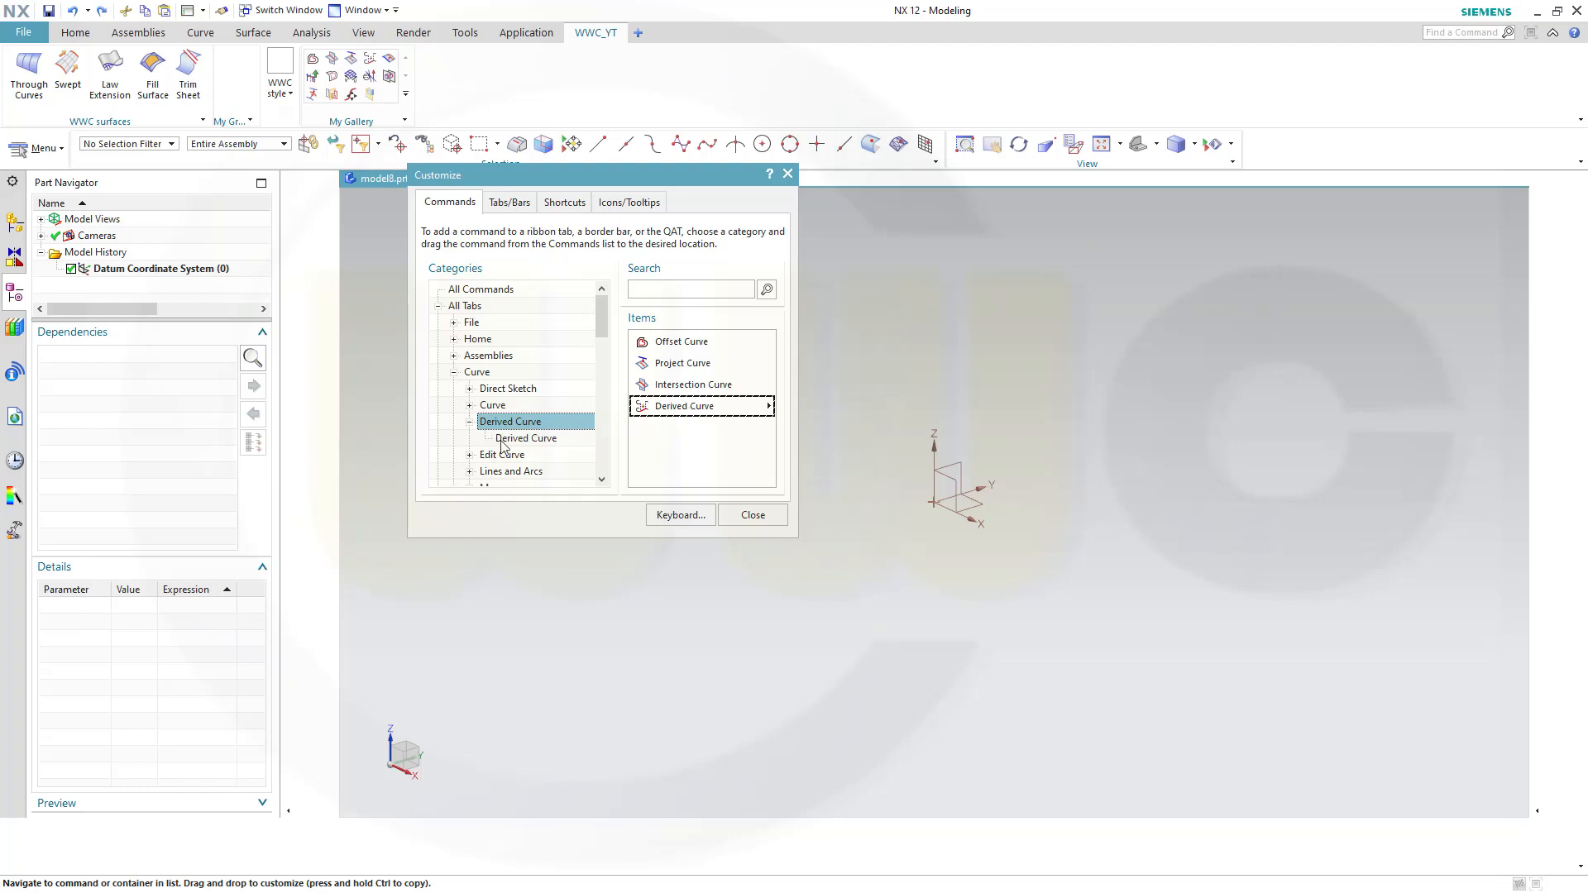
click(526, 438)
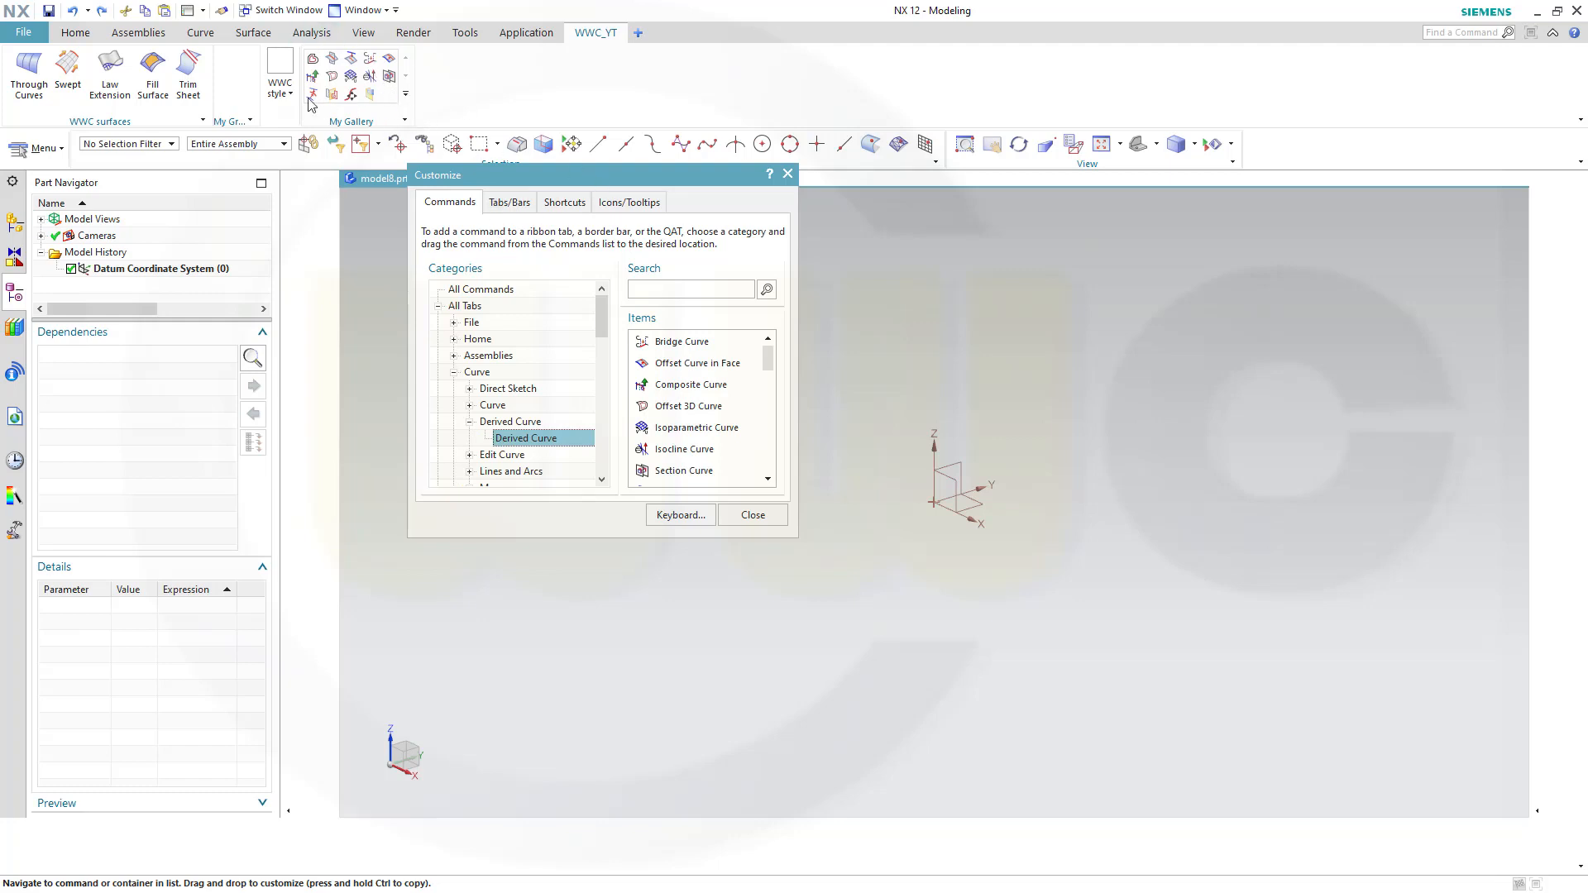
mouse_move(594, 124)
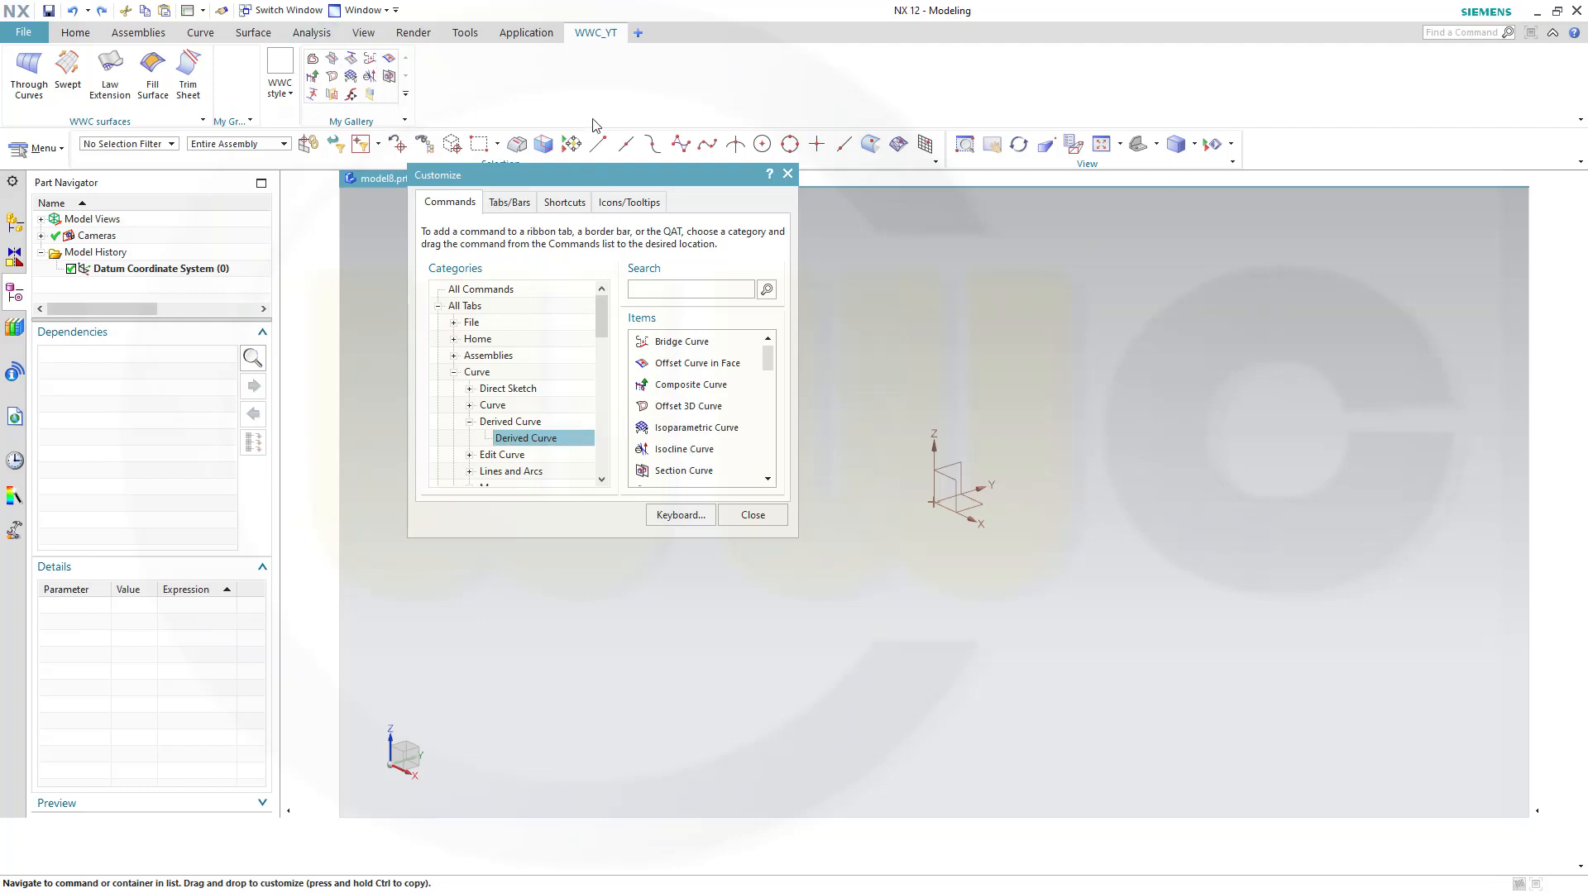
mouse_move(609, 325)
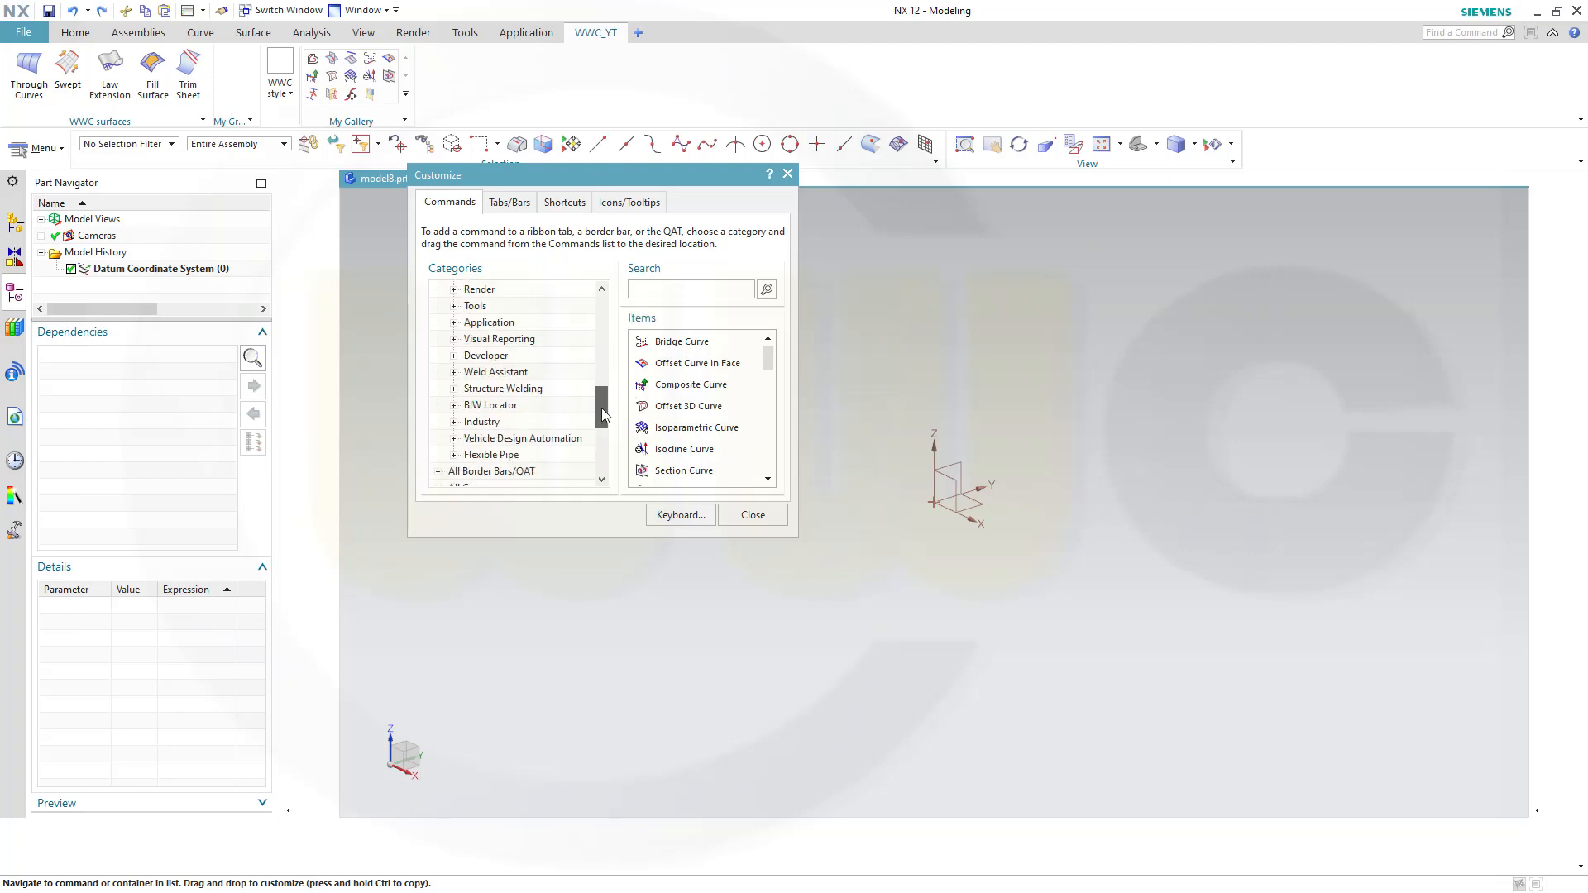
Add a new drop-down to WWC_YT and fill it with Lines and Arcs commands like Line Point-Point
scroll(down, 3)
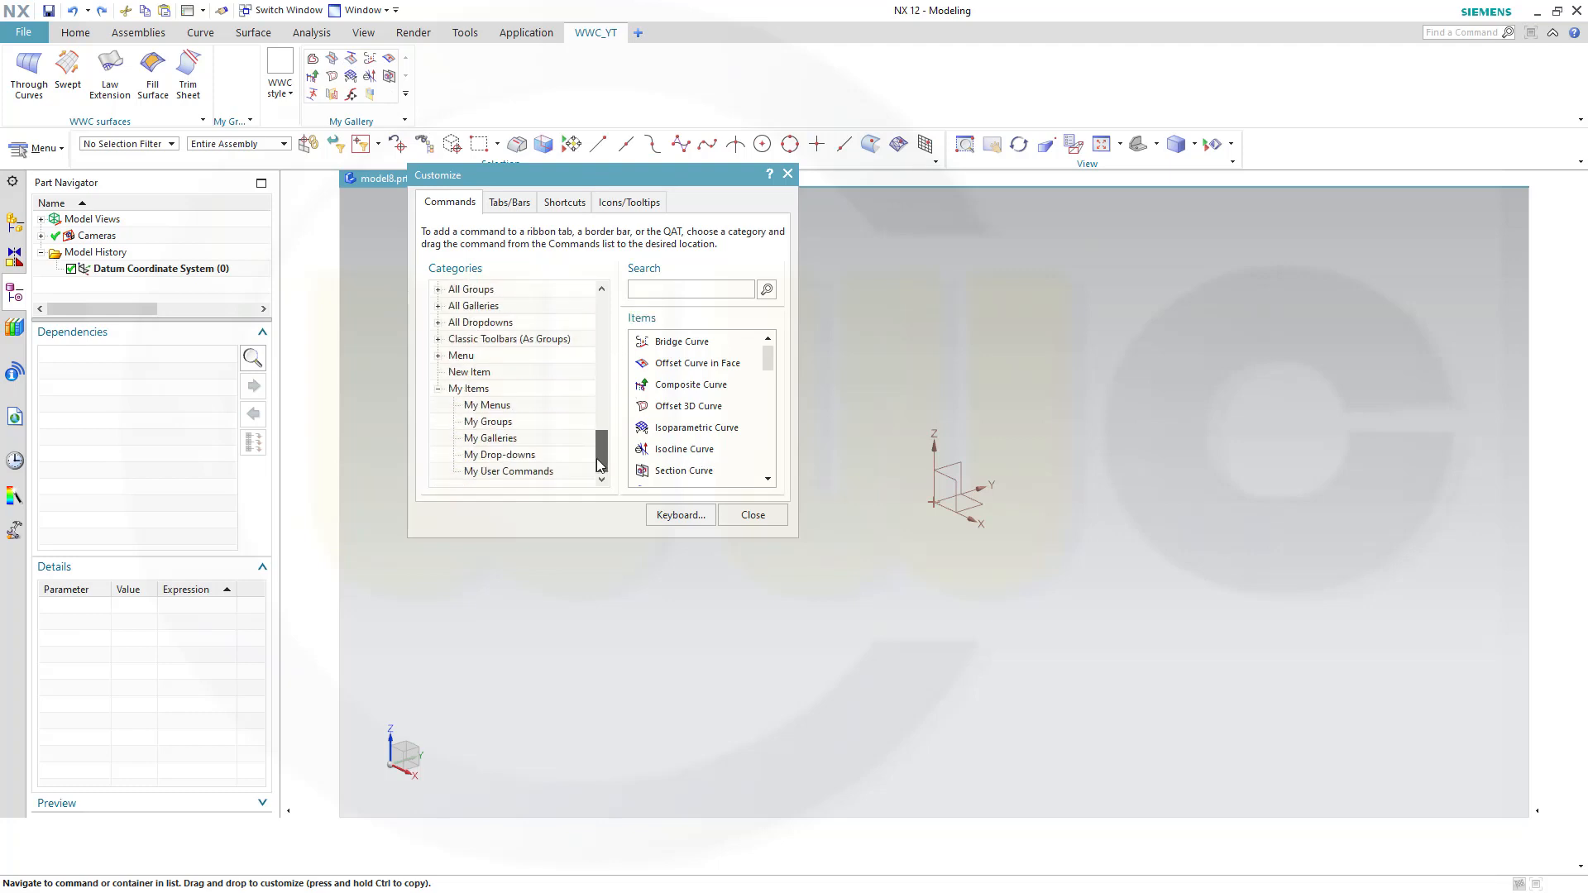
click(469, 372)
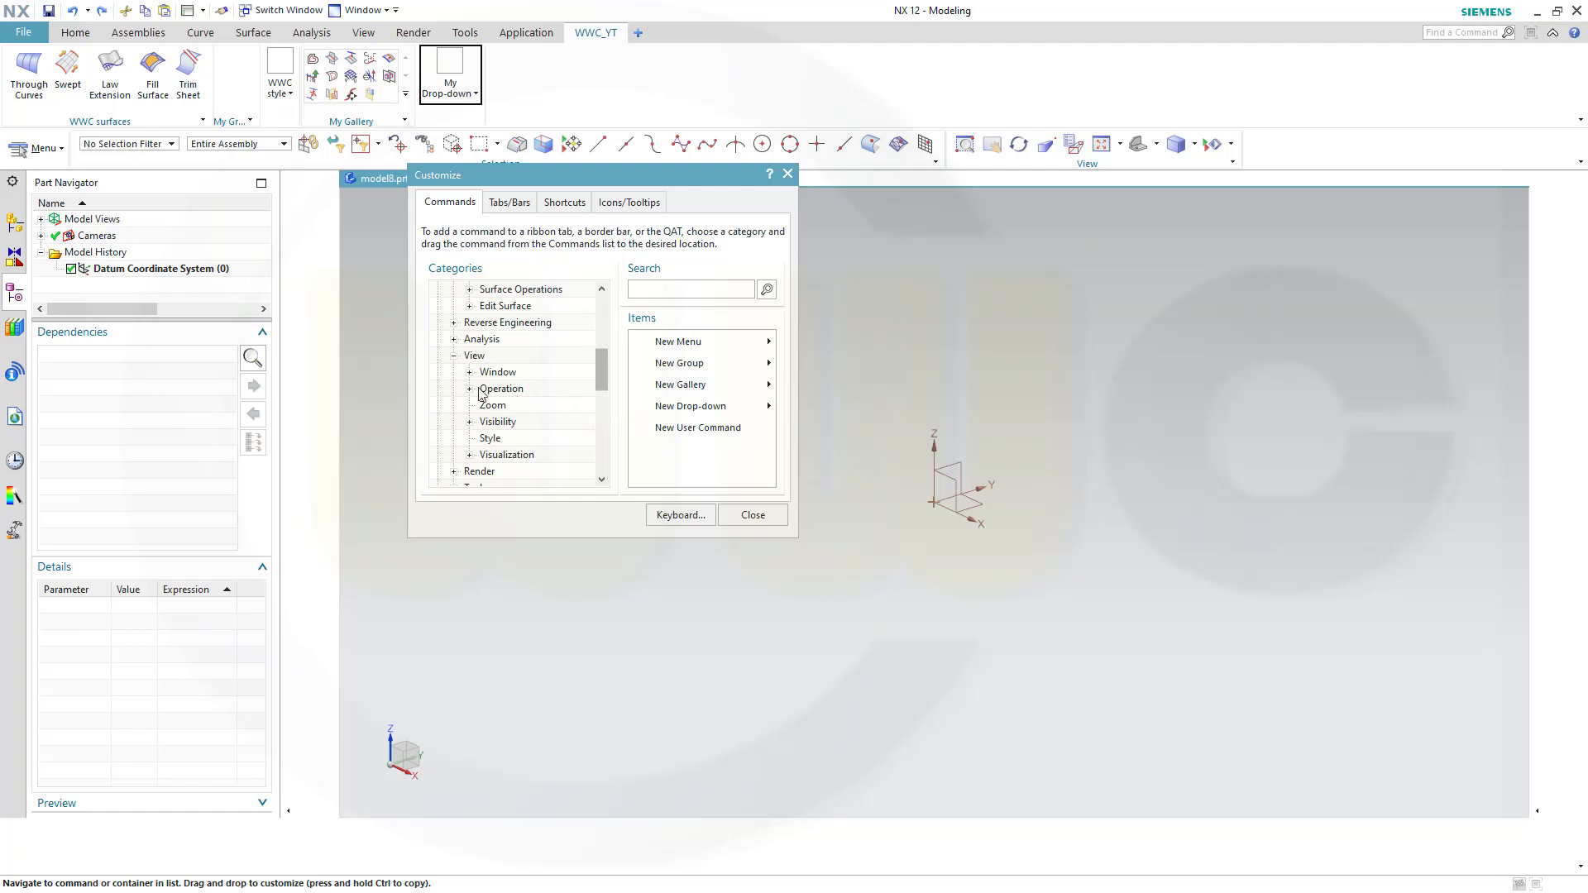
click(470, 388)
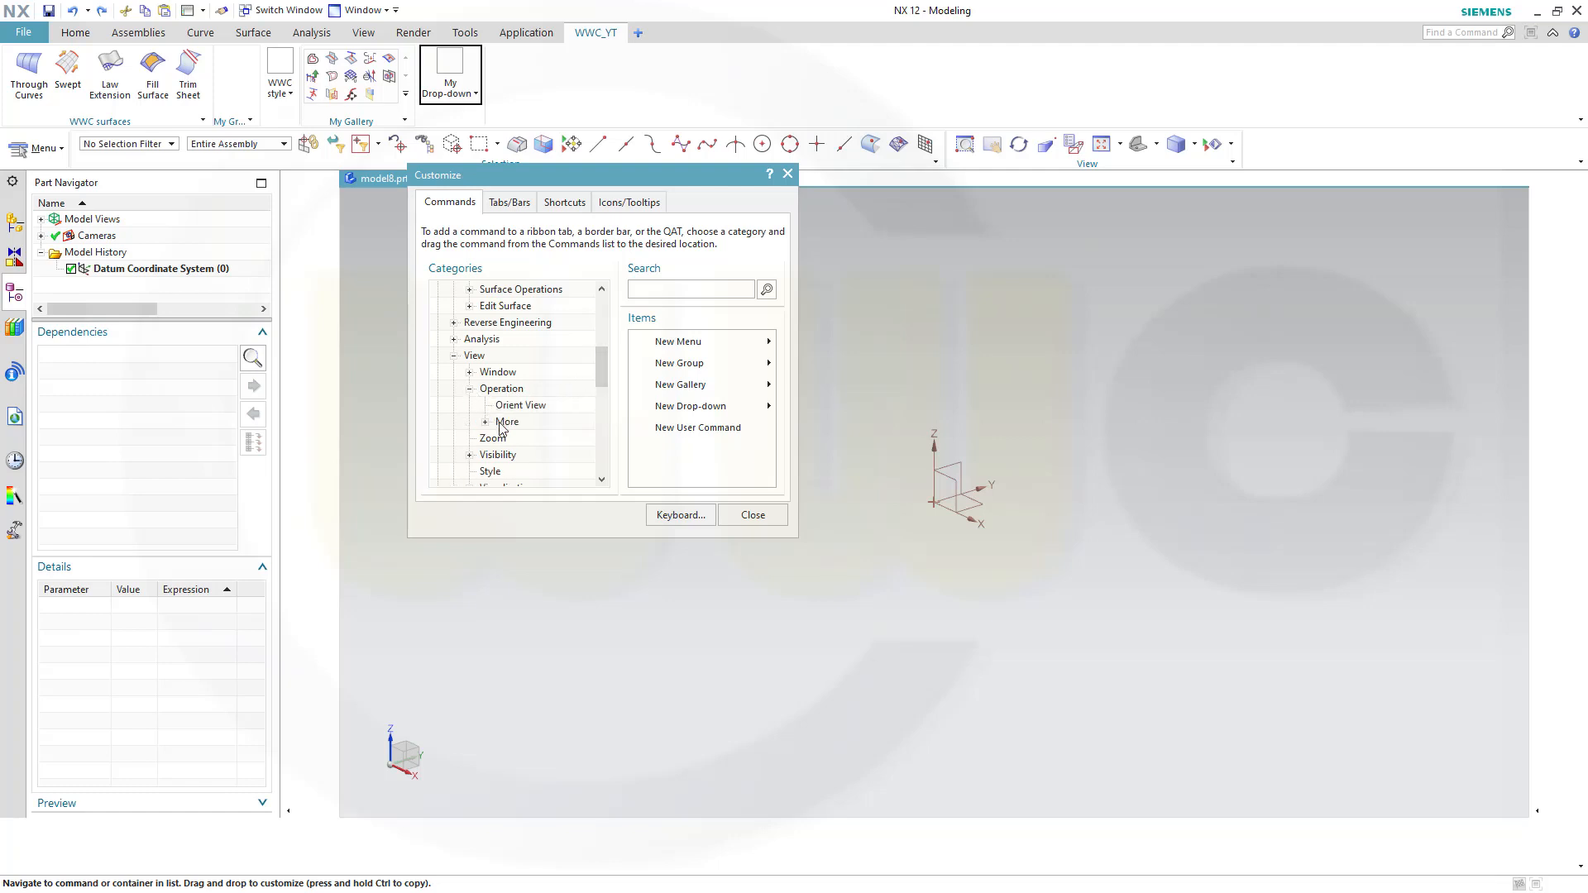
click(507, 422)
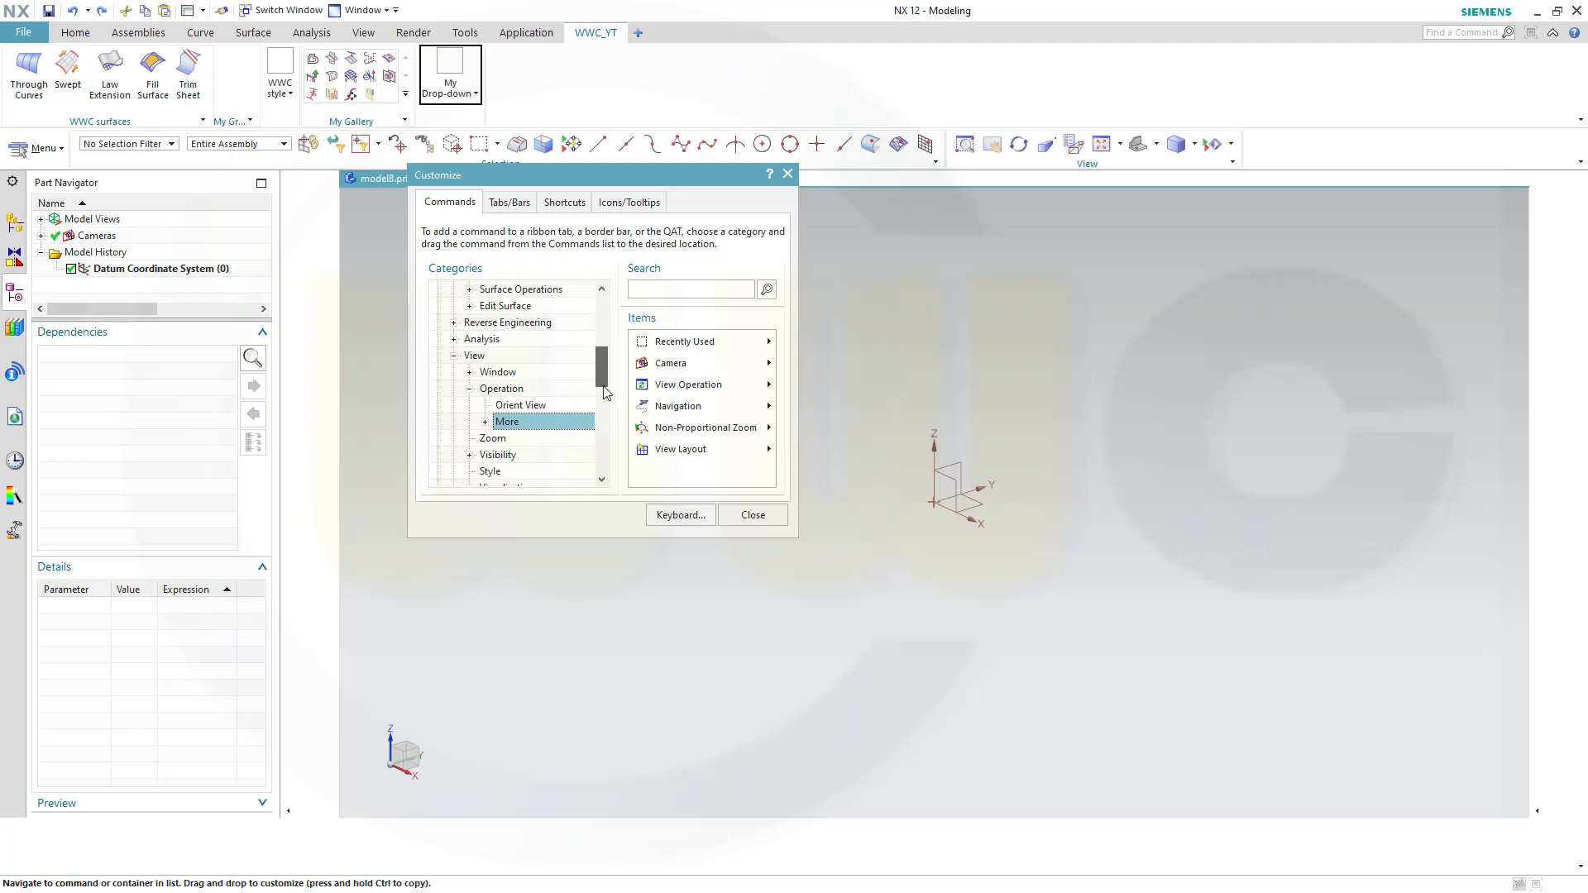
scroll(down, 3)
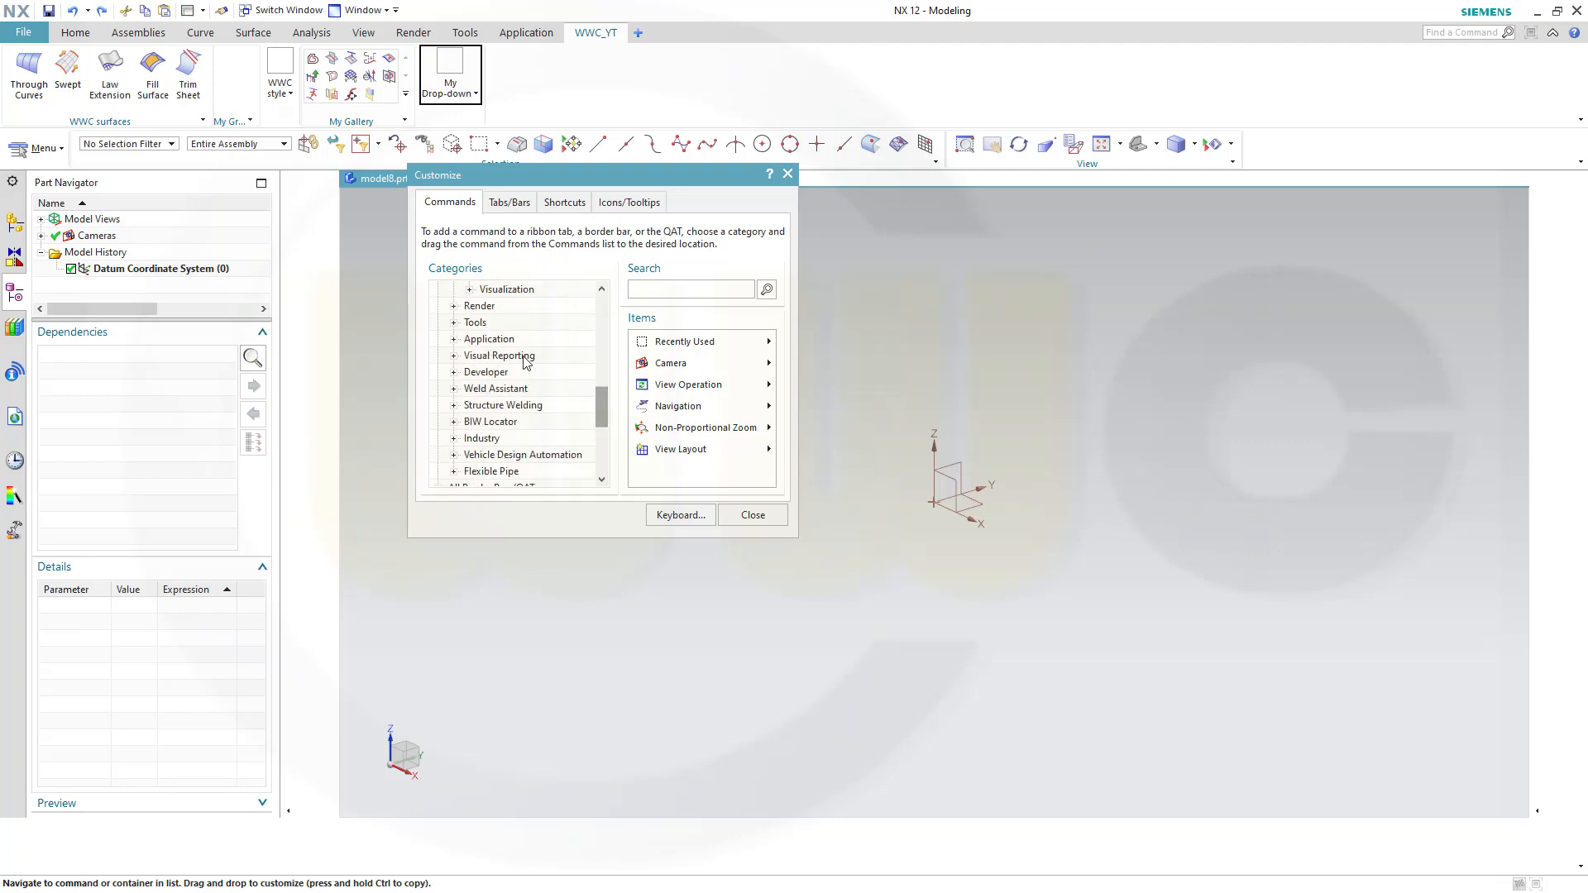
scroll(down, 3)
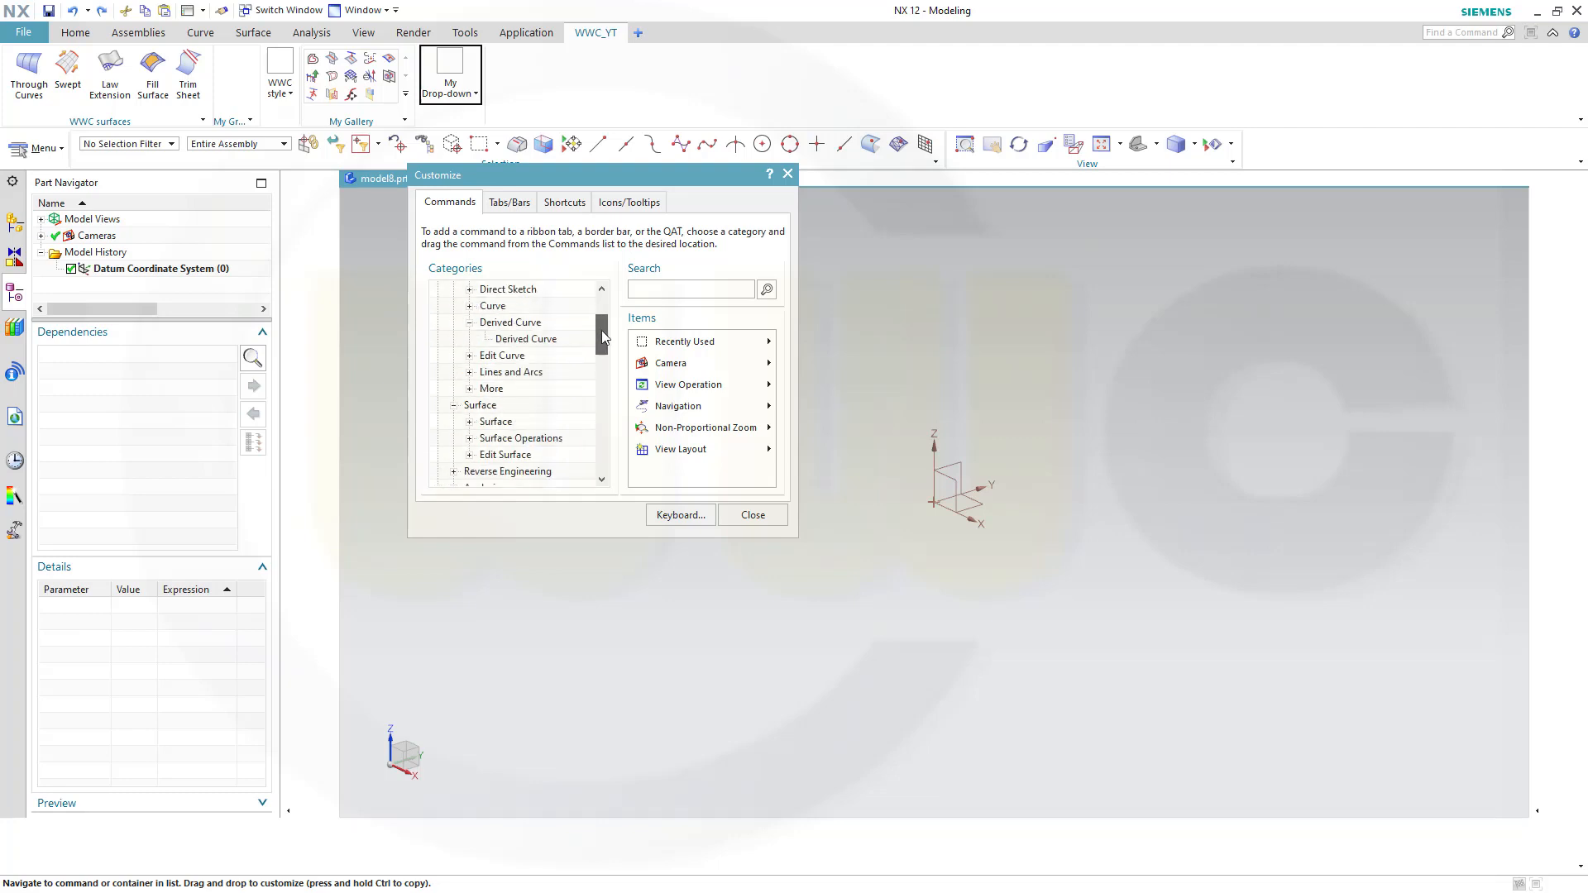
click(469, 373)
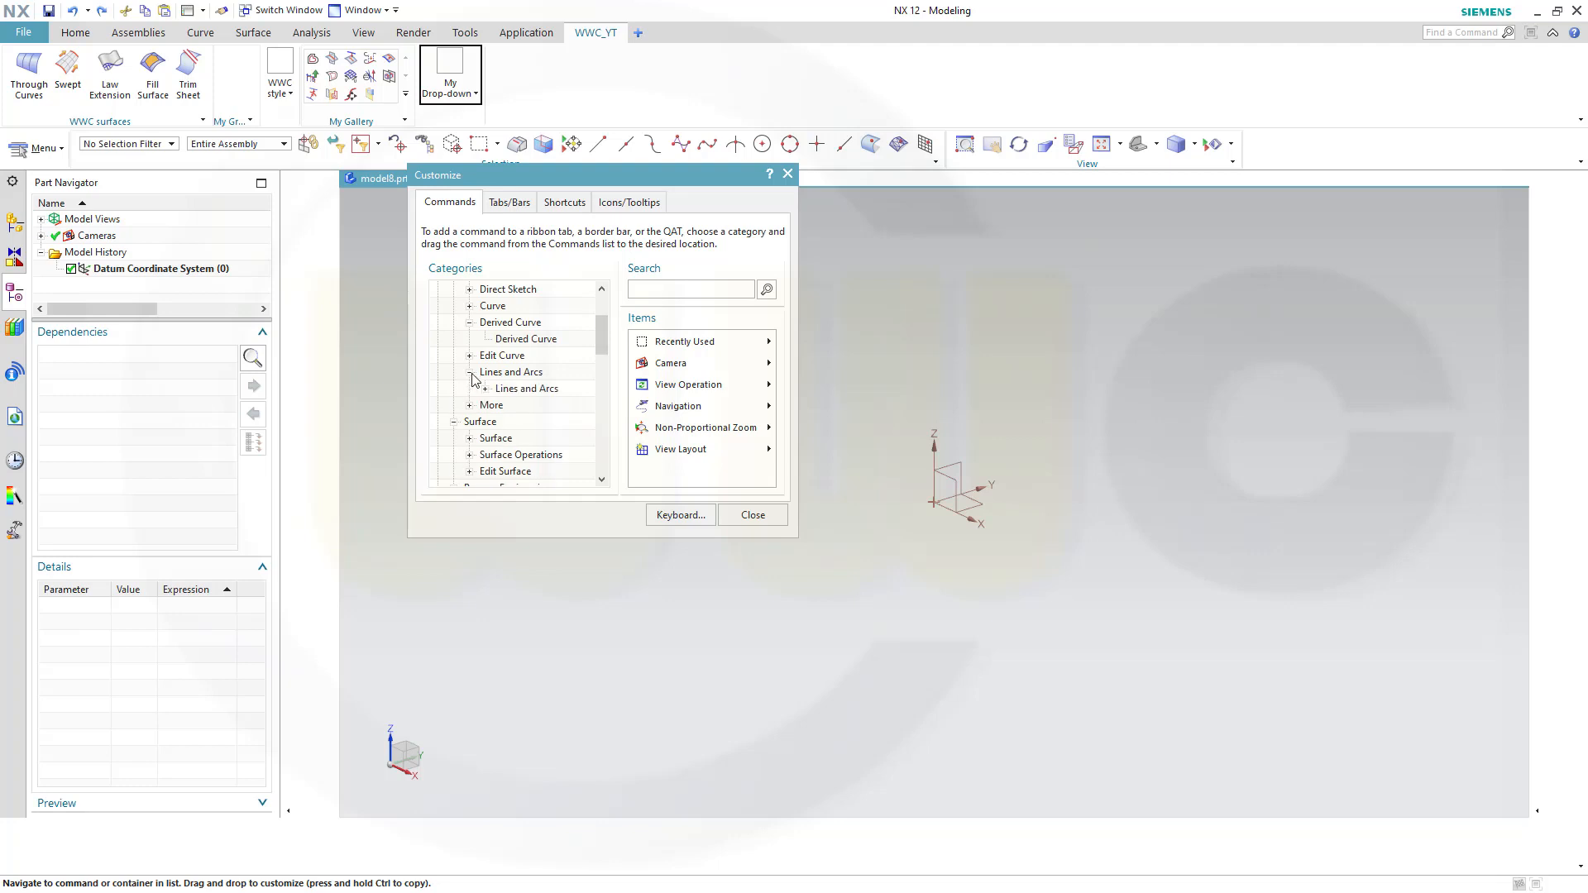
click(483, 388)
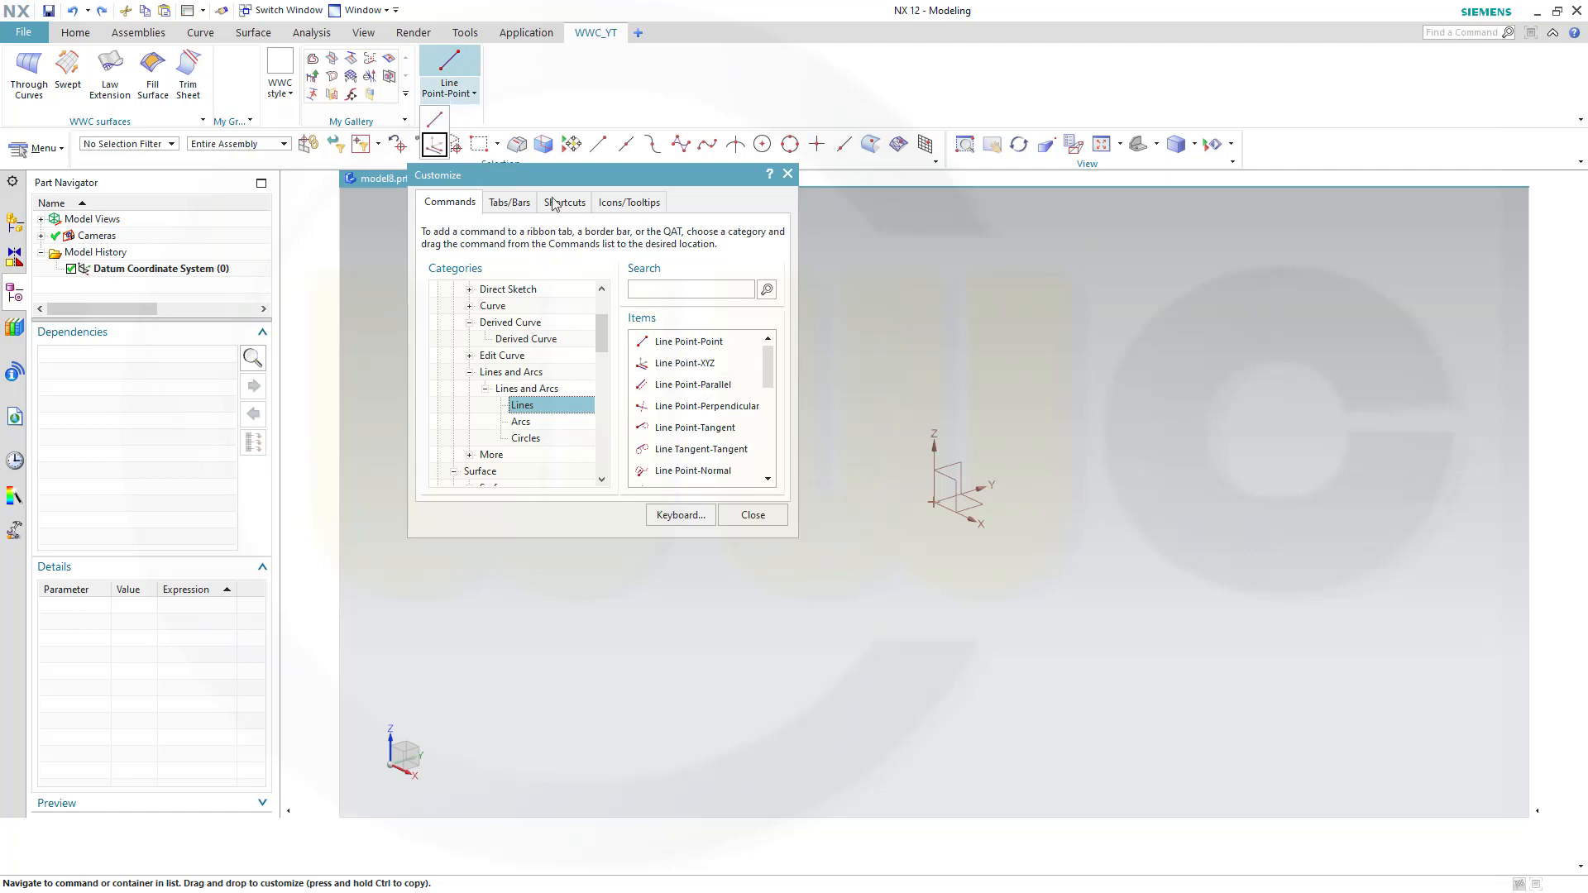
mouse_move(700, 449)
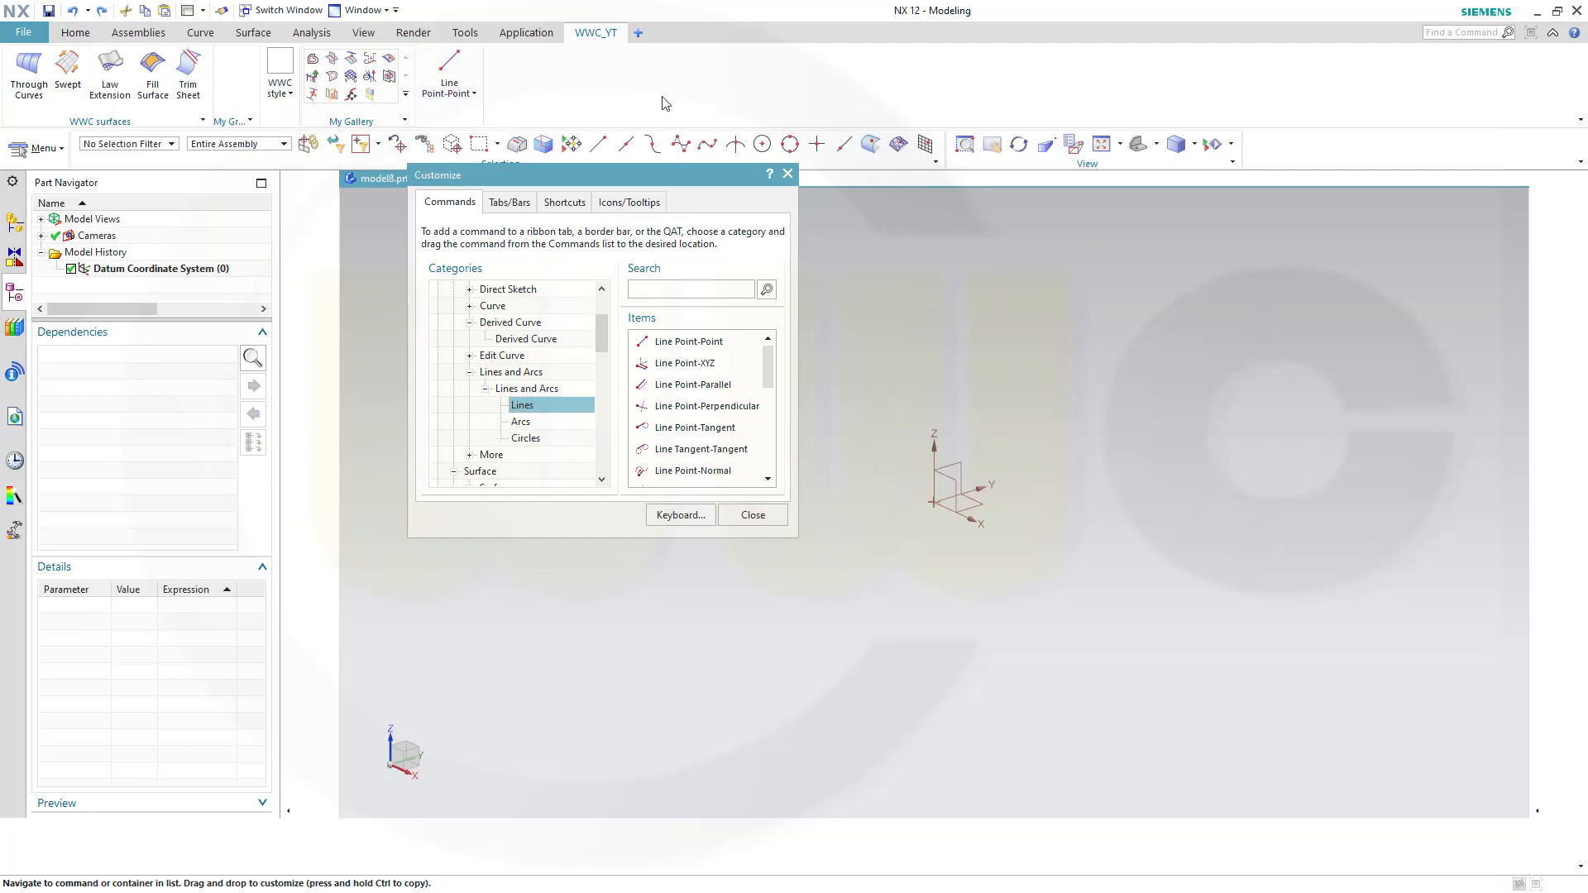
mouse_move(355, 126)
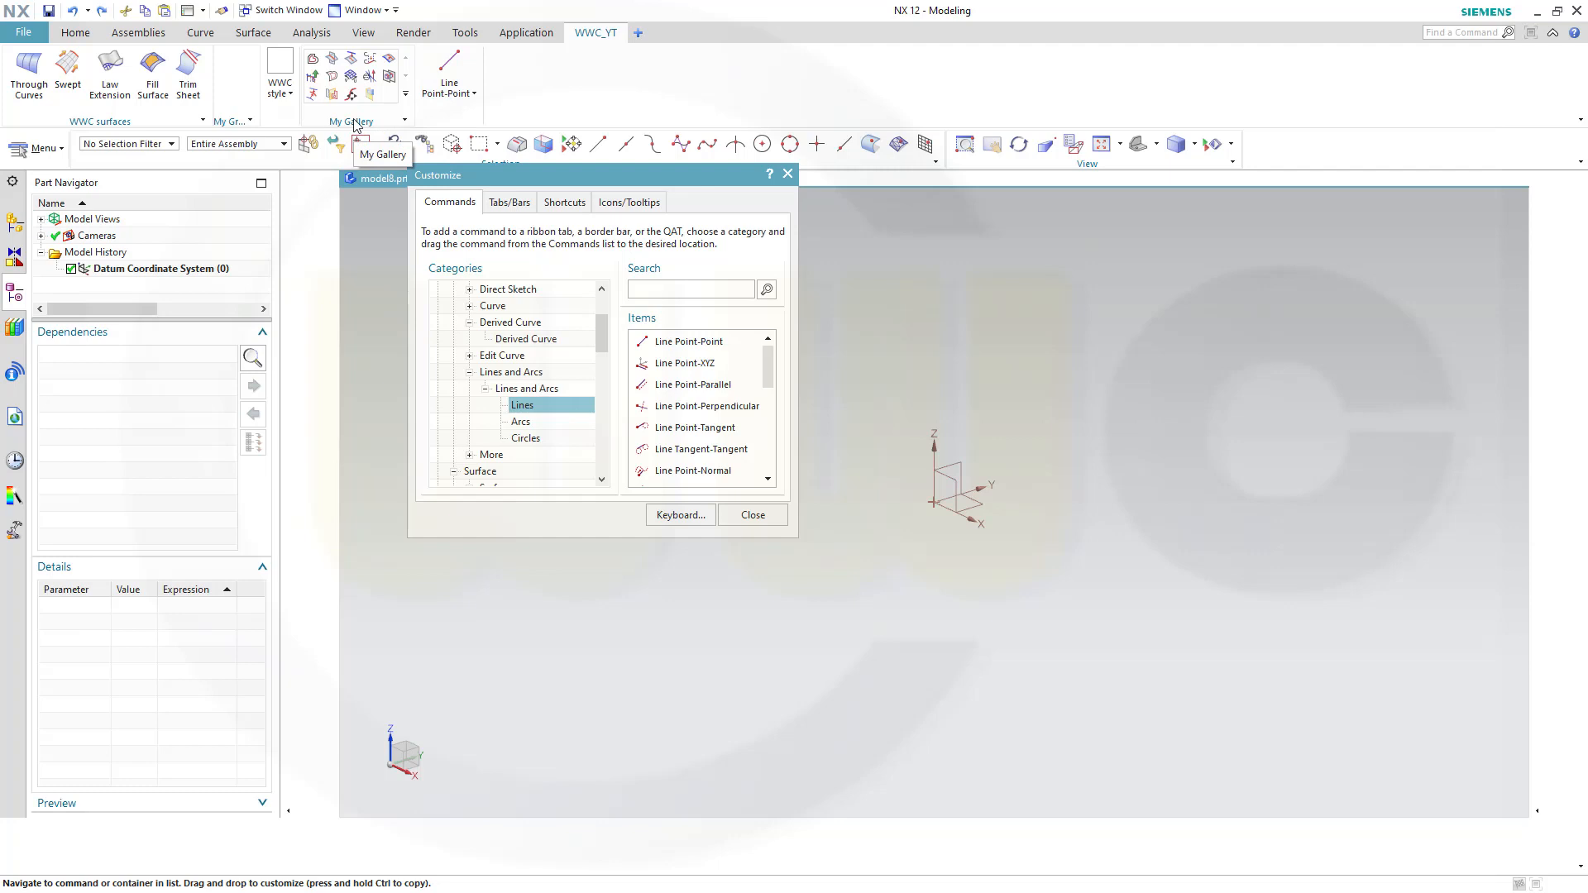
Rename the custom gallery to 'WWC gallery'
right_click(350, 122)
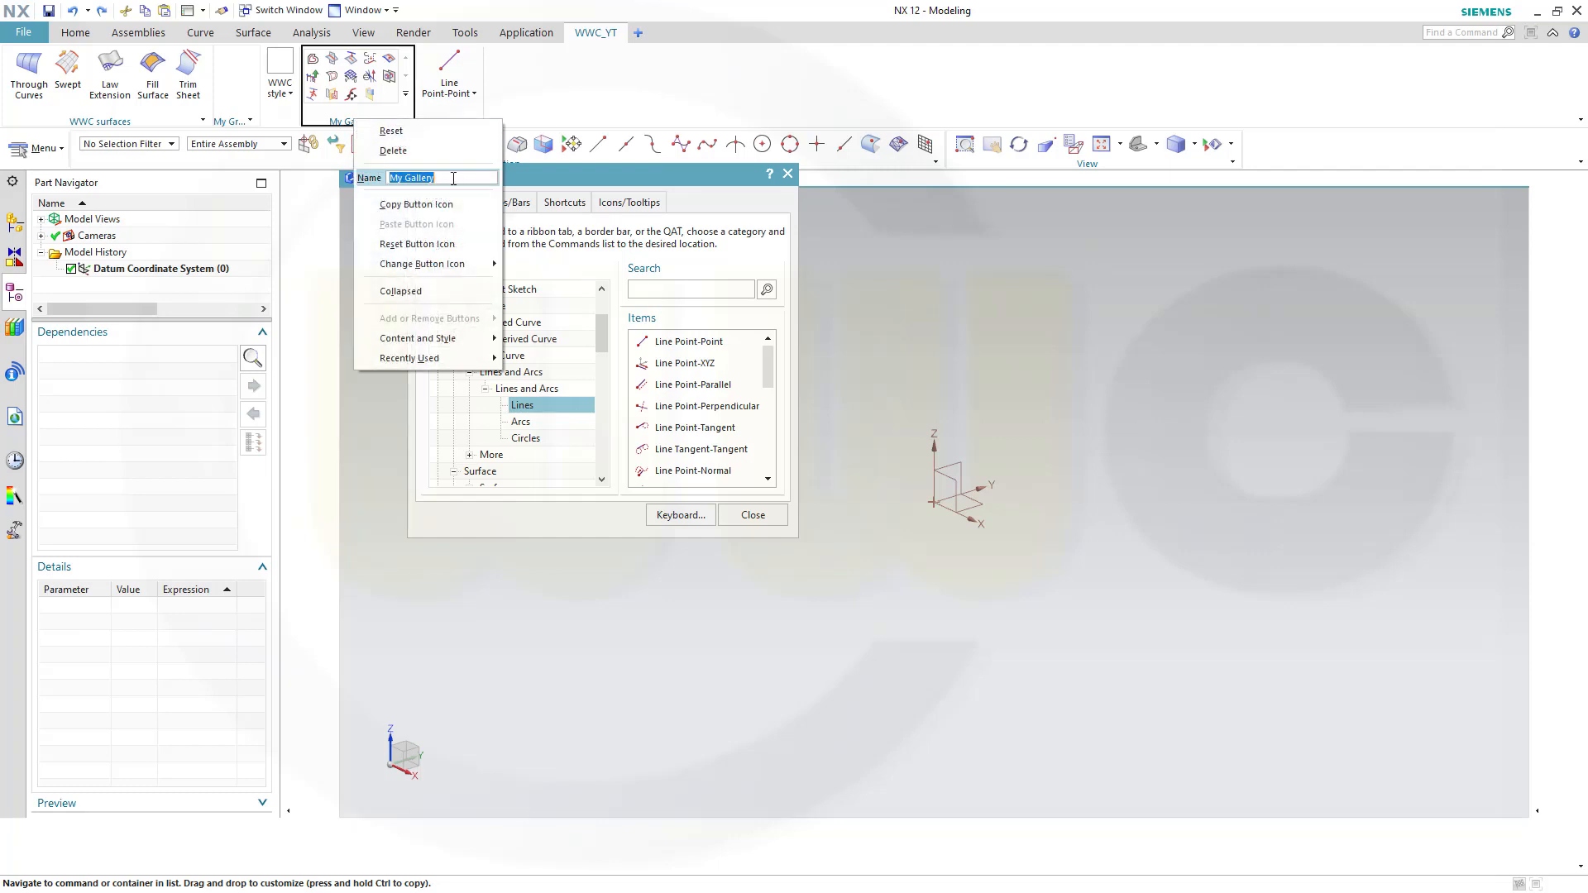
text(W)
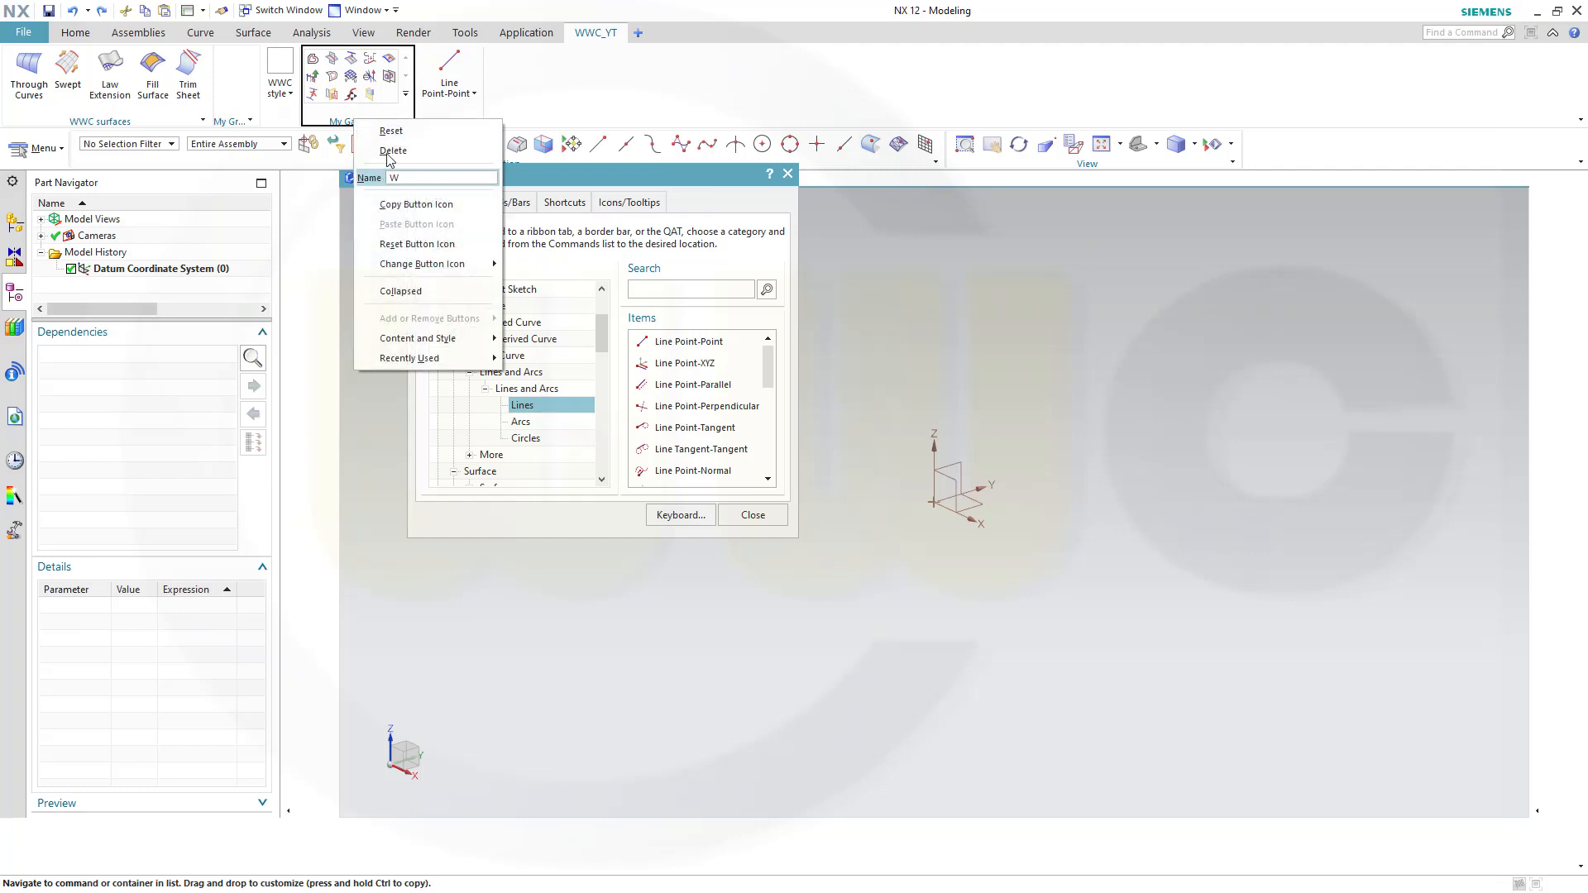
text(WC)
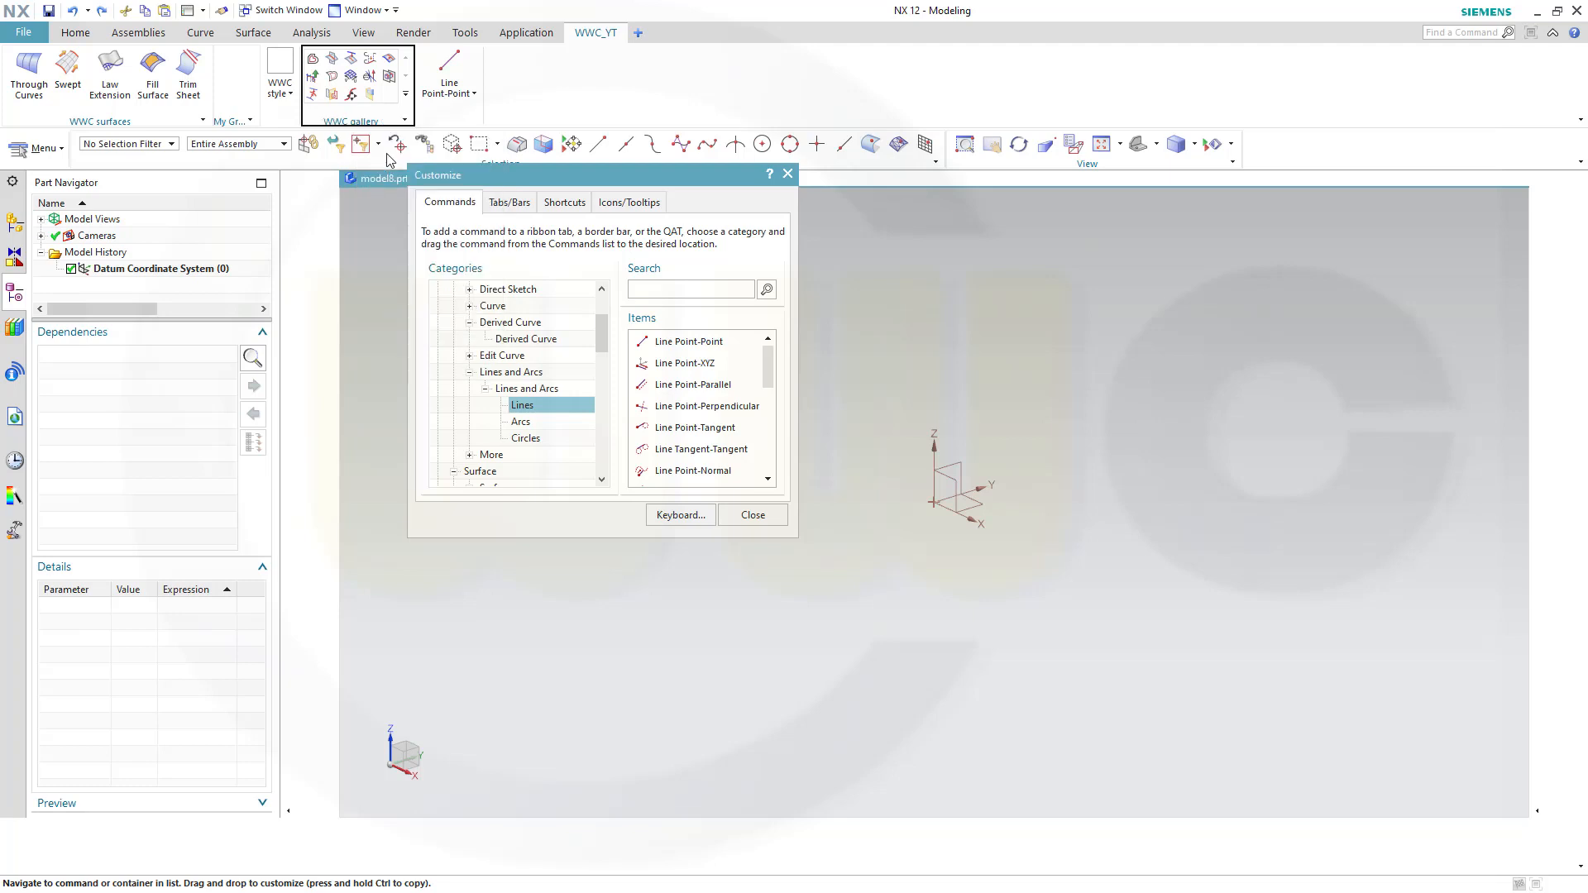
mouse_move(457, 117)
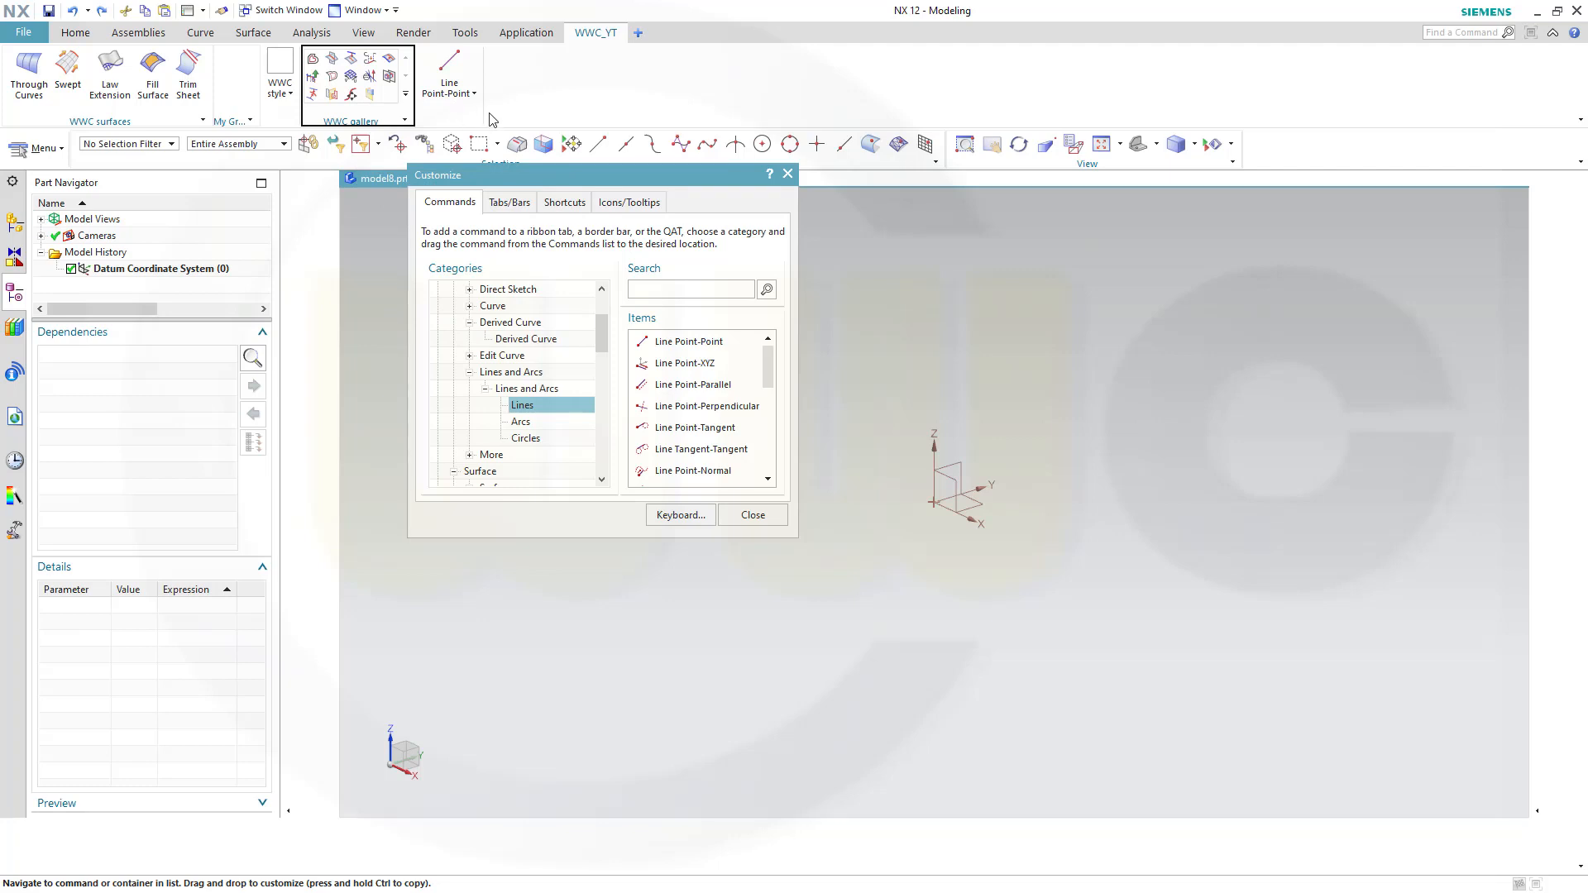
Rename the custom drop-down to 'WWC dropdown'
right_click(449, 78)
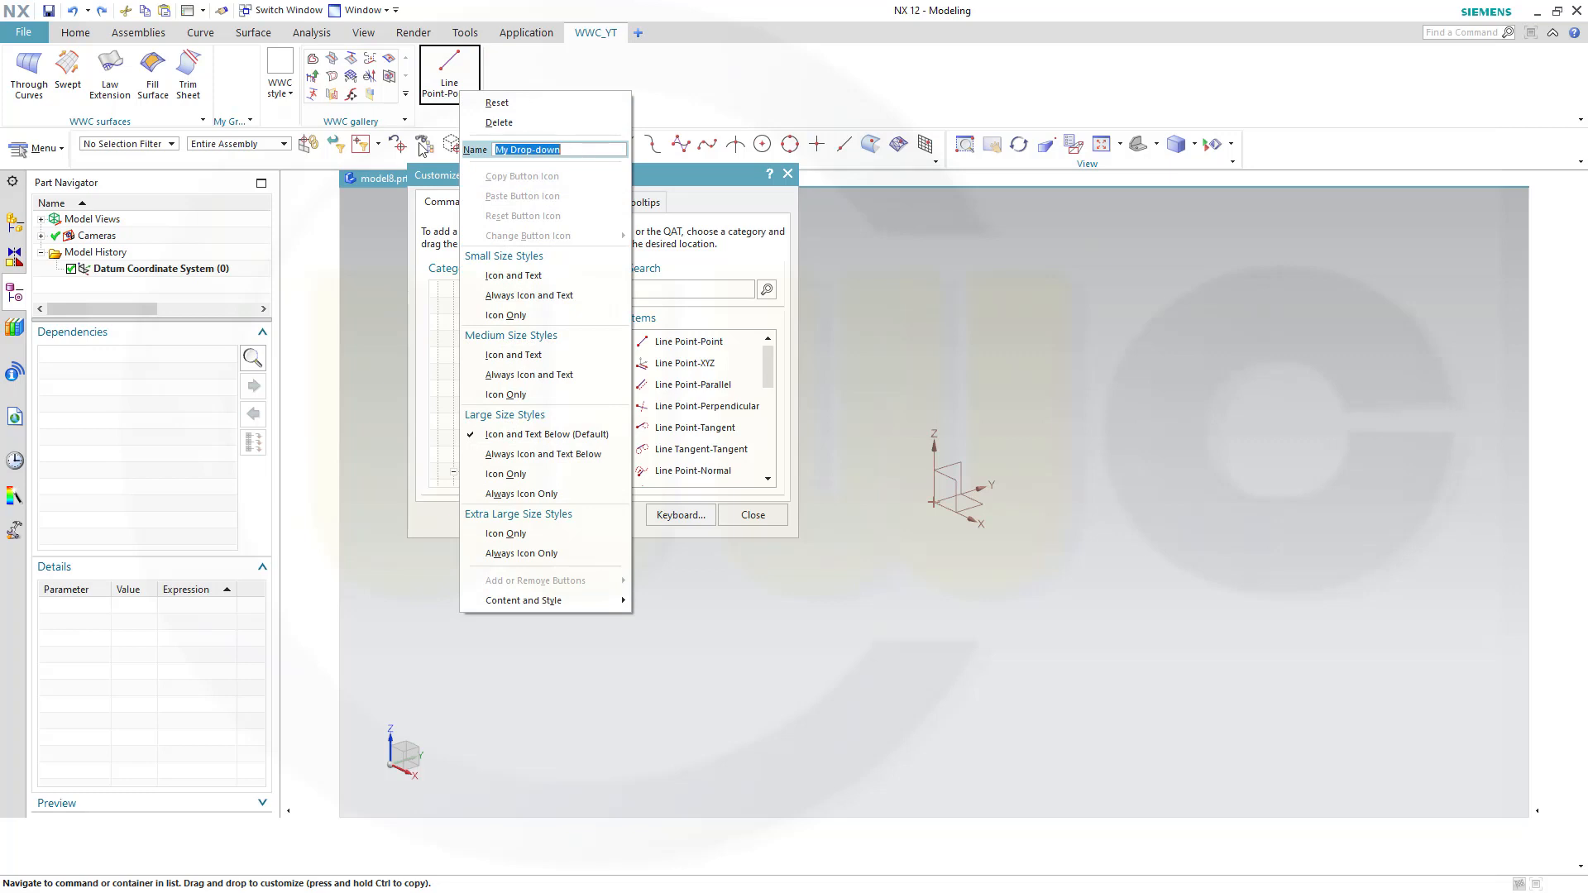
text(WWC)
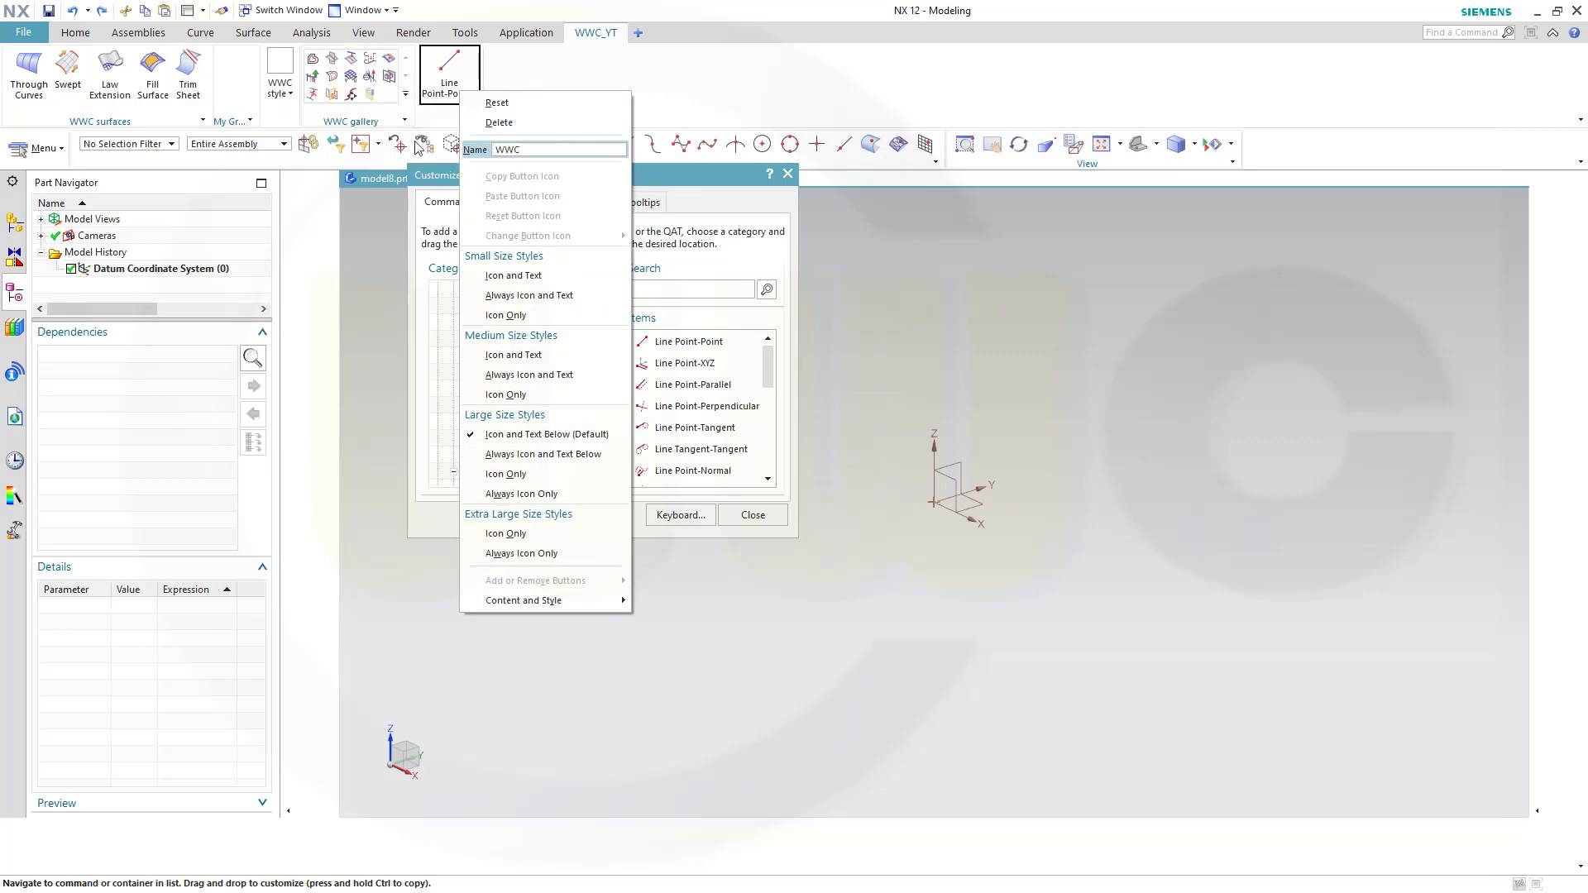
text(d)
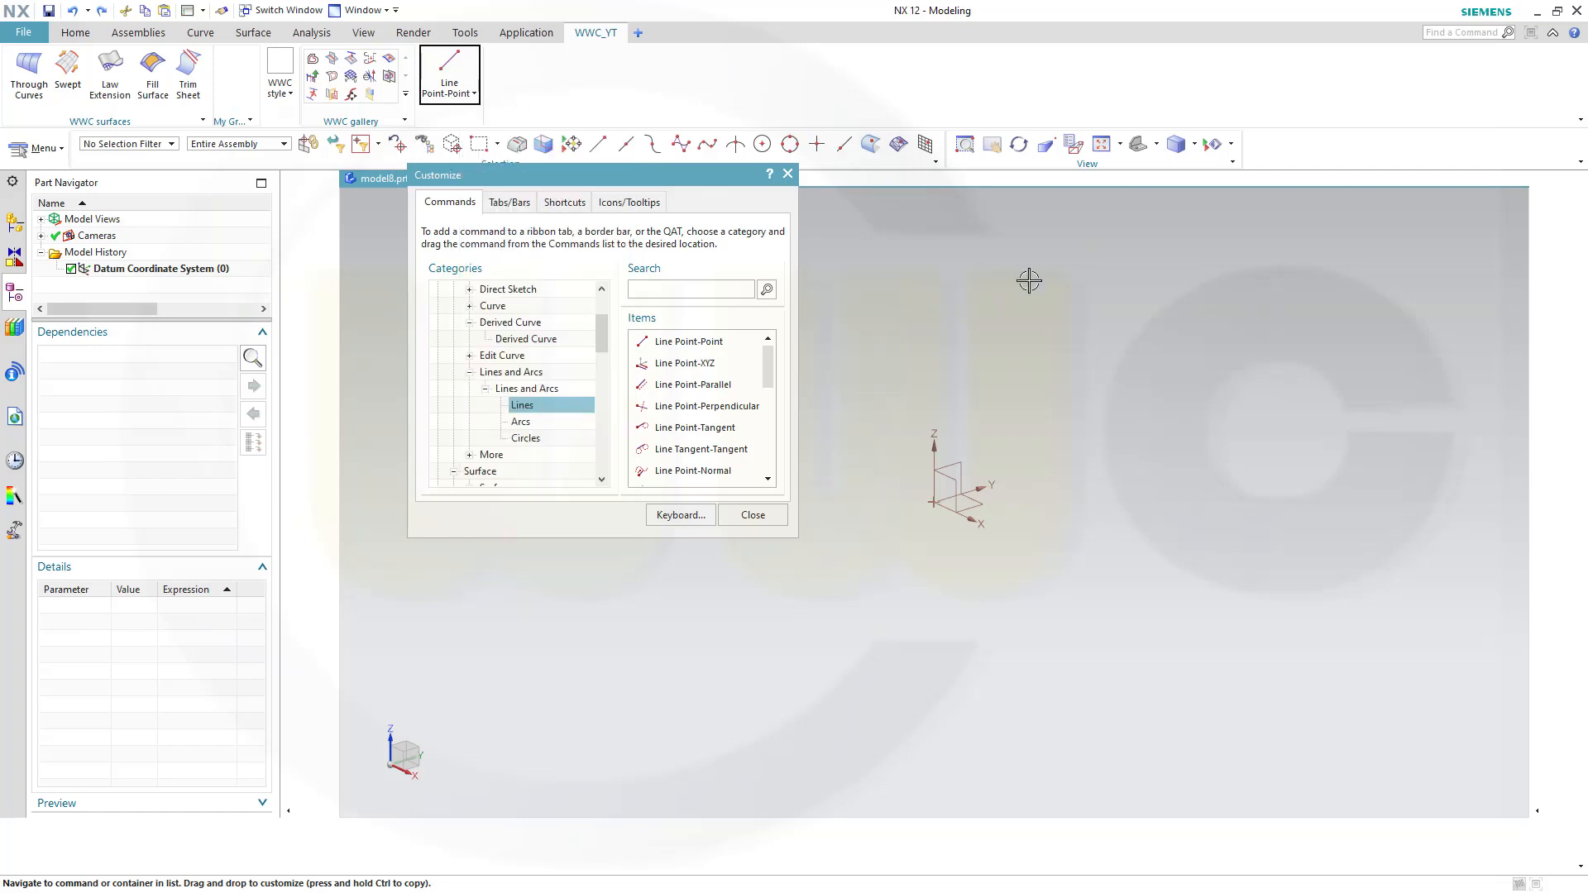
Browse My Items: My Menus, My Groups, My Galleries, then My Drop-downs showing WWC dropdown
scroll(down, 3)
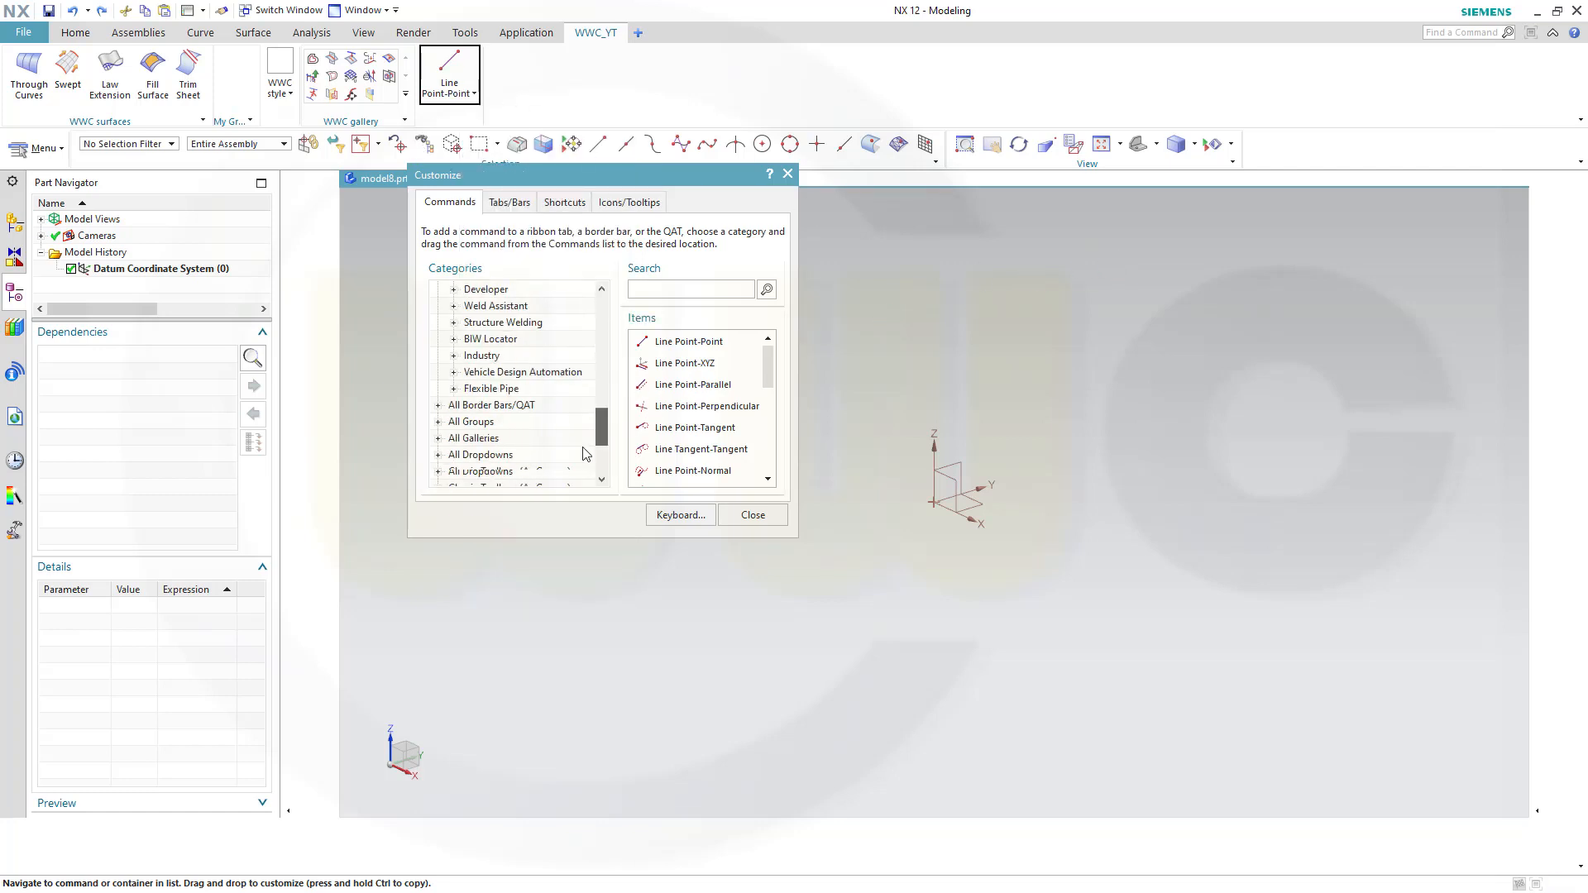
scroll(down, 3)
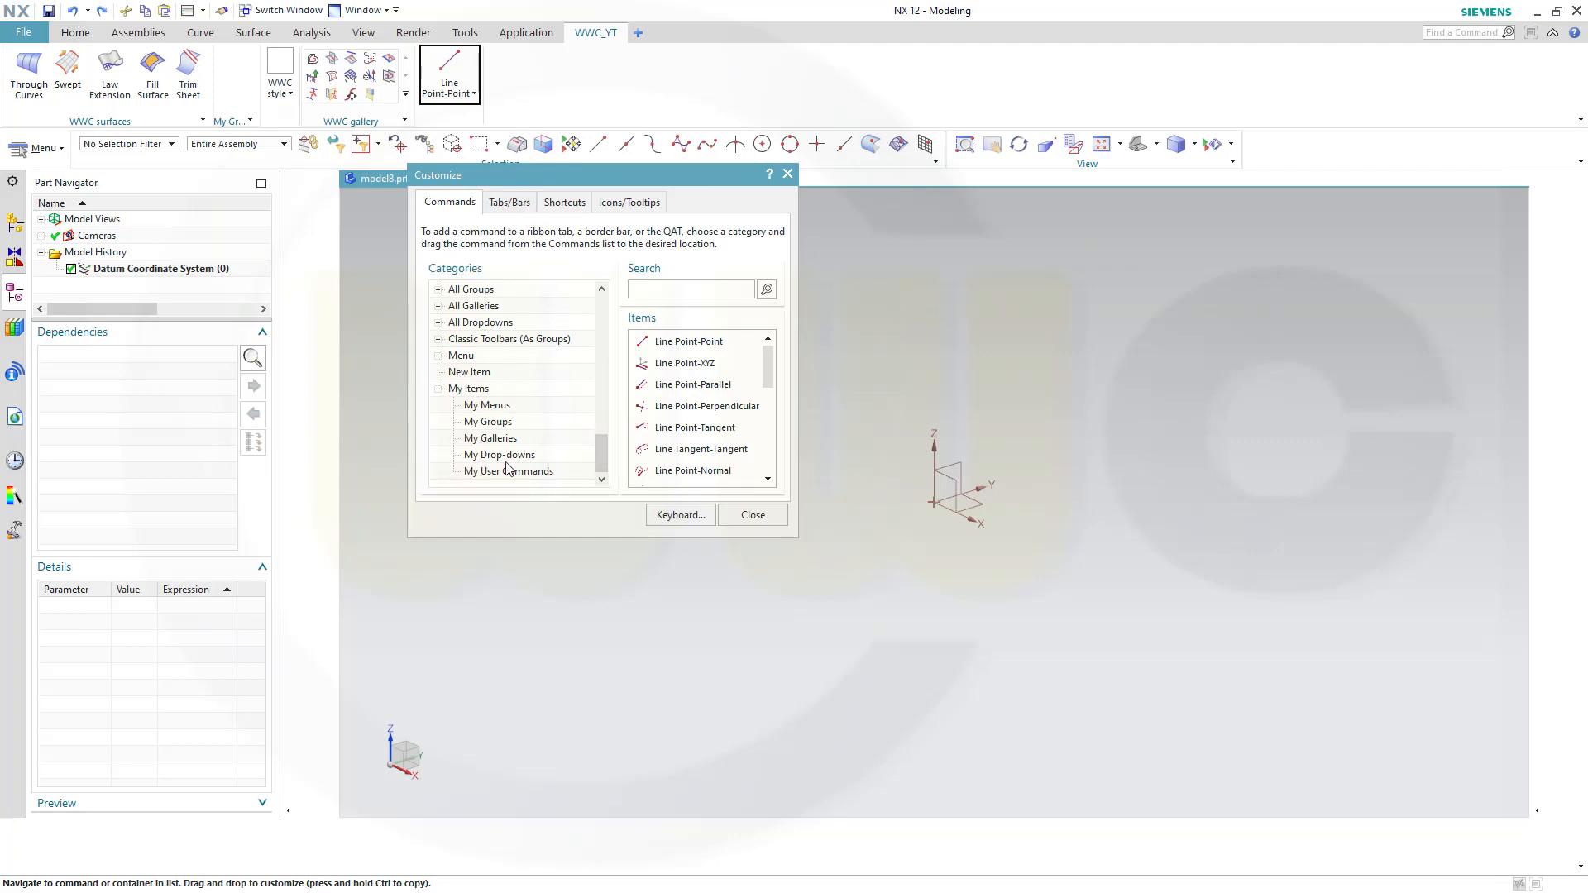
mouse_move(484, 452)
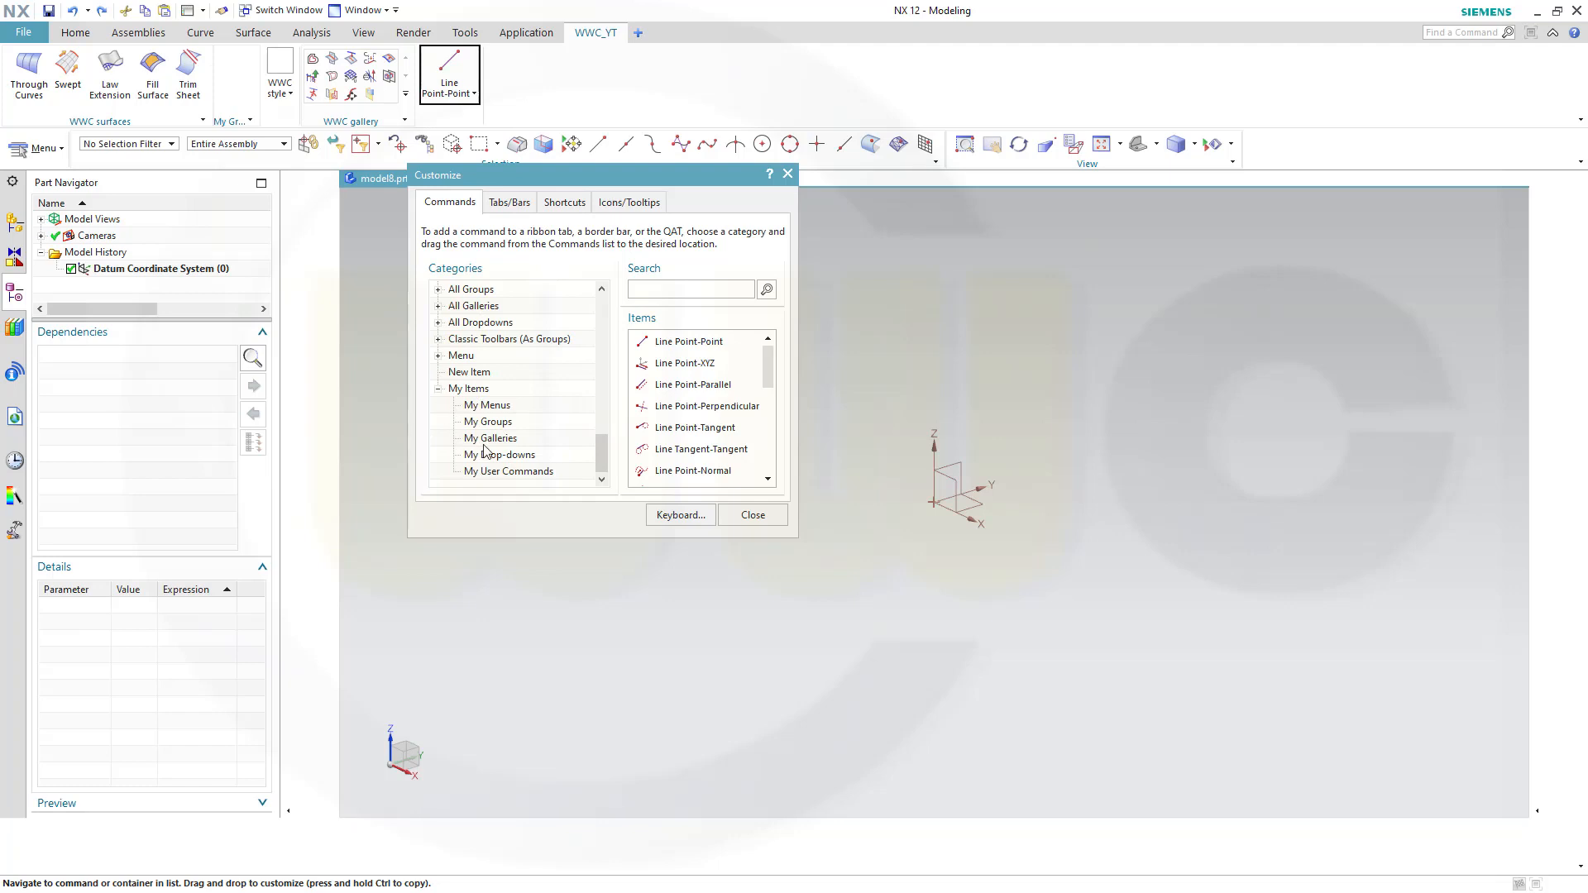
mouse_move(492, 408)
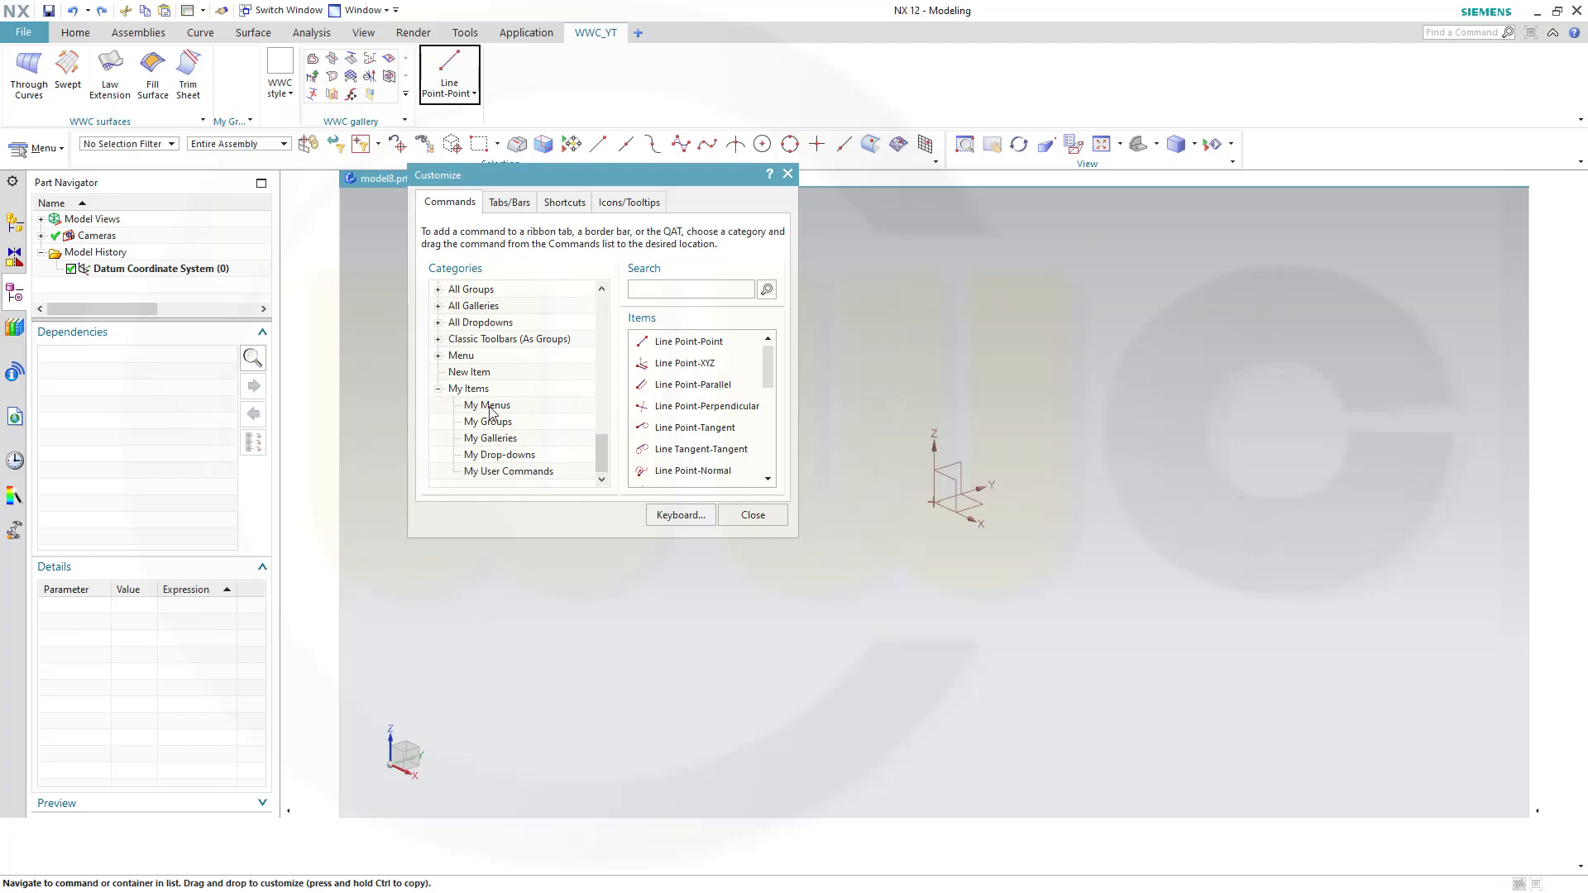
click(486, 405)
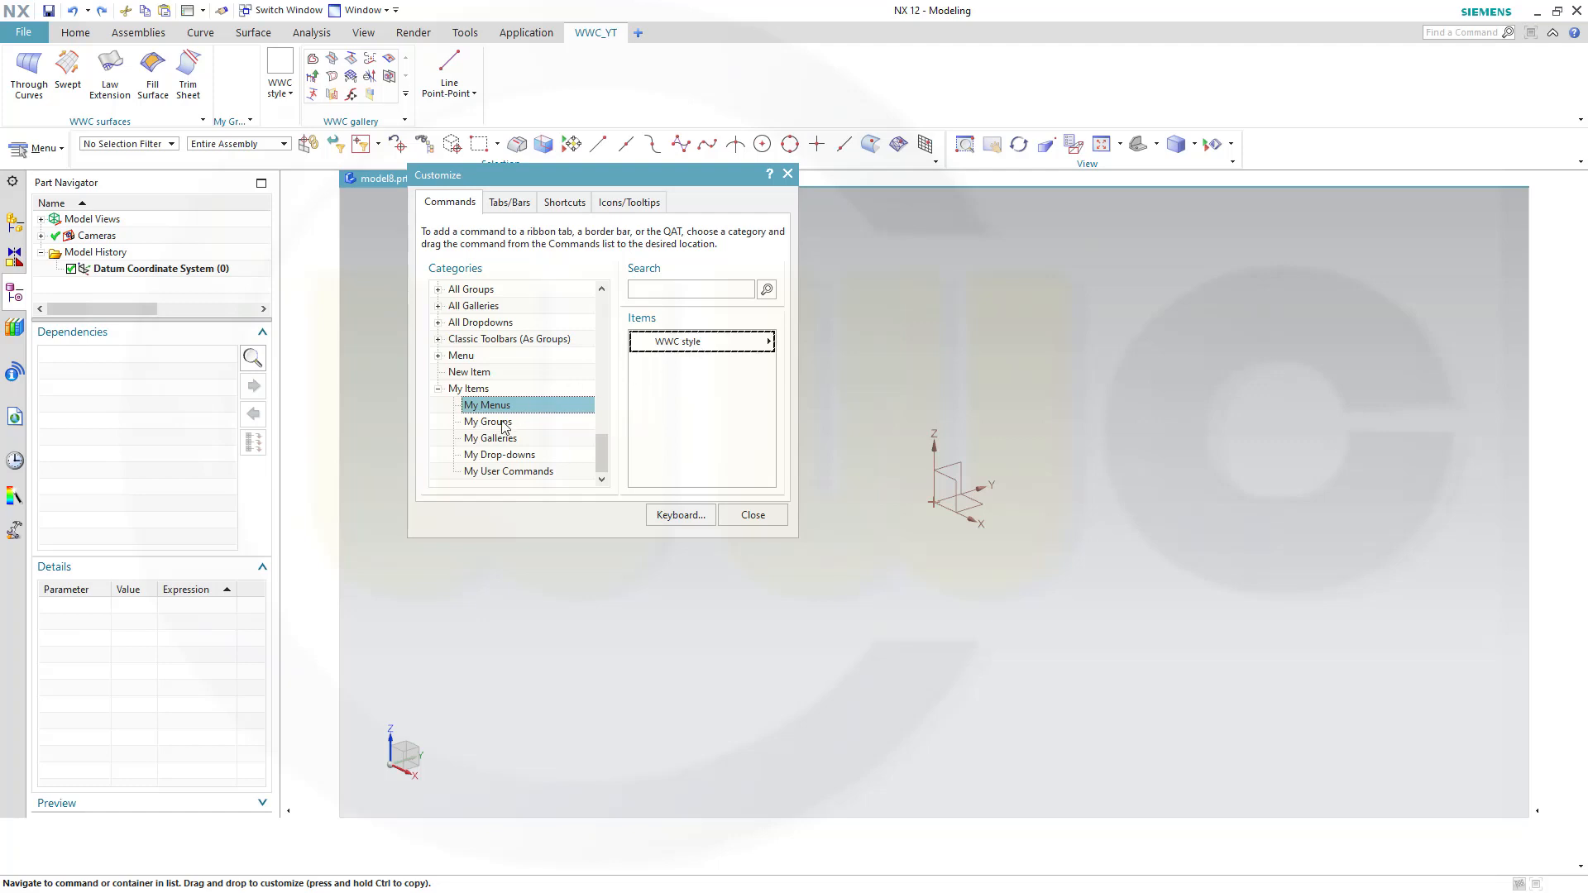
click(488, 422)
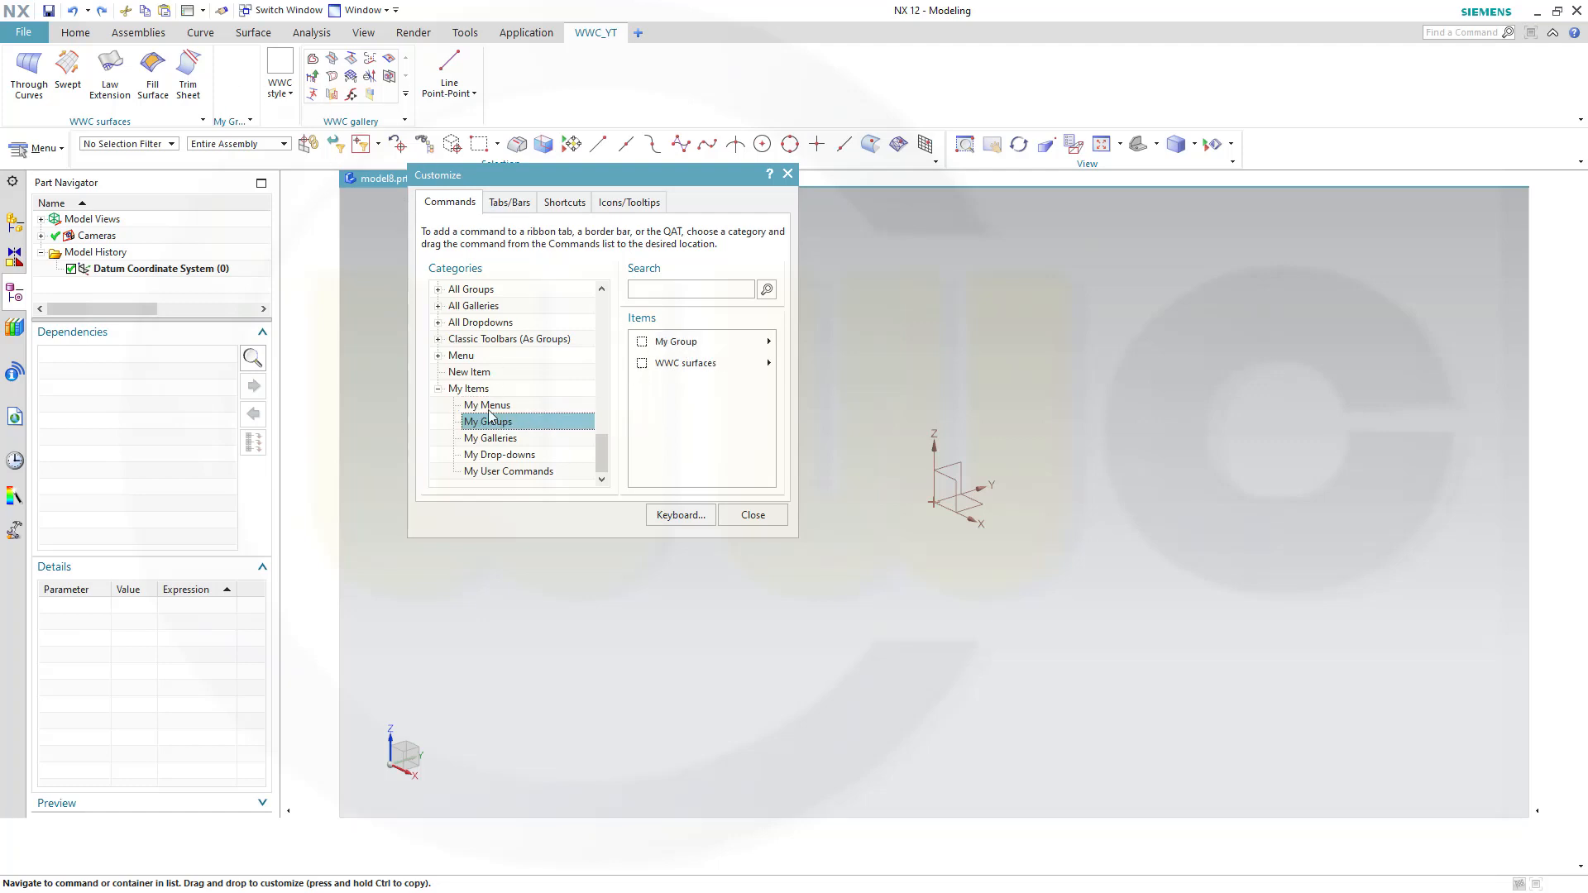
click(491, 438)
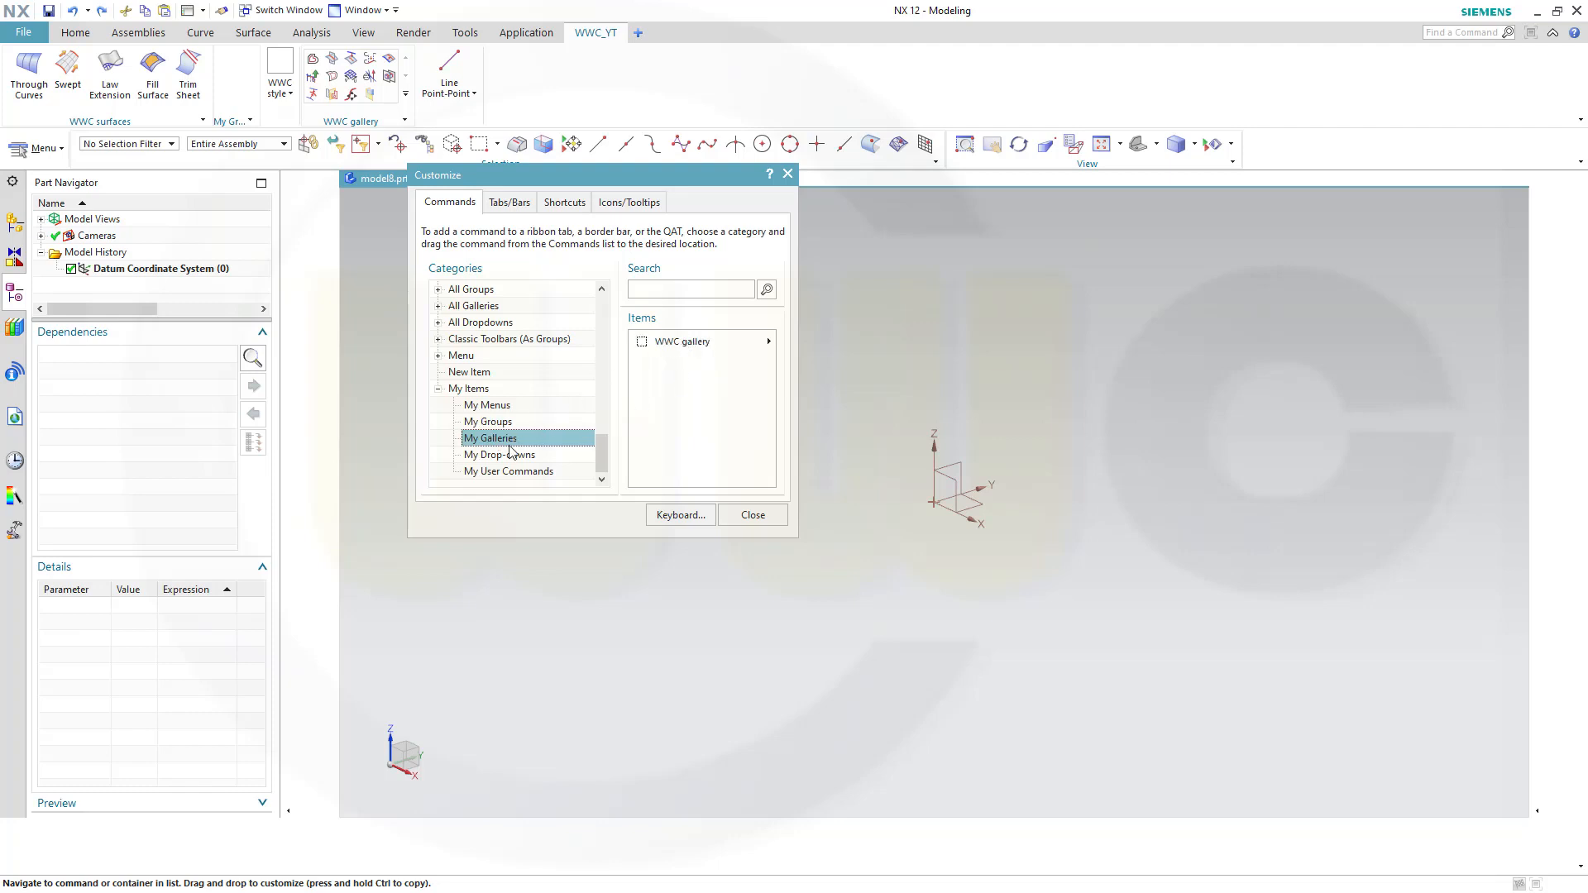
click(498, 454)
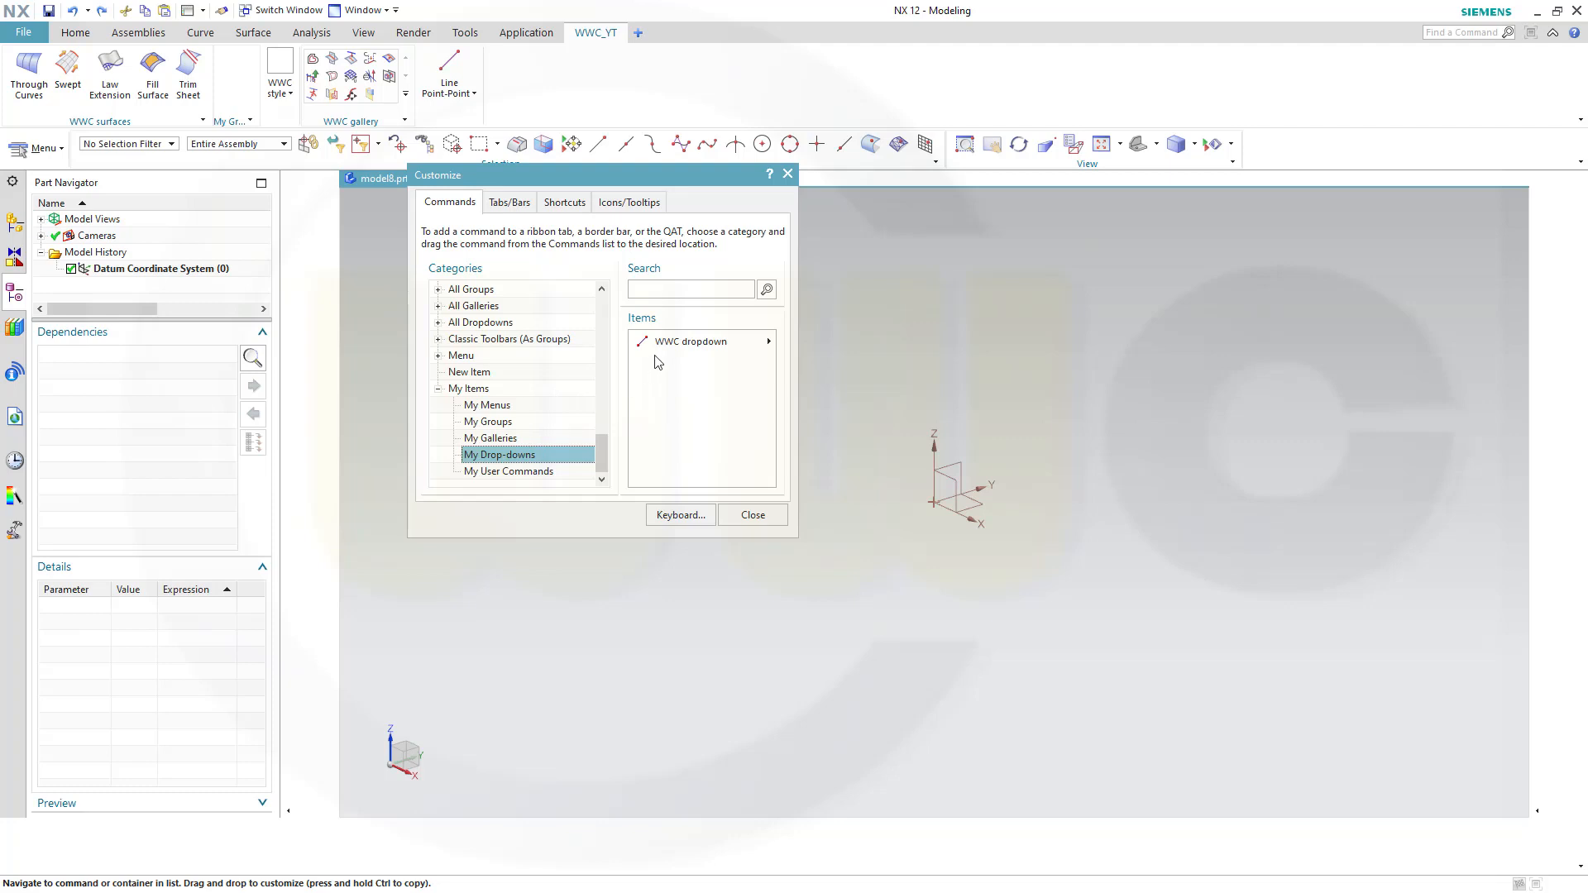
Delete WWC dropdown and the WWC surfaces group, then switch to the Tabs/Bars list
right_click(689, 341)
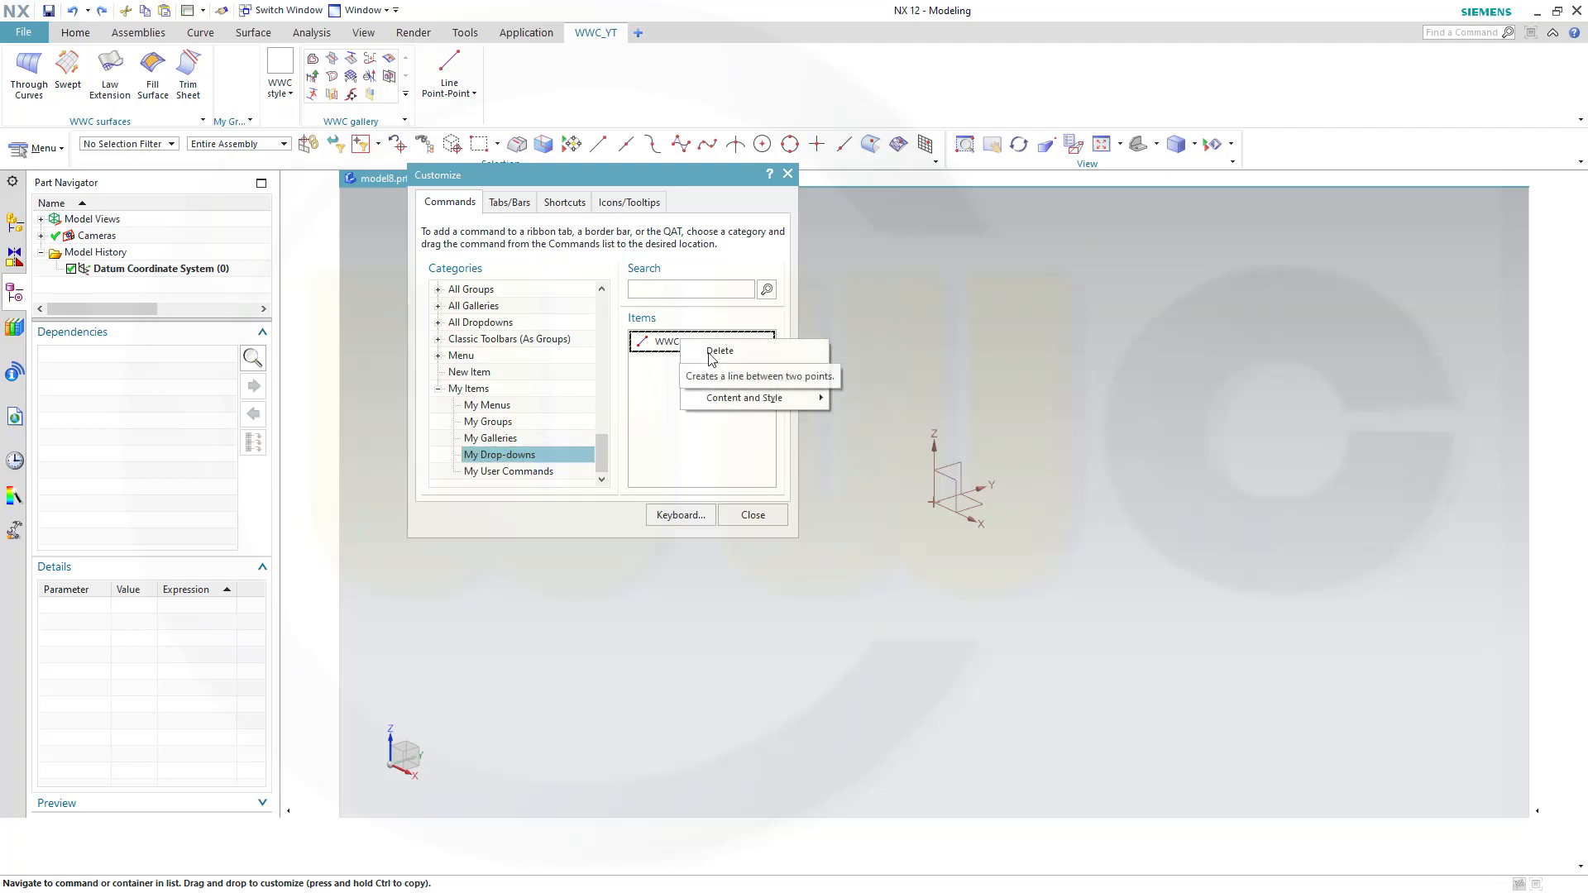
click(490, 438)
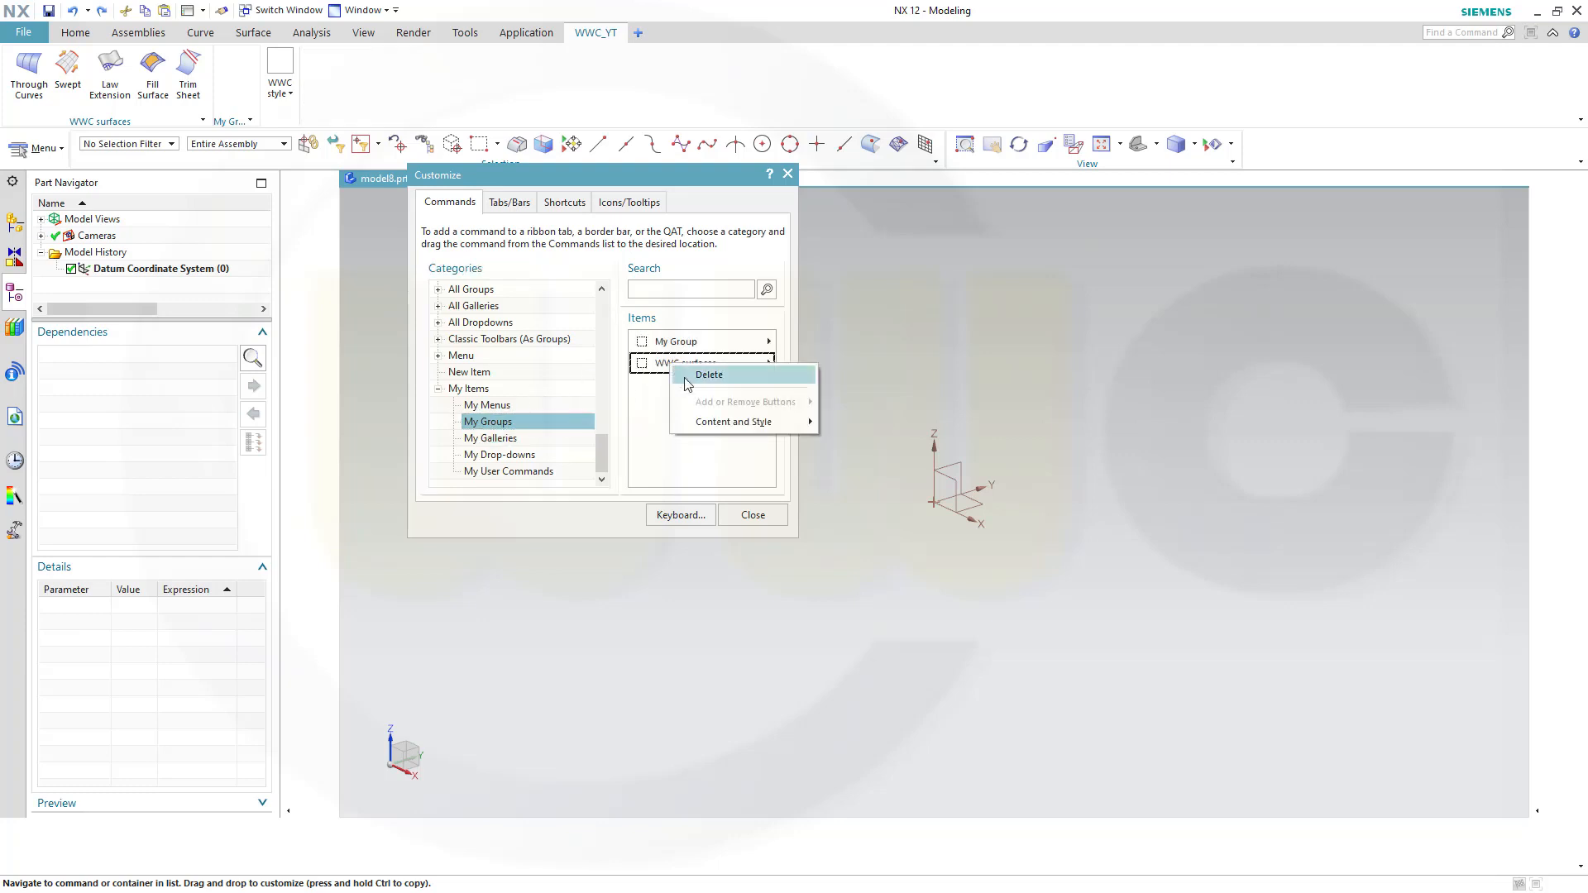
click(709, 375)
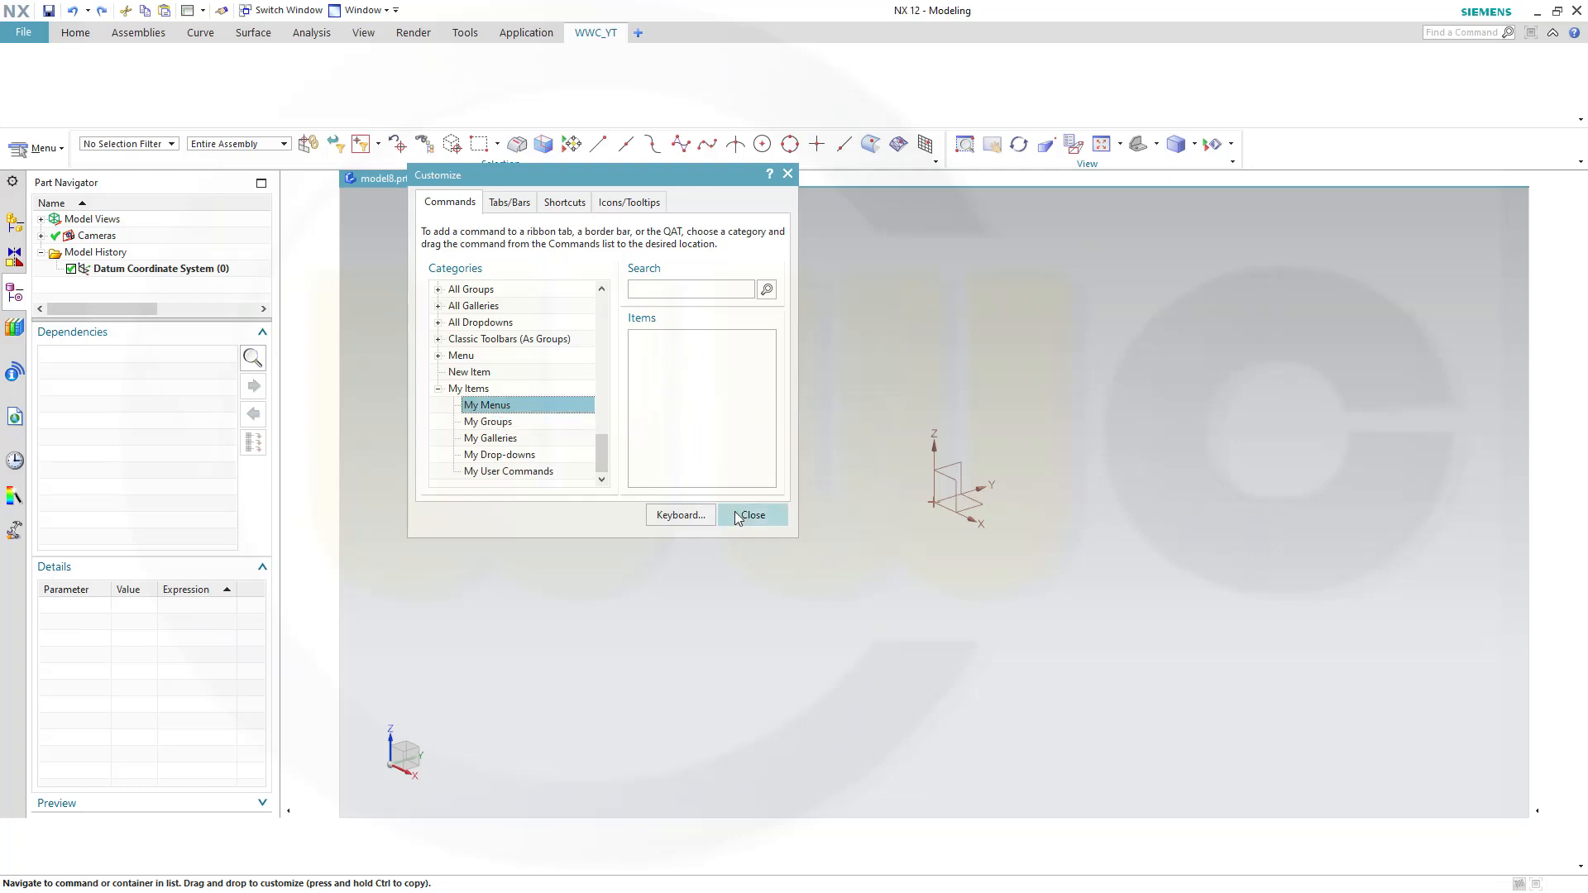
click(509, 202)
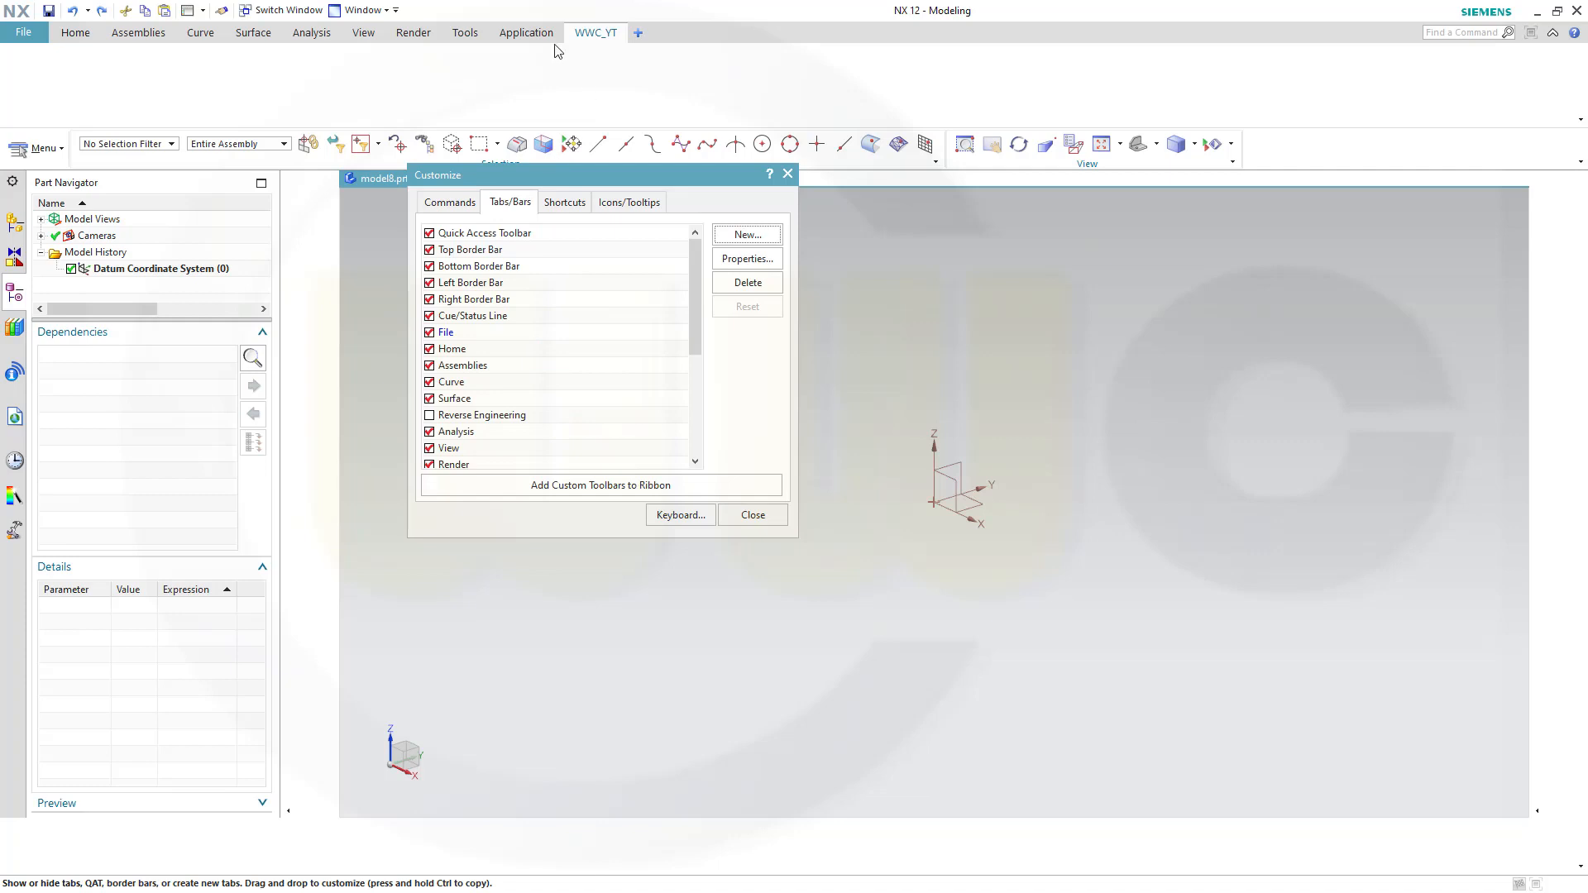
mouse_move(573, 258)
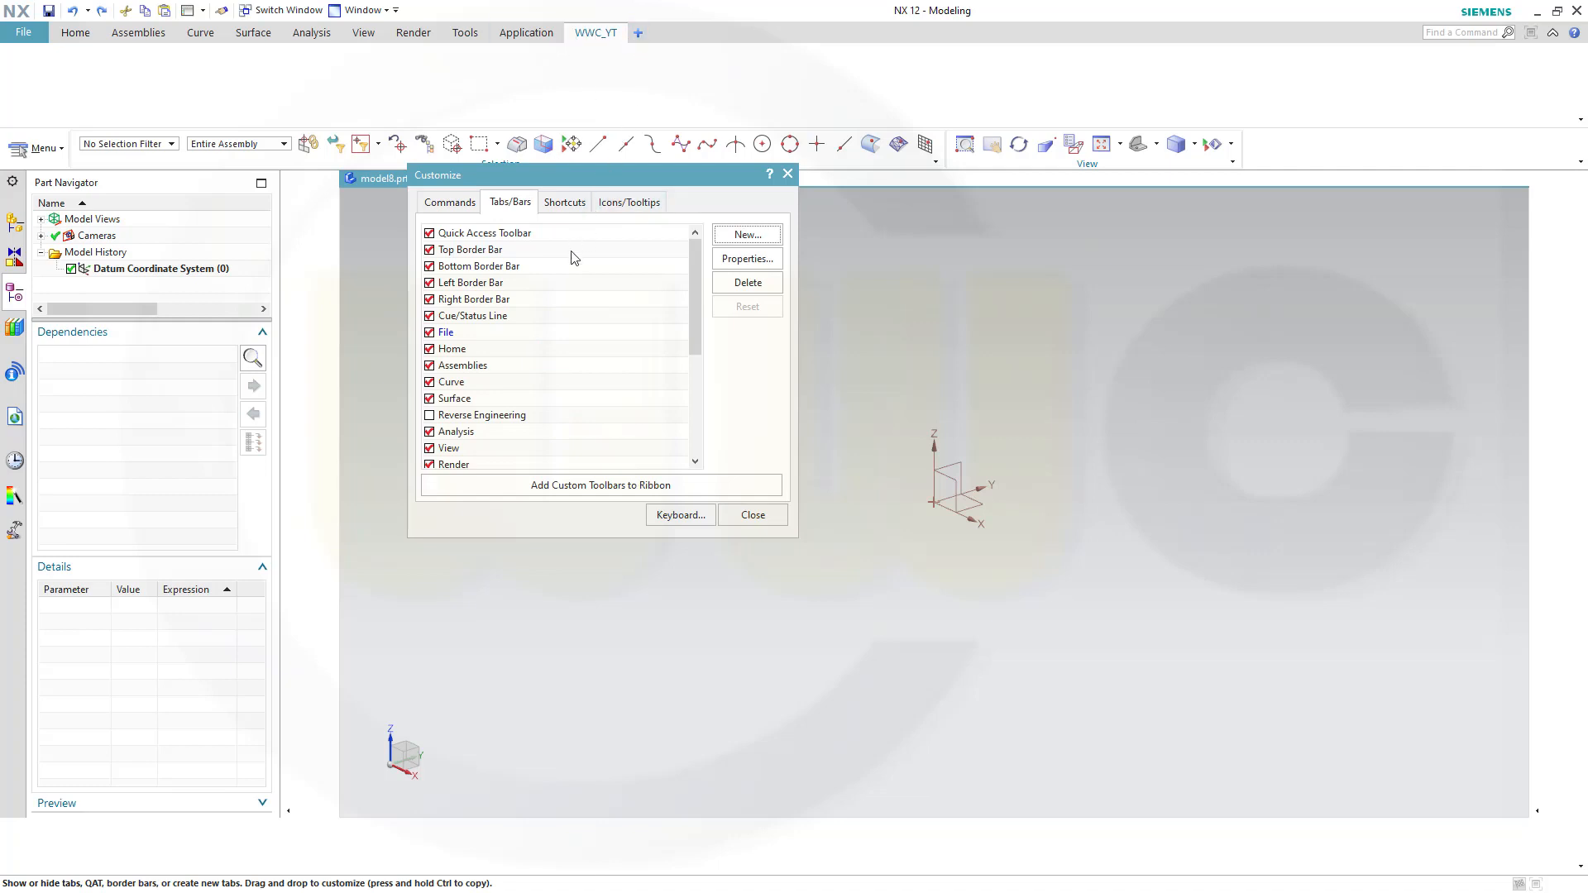
Select the WWC_YT (Custom) tab, delete it and confirm with Yes
scroll(down, 3)
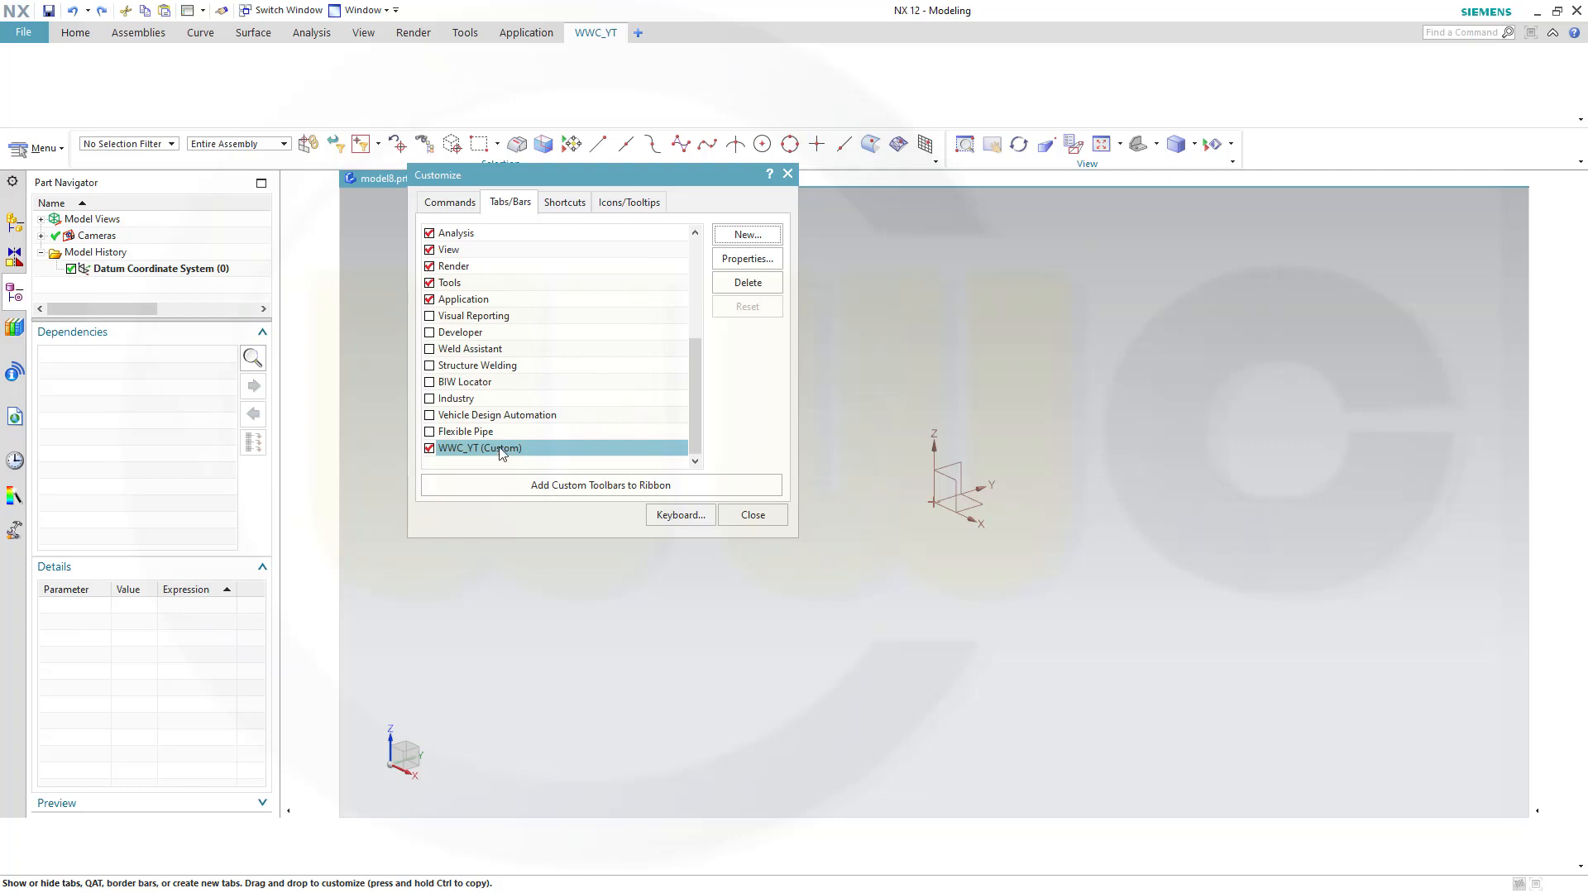
click(747, 282)
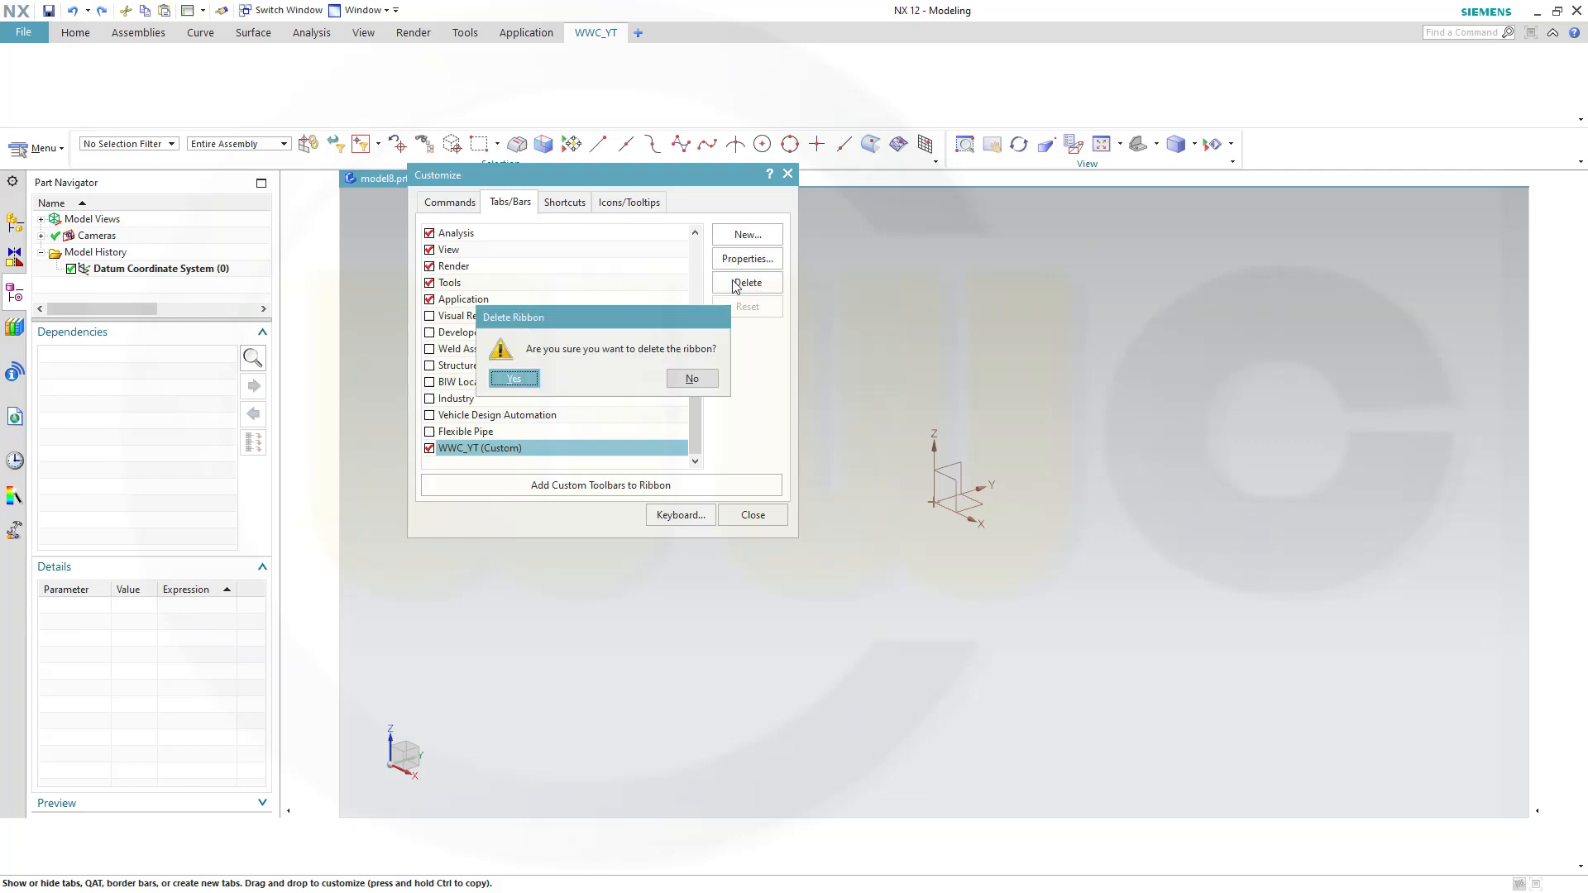
click(513, 378)
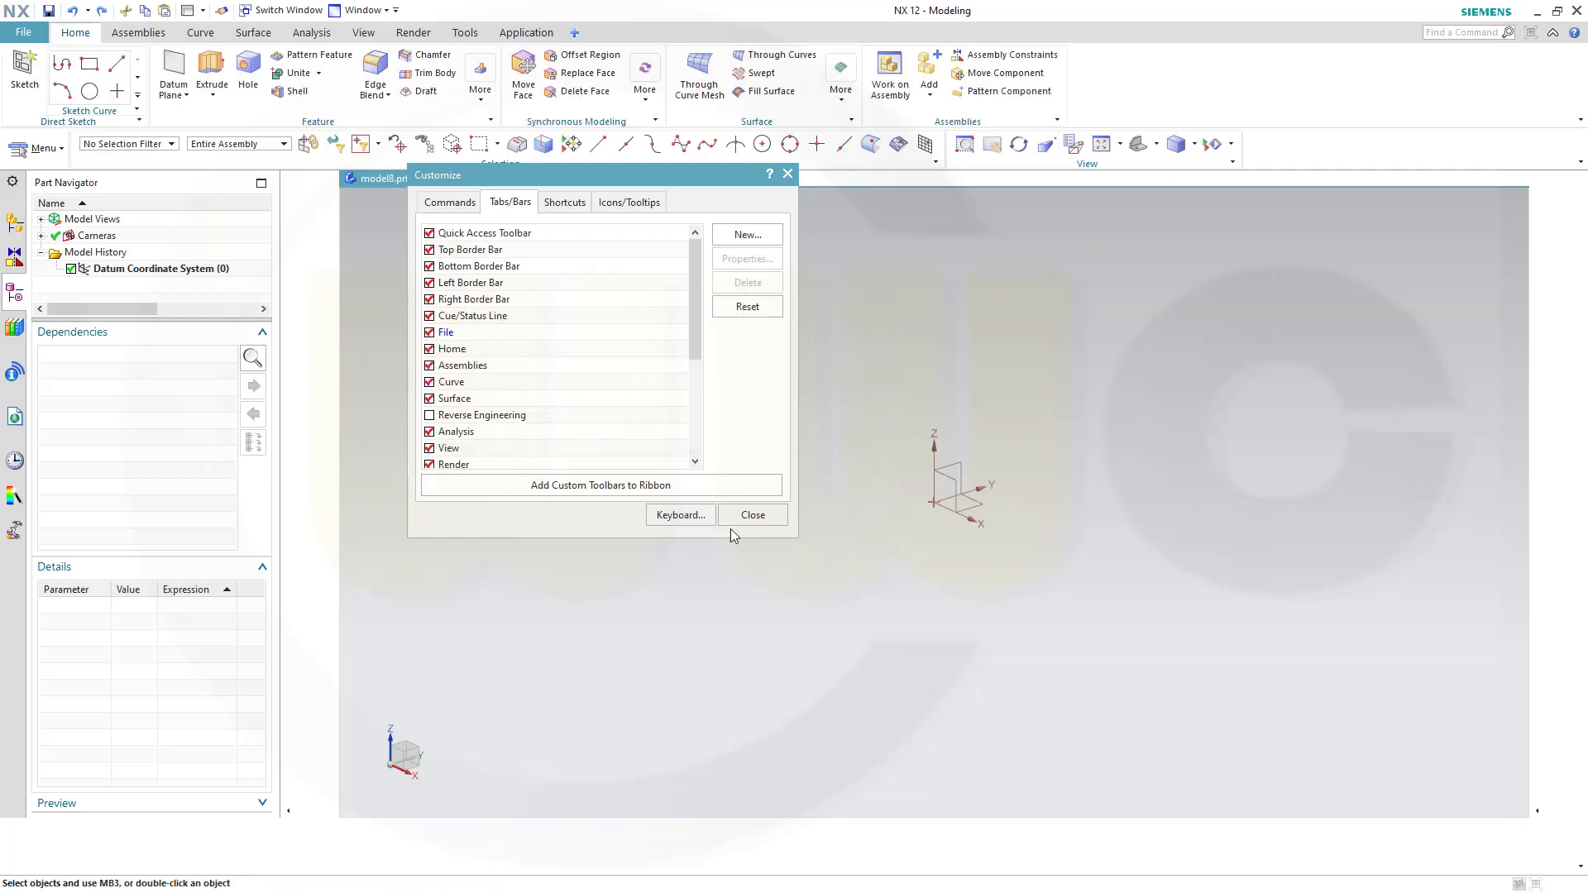
click(753, 515)
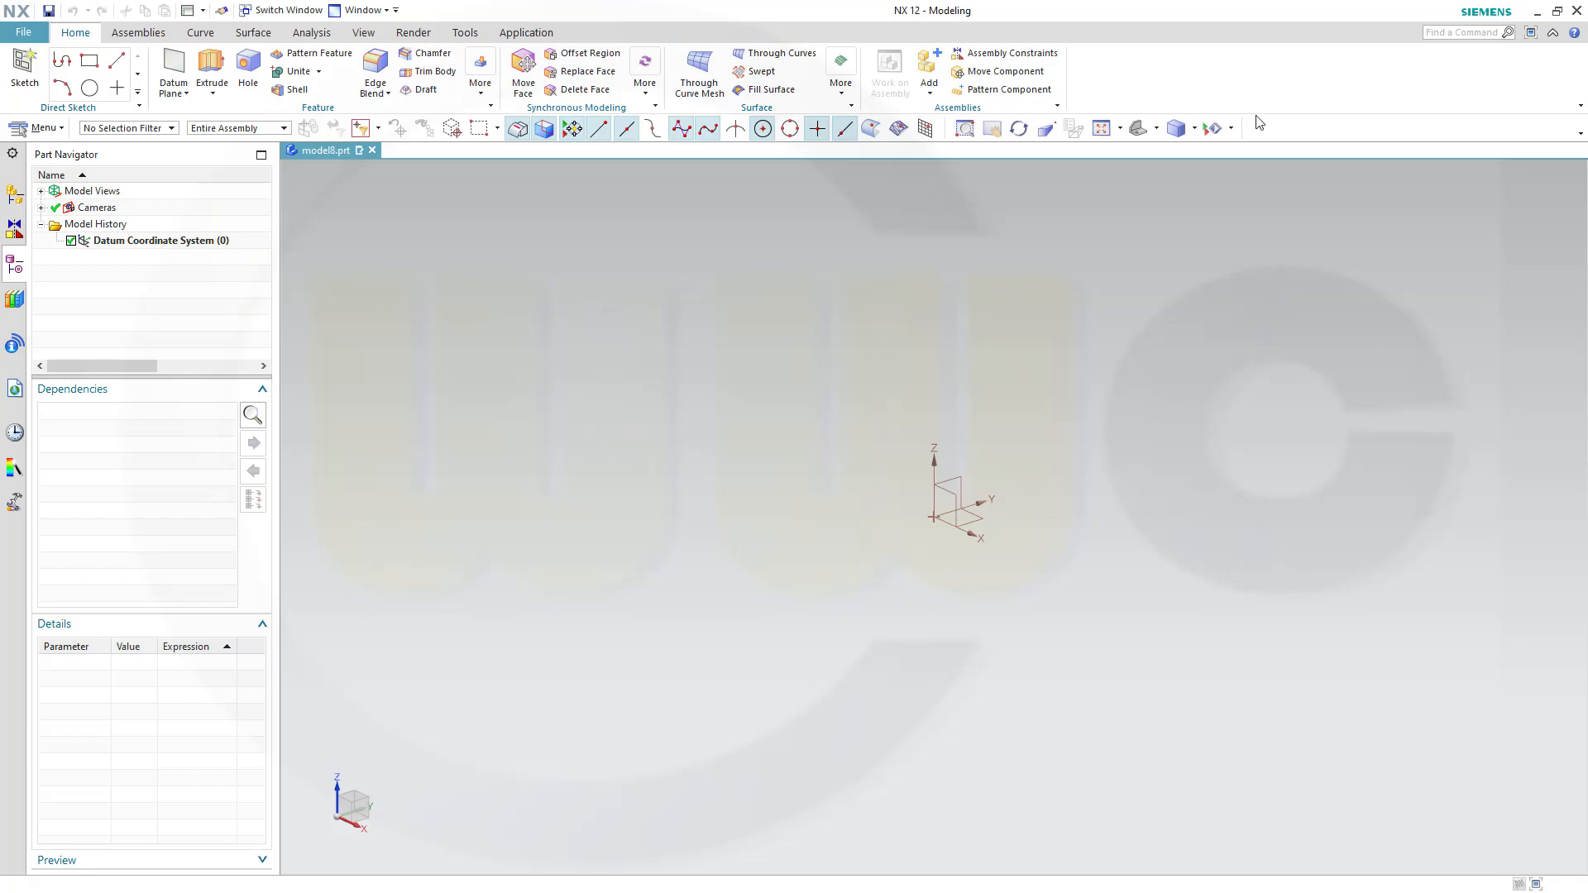
mouse_move(735, 393)
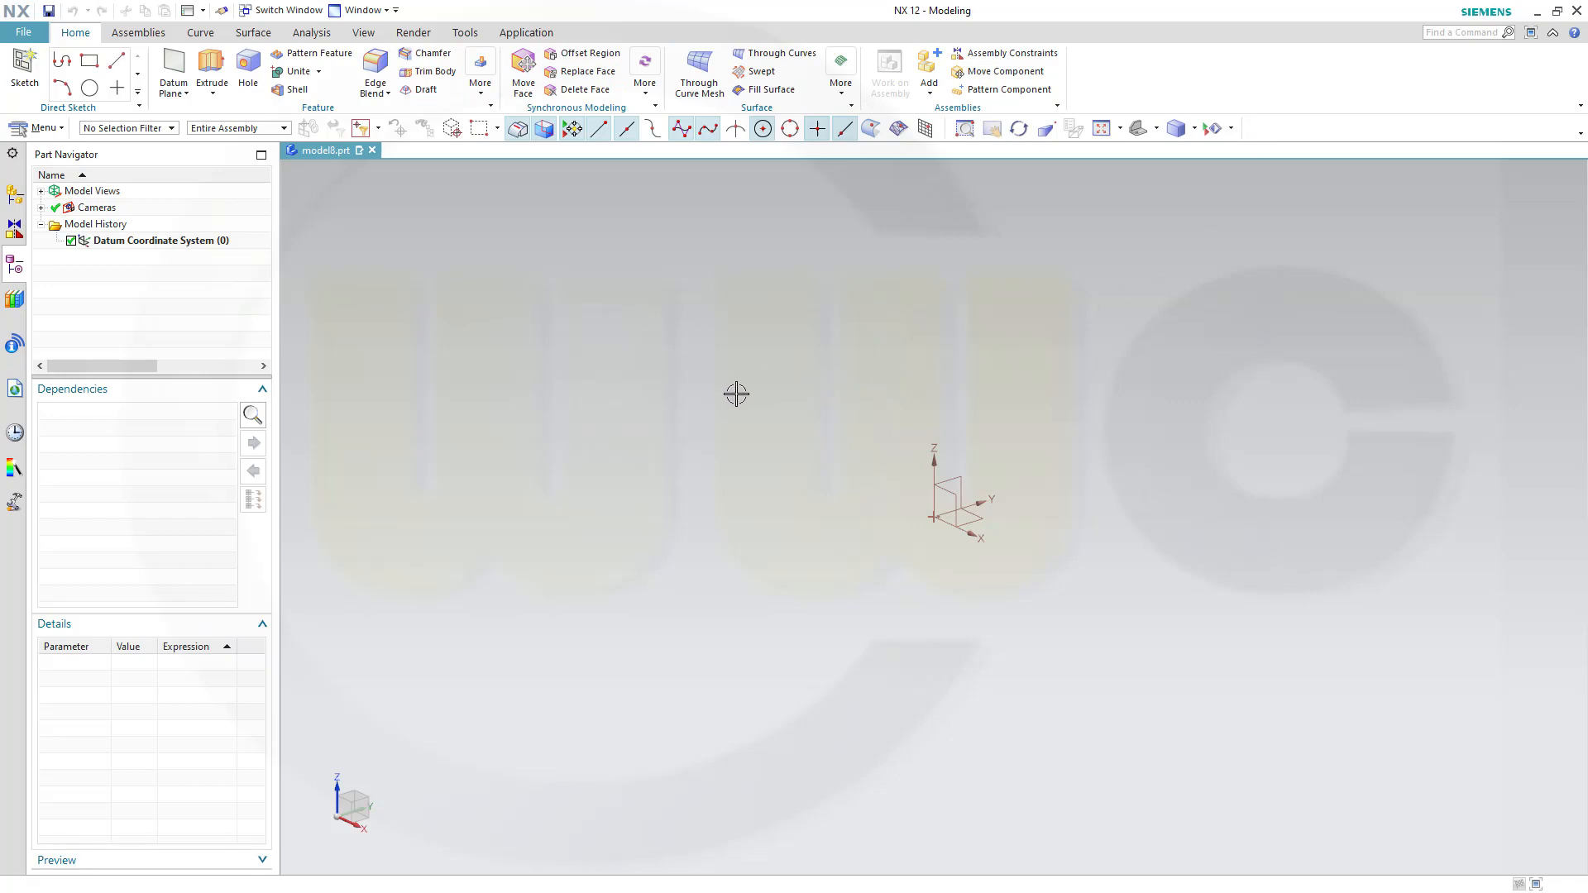
mouse_move(609, 410)
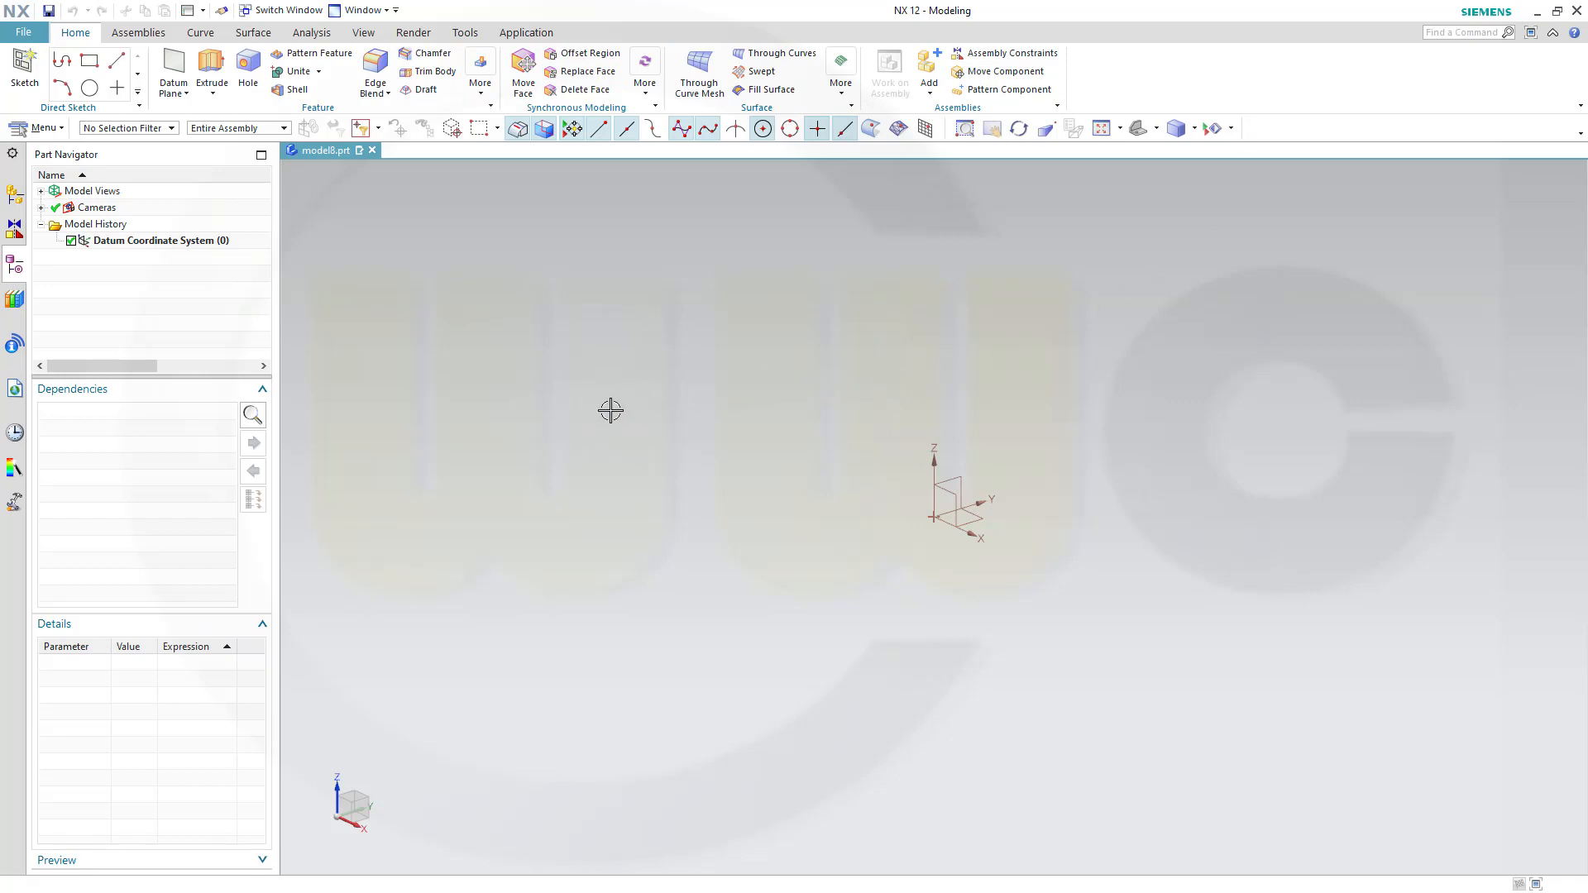
mouse_move(593, 411)
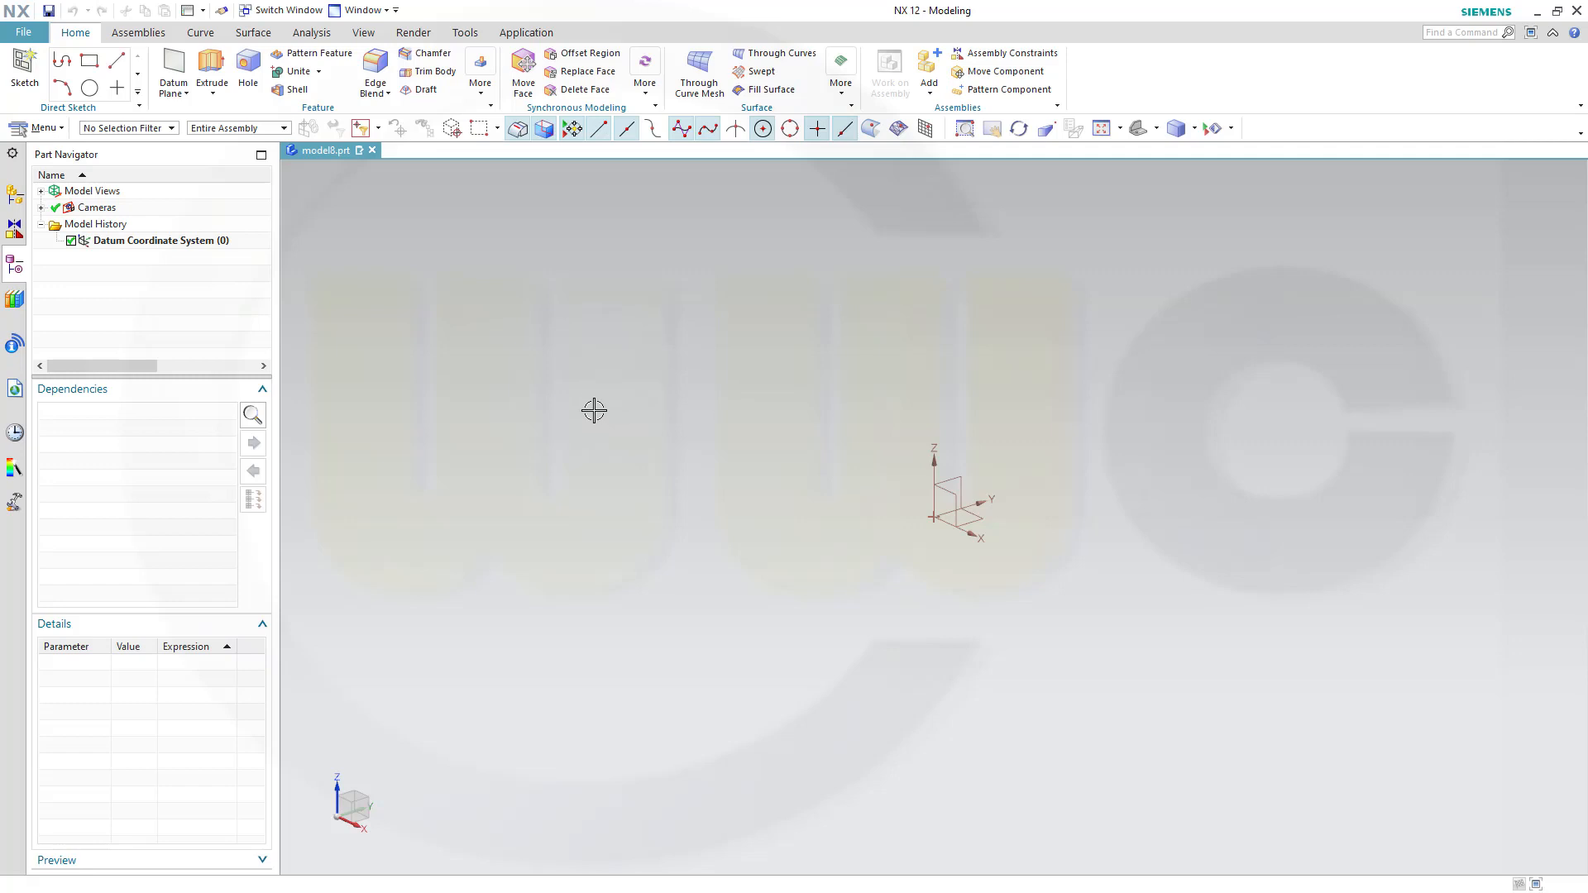
mouse_move(598, 390)
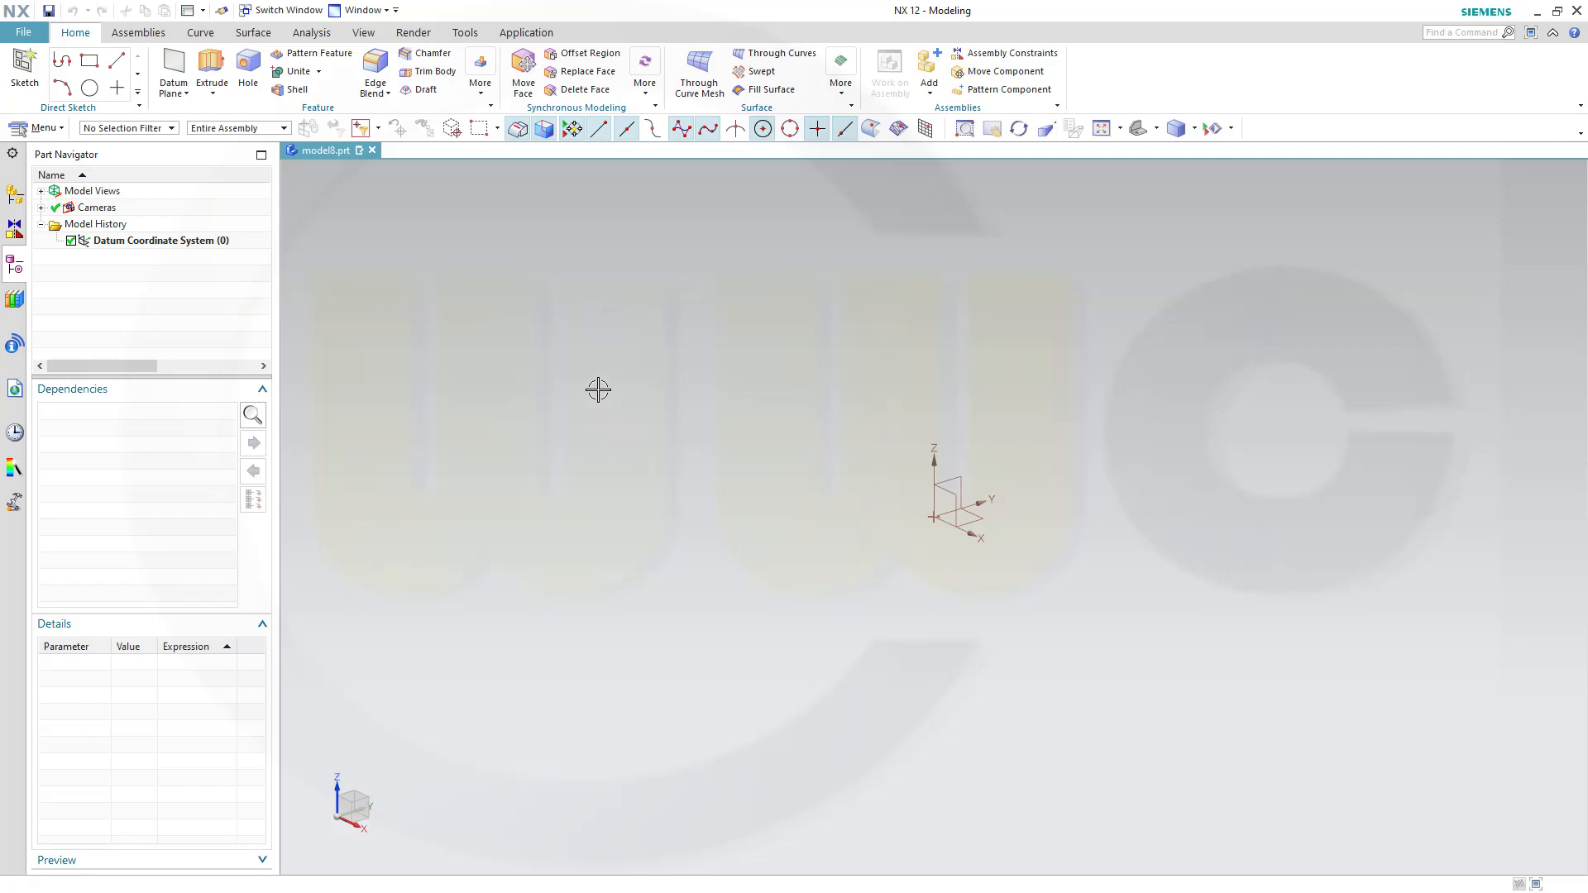
mouse_move(600, 384)
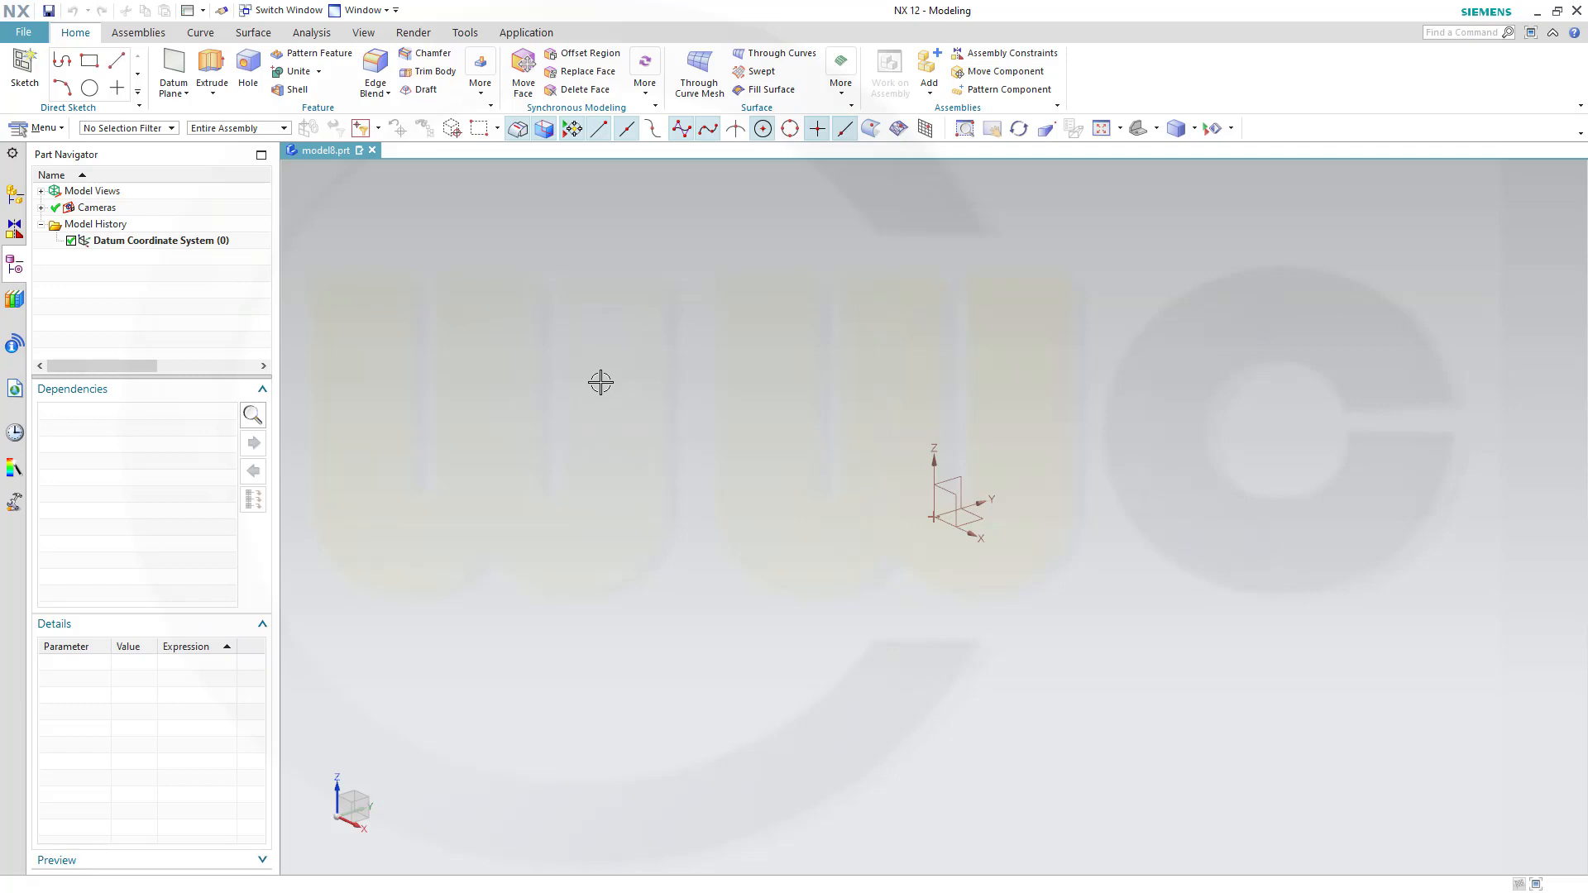
mouse_move(600, 374)
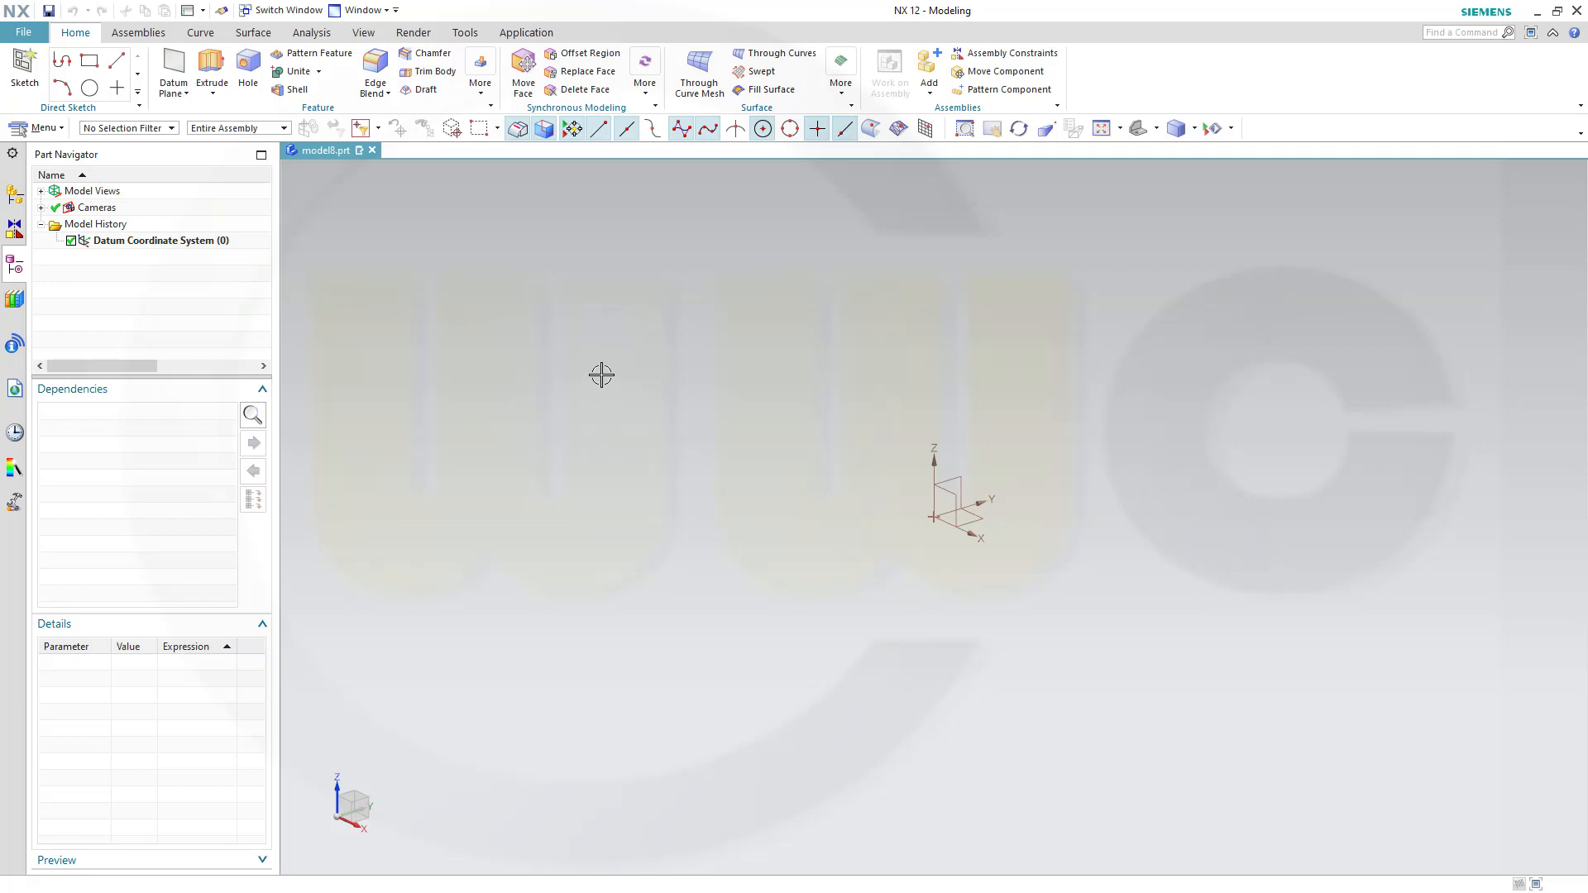